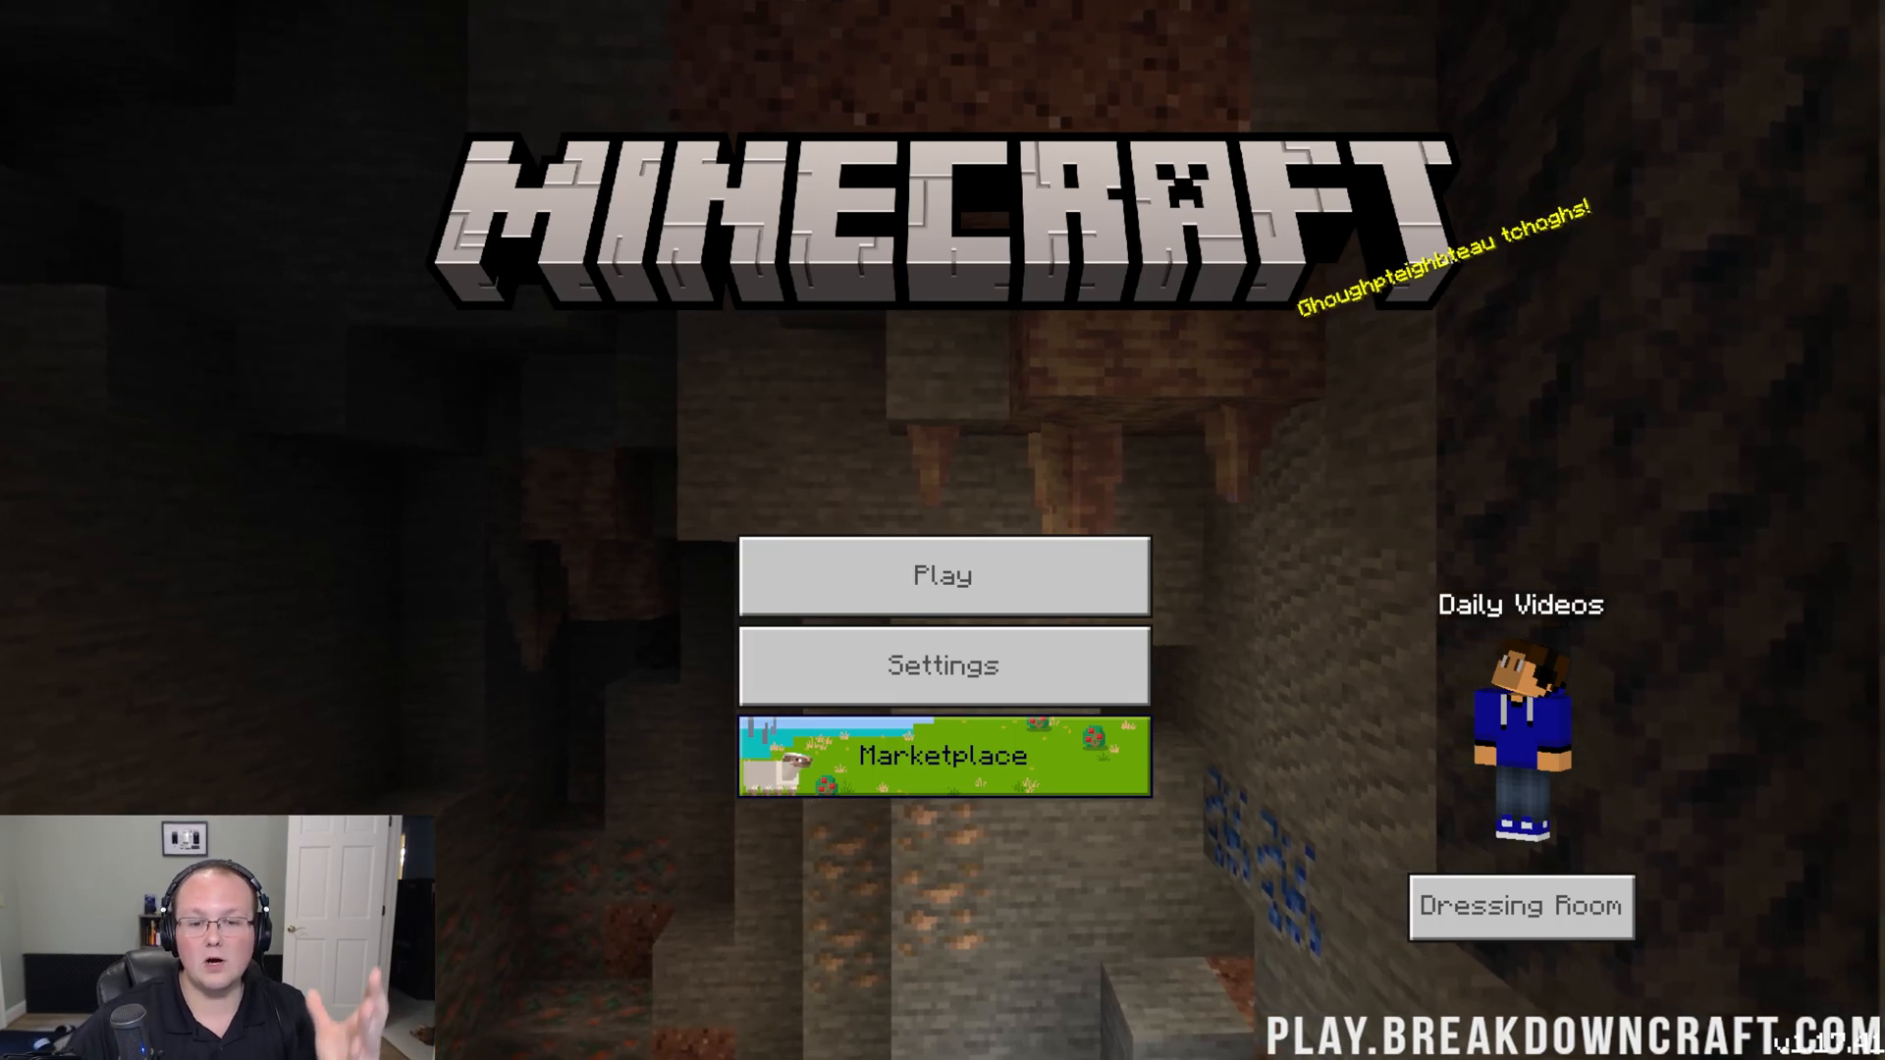
Step: Enter Settings from the title screen and toggle Camera Shake off and back on
{"action": "left_click", "coordinate": [942, 665]}
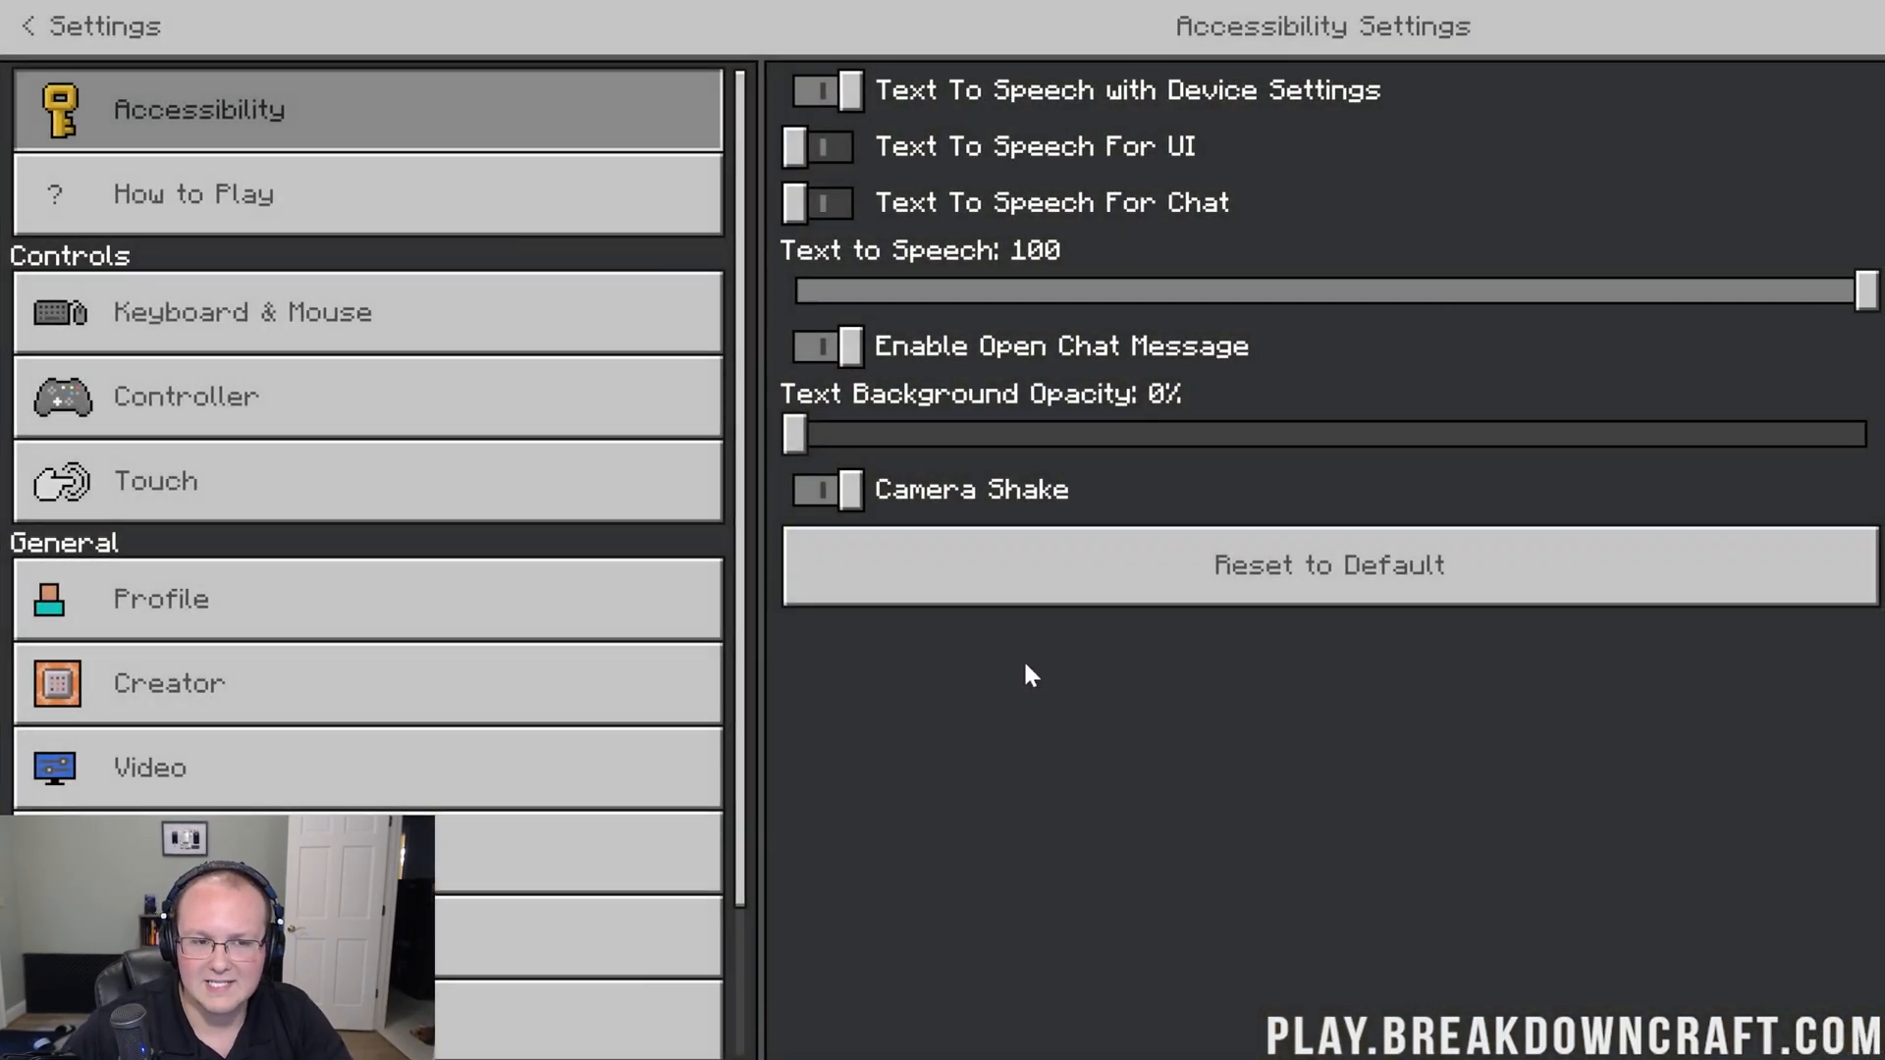
{"action": "mouse_move", "coordinate": [1039, 725]}
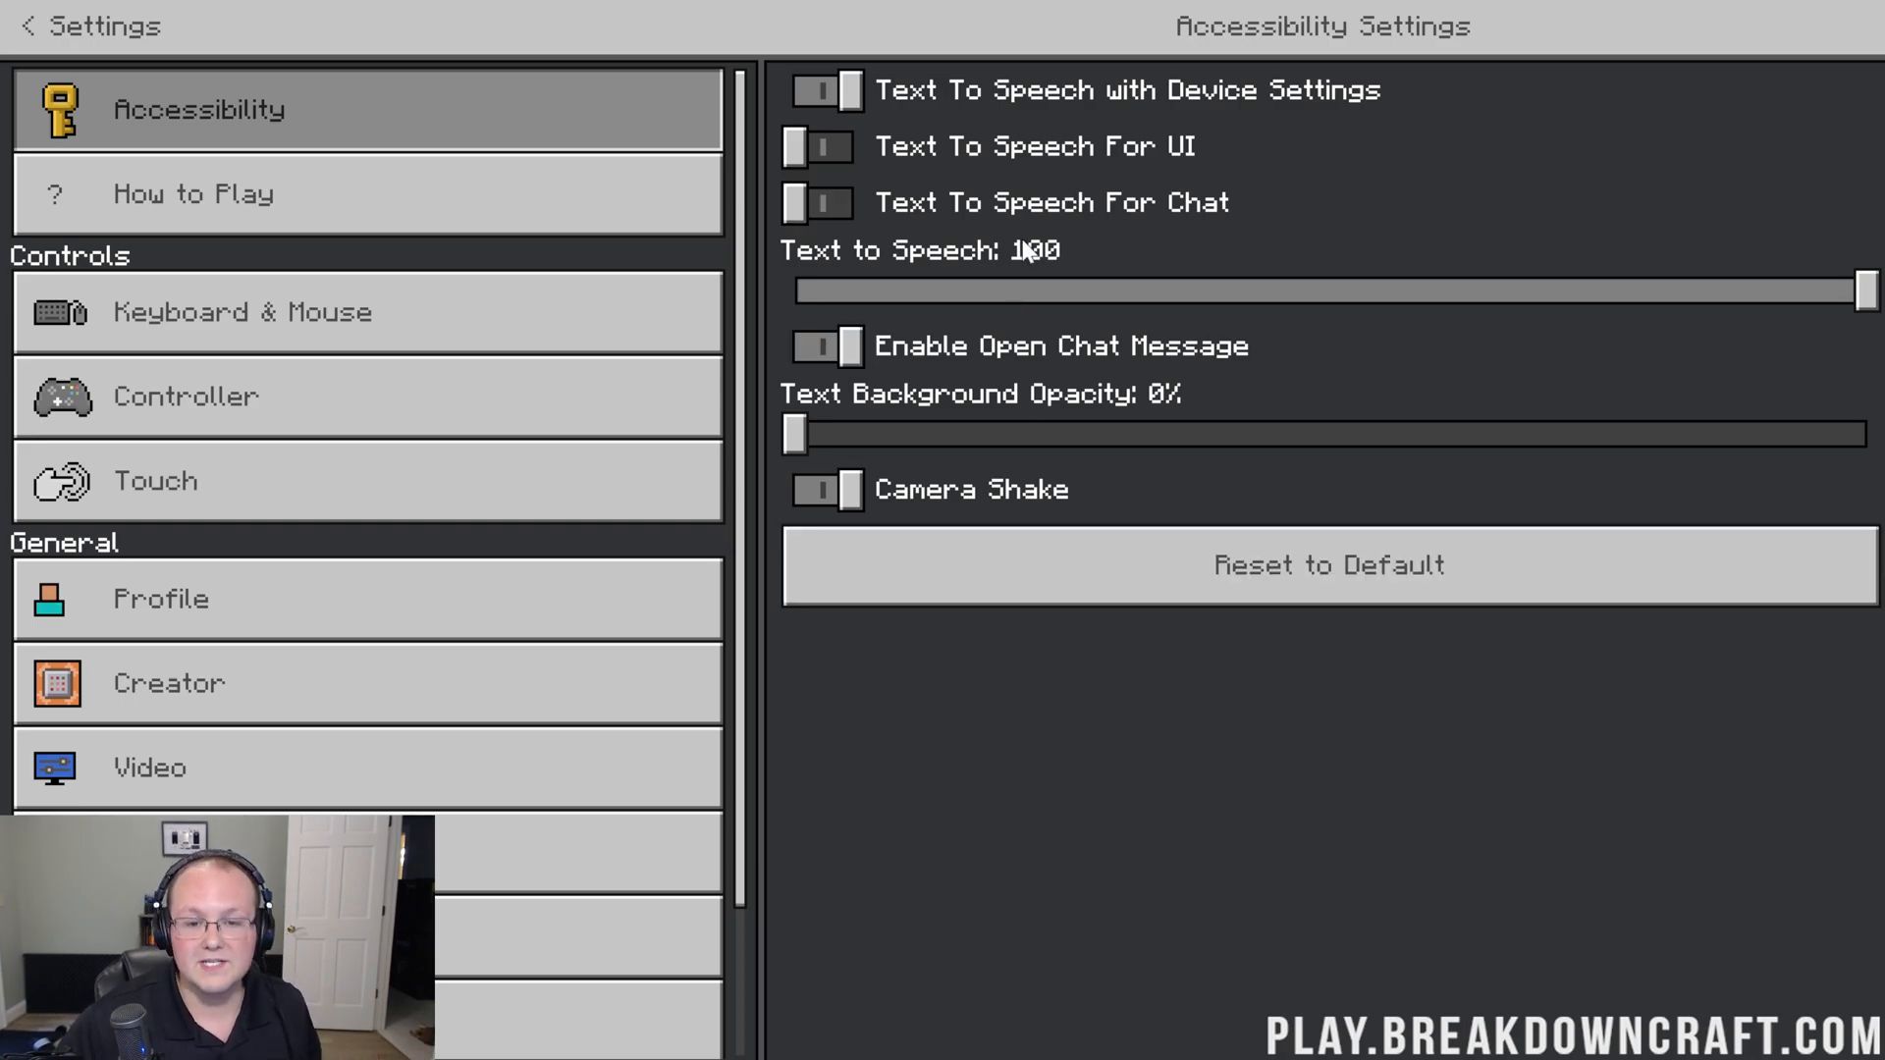
{"action": "left_click", "coordinate": [826, 489]}
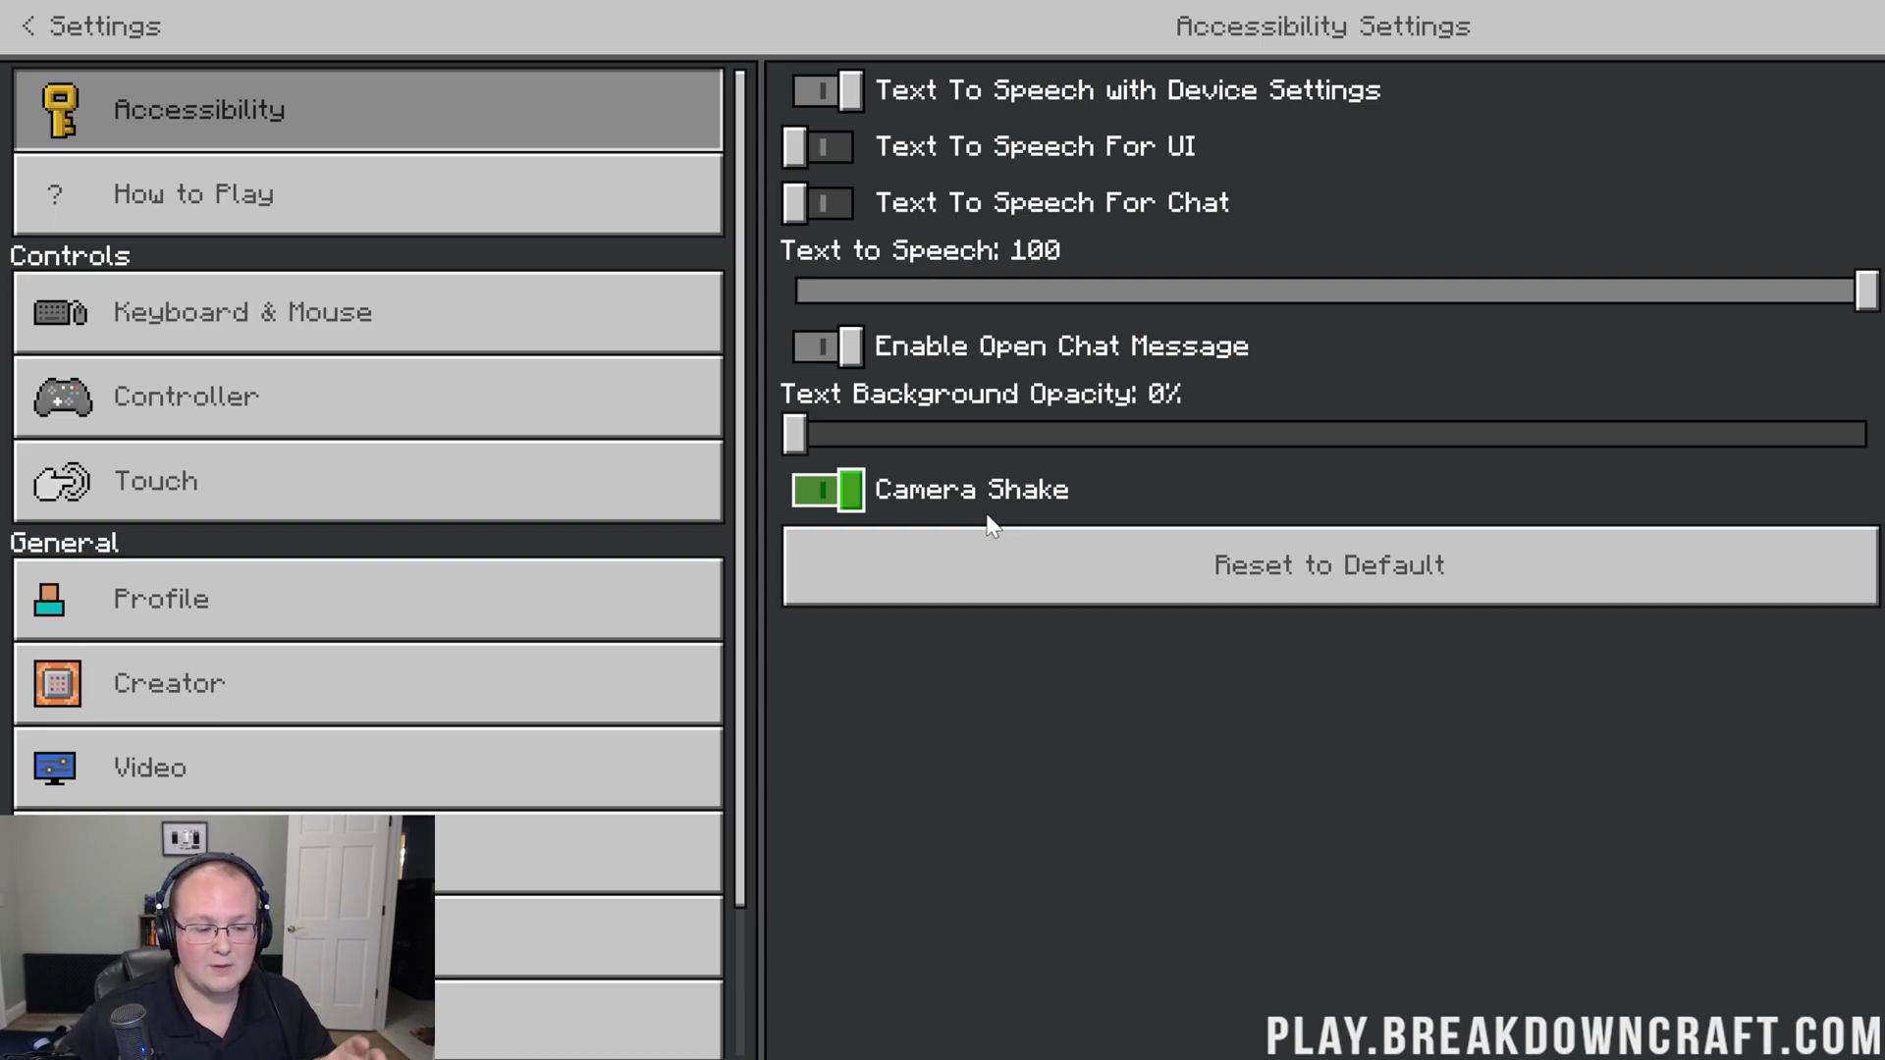
{"action": "left_click", "coordinate": [825, 489]}
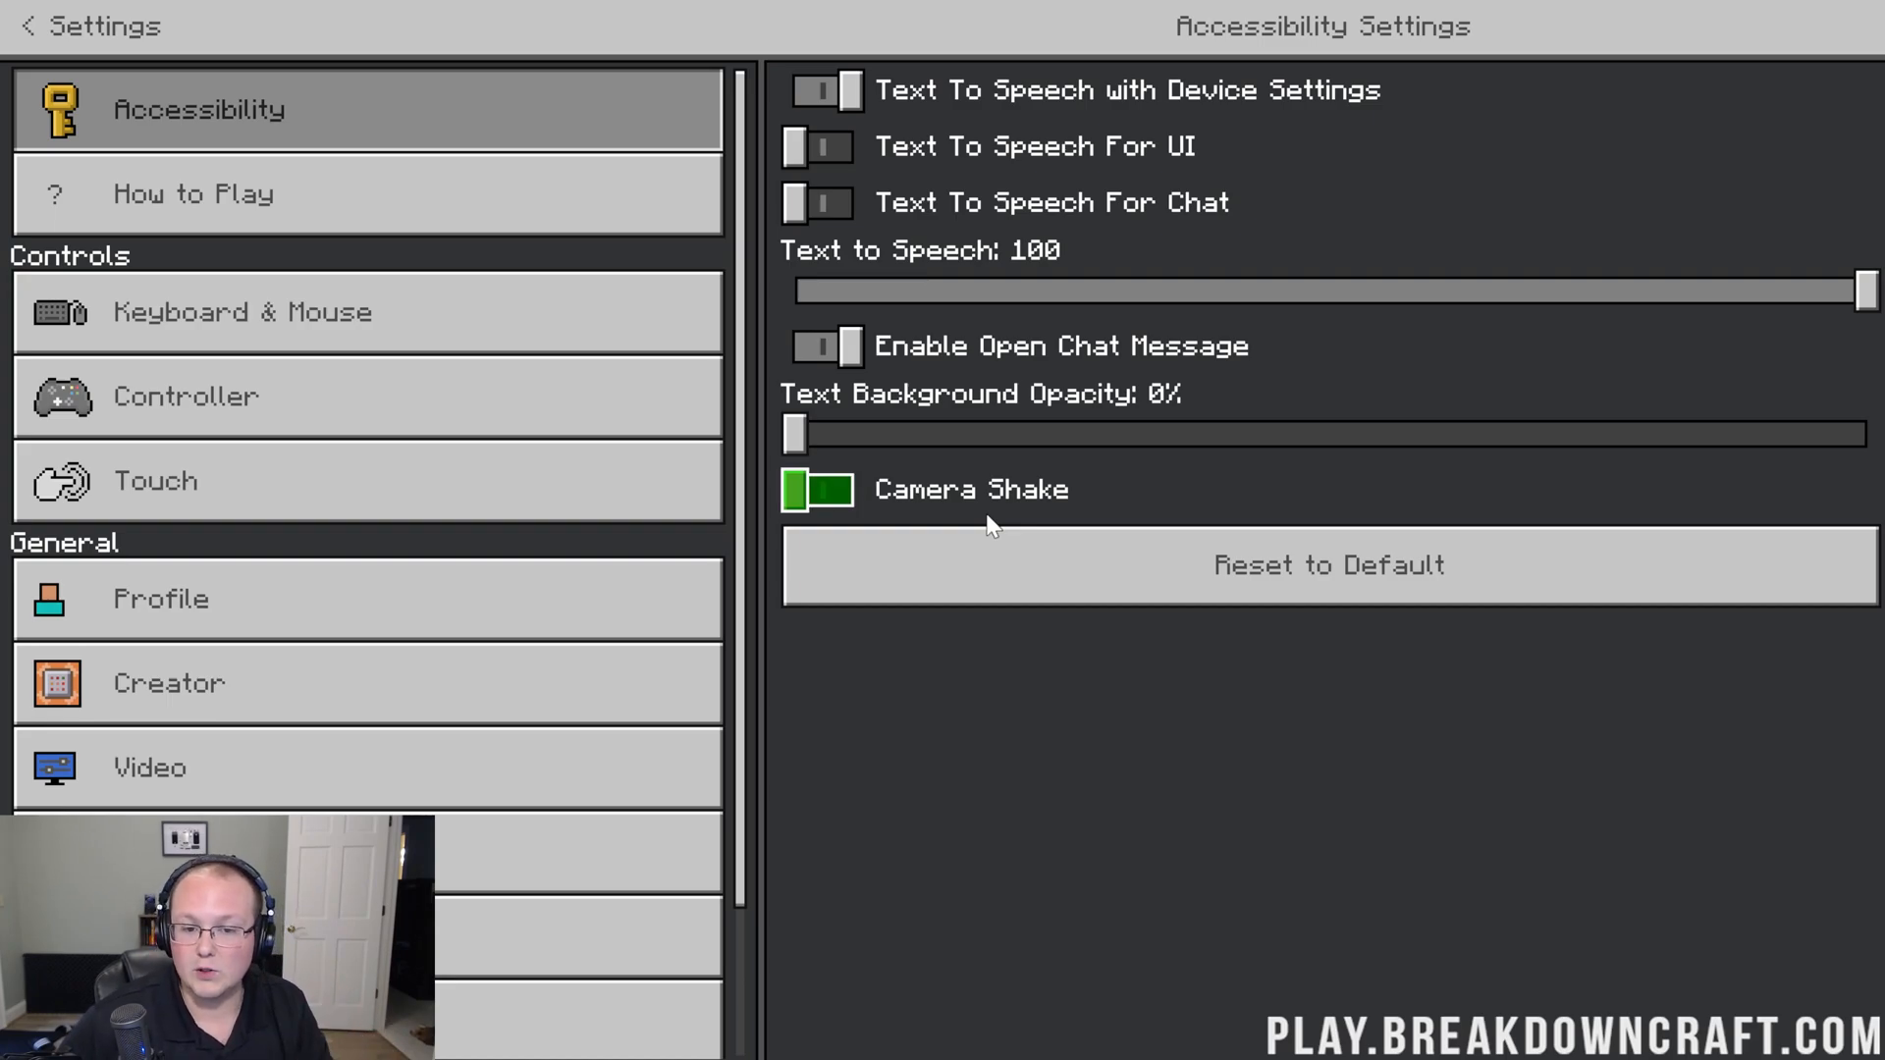
{"action": "left_click", "coordinate": [825, 489]}
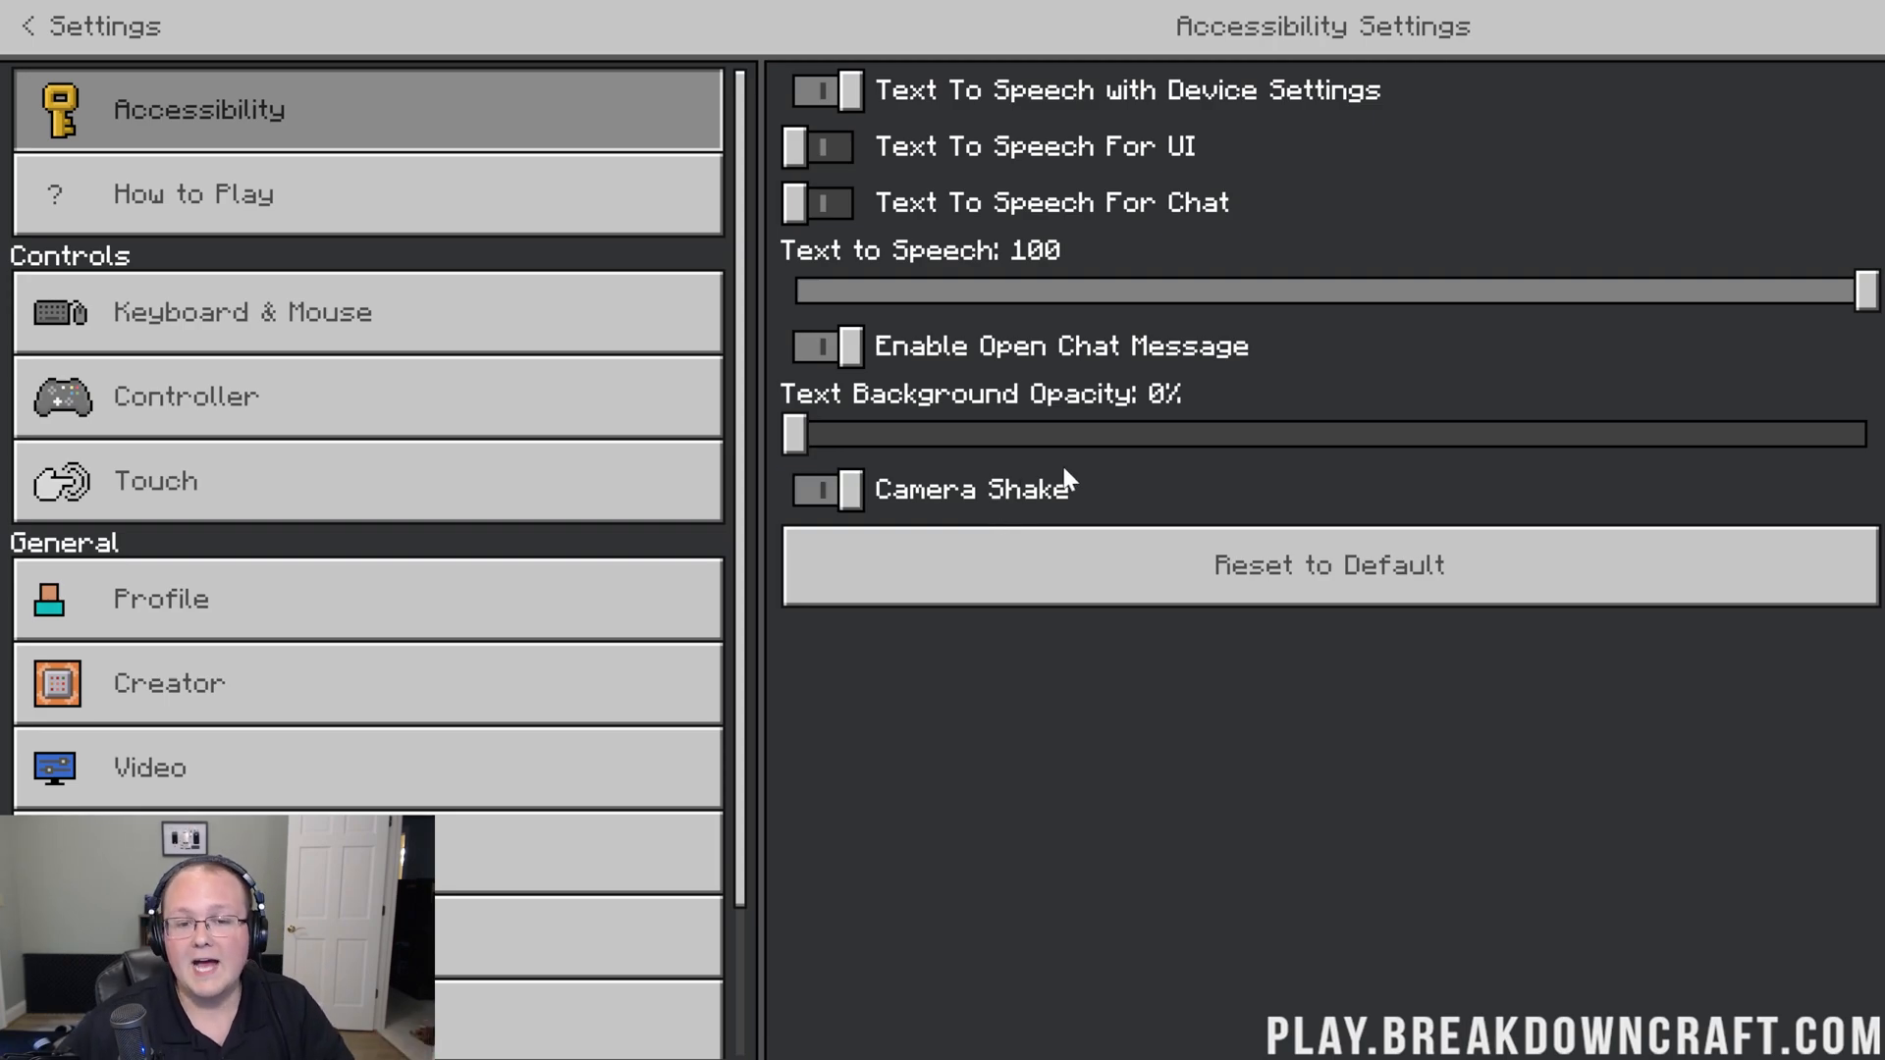
Step: Try the Text To Speech for chat and for UI accessibility toggles
{"action": "left_click", "coordinate": [819, 203]}
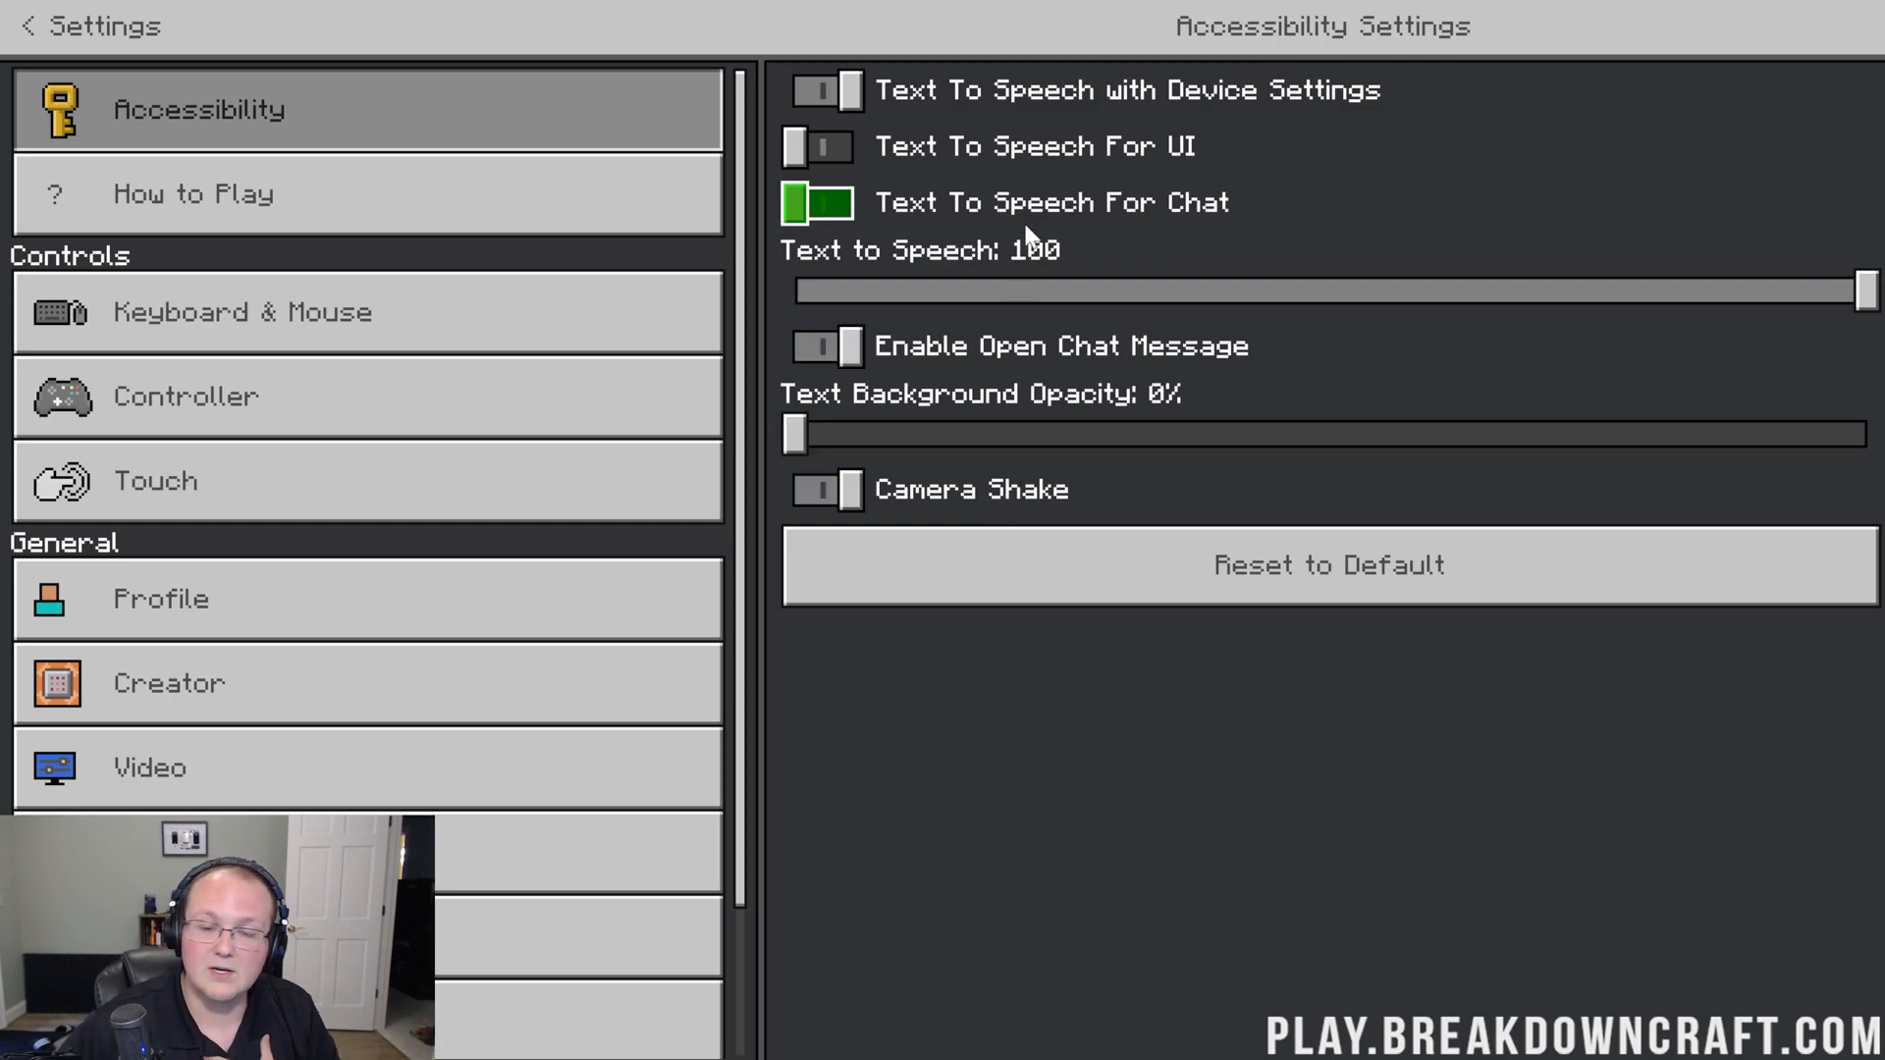
{"action": "left_click", "coordinate": [819, 145]}
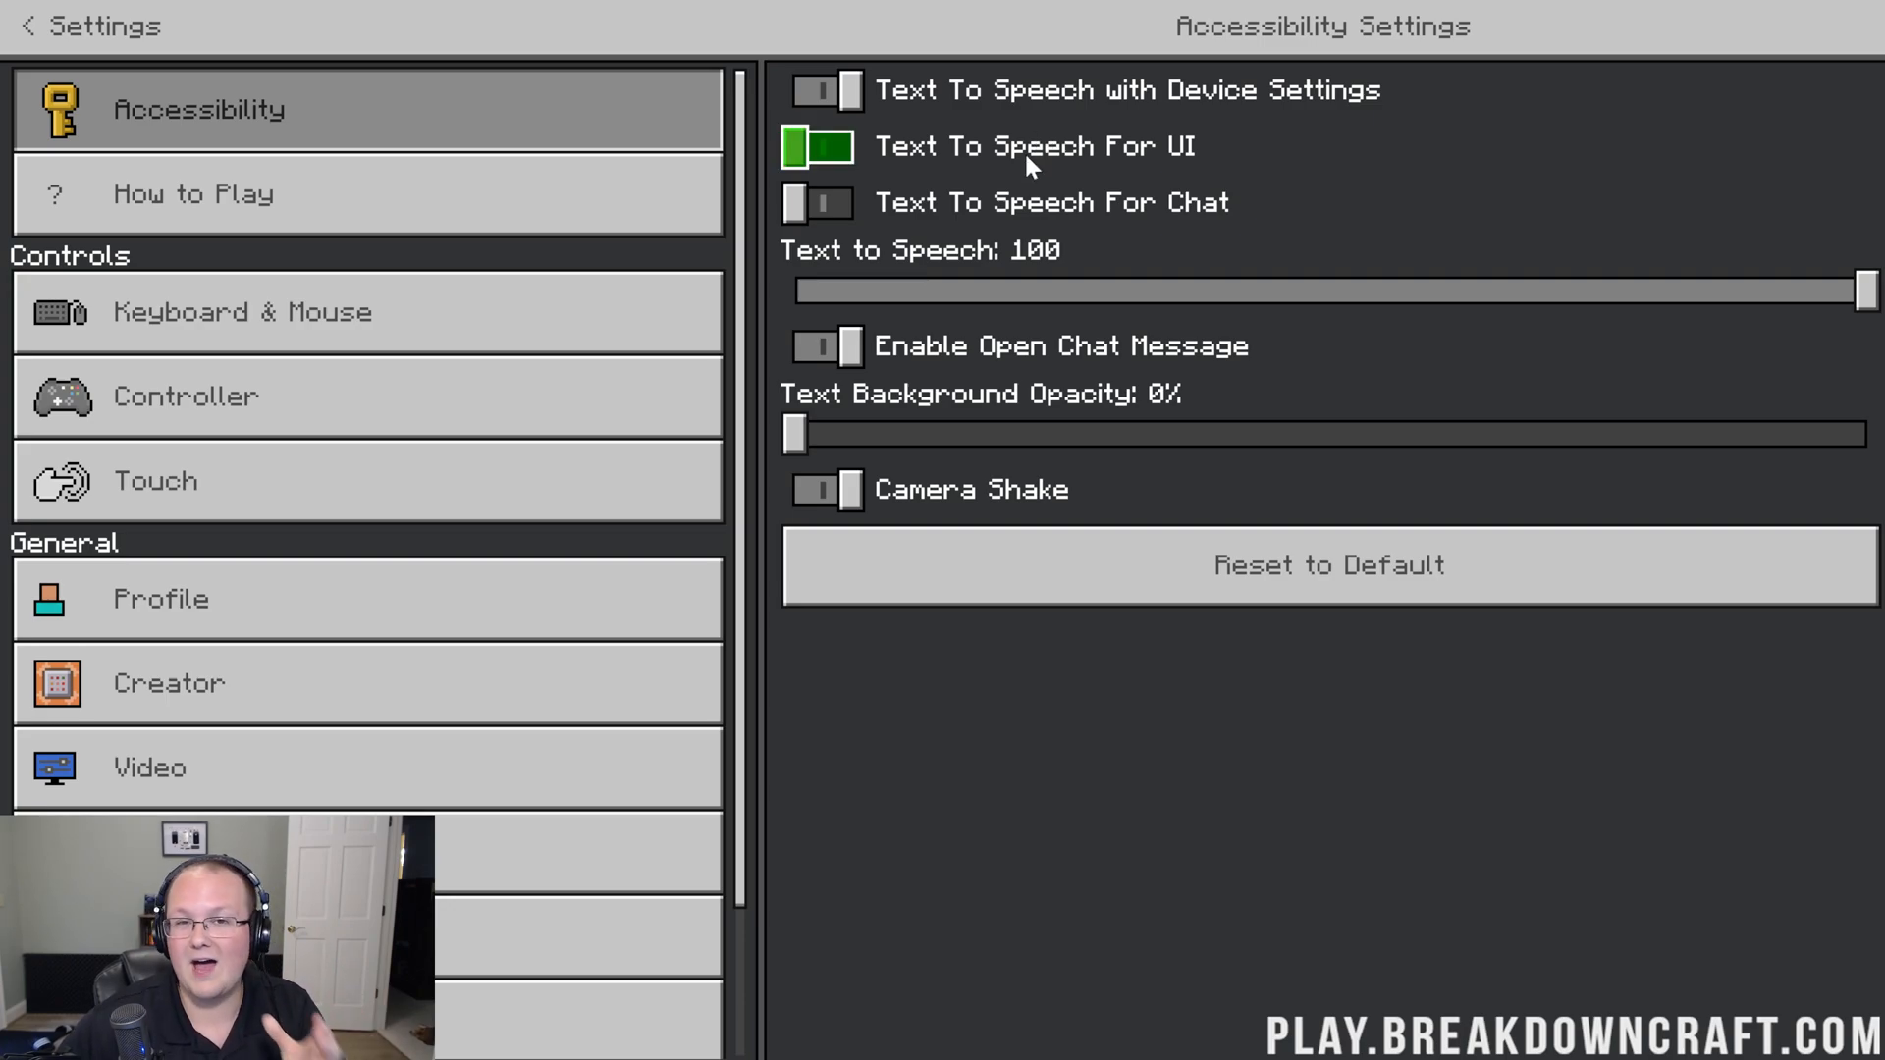
{"action": "left_click", "coordinate": [821, 145]}
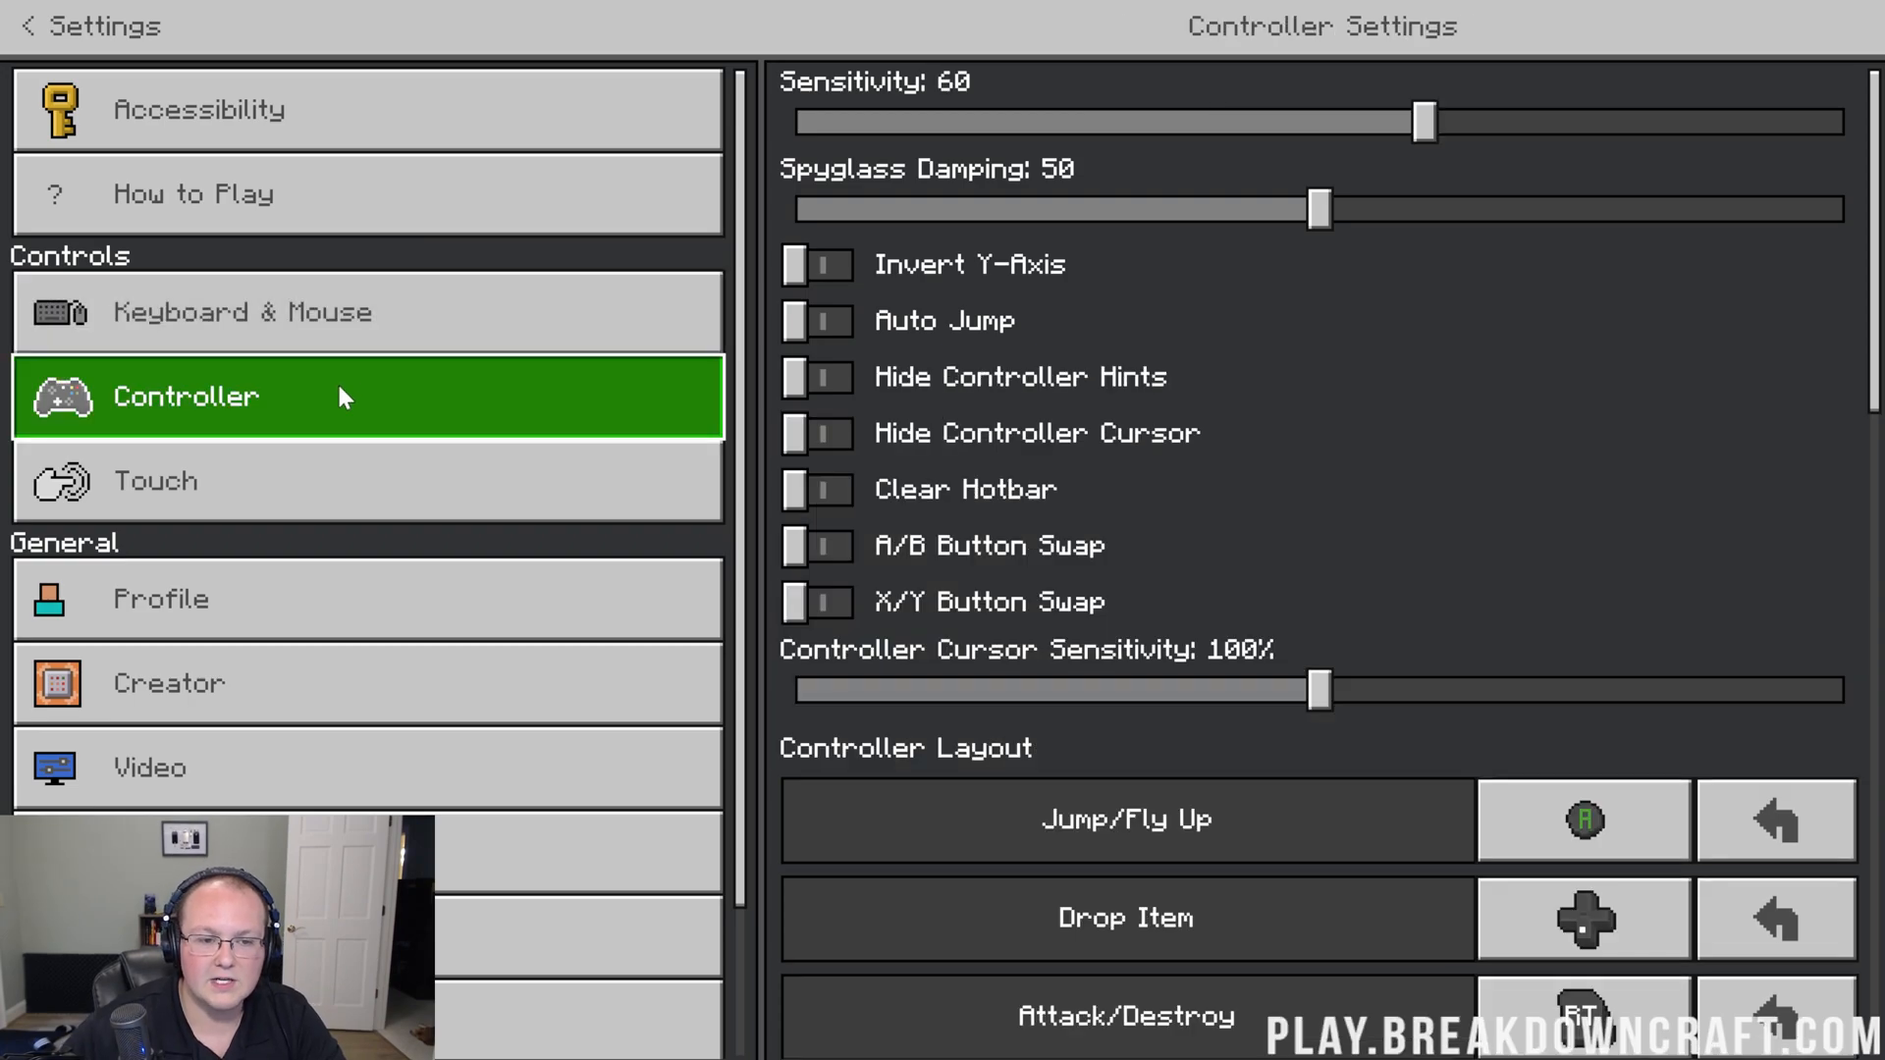
Step: View the Controller, Touch and Keyboard & Mouse control pages in turn
{"action": "left_click", "coordinate": [240, 481]}
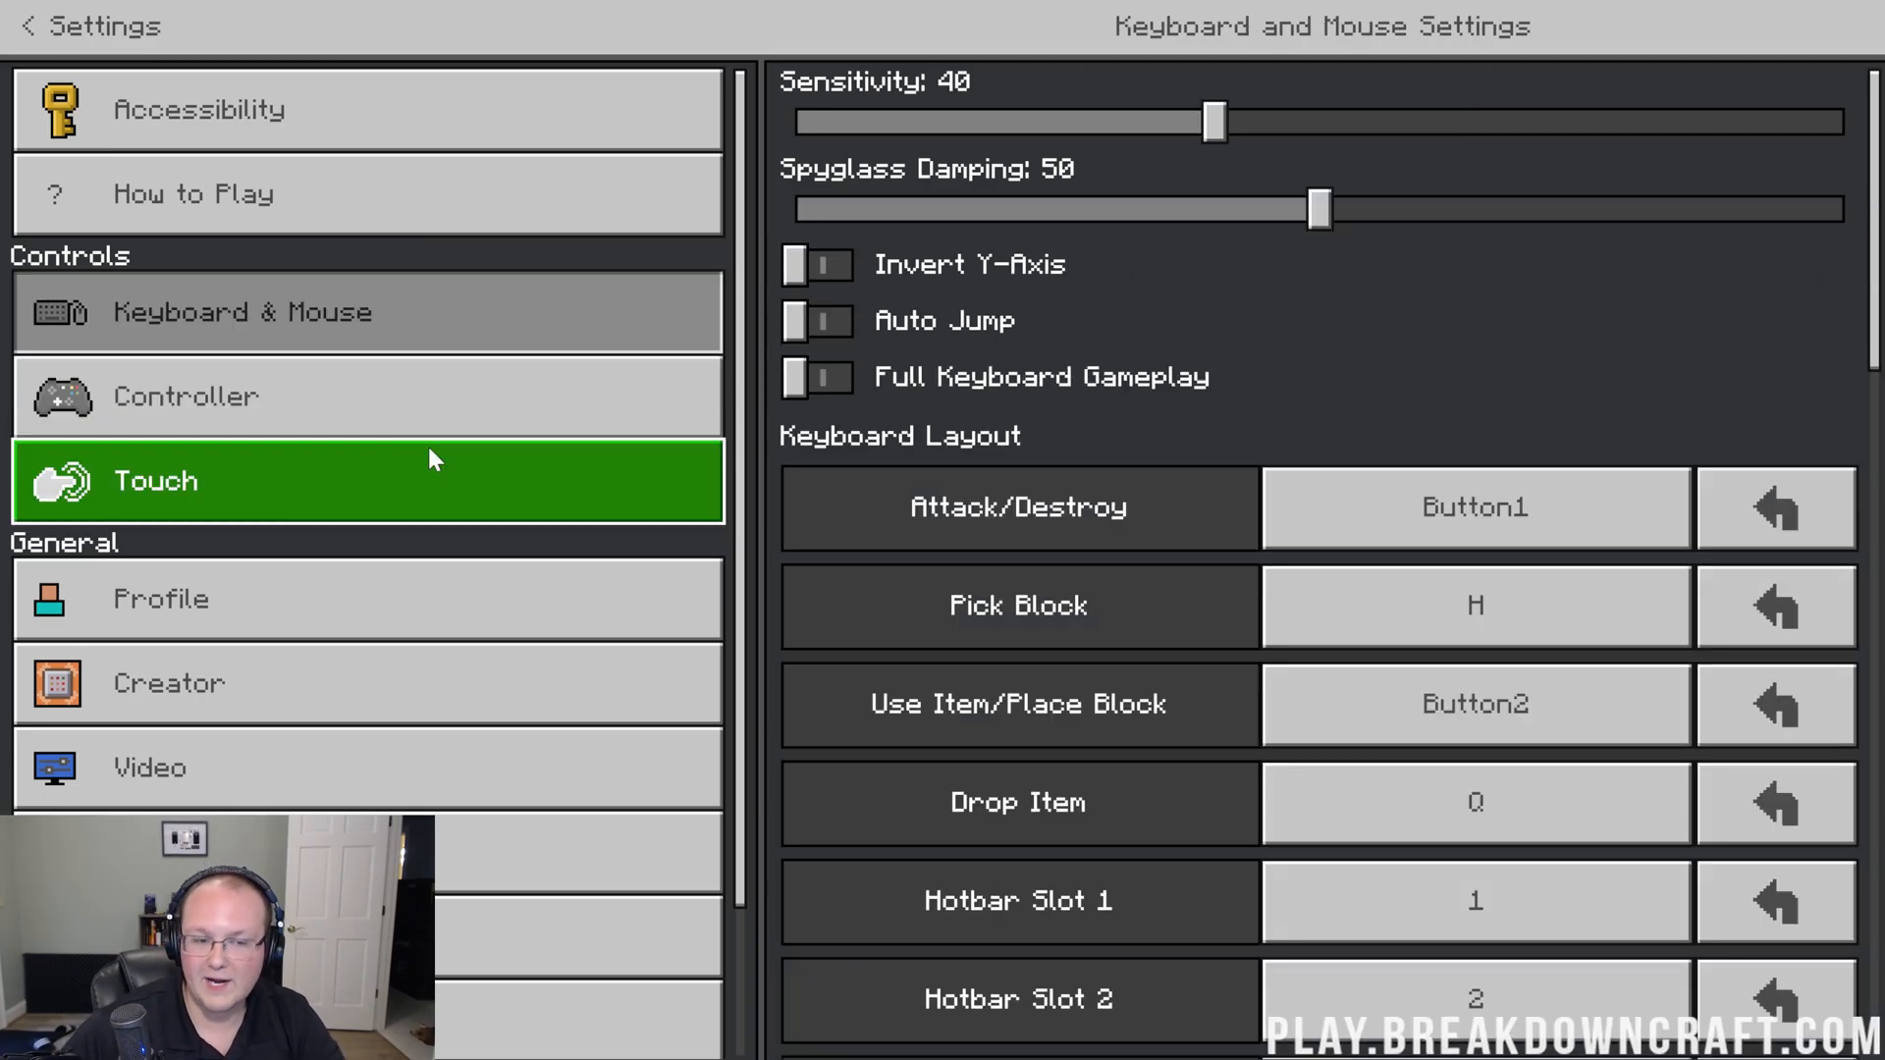
{"action": "left_click", "coordinate": [241, 311]}
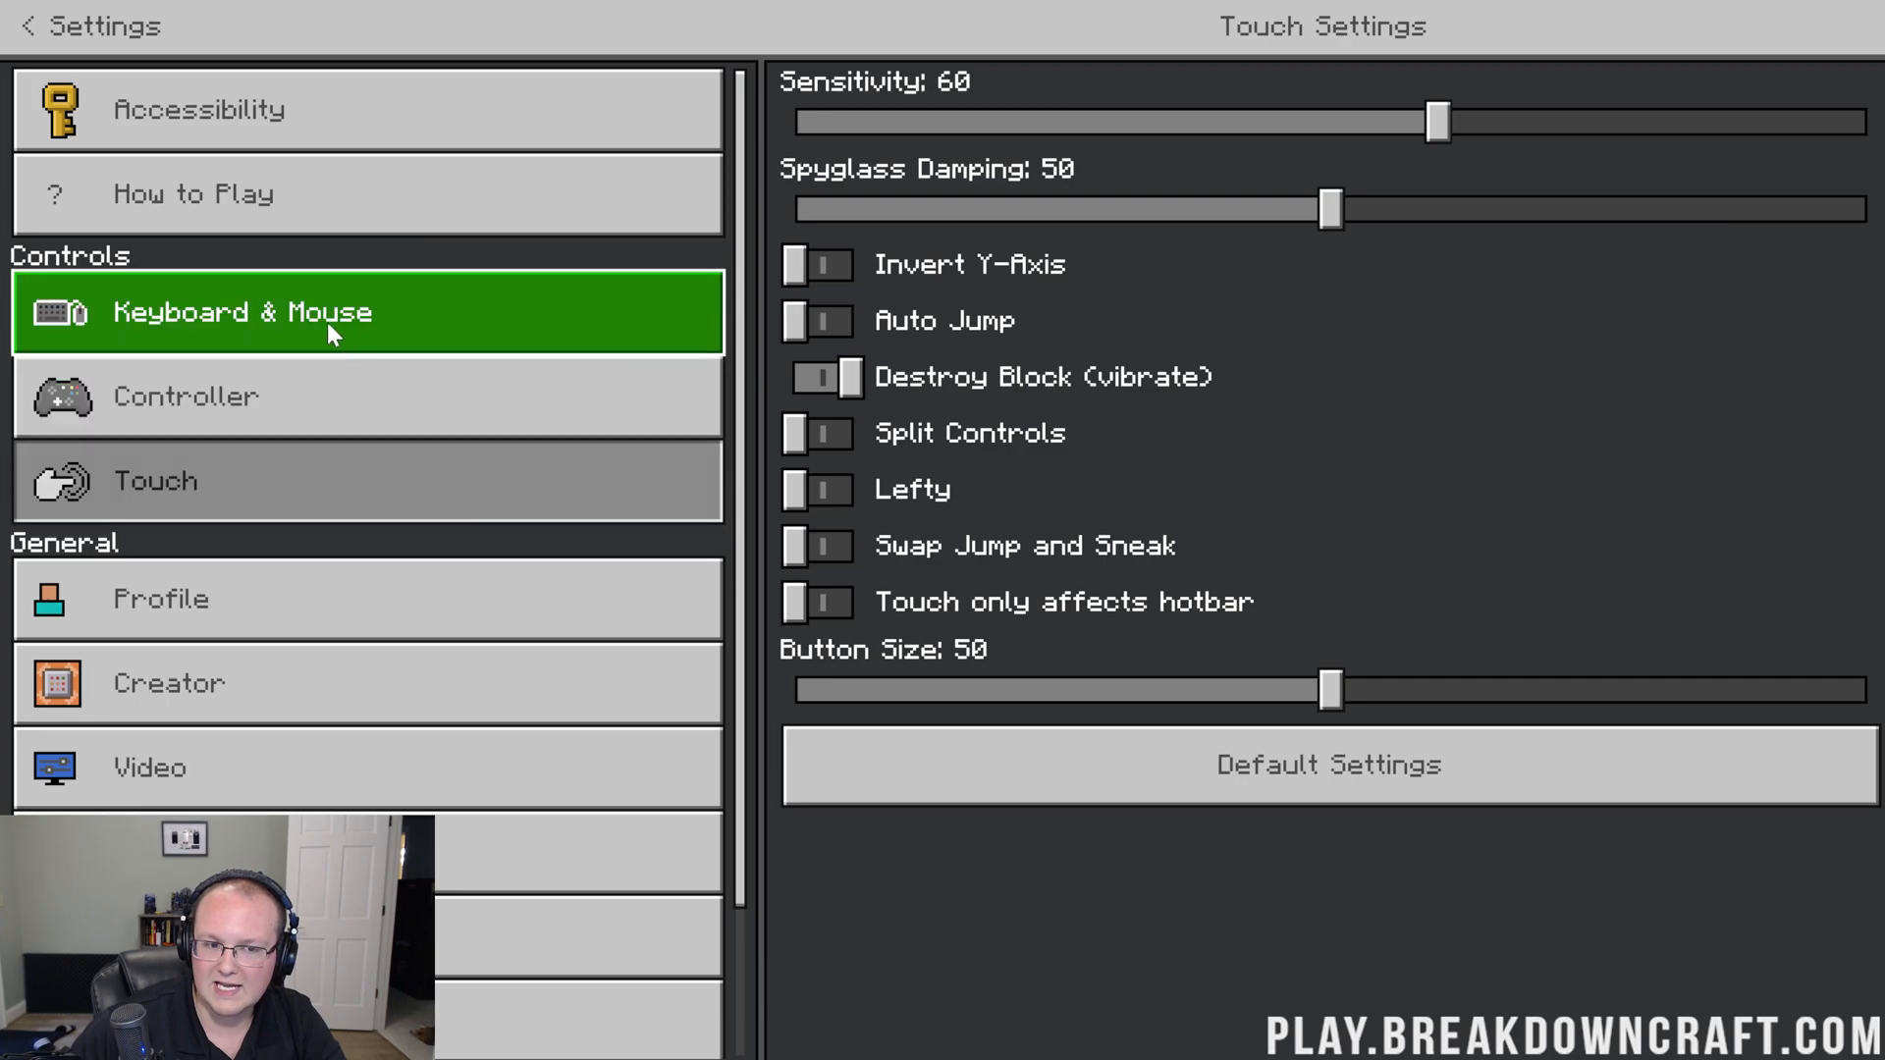
{"action": "left_click", "coordinate": [240, 312]}
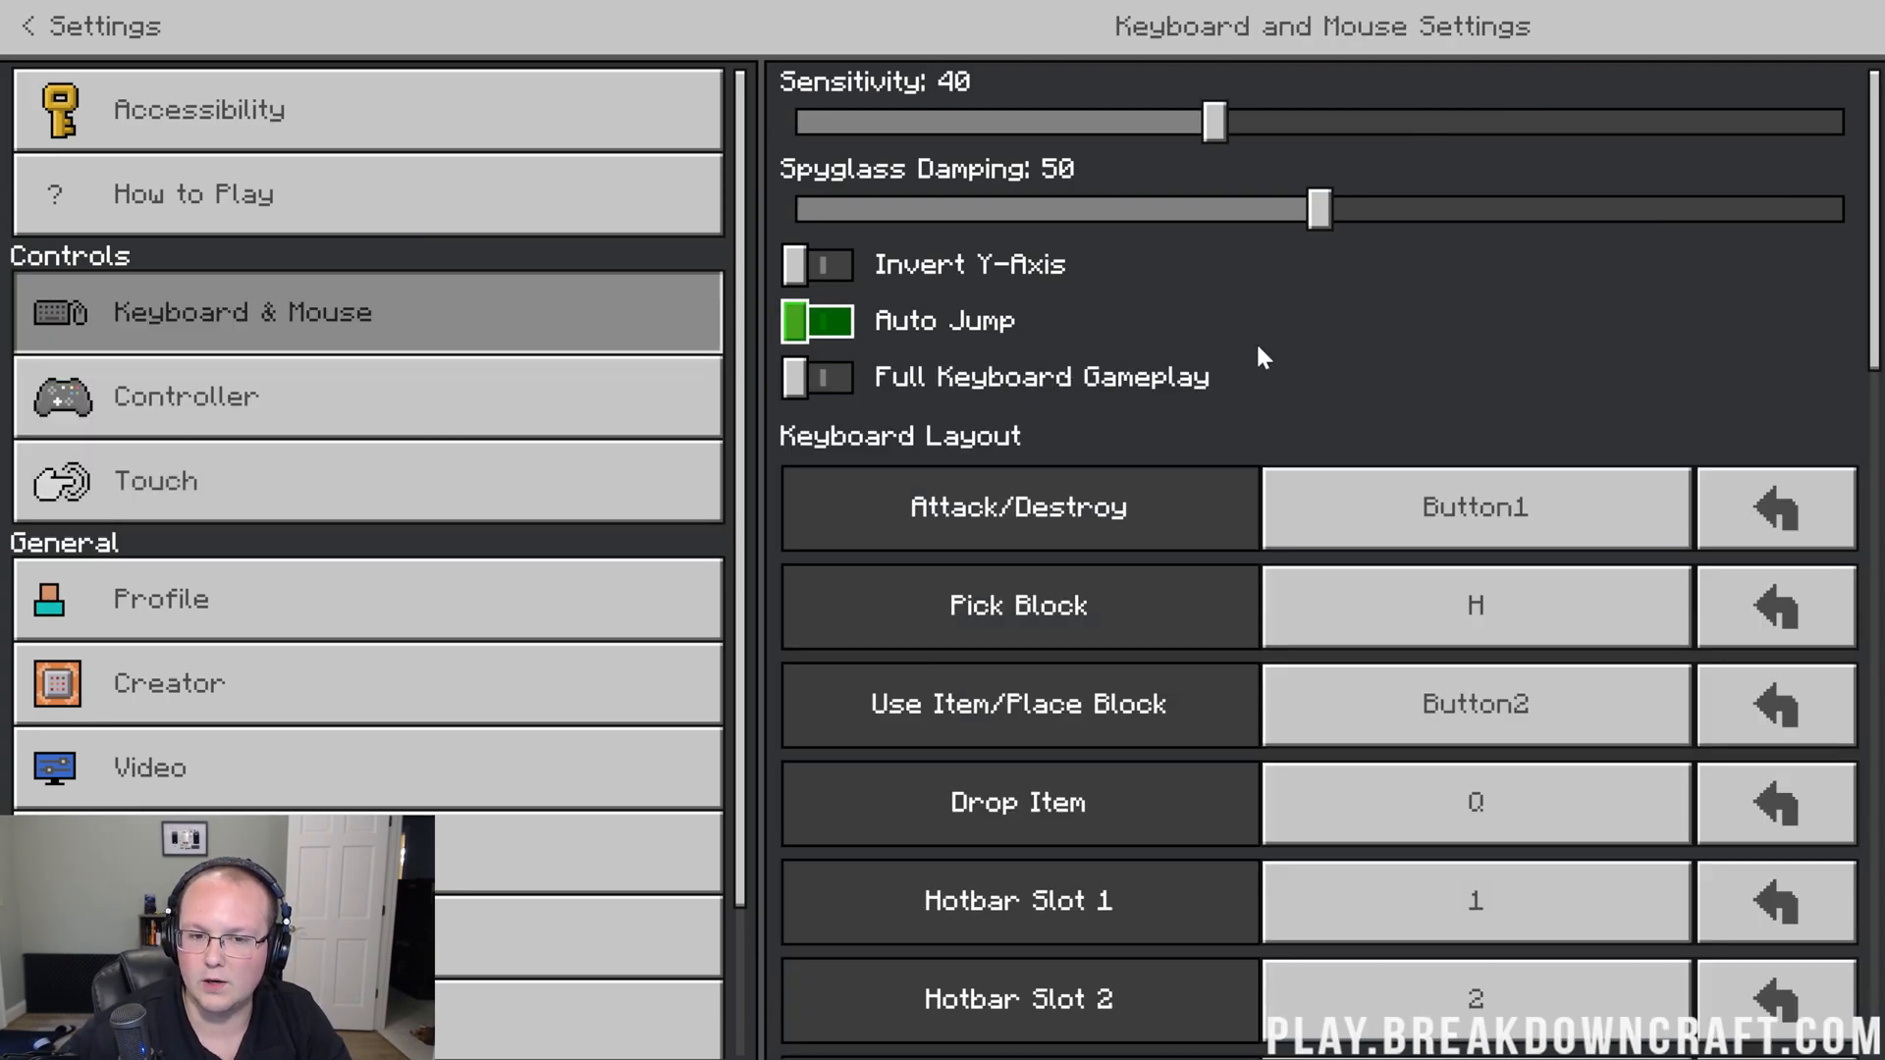
{"action": "left_click", "coordinate": [818, 321]}
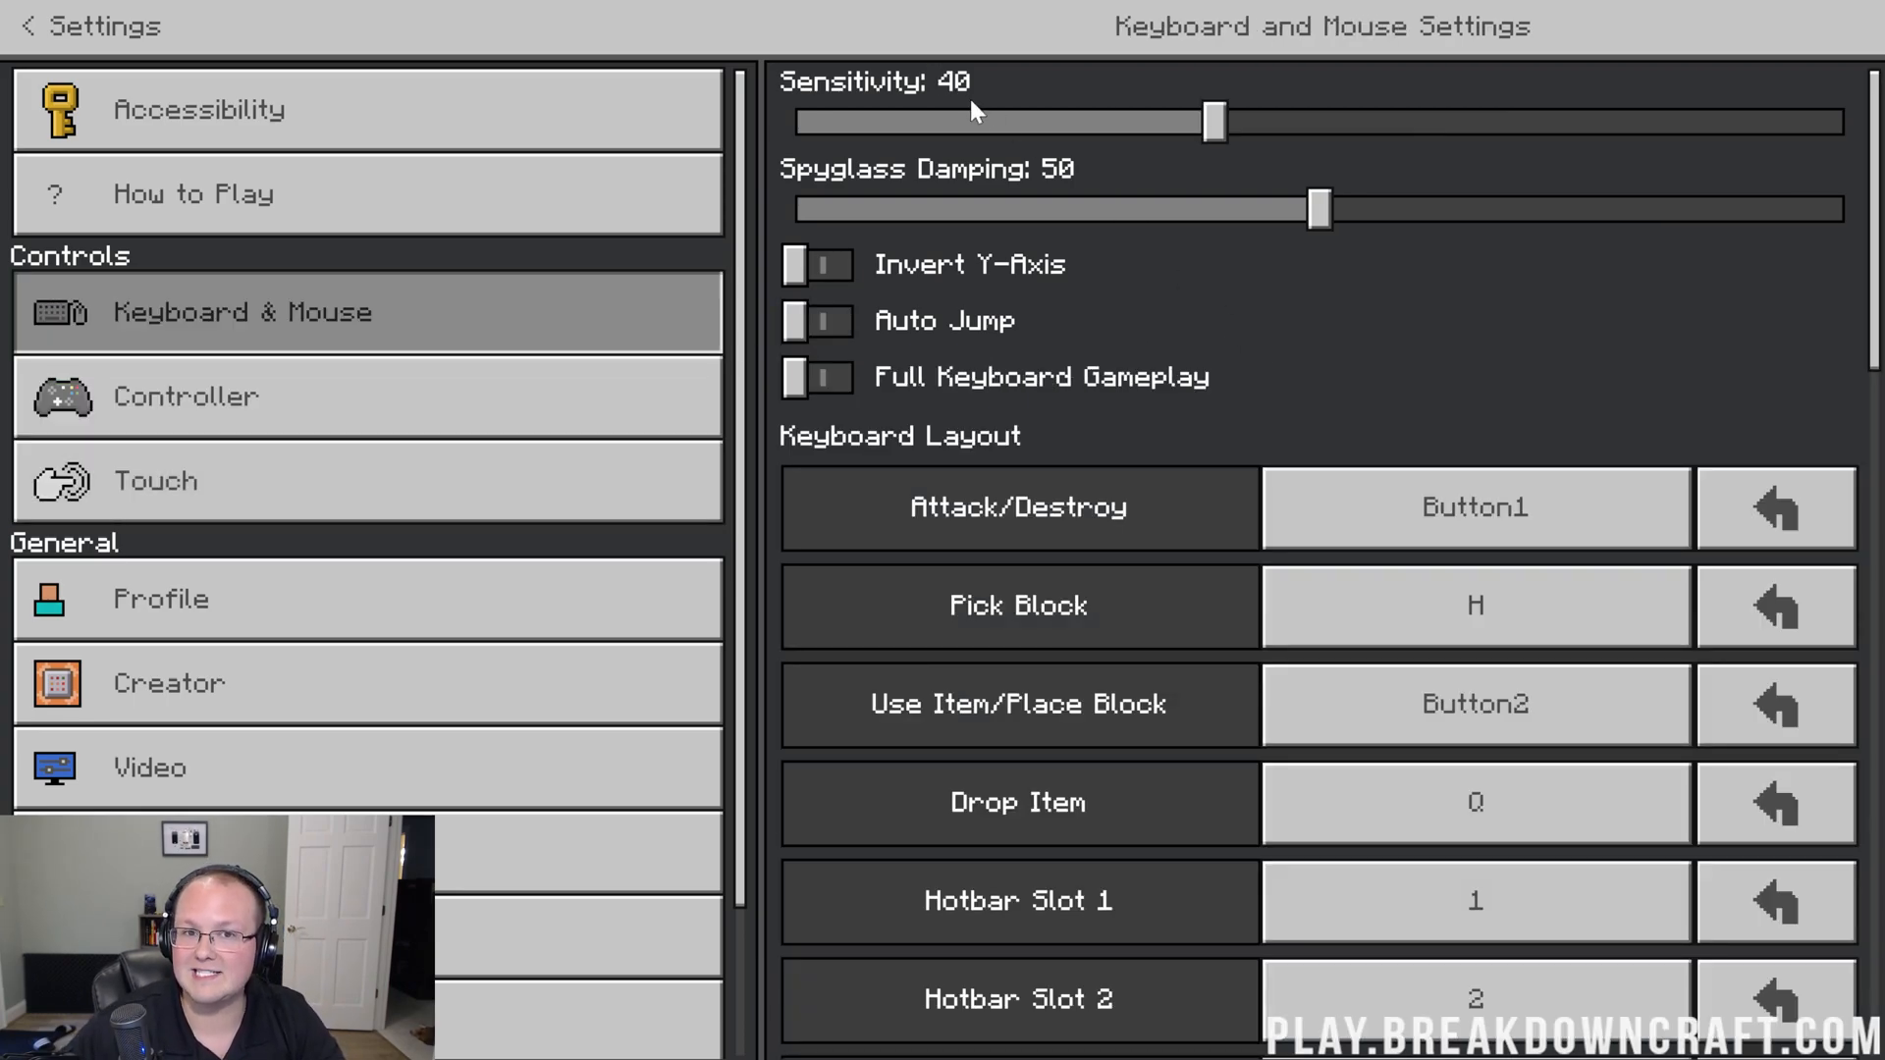
{"action": "mouse_move", "coordinate": [1028, 189]}
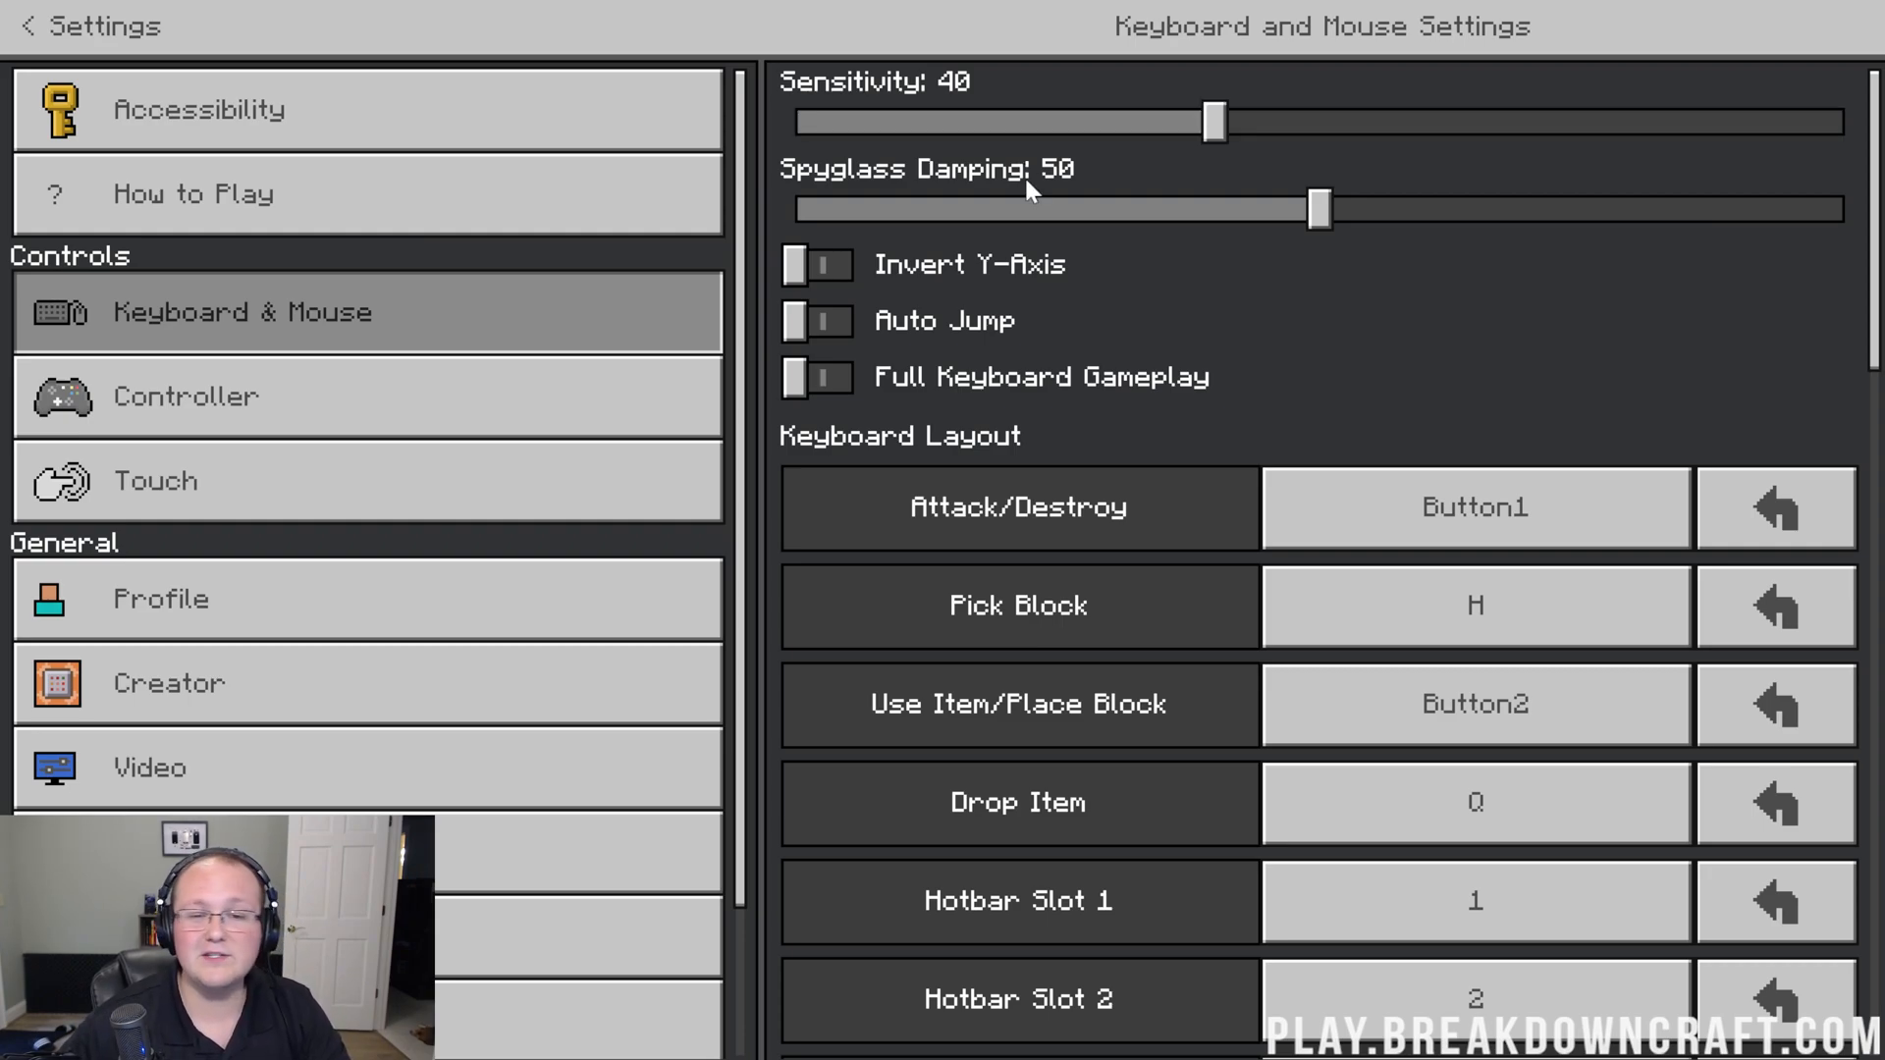
{"action": "left_click", "coordinate": [1319, 208]}
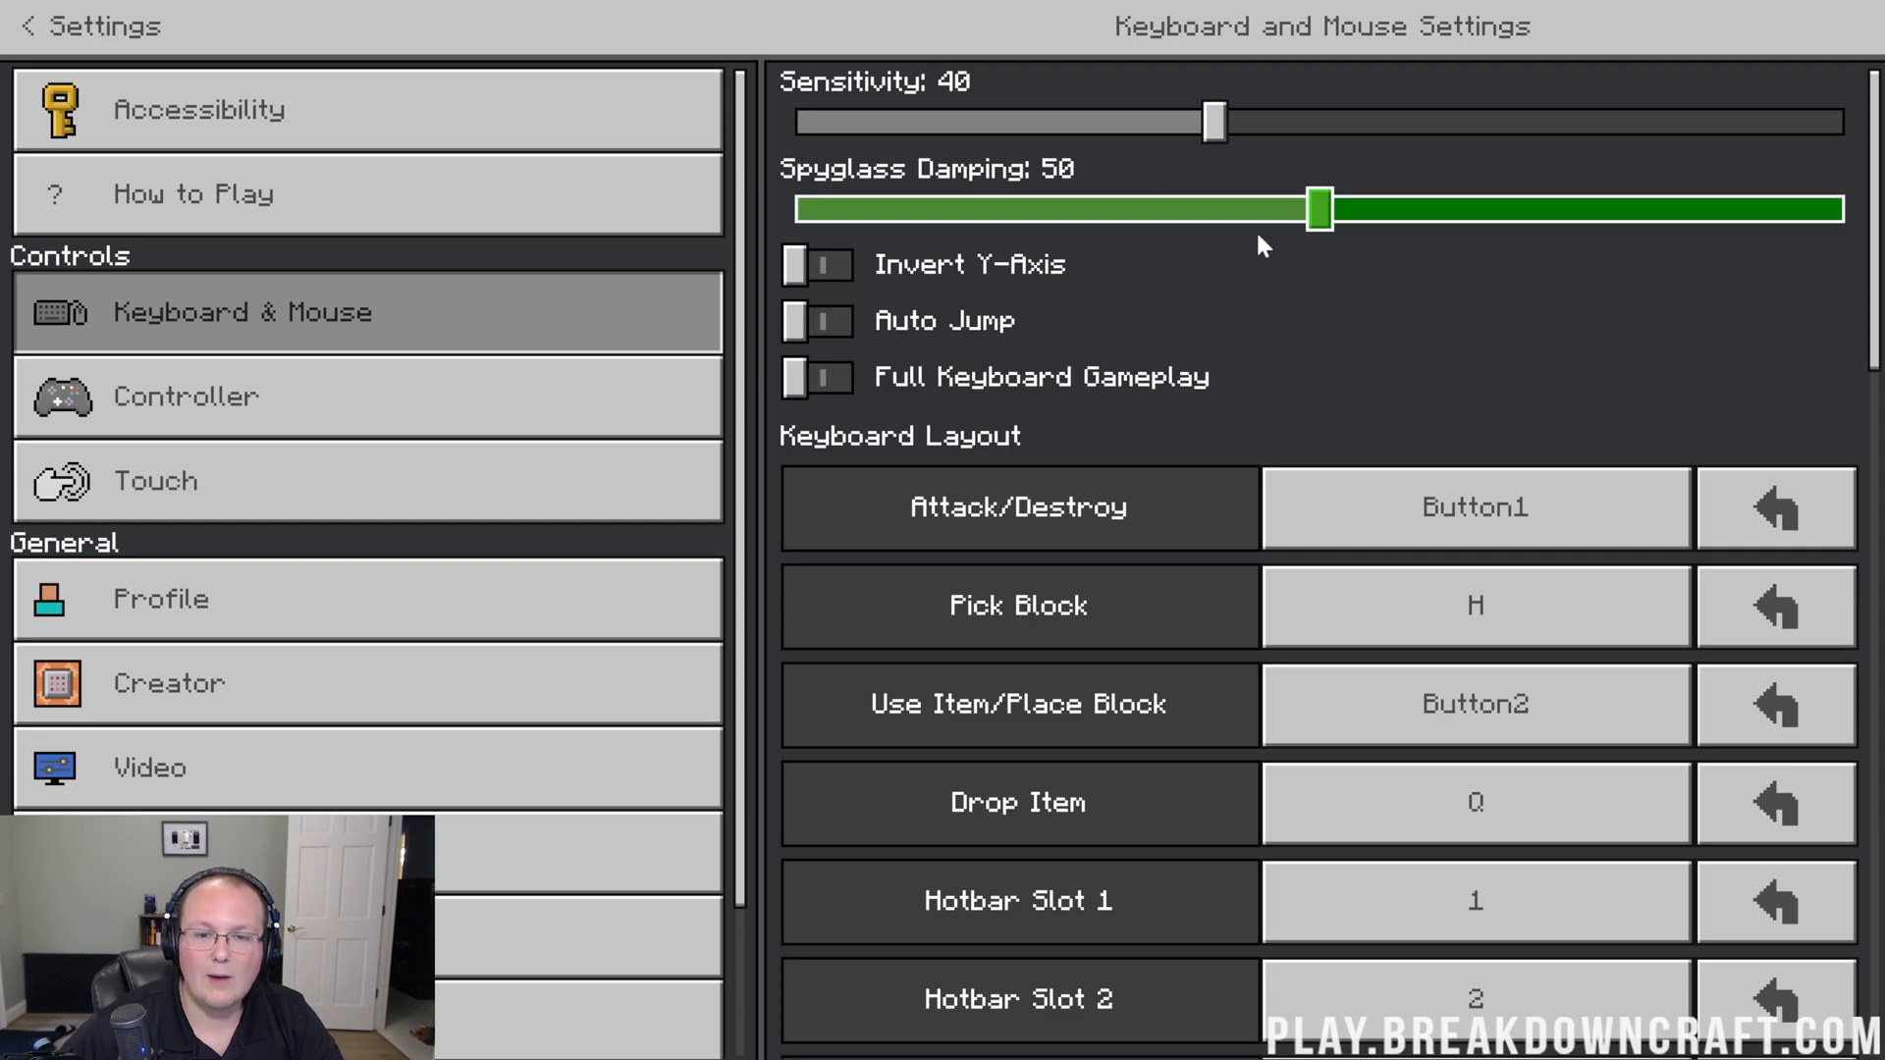
{"action": "left_click_drag", "start_coordinate": [1318, 209], "coordinate": [1125, 210]}
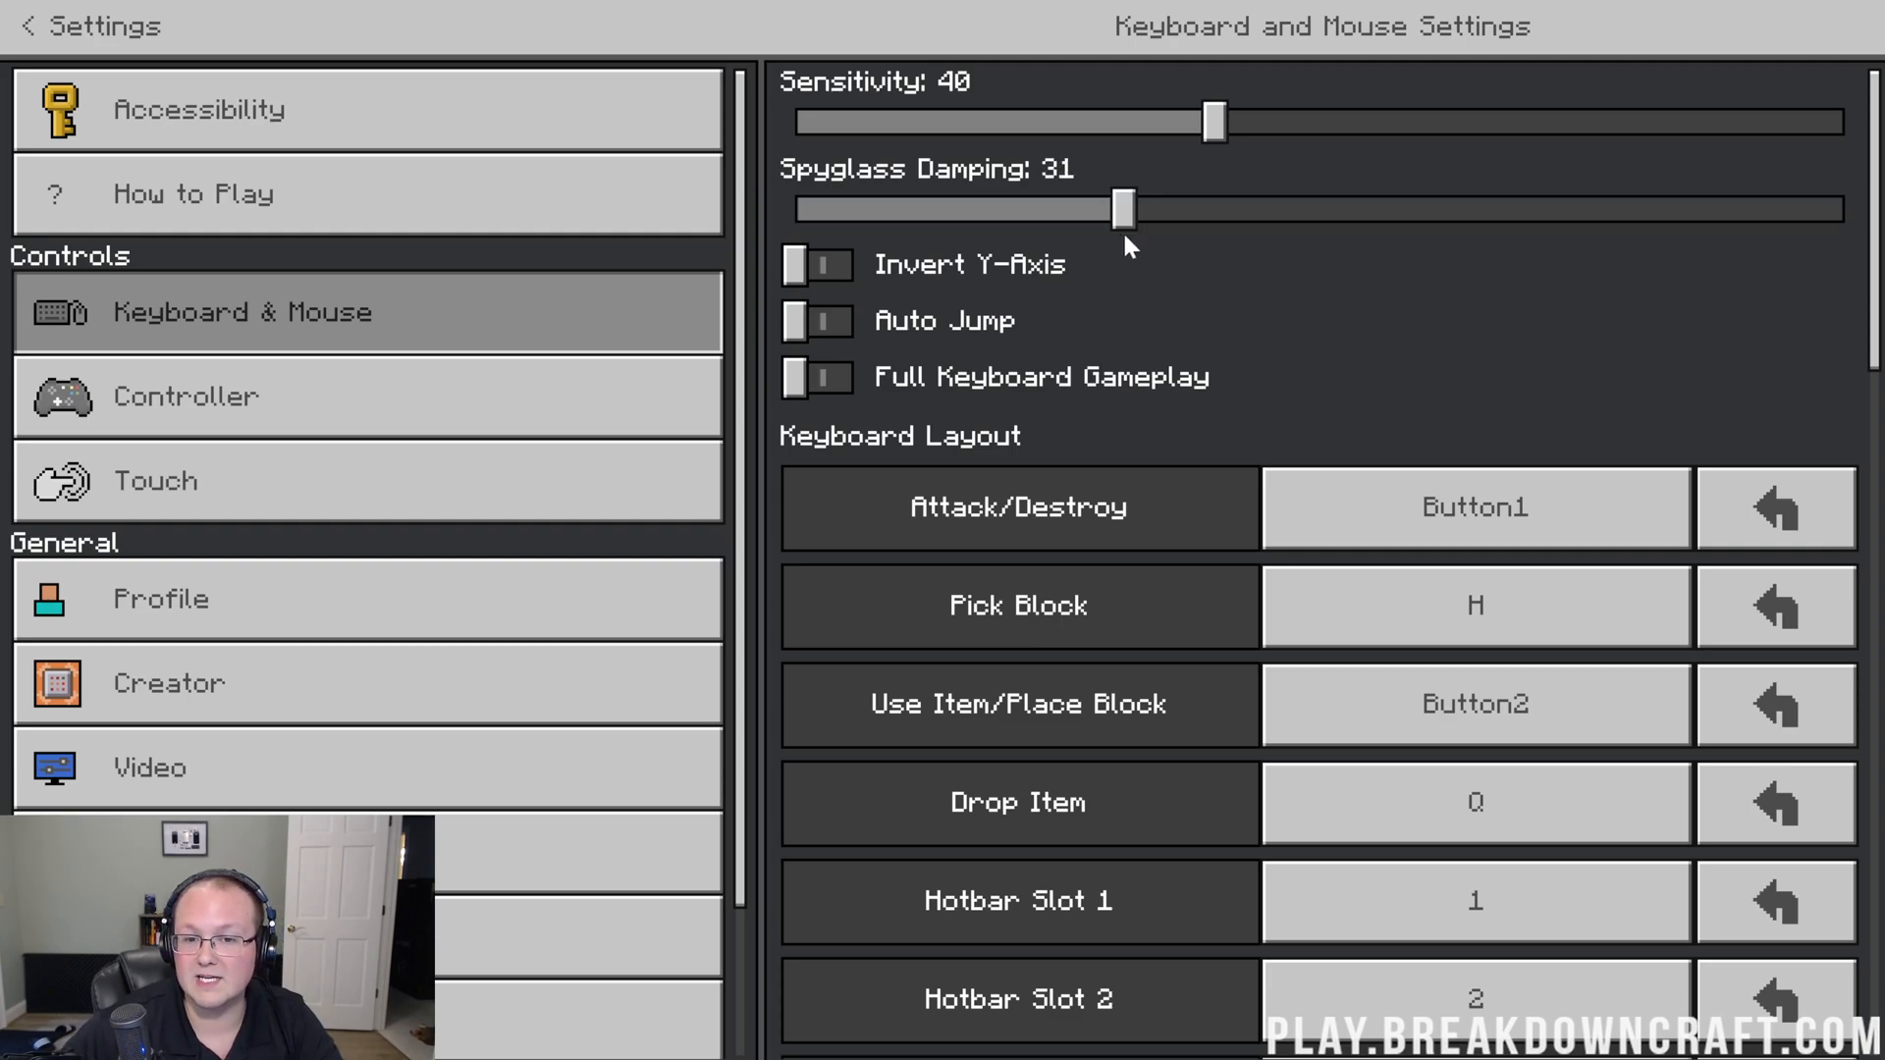
{"action": "left_click_drag", "start_coordinate": [1125, 208], "coordinate": [1317, 208]}
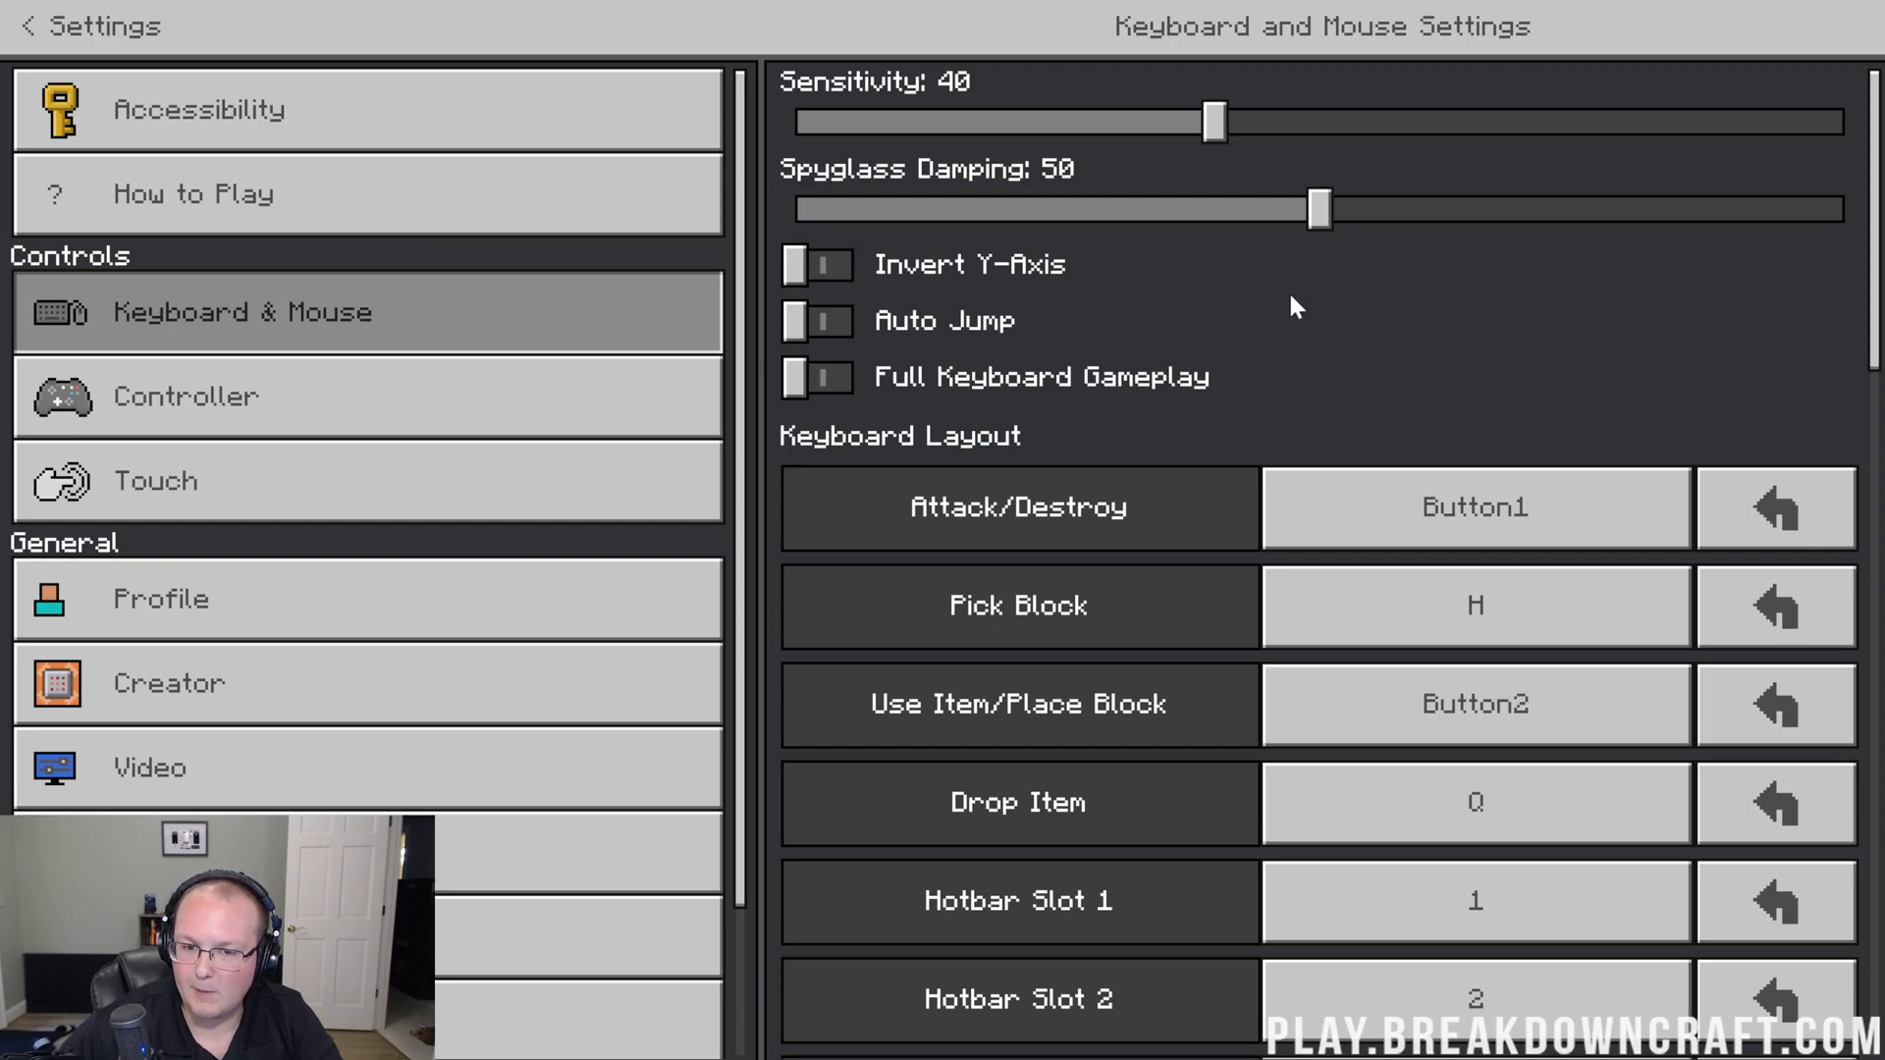
{"action": "left_click", "coordinate": [817, 263]}
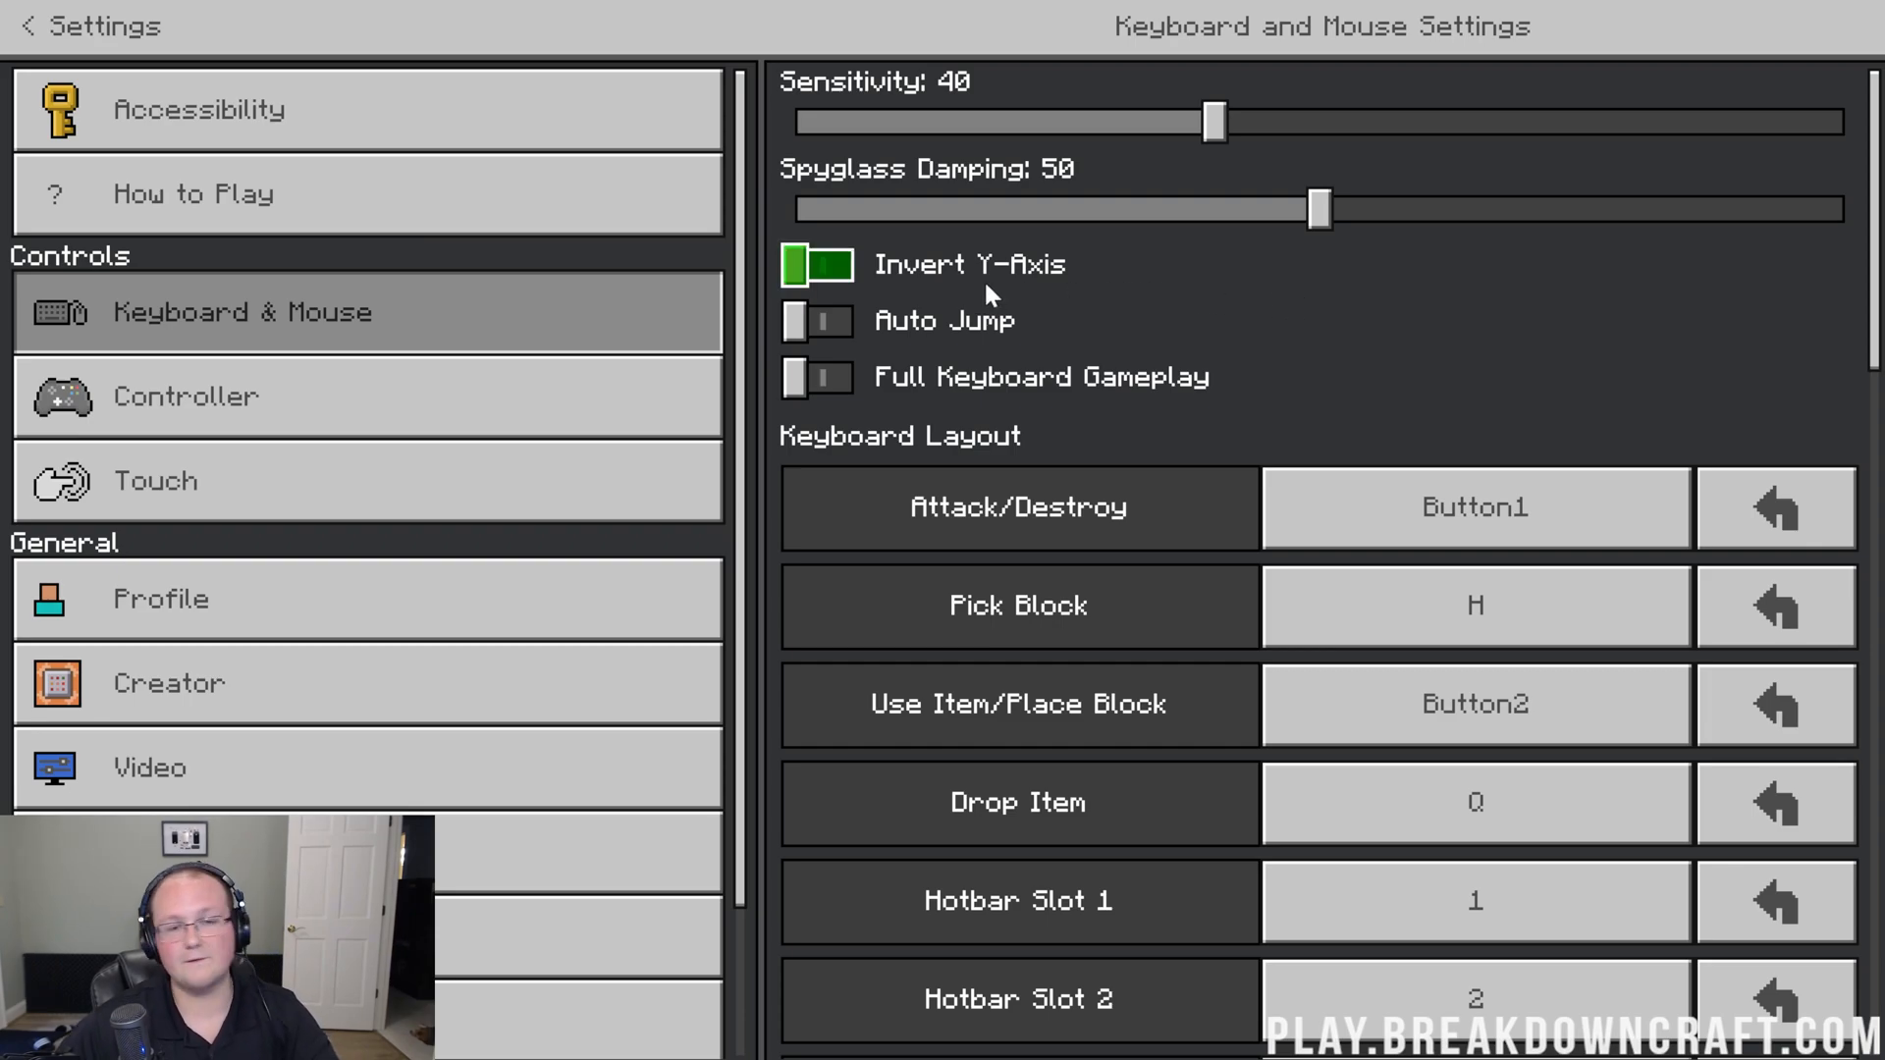
{"action": "left_click", "coordinate": [818, 320]}
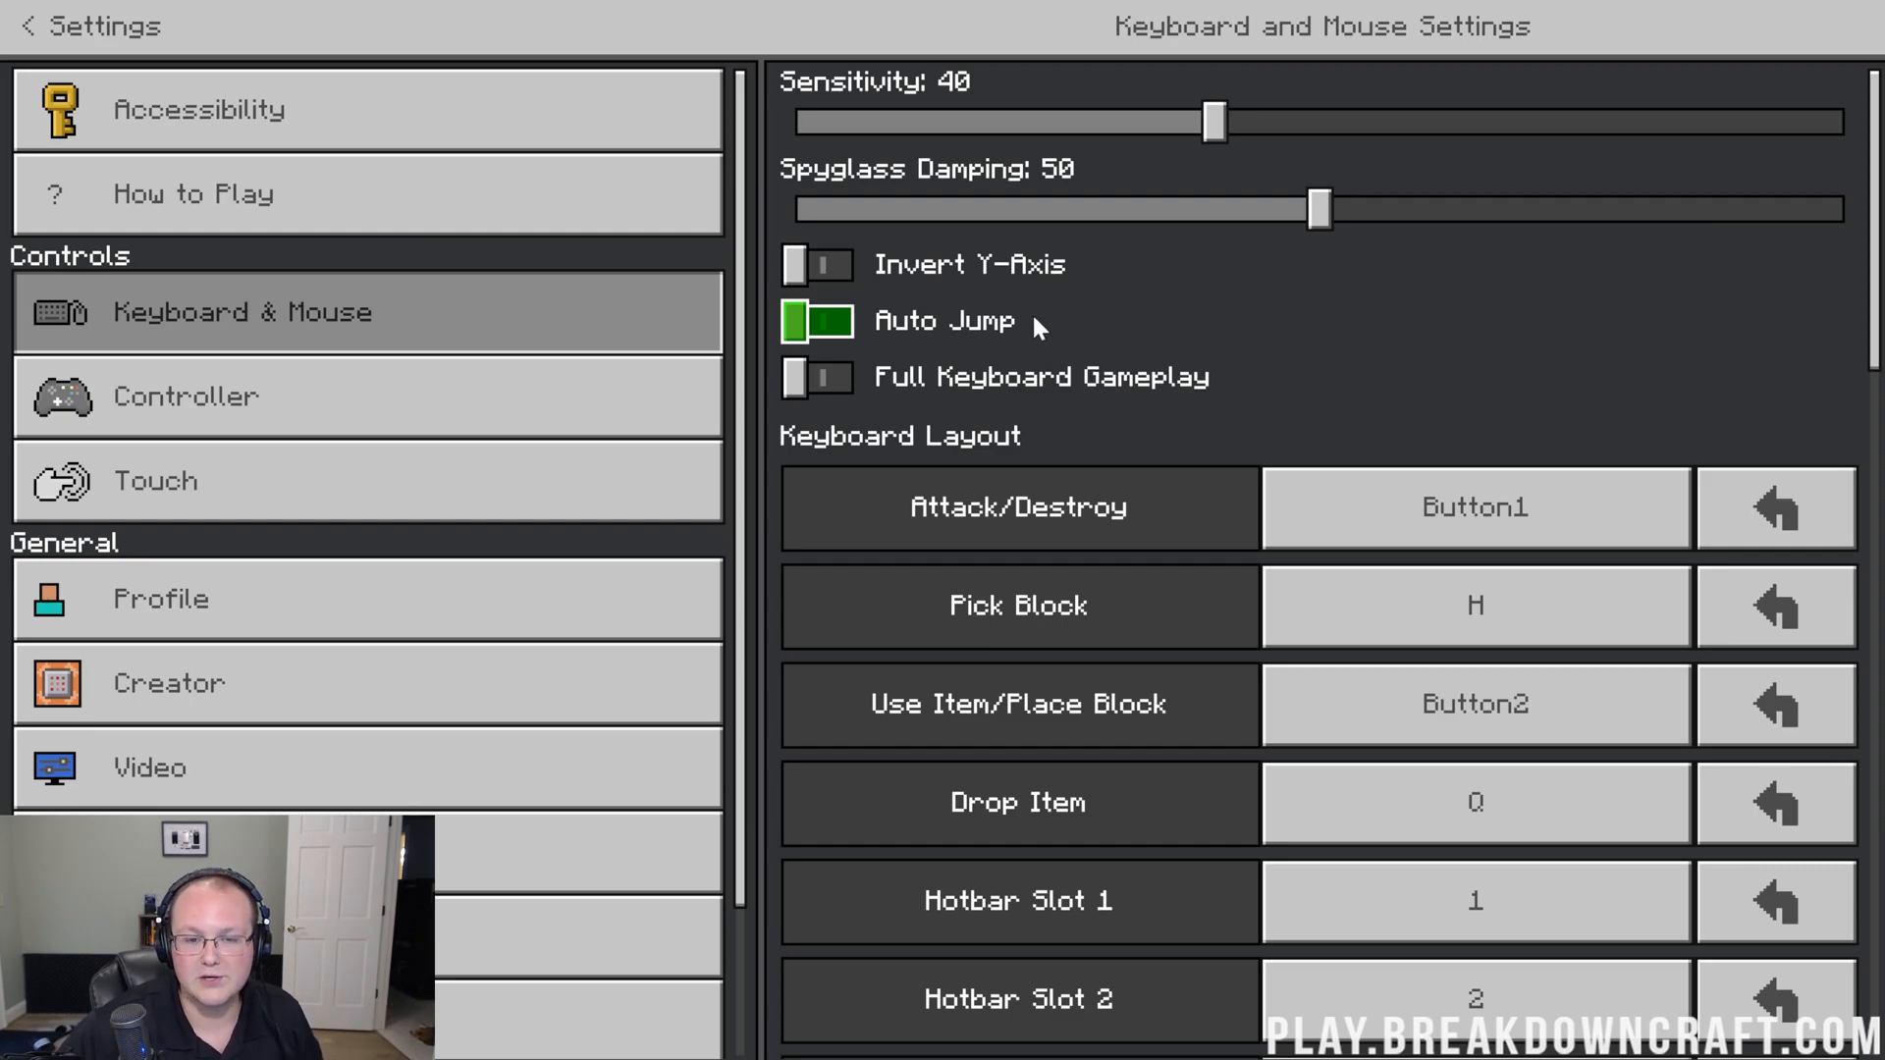
{"action": "left_click", "coordinate": [818, 321]}
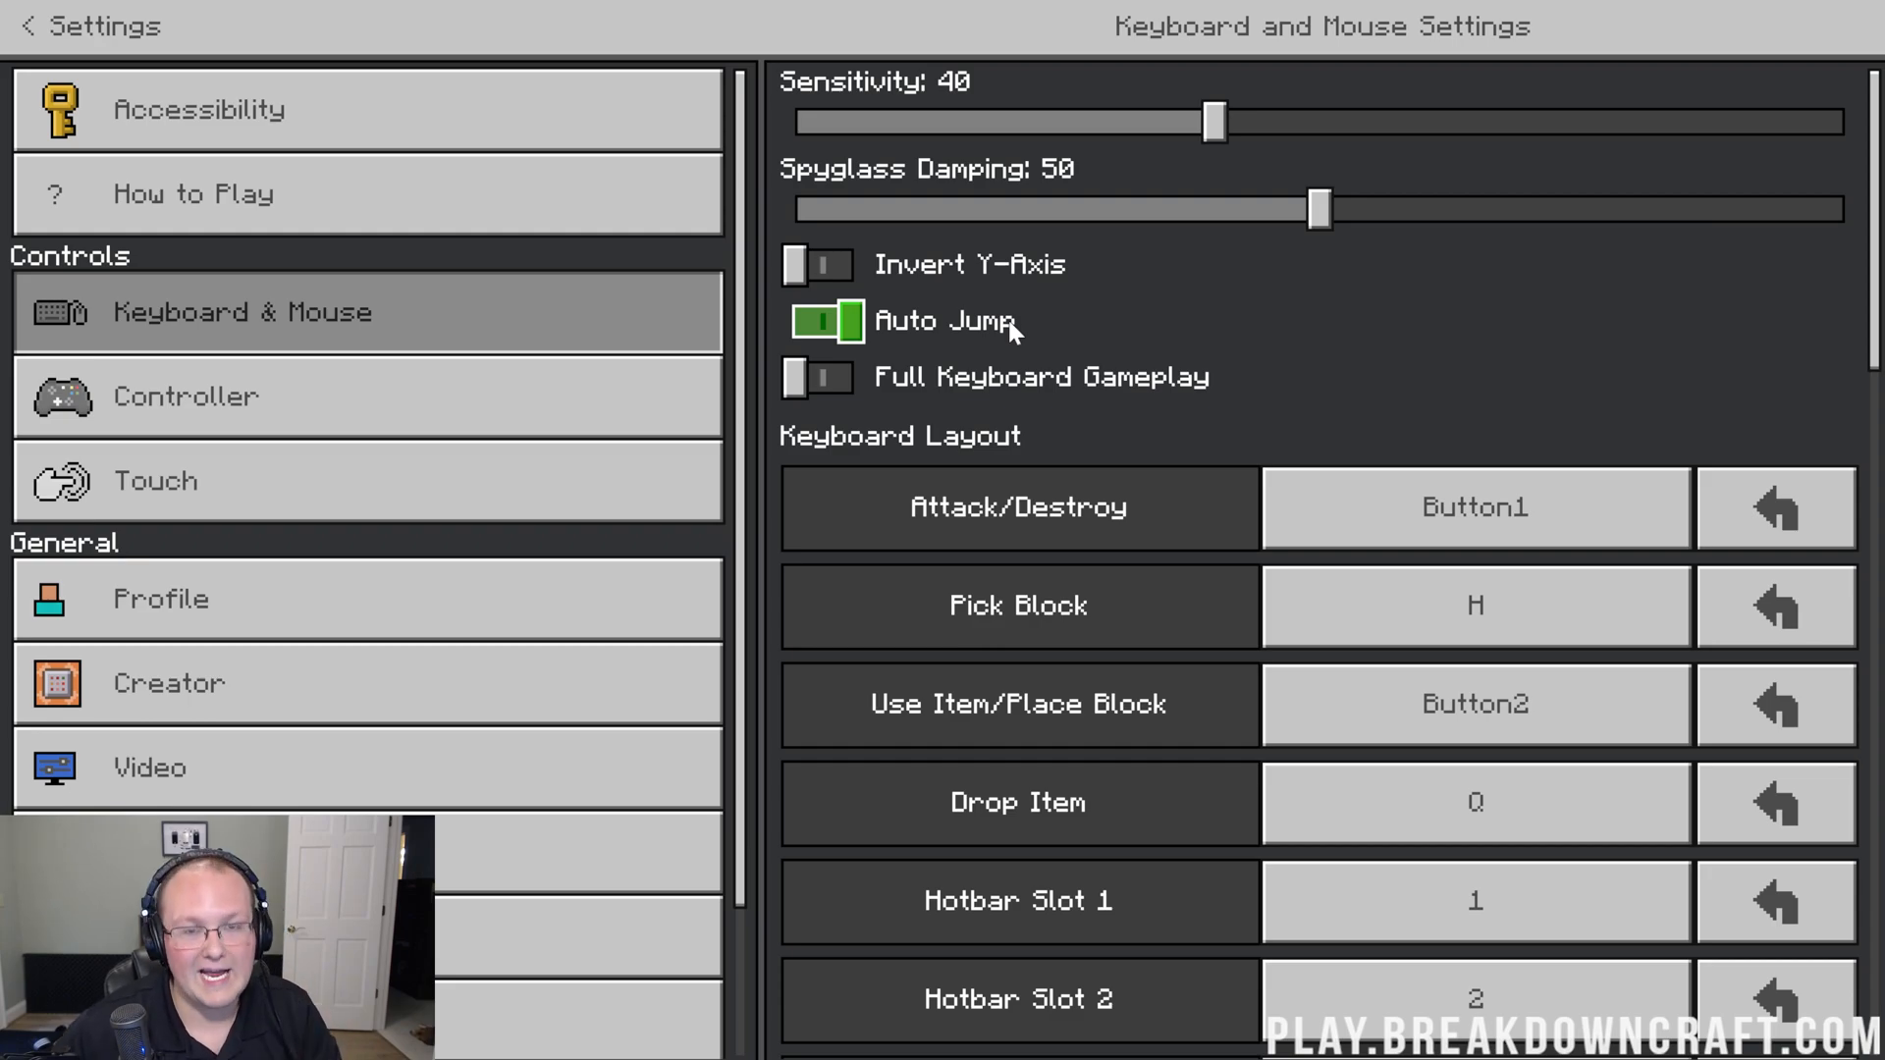
{"action": "left_click", "coordinate": [818, 376]}
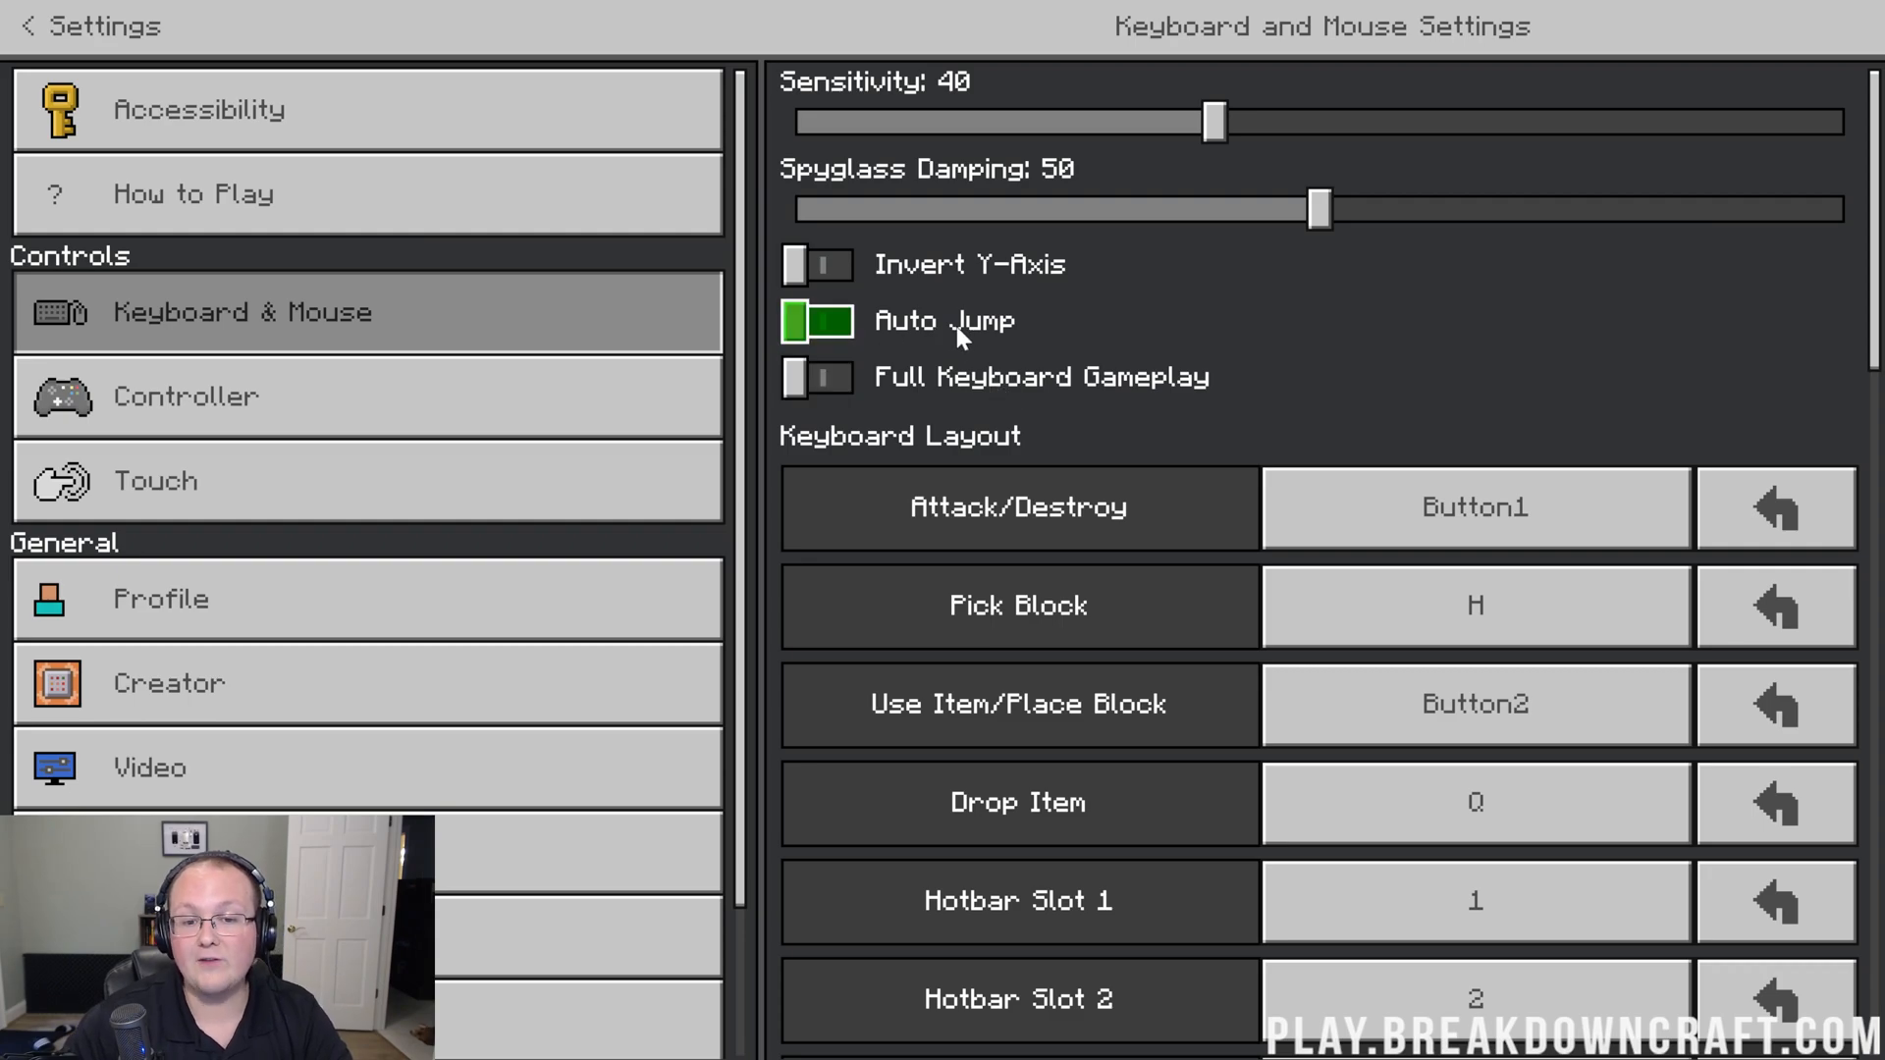
{"action": "left_click", "coordinate": [818, 320]}
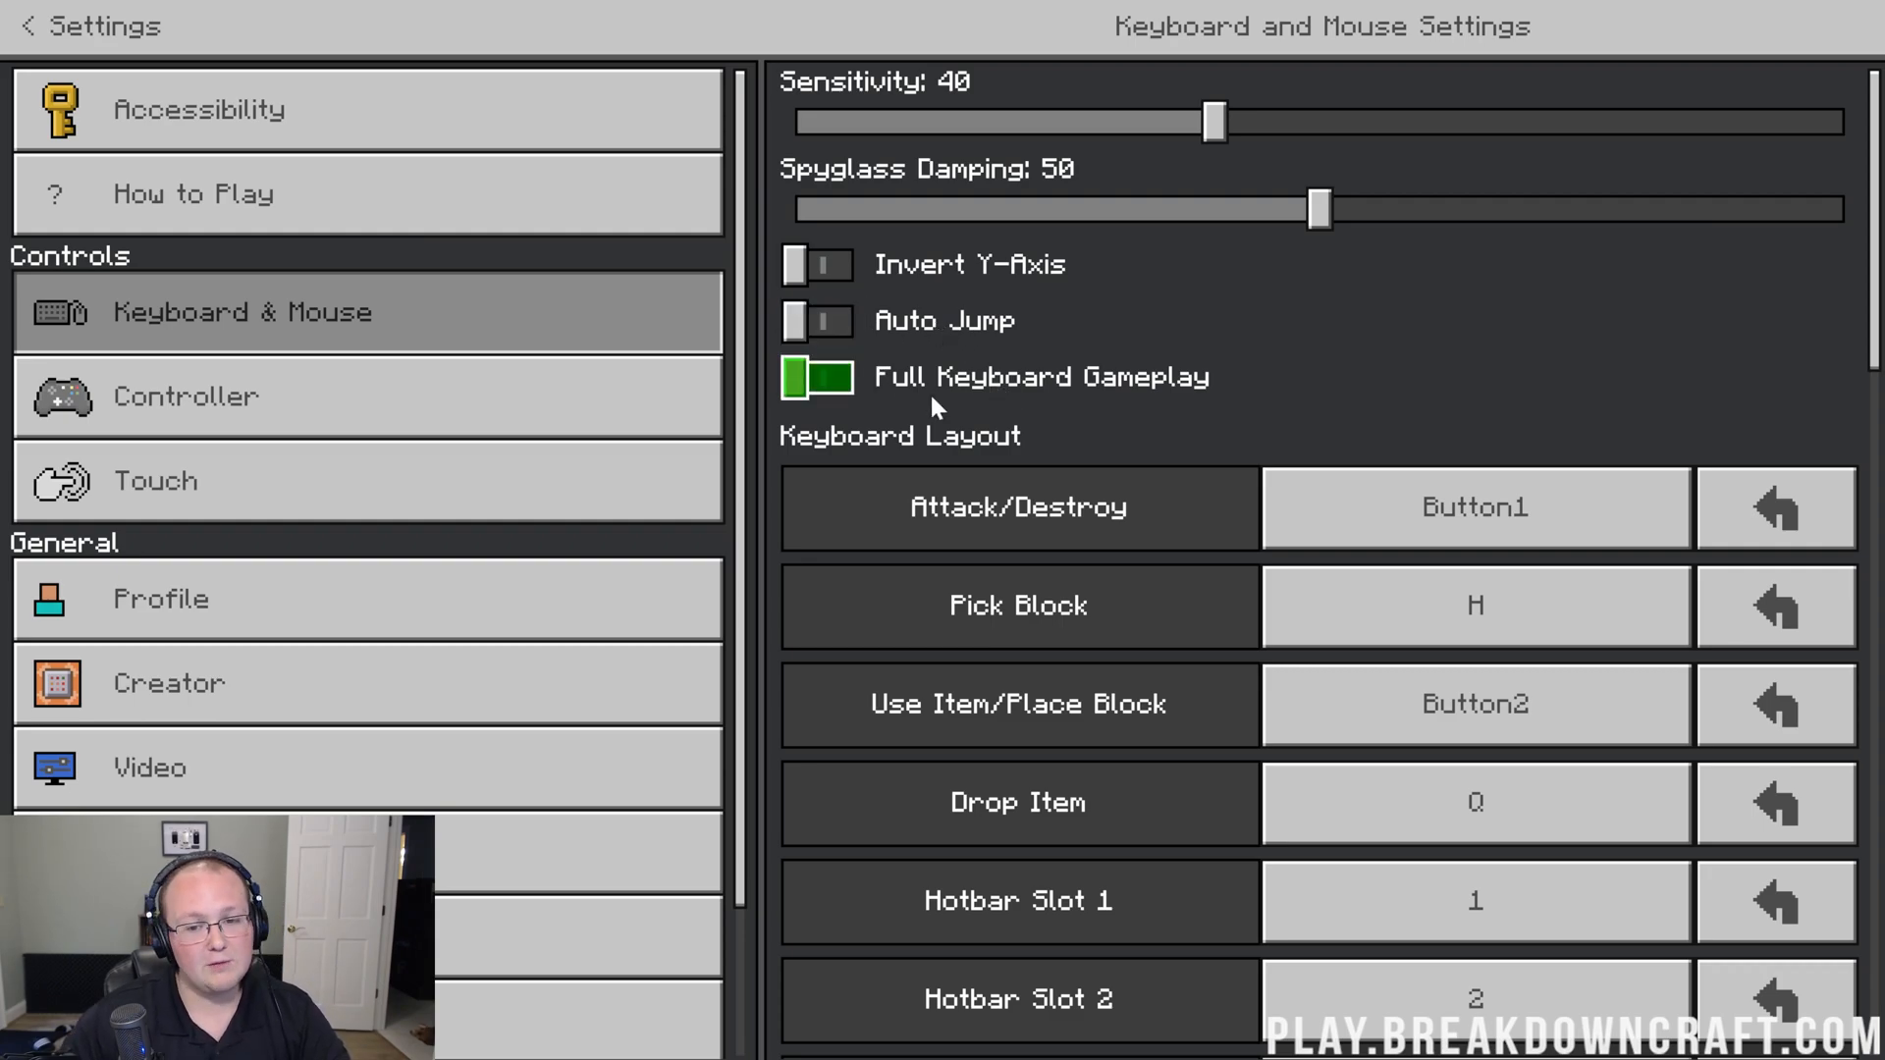
{"action": "mouse_move", "coordinate": [1365, 376]}
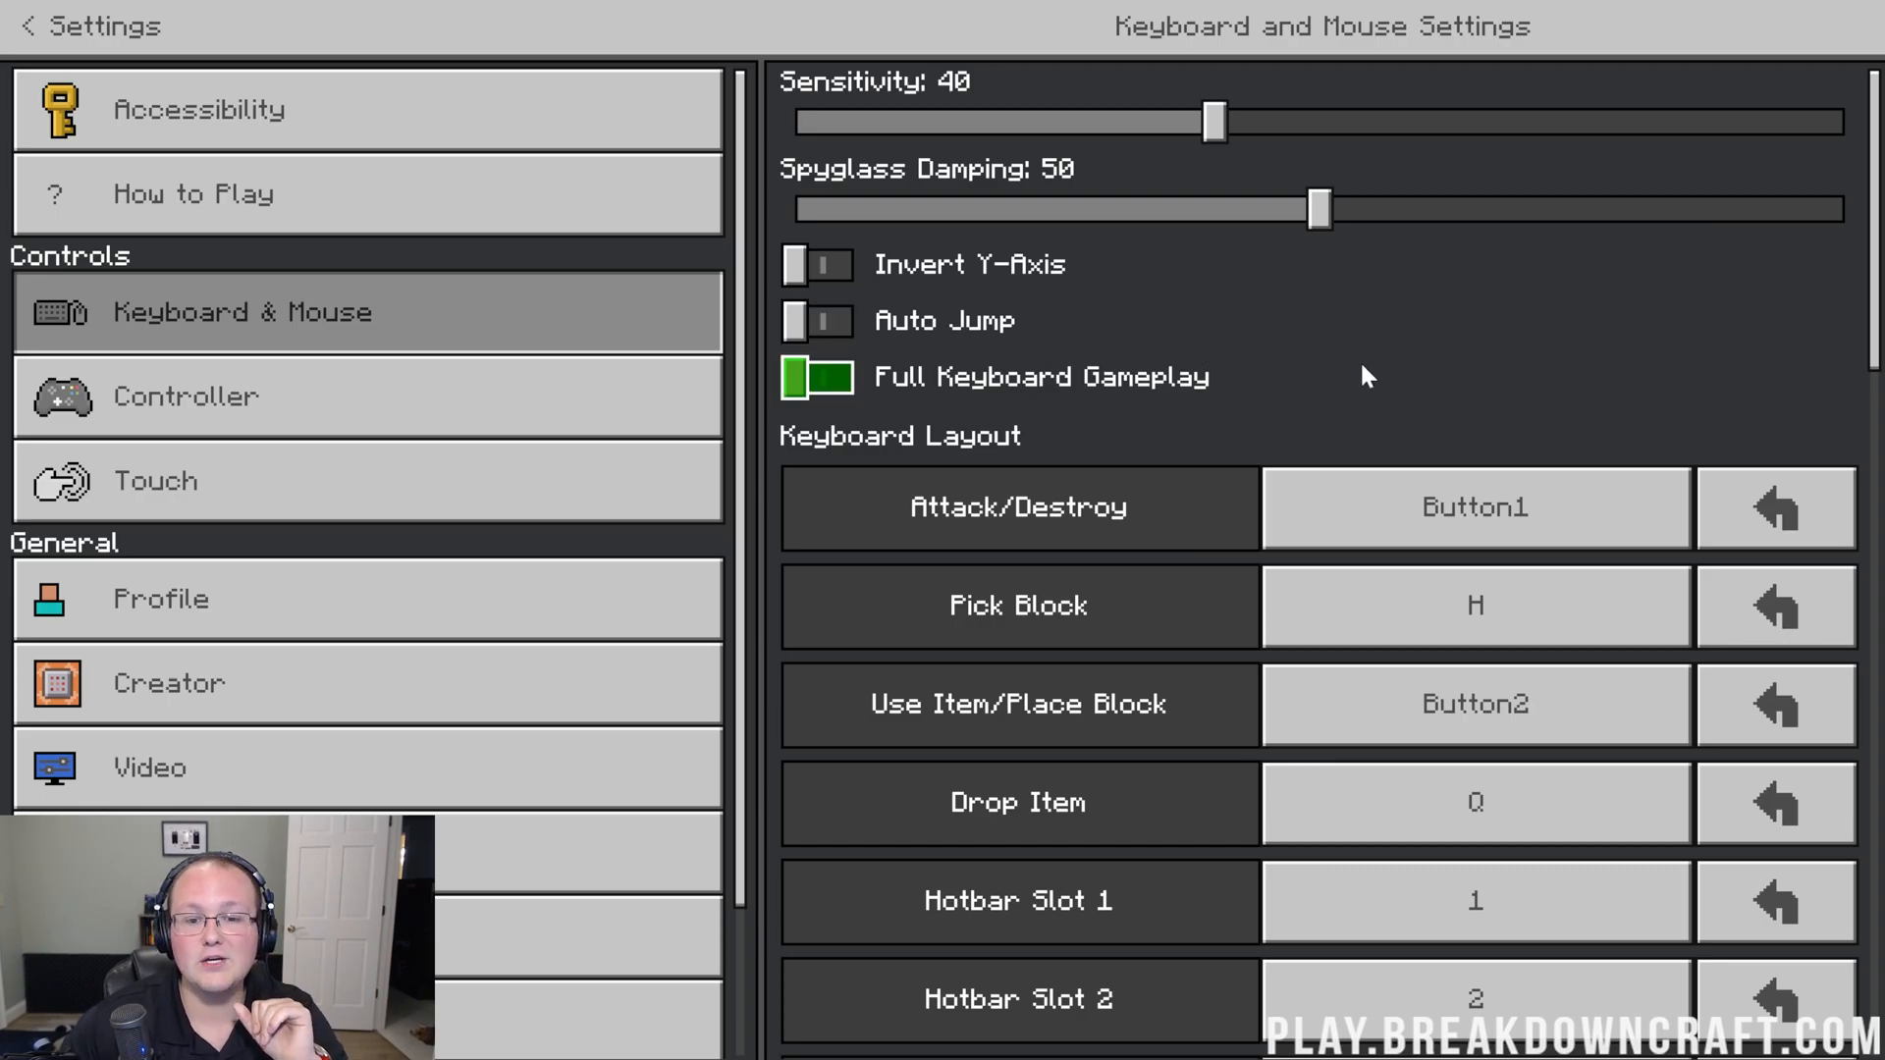
Step: Rebind Pick Block to Button3, then set it back to H
{"action": "scroll", "scroll_direction": "down", "scroll_amount": 3}
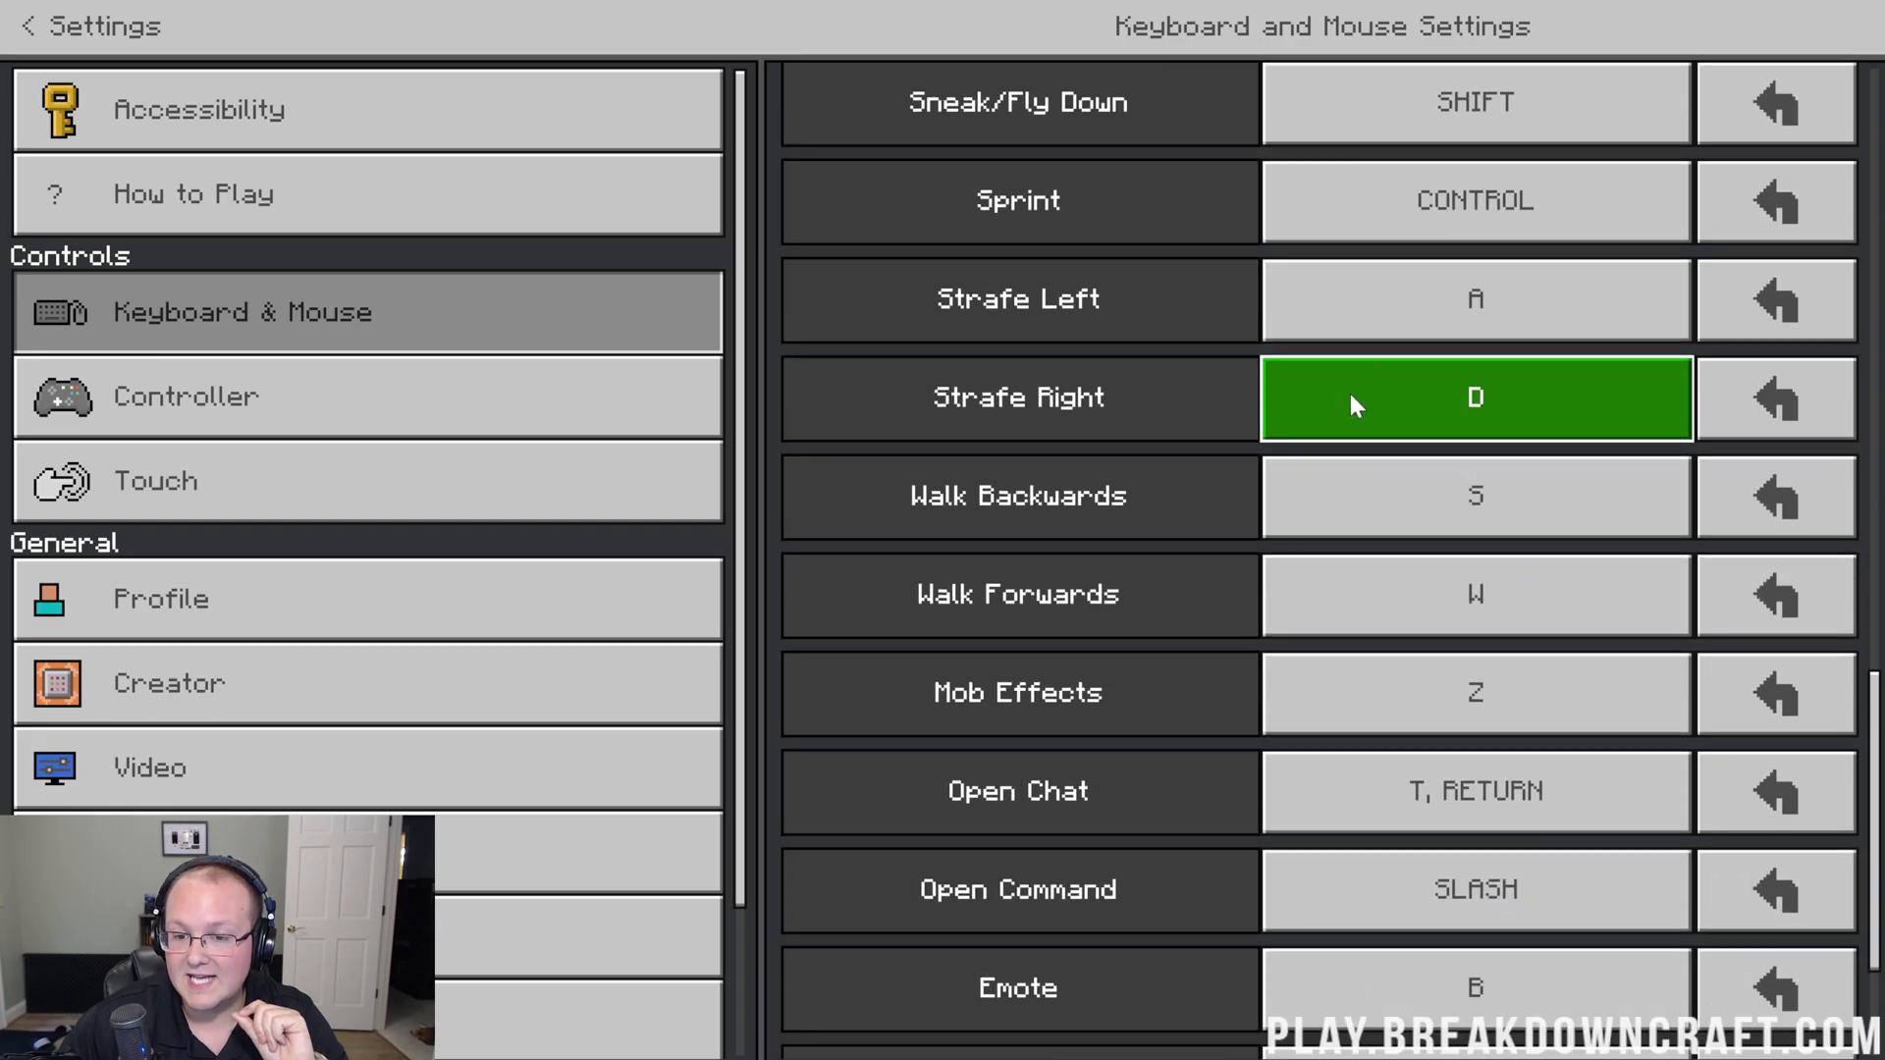
{"action": "scroll", "scroll_direction": "down", "scroll_amount": 3}
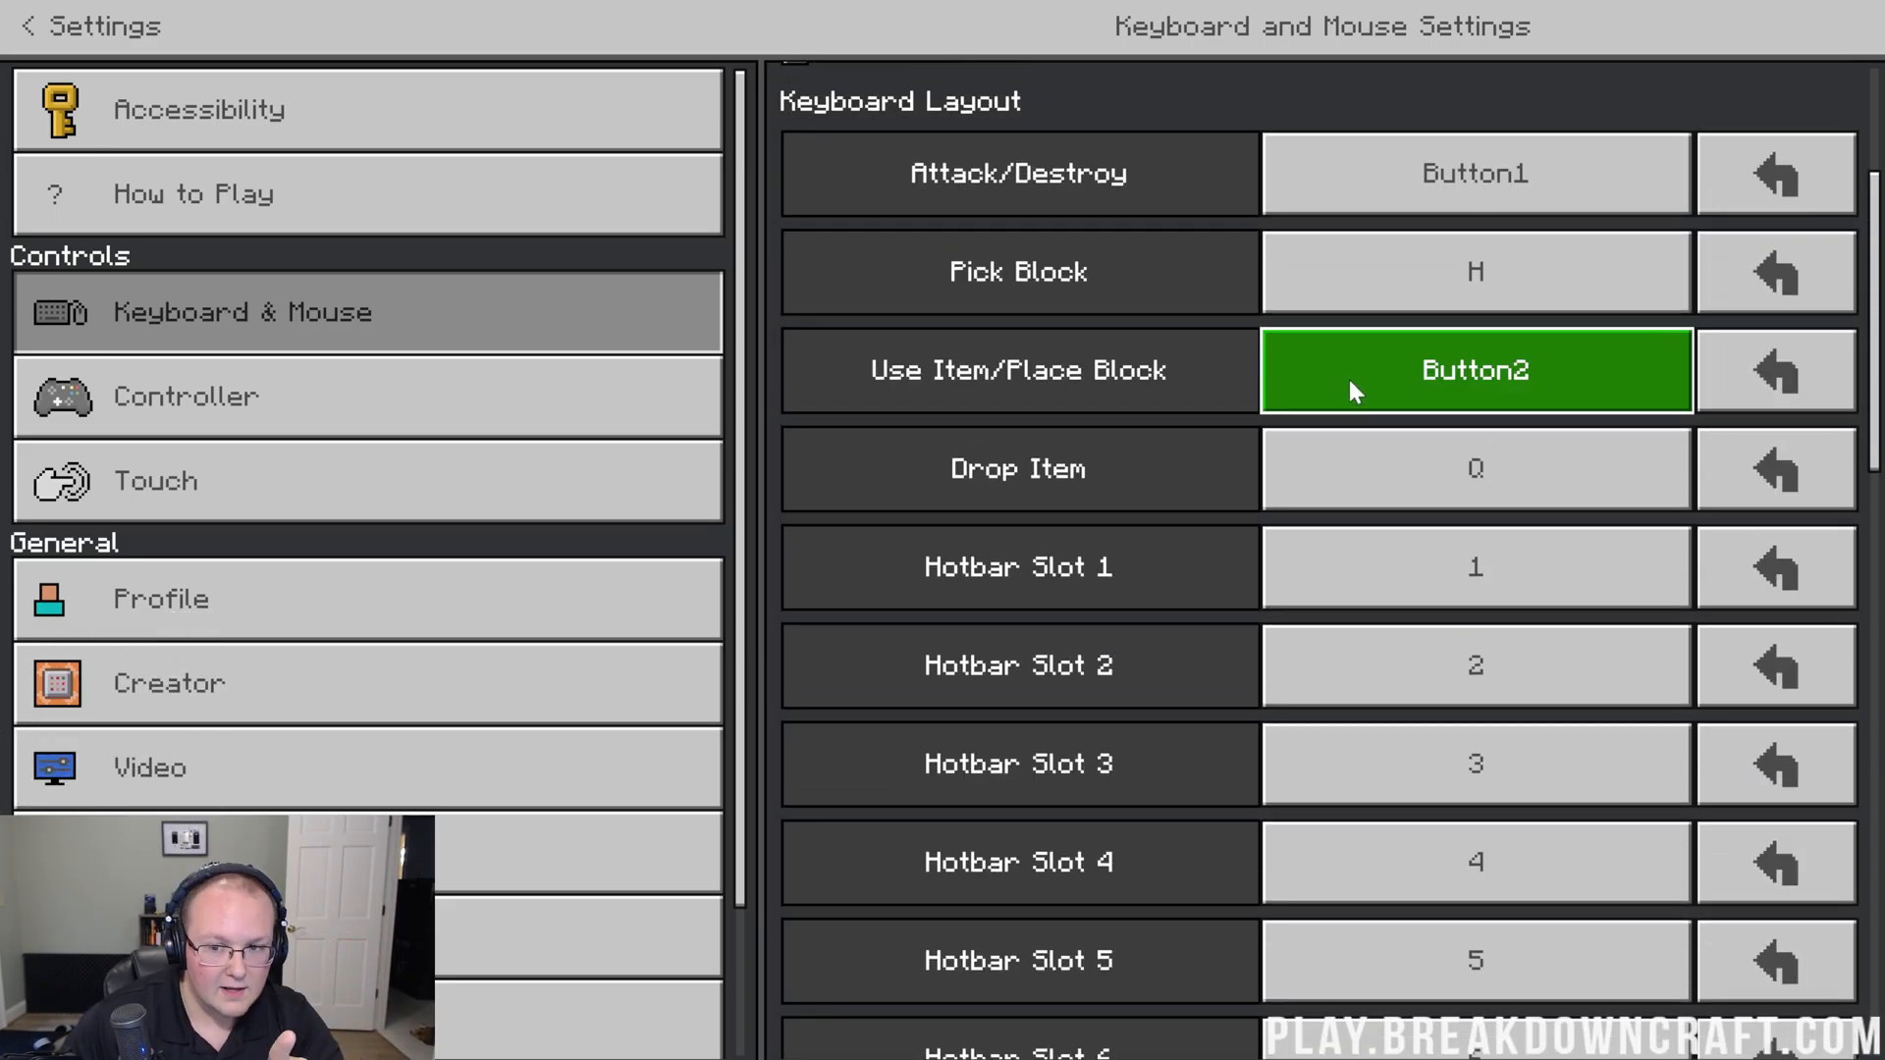
{"action": "left_click", "coordinate": [1474, 271]}
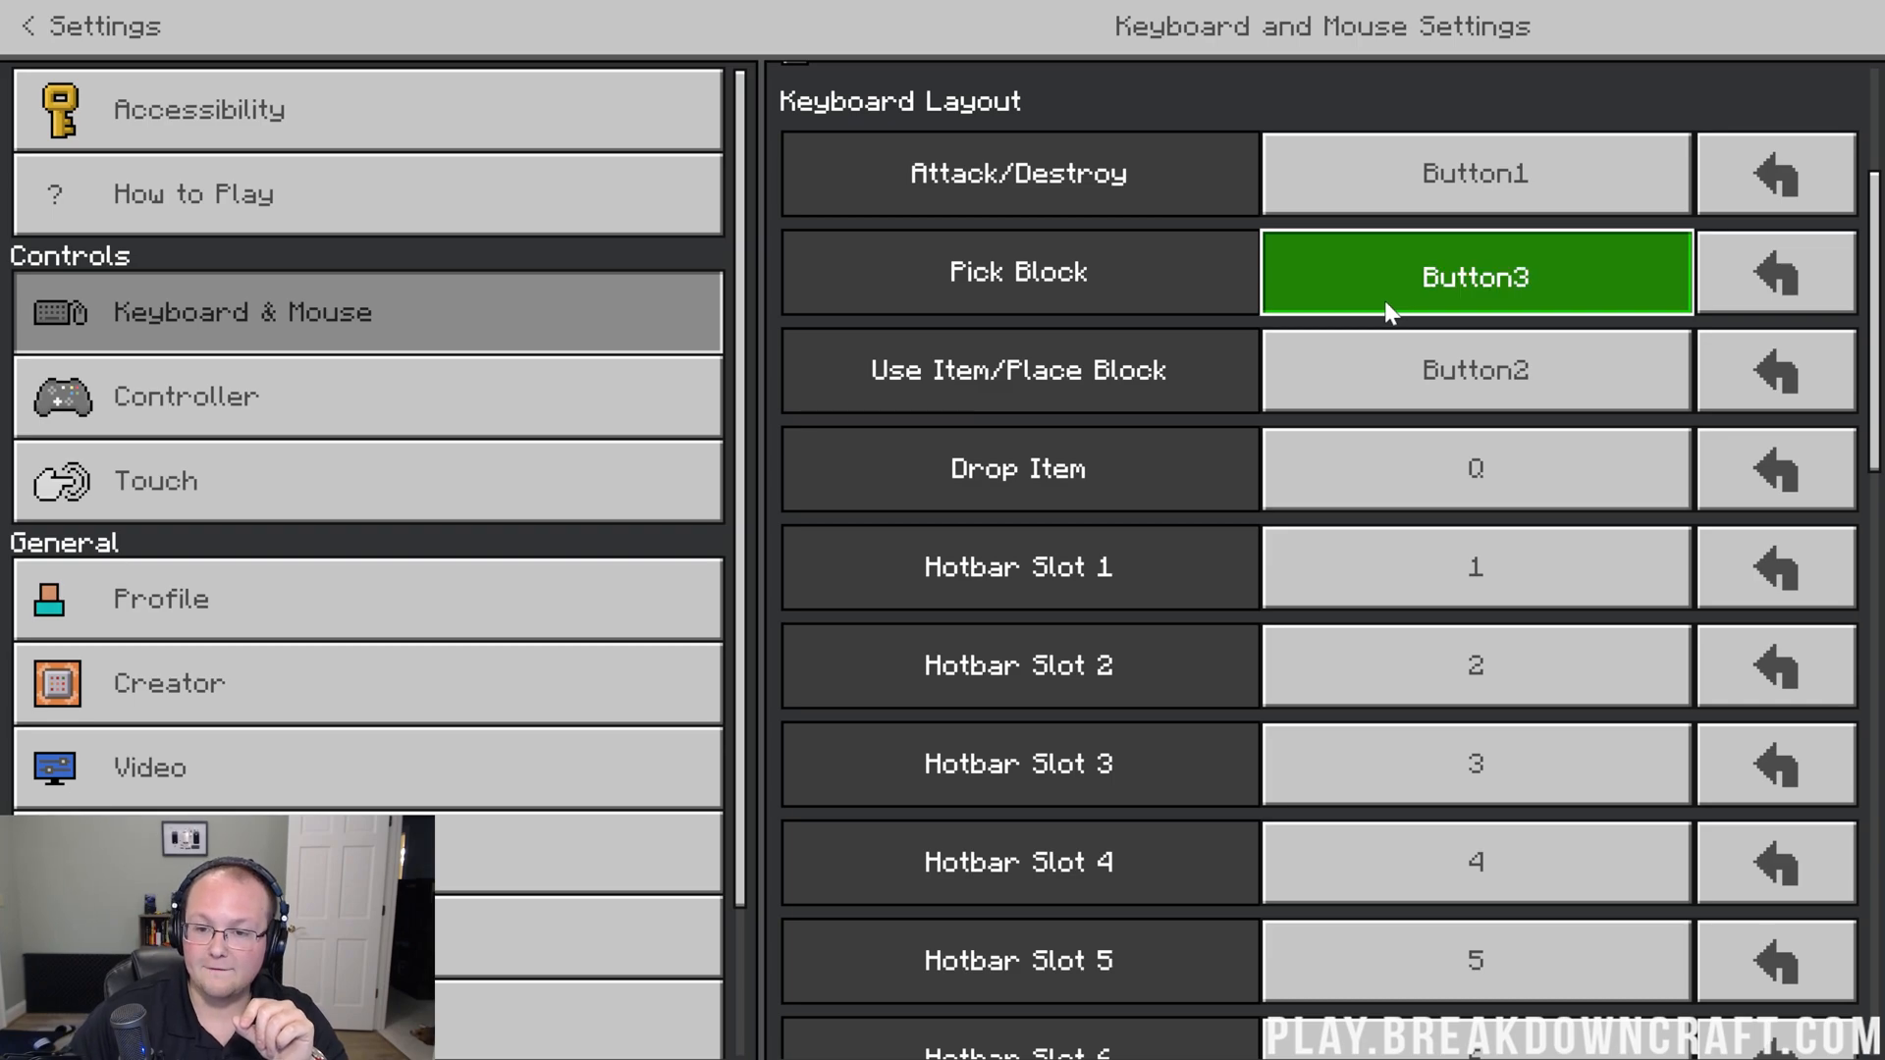
{"action": "scroll", "scroll_direction": "down", "scroll_amount": 3}
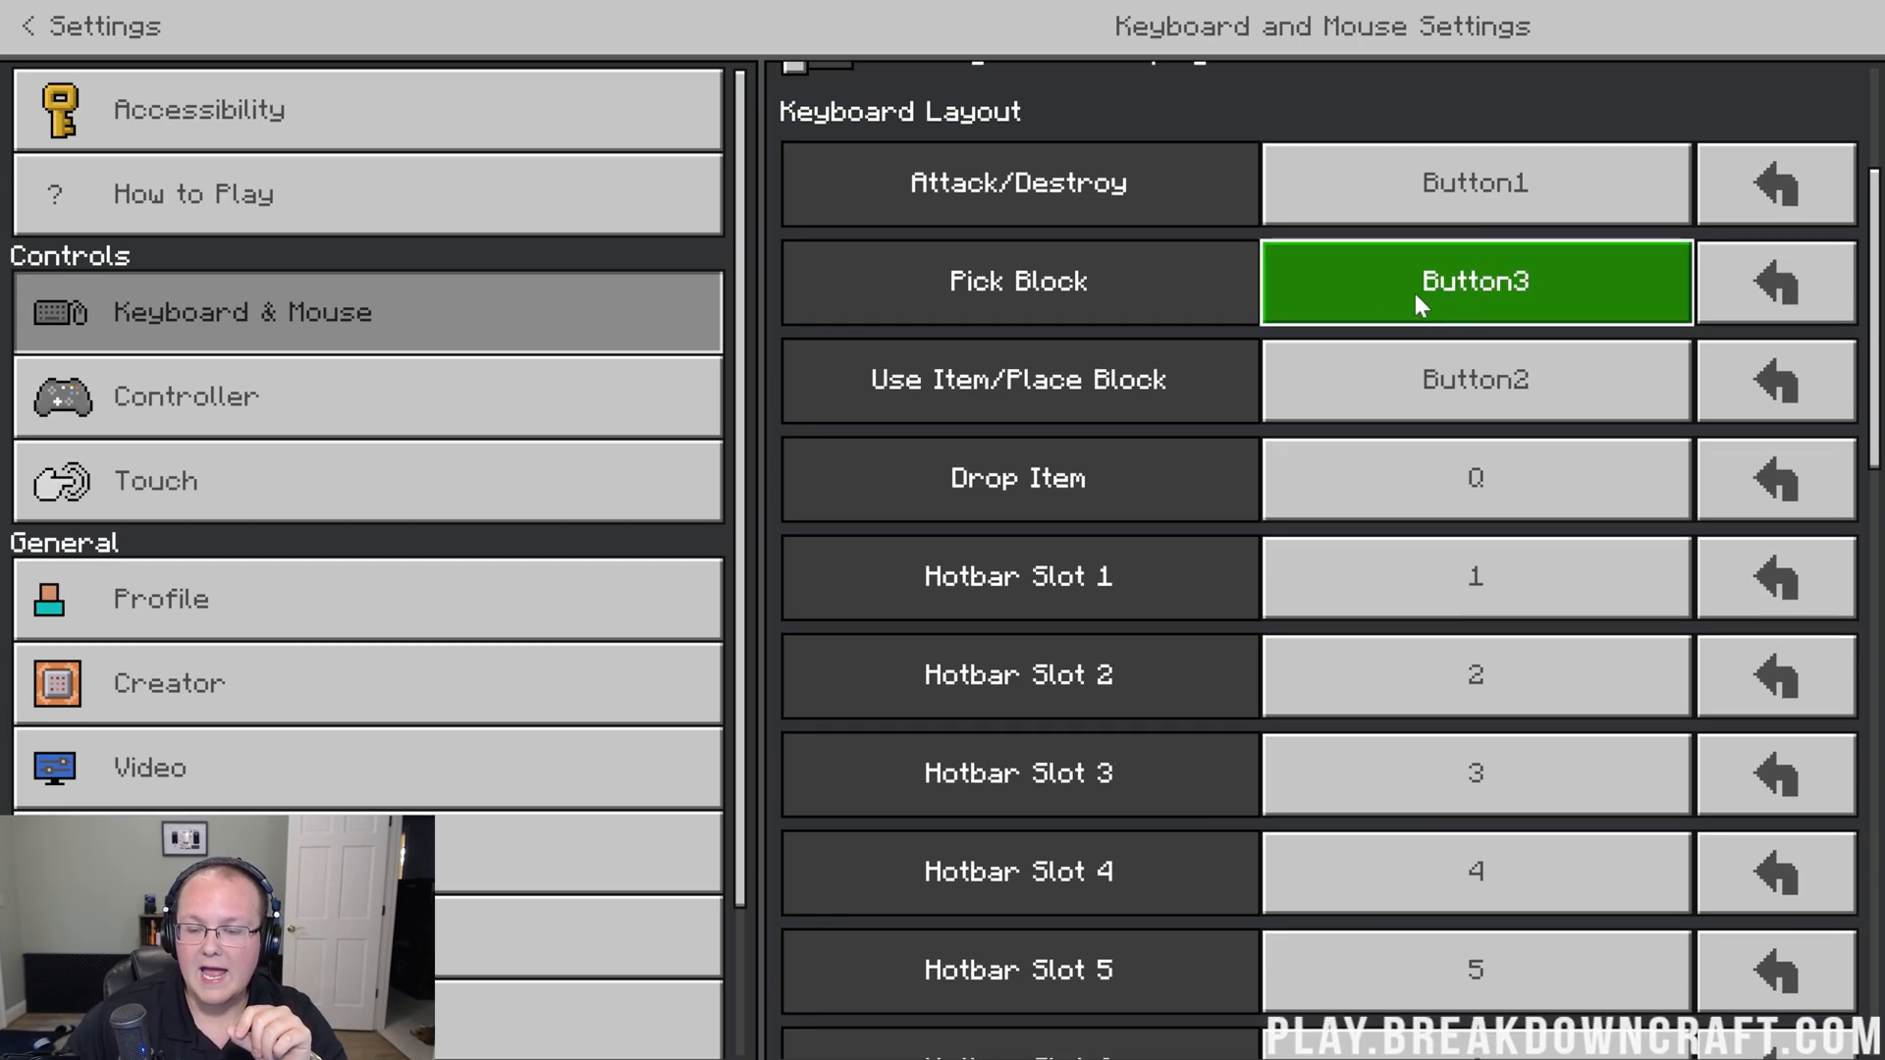
{"action": "mouse_move", "coordinate": [1356, 267]}
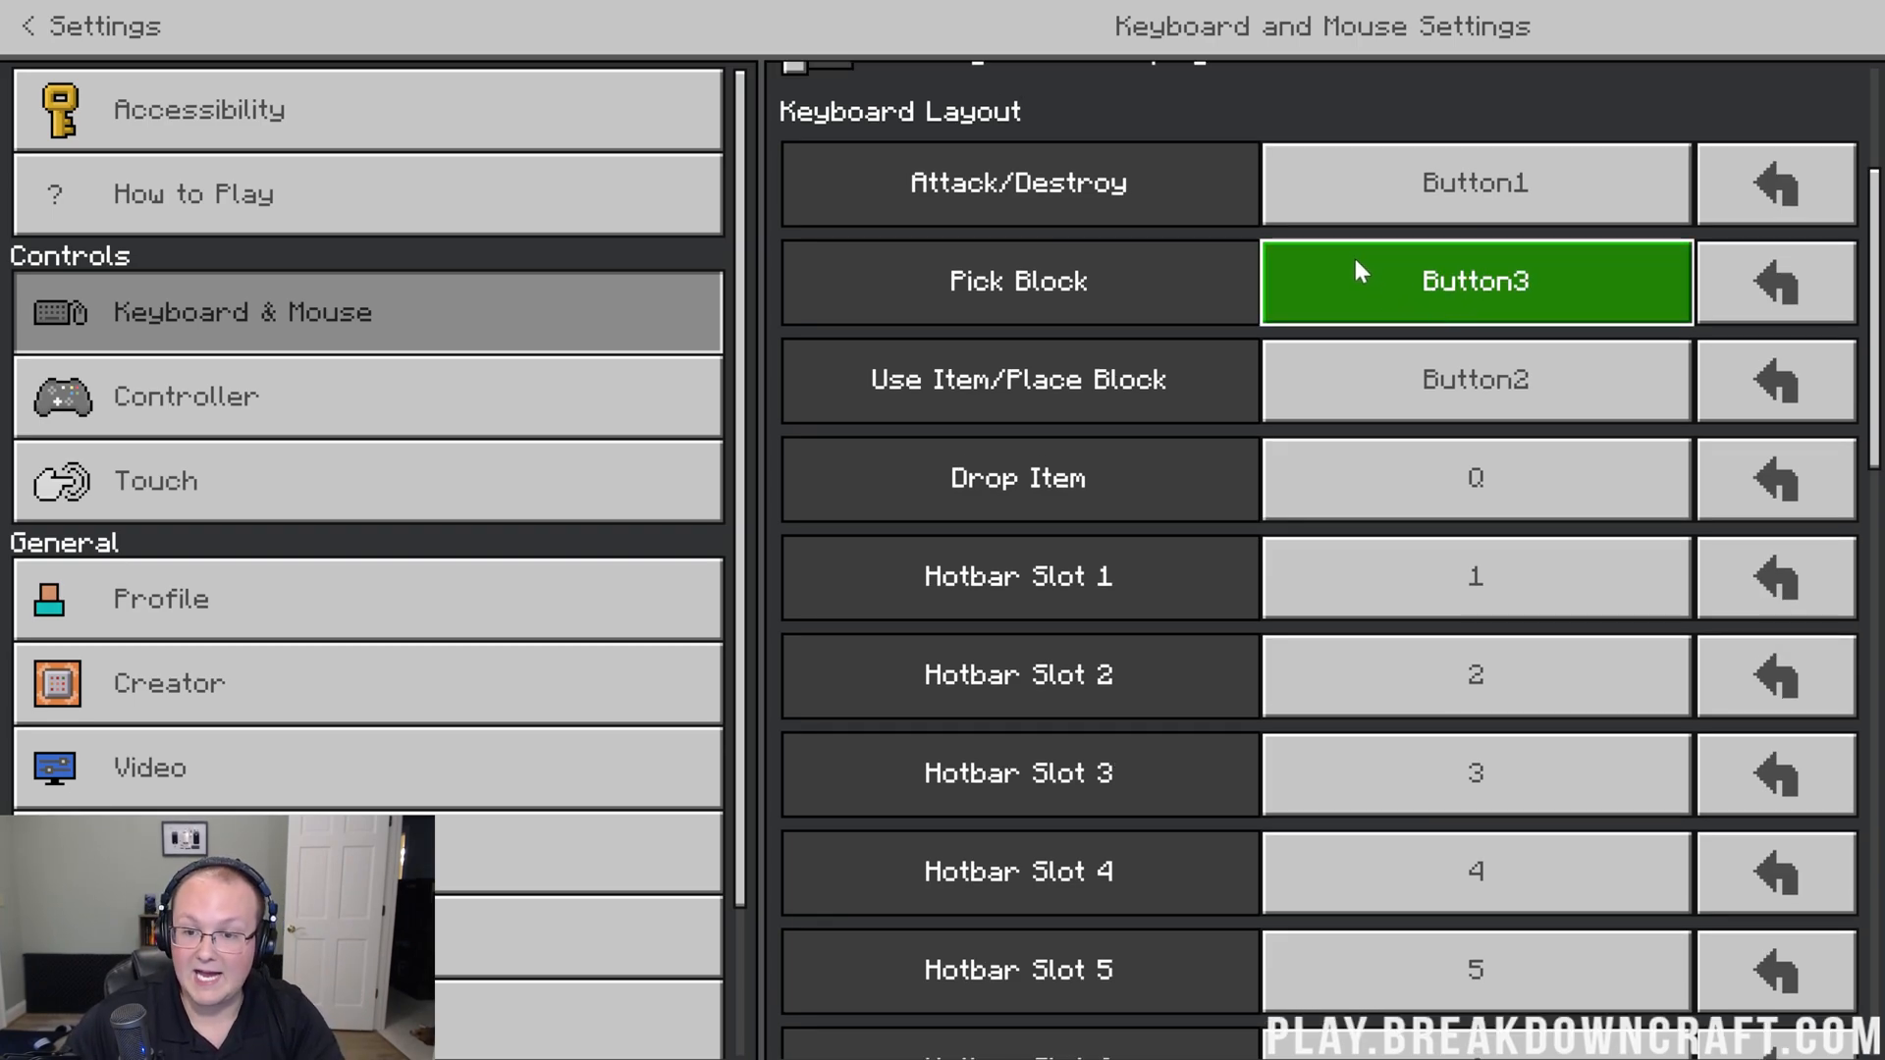
{"action": "key", "text": "h"}
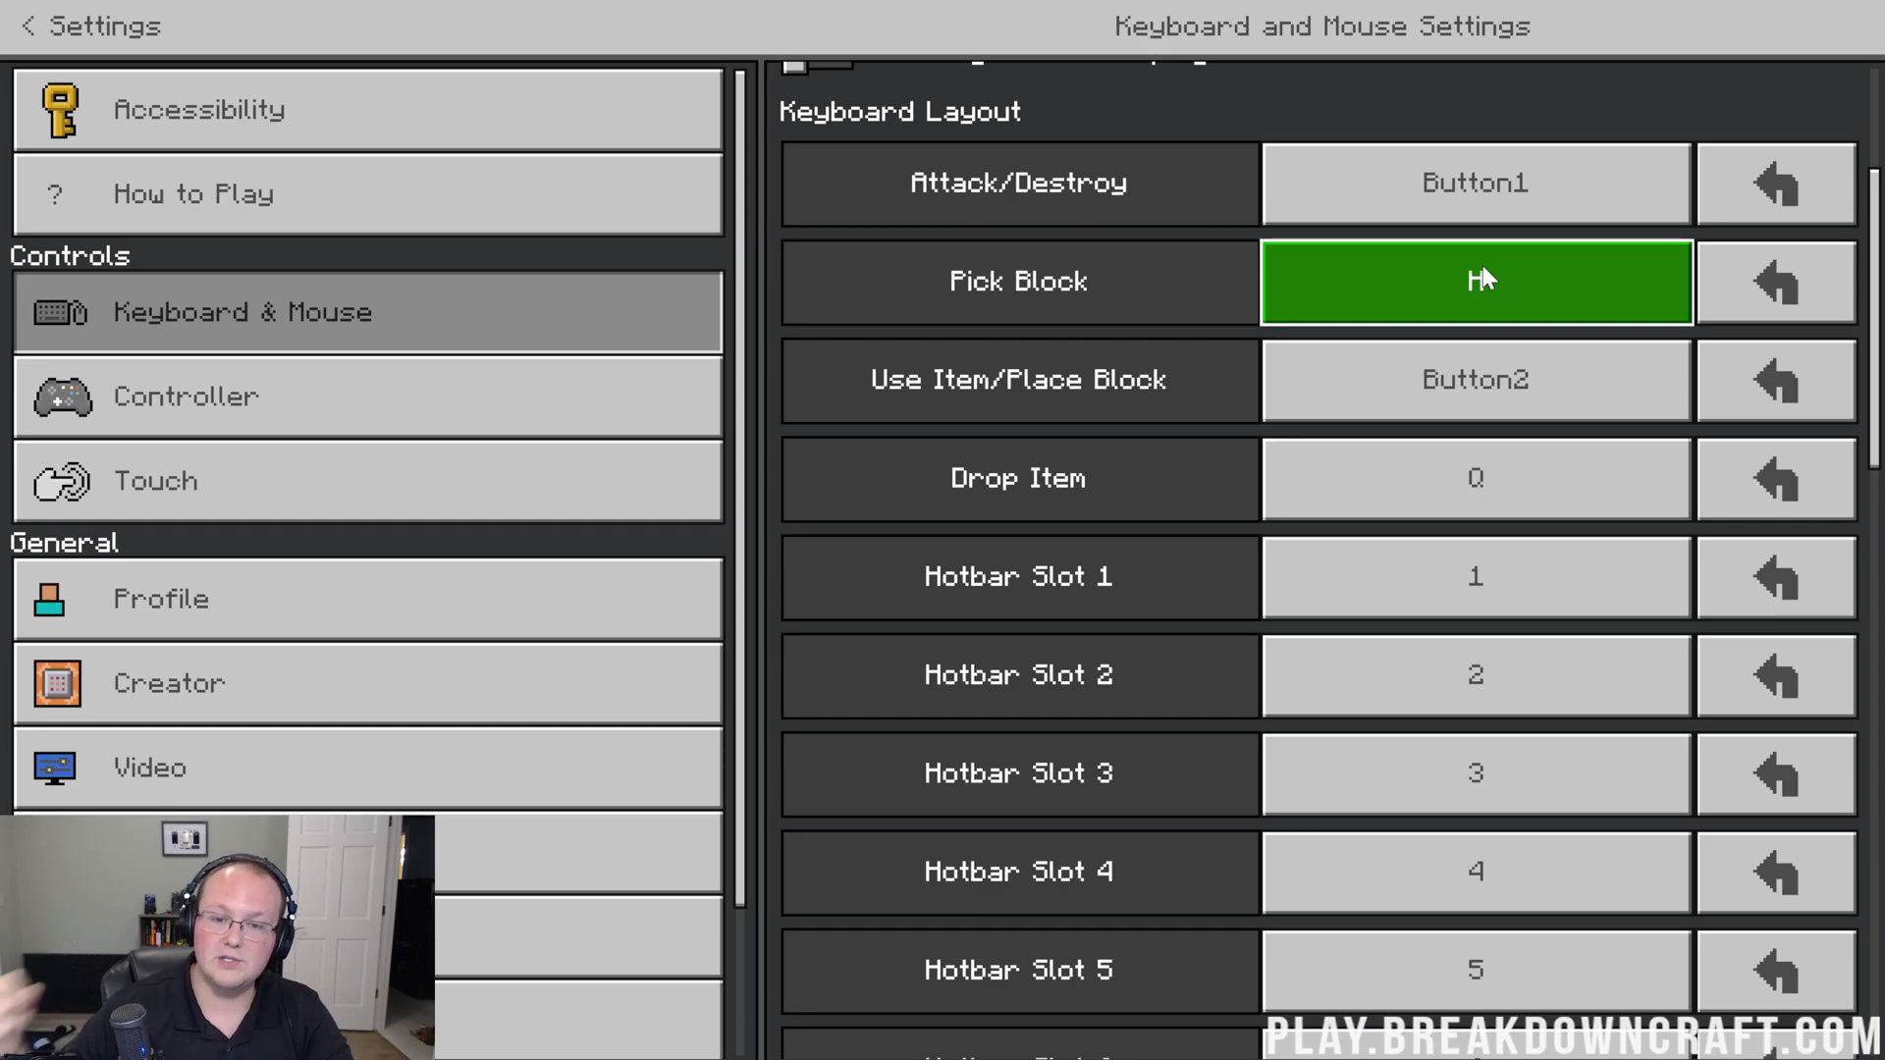
{"action": "mouse_move", "coordinate": [1413, 273]}
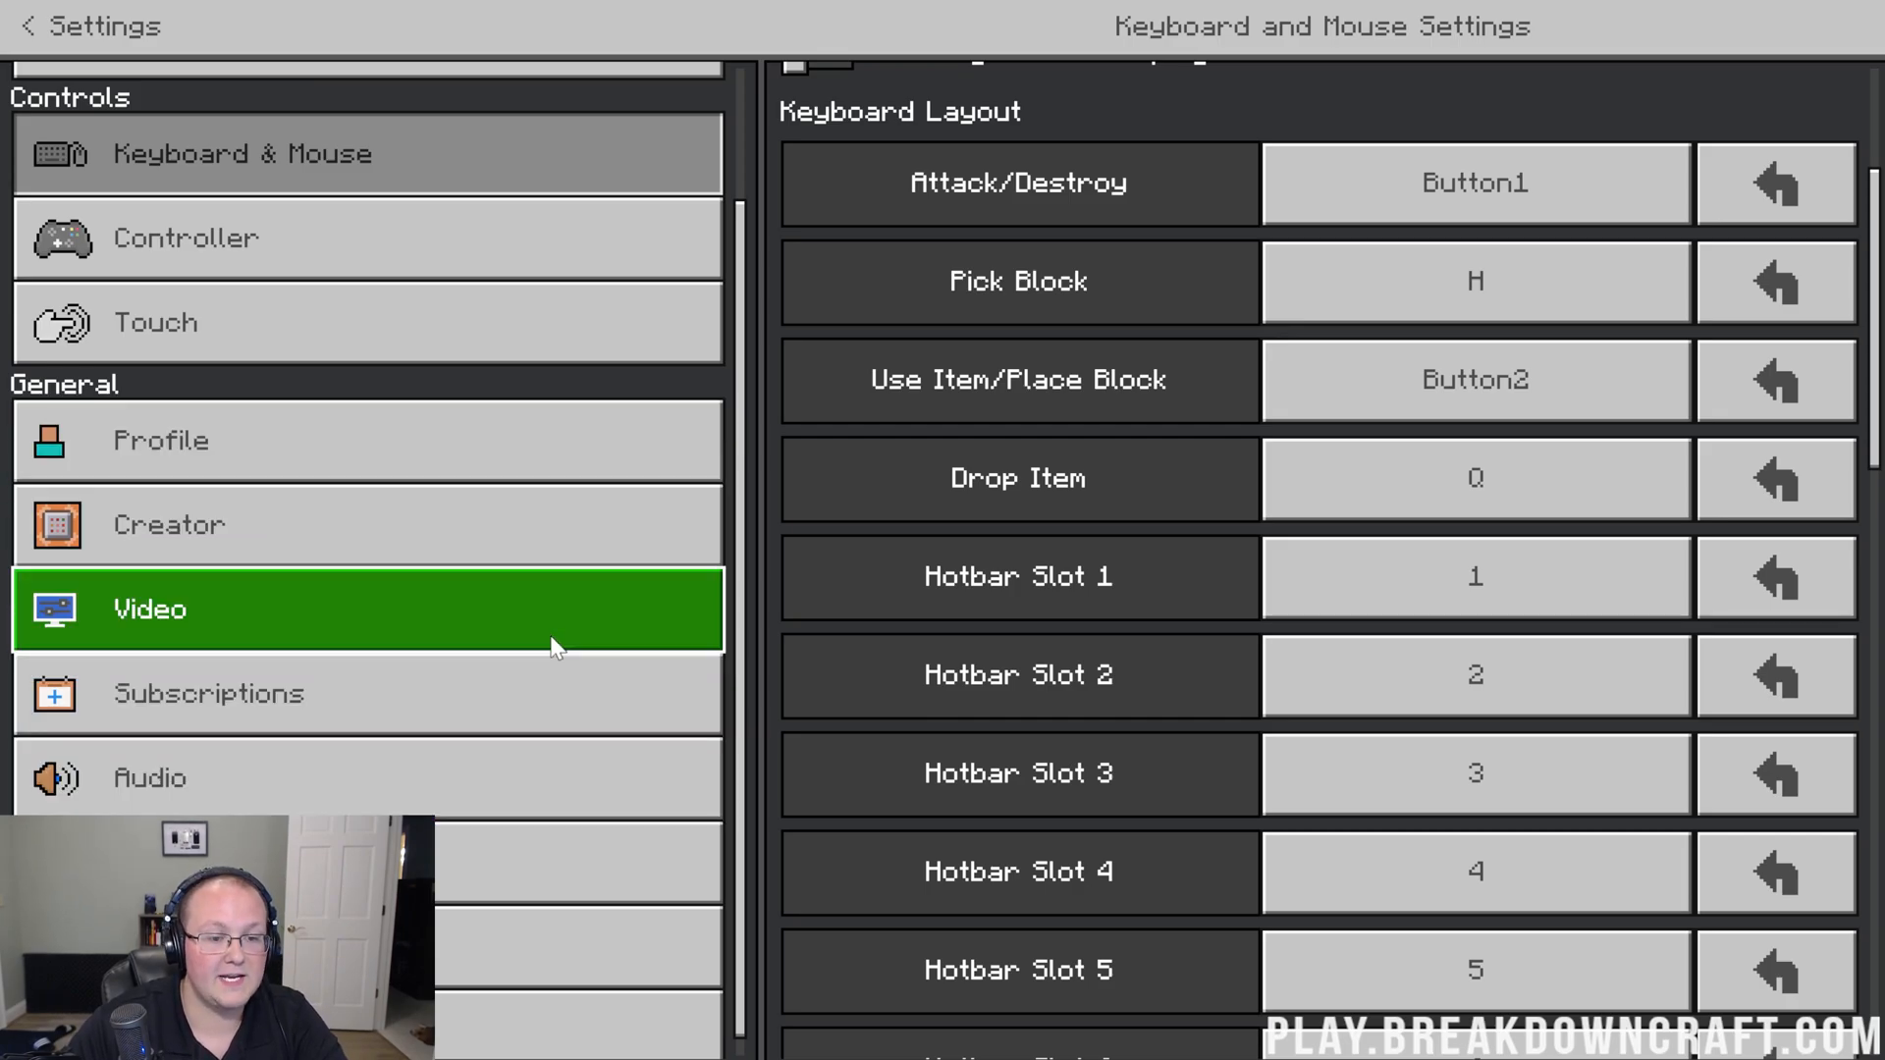
Step: In Video settings, try FOV at about 81° and 92°, then return it to 95.60°
{"action": "left_click", "coordinate": [360, 608]}
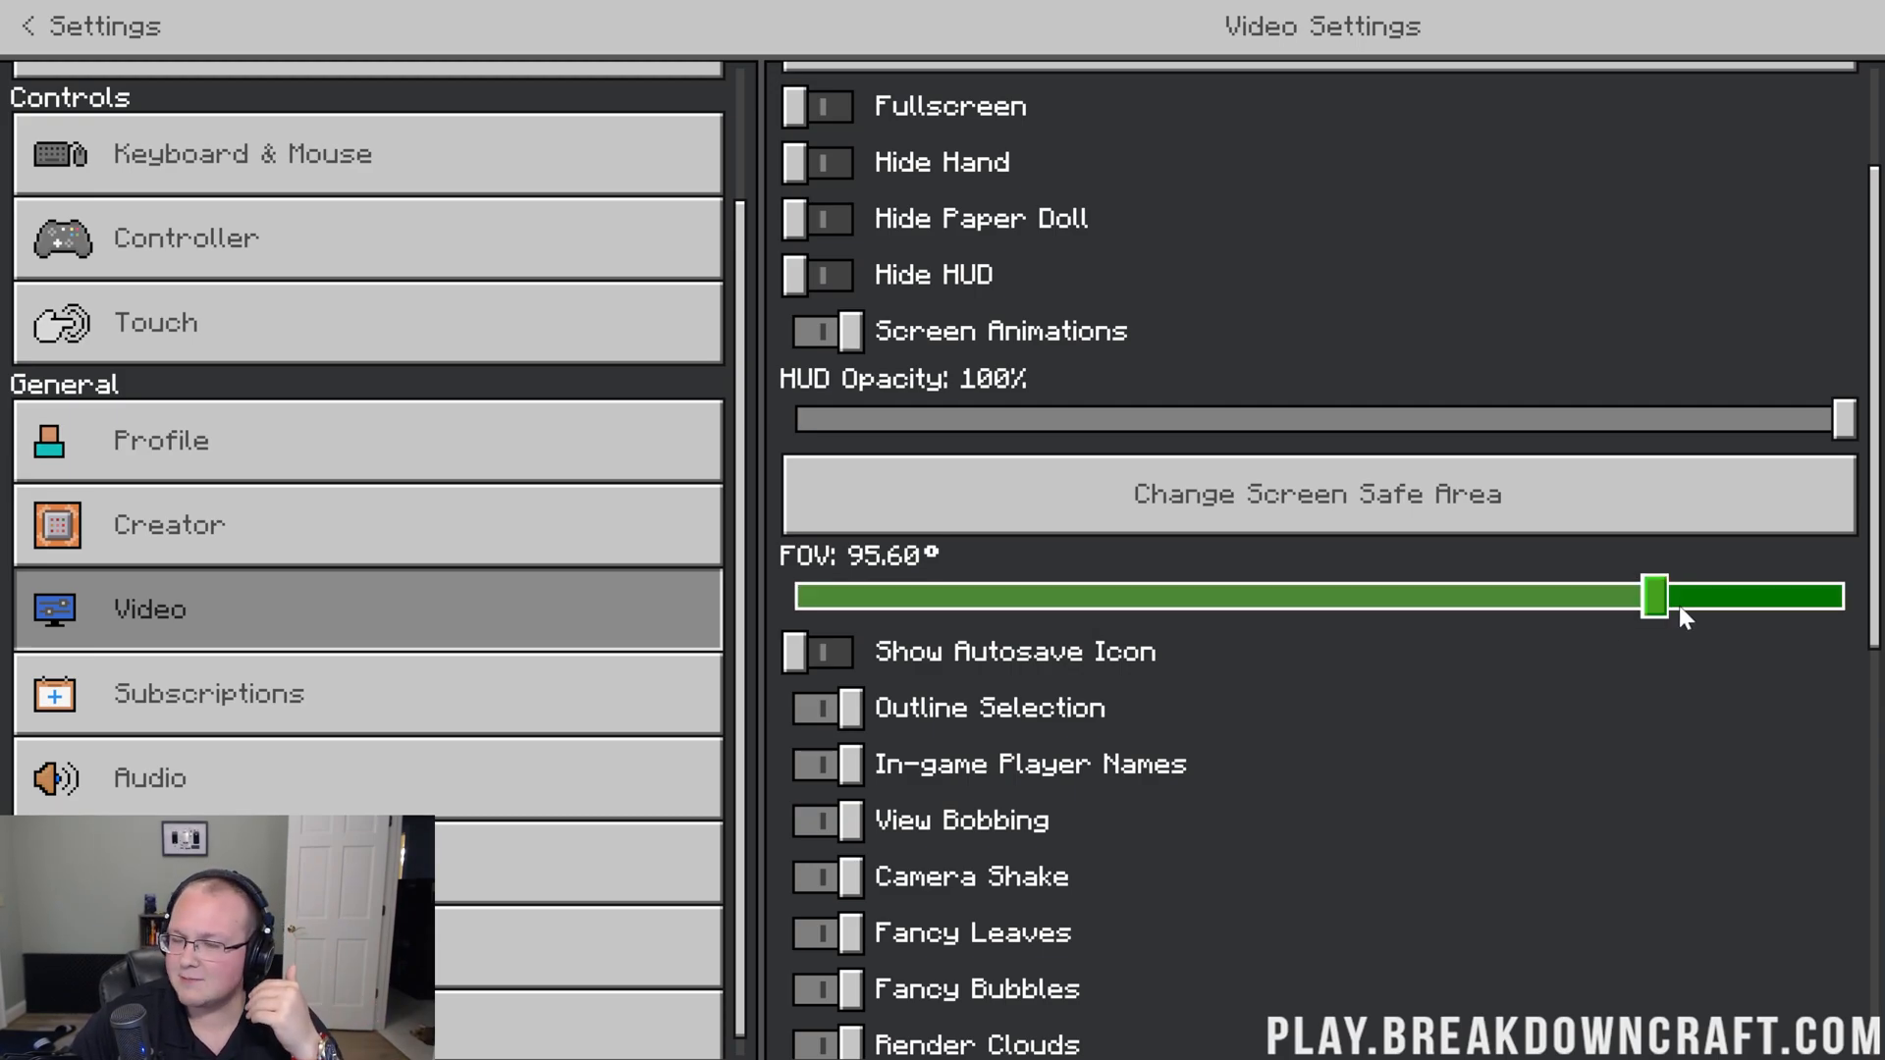
{"action": "left_click_drag", "start_coordinate": [1656, 595], "coordinate": [1629, 595]}
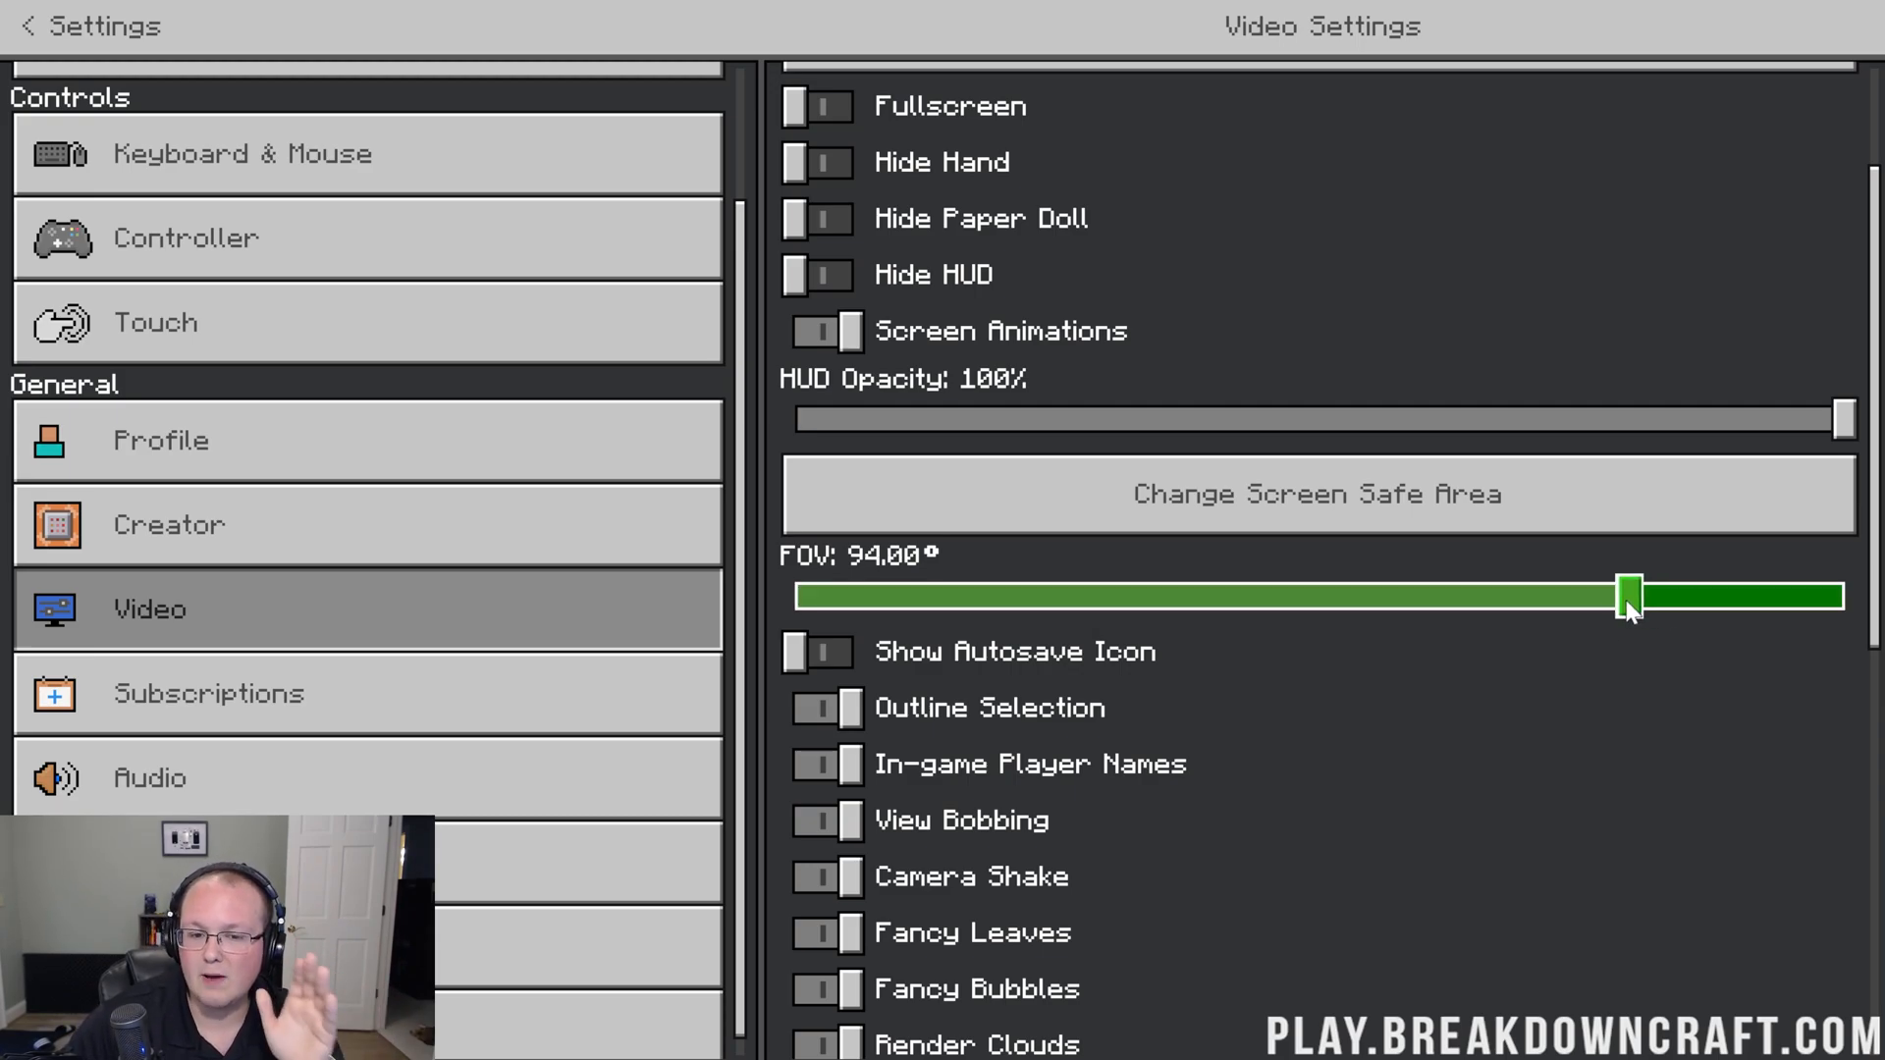
{"action": "left_click_drag", "start_coordinate": [1629, 595], "coordinate": [1466, 595]}
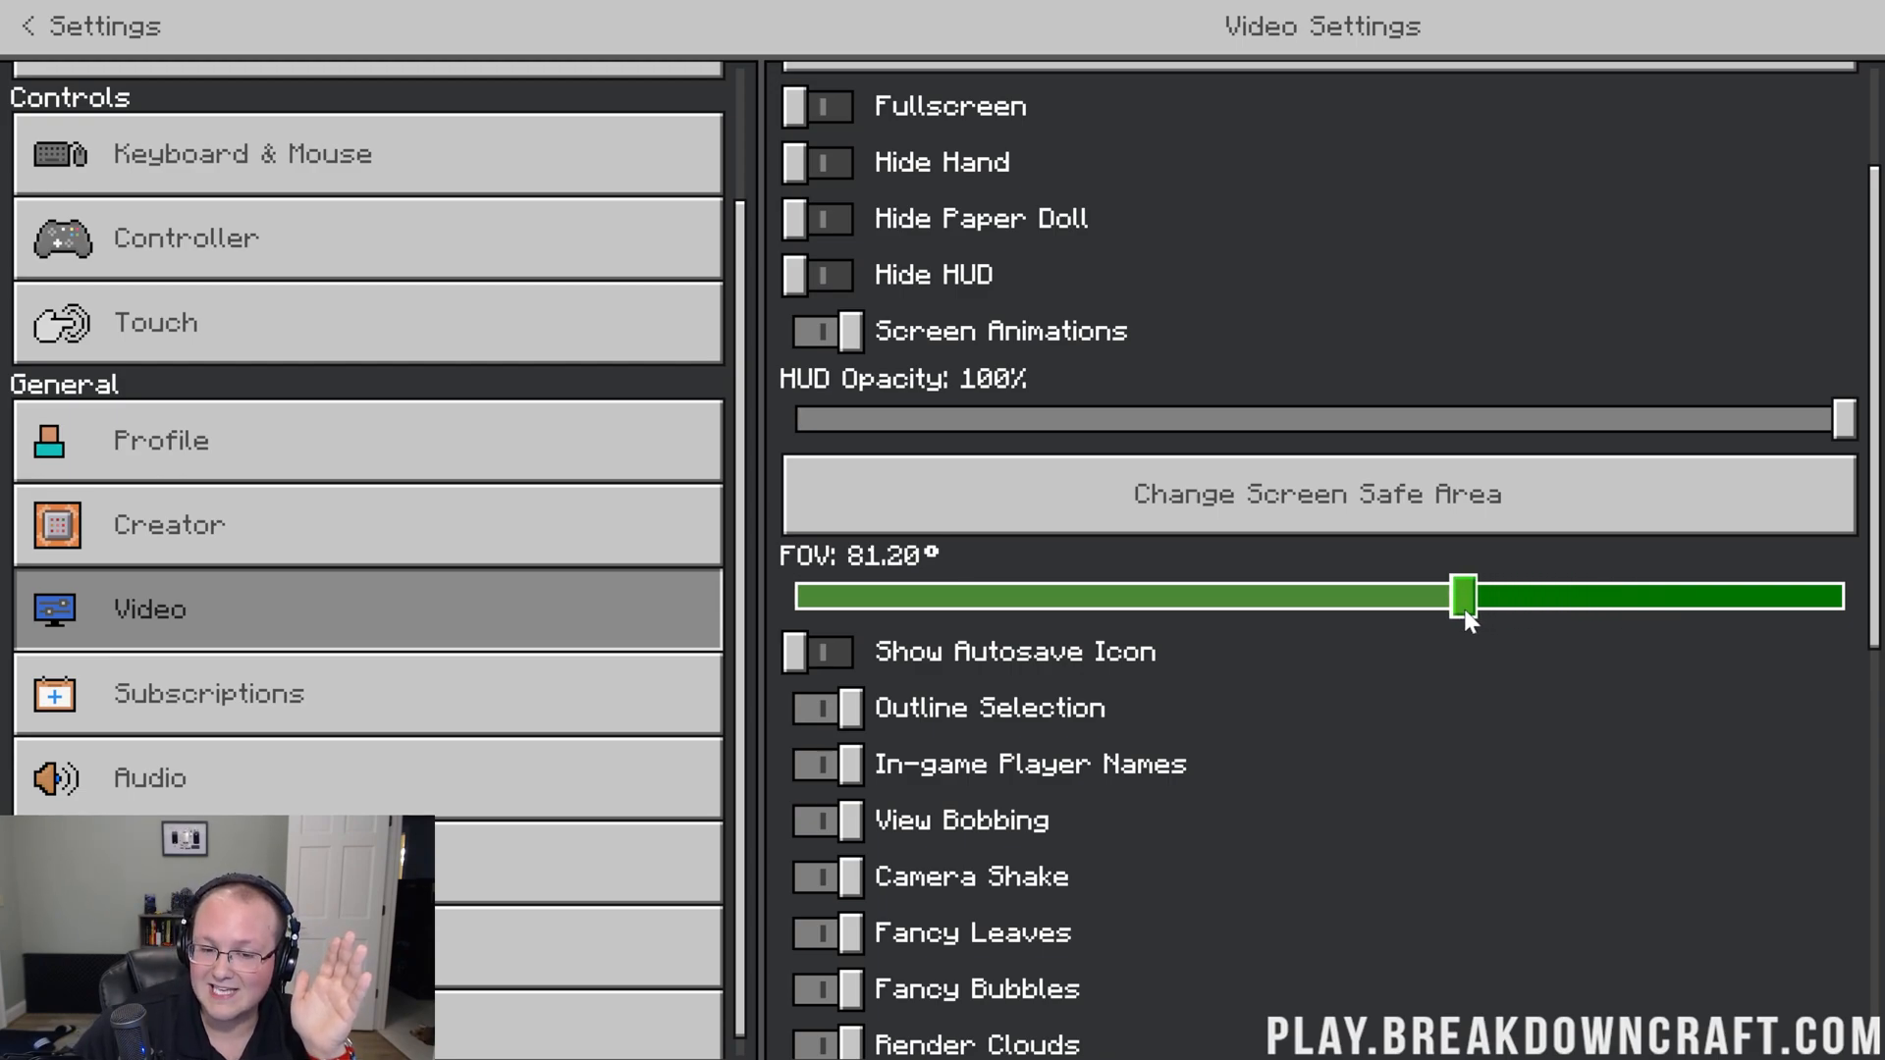
{"action": "left_click_drag", "start_coordinate": [1467, 593], "coordinate": [1617, 593]}
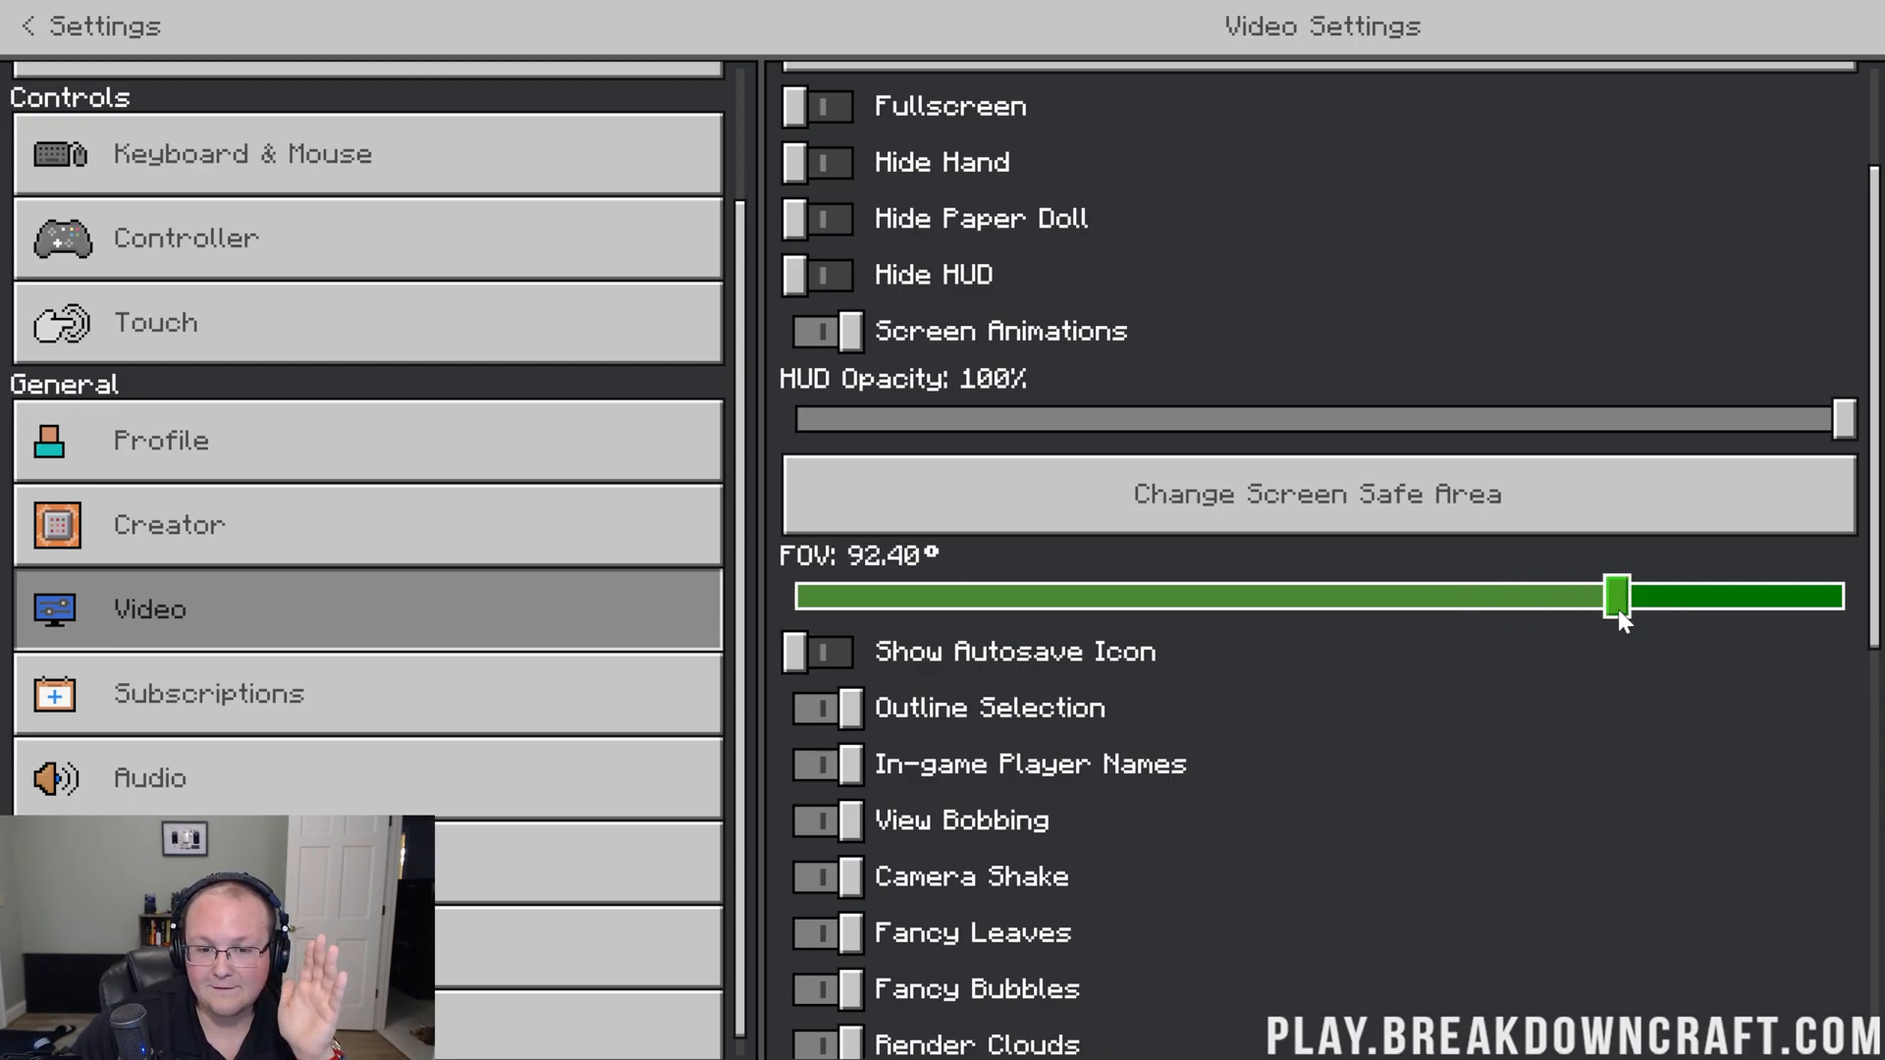
{"action": "left_click_drag", "start_coordinate": [1617, 594], "coordinate": [1657, 594]}
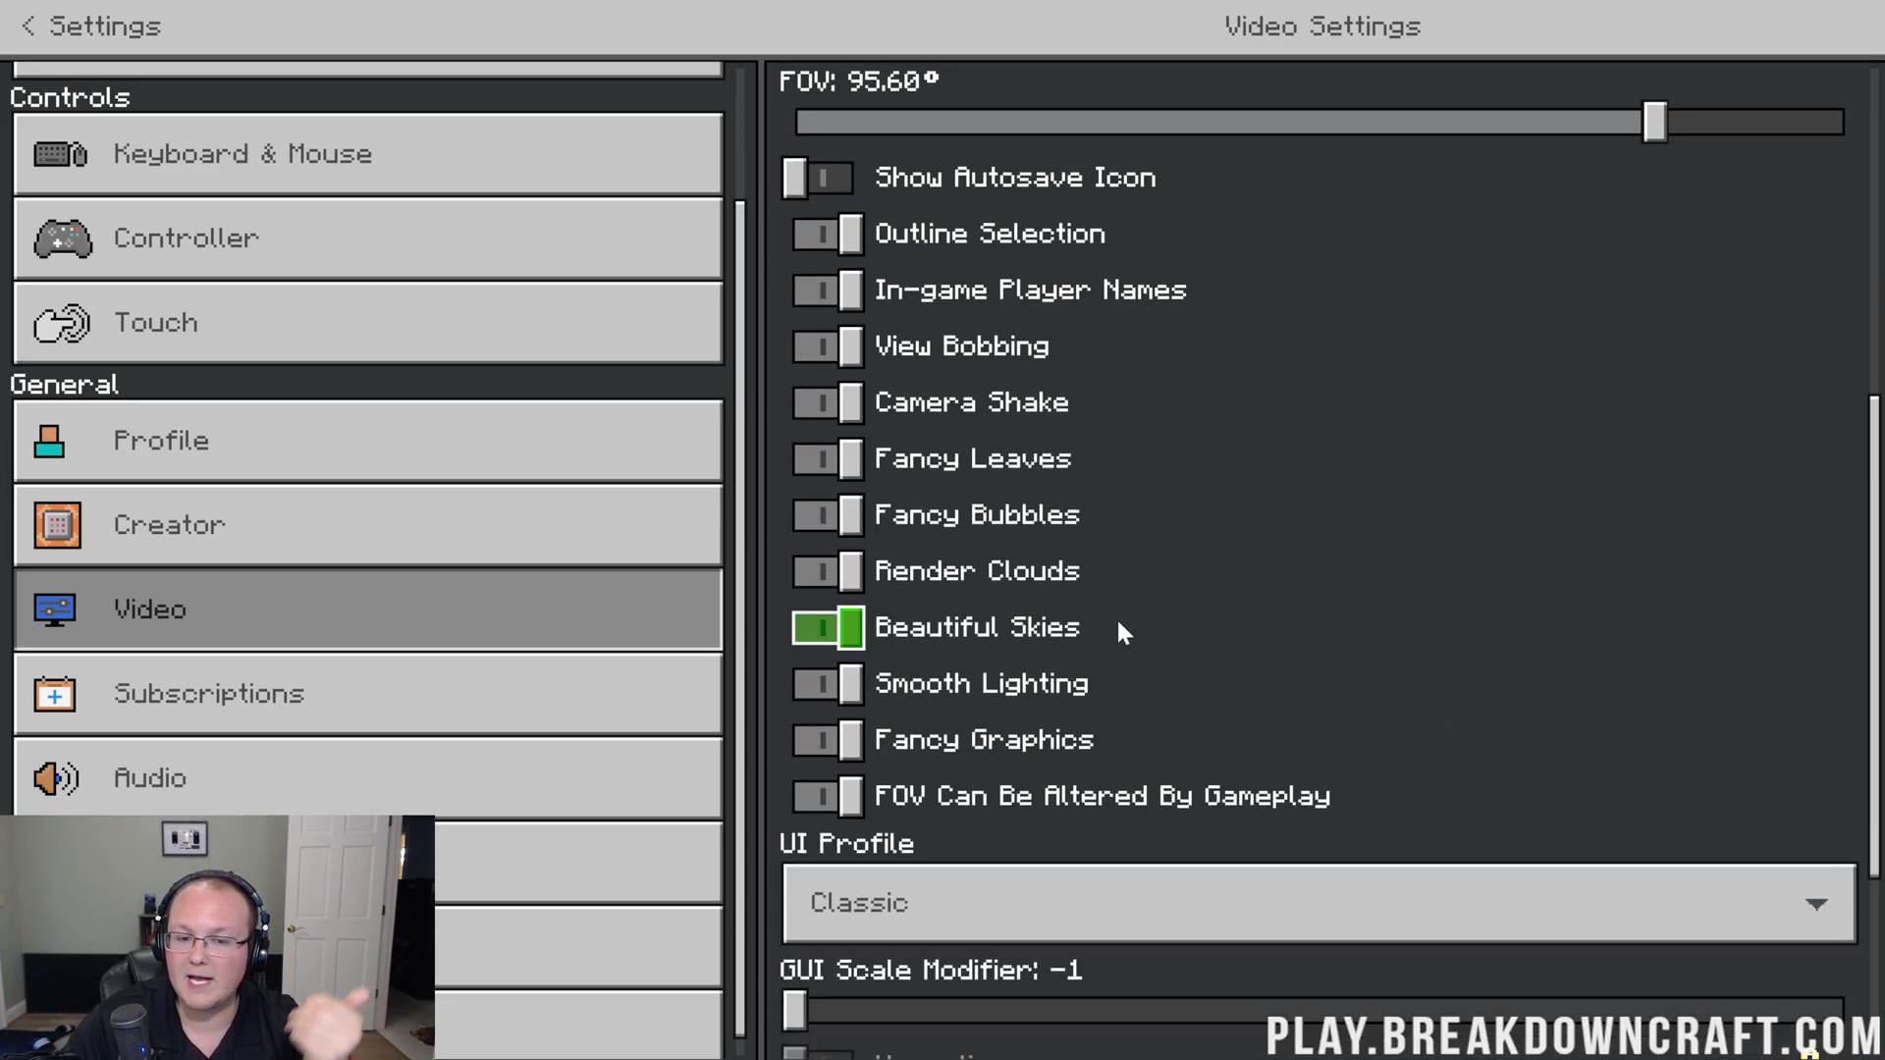
{"action": "left_click", "coordinate": [826, 740]}
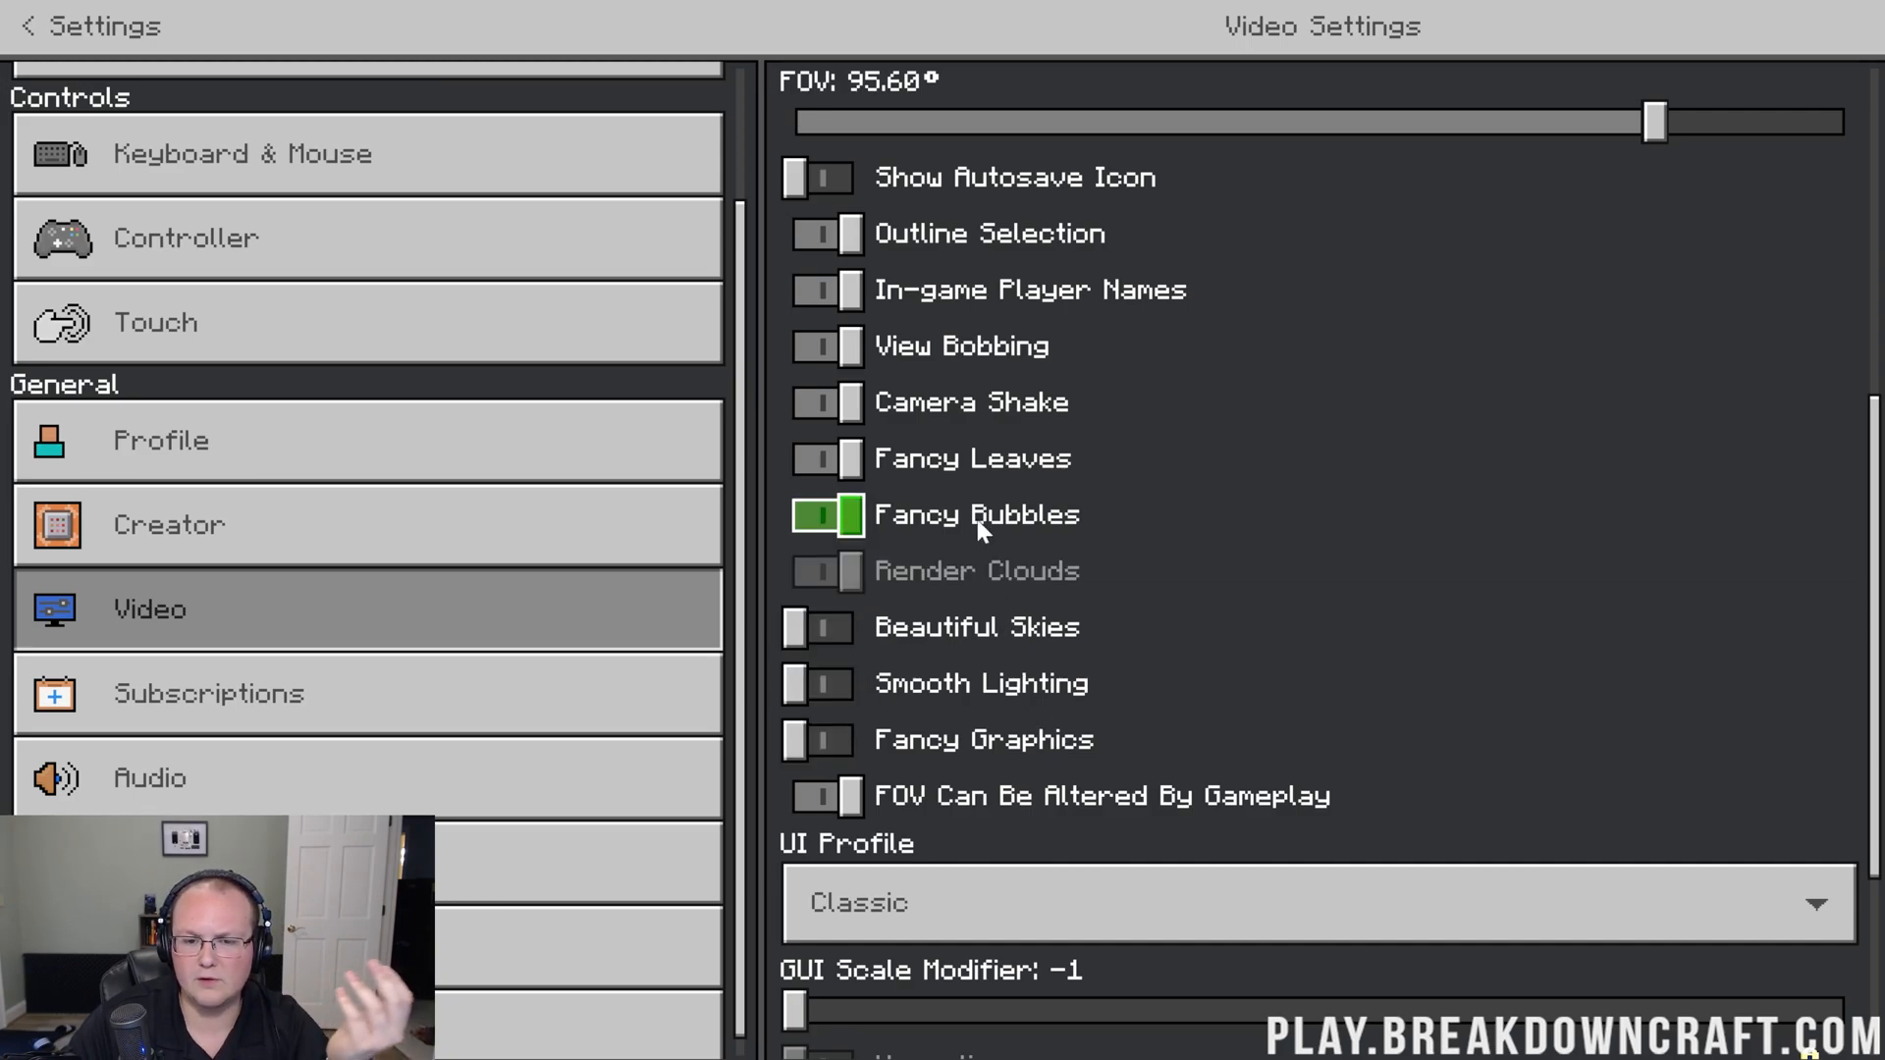
{"action": "left_click", "coordinate": [827, 402]}
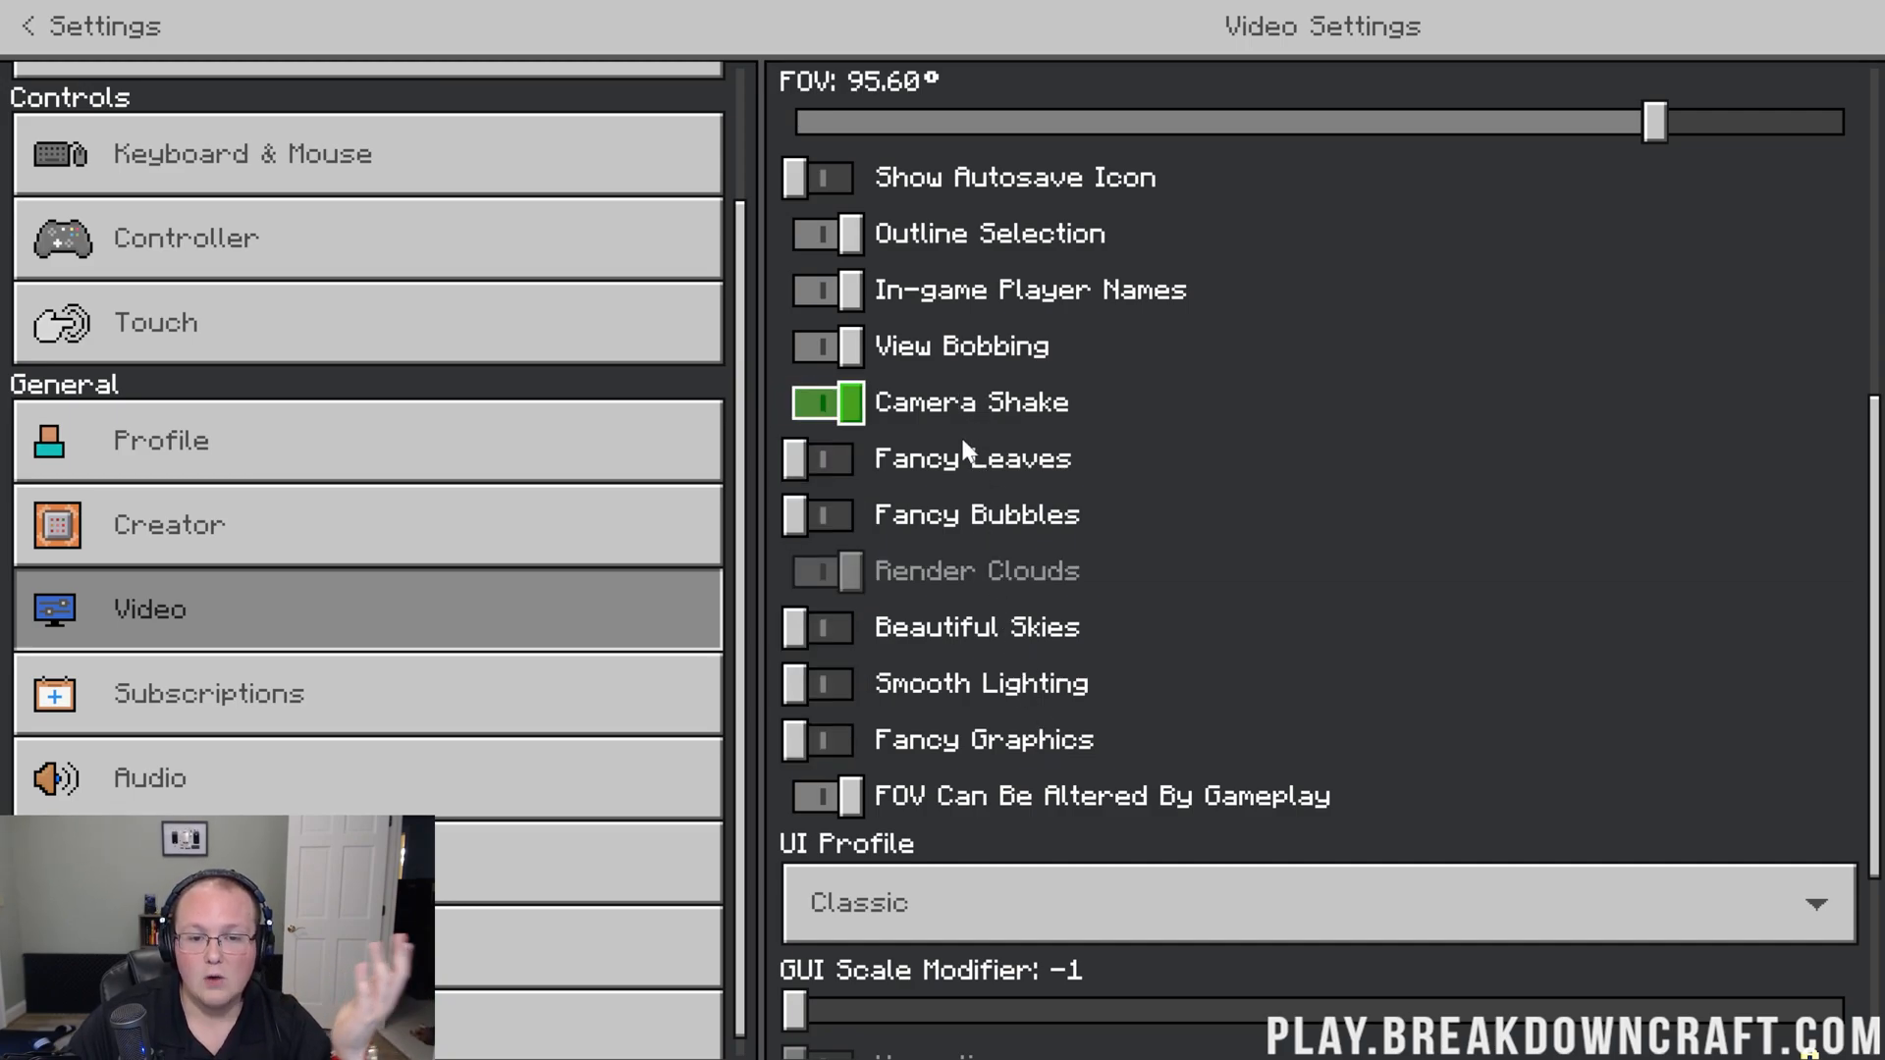
{"action": "left_click", "coordinate": [818, 515]}
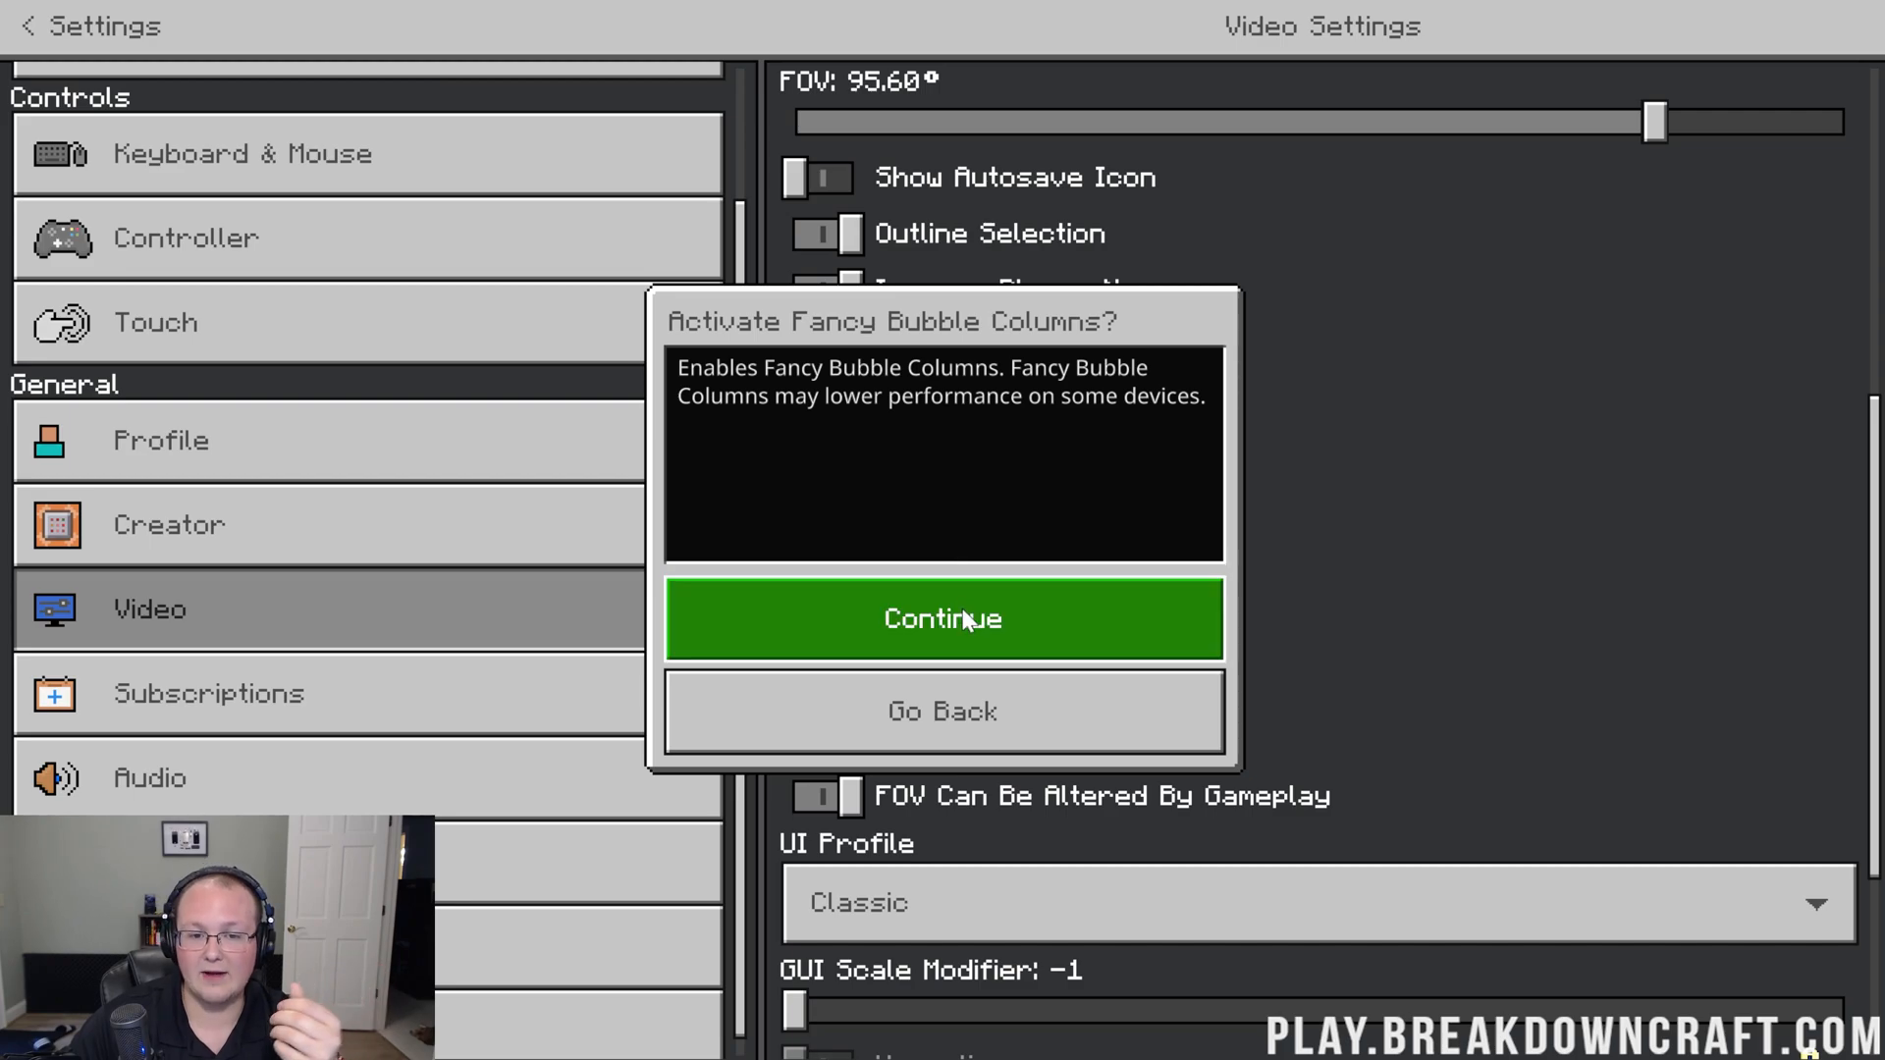
{"action": "left_click", "coordinate": [943, 618]}
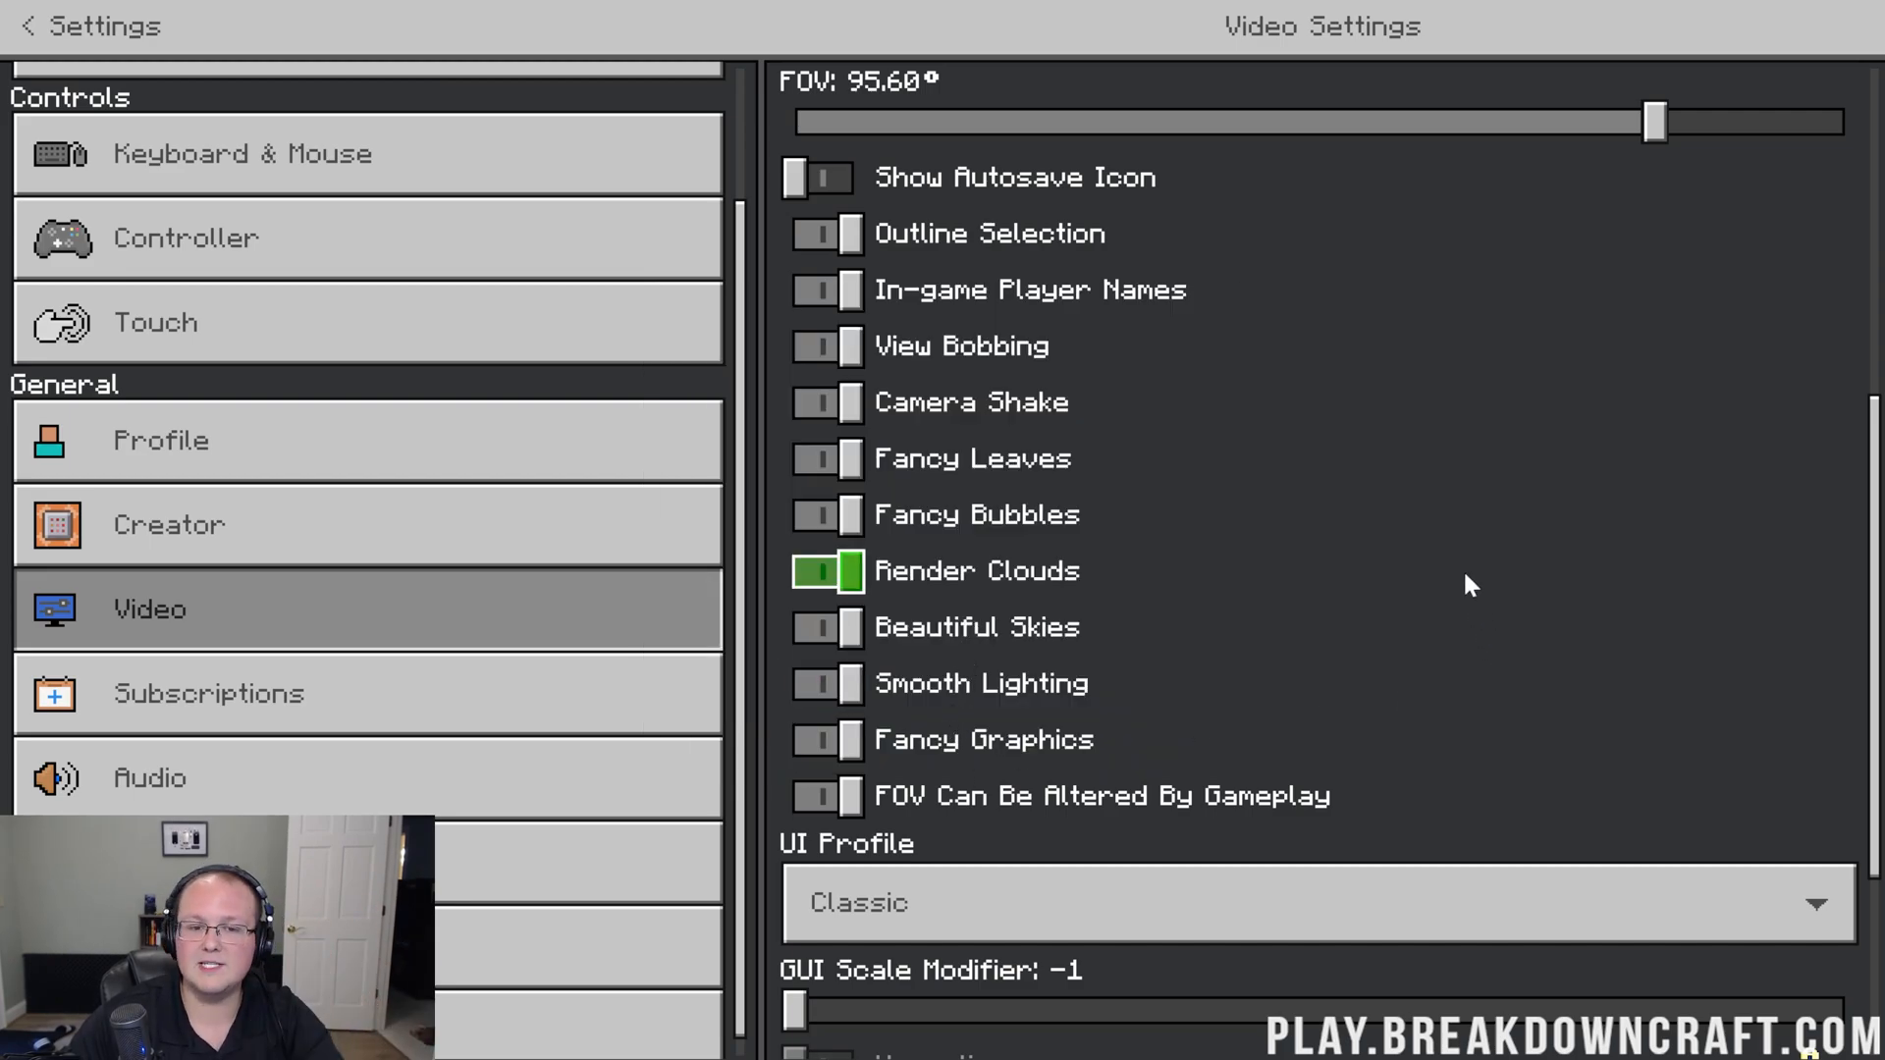
{"action": "scroll", "scroll_direction": "down", "scroll_amount": 3}
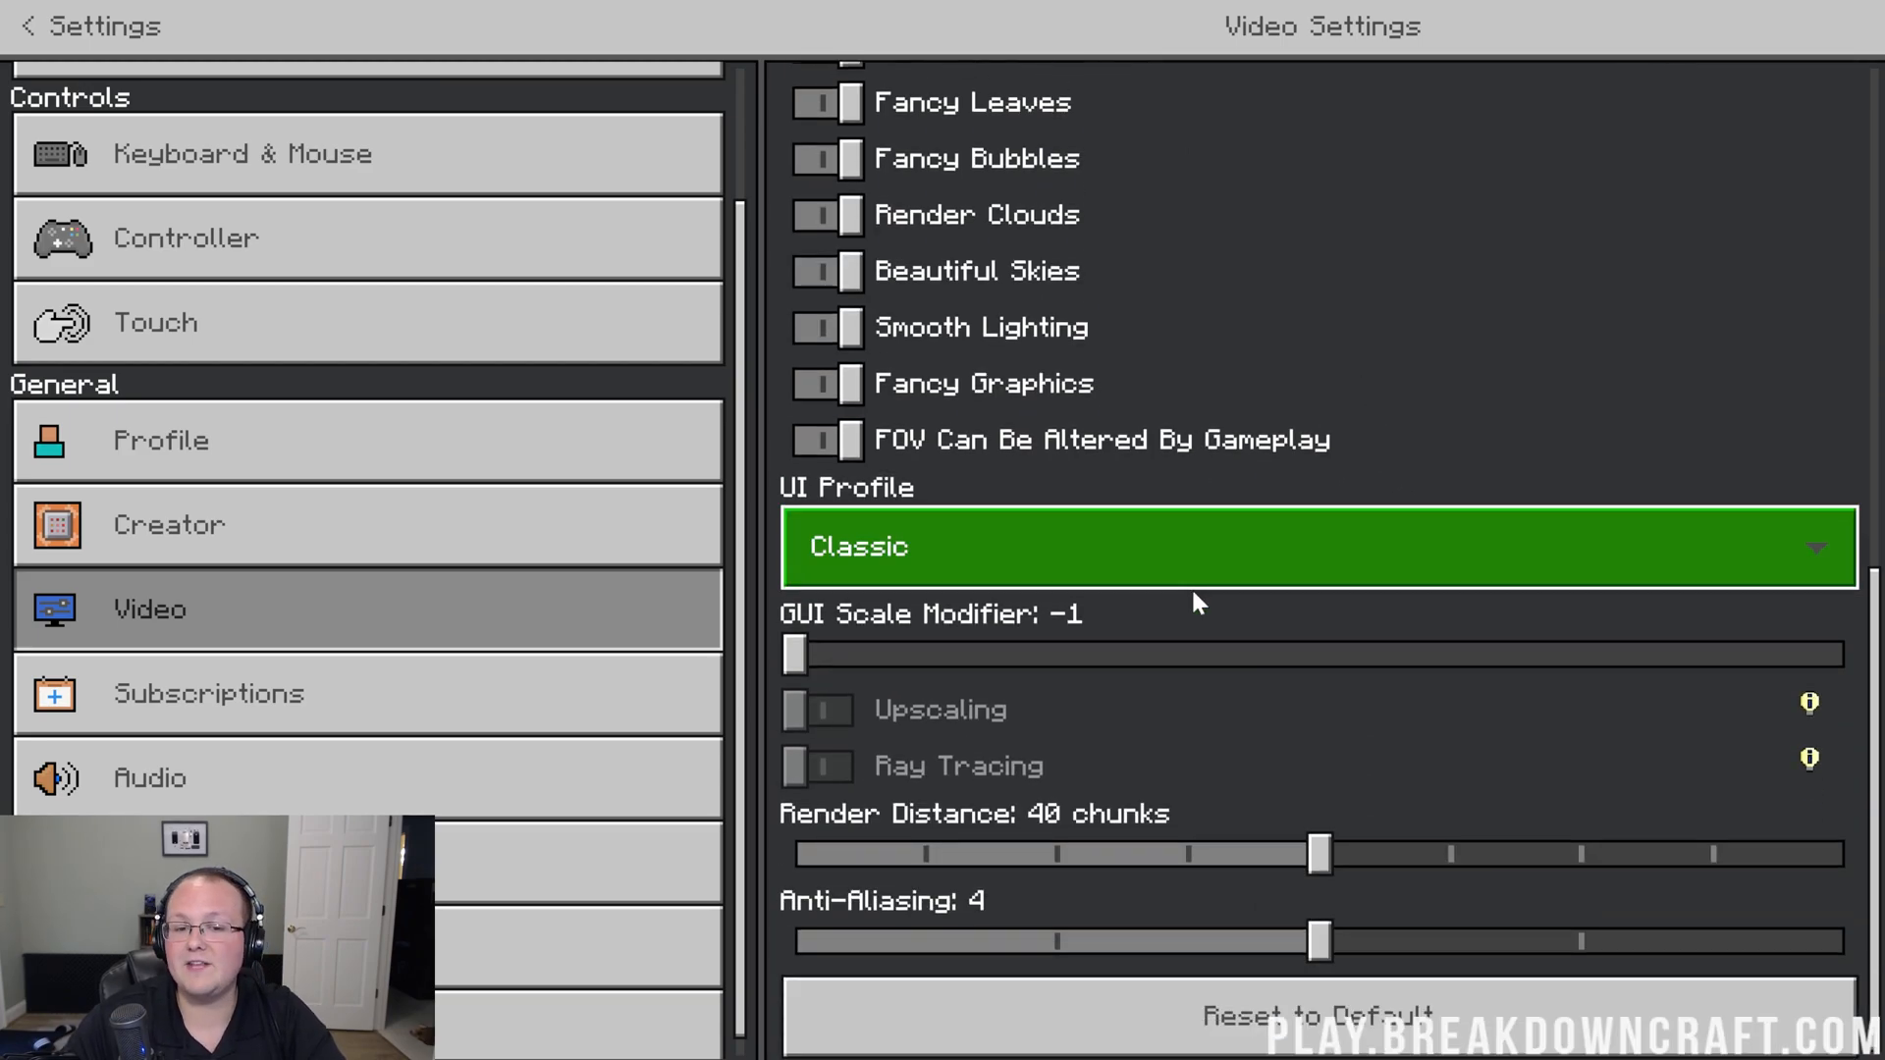
{"action": "left_click", "coordinate": [1319, 546]}
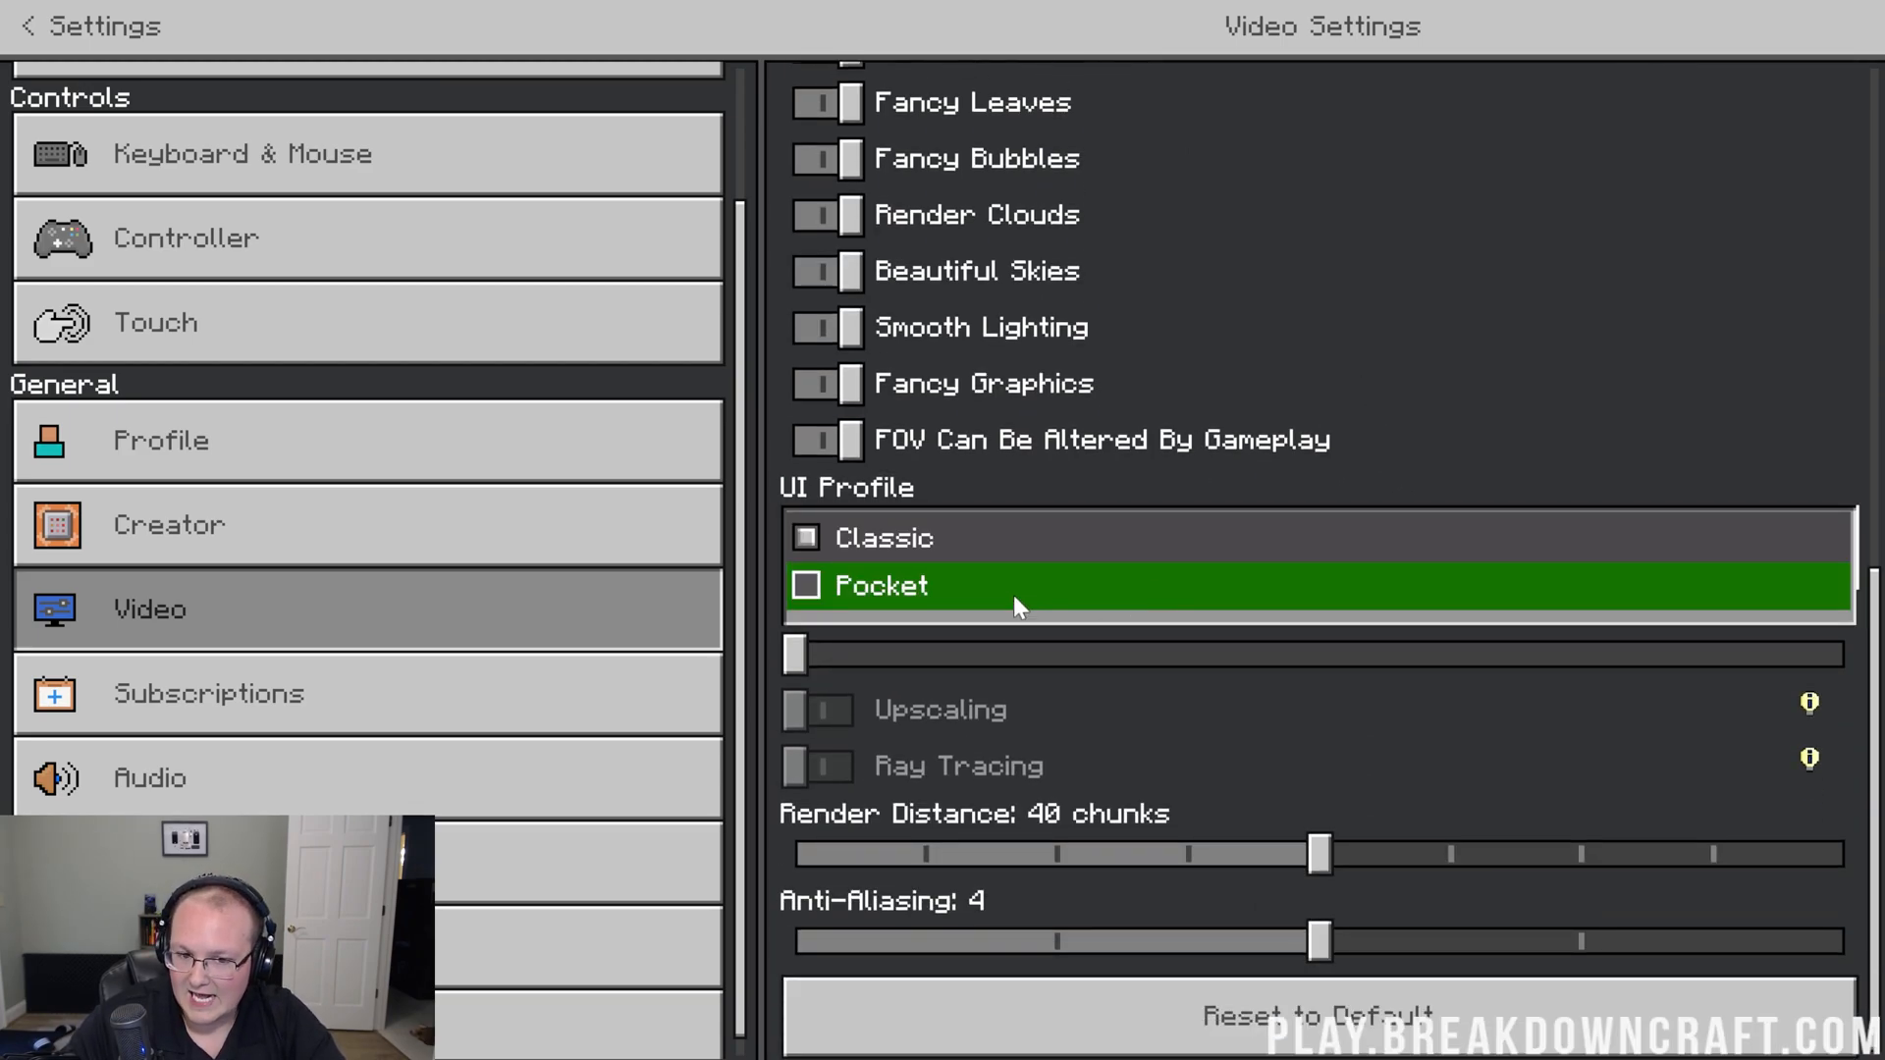
{"action": "left_click", "coordinate": [883, 537]}
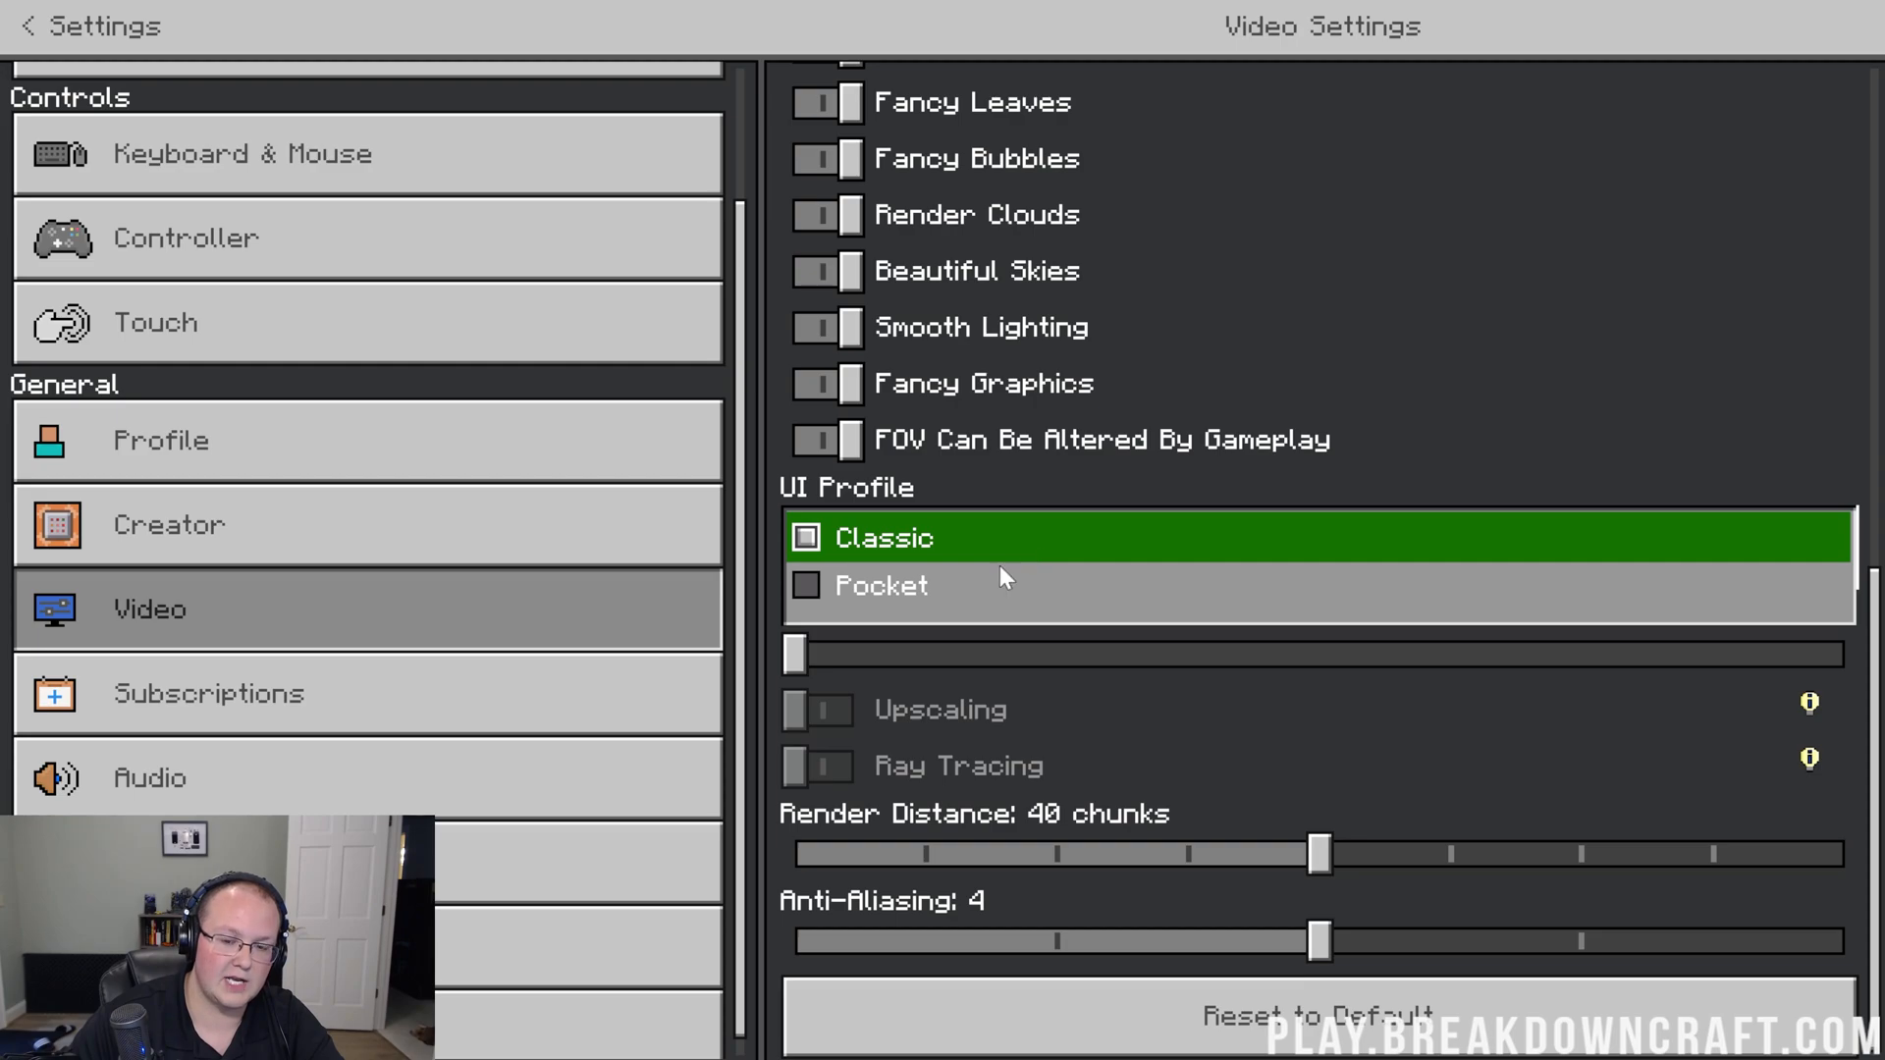
{"action": "left_click", "coordinate": [880, 585]}
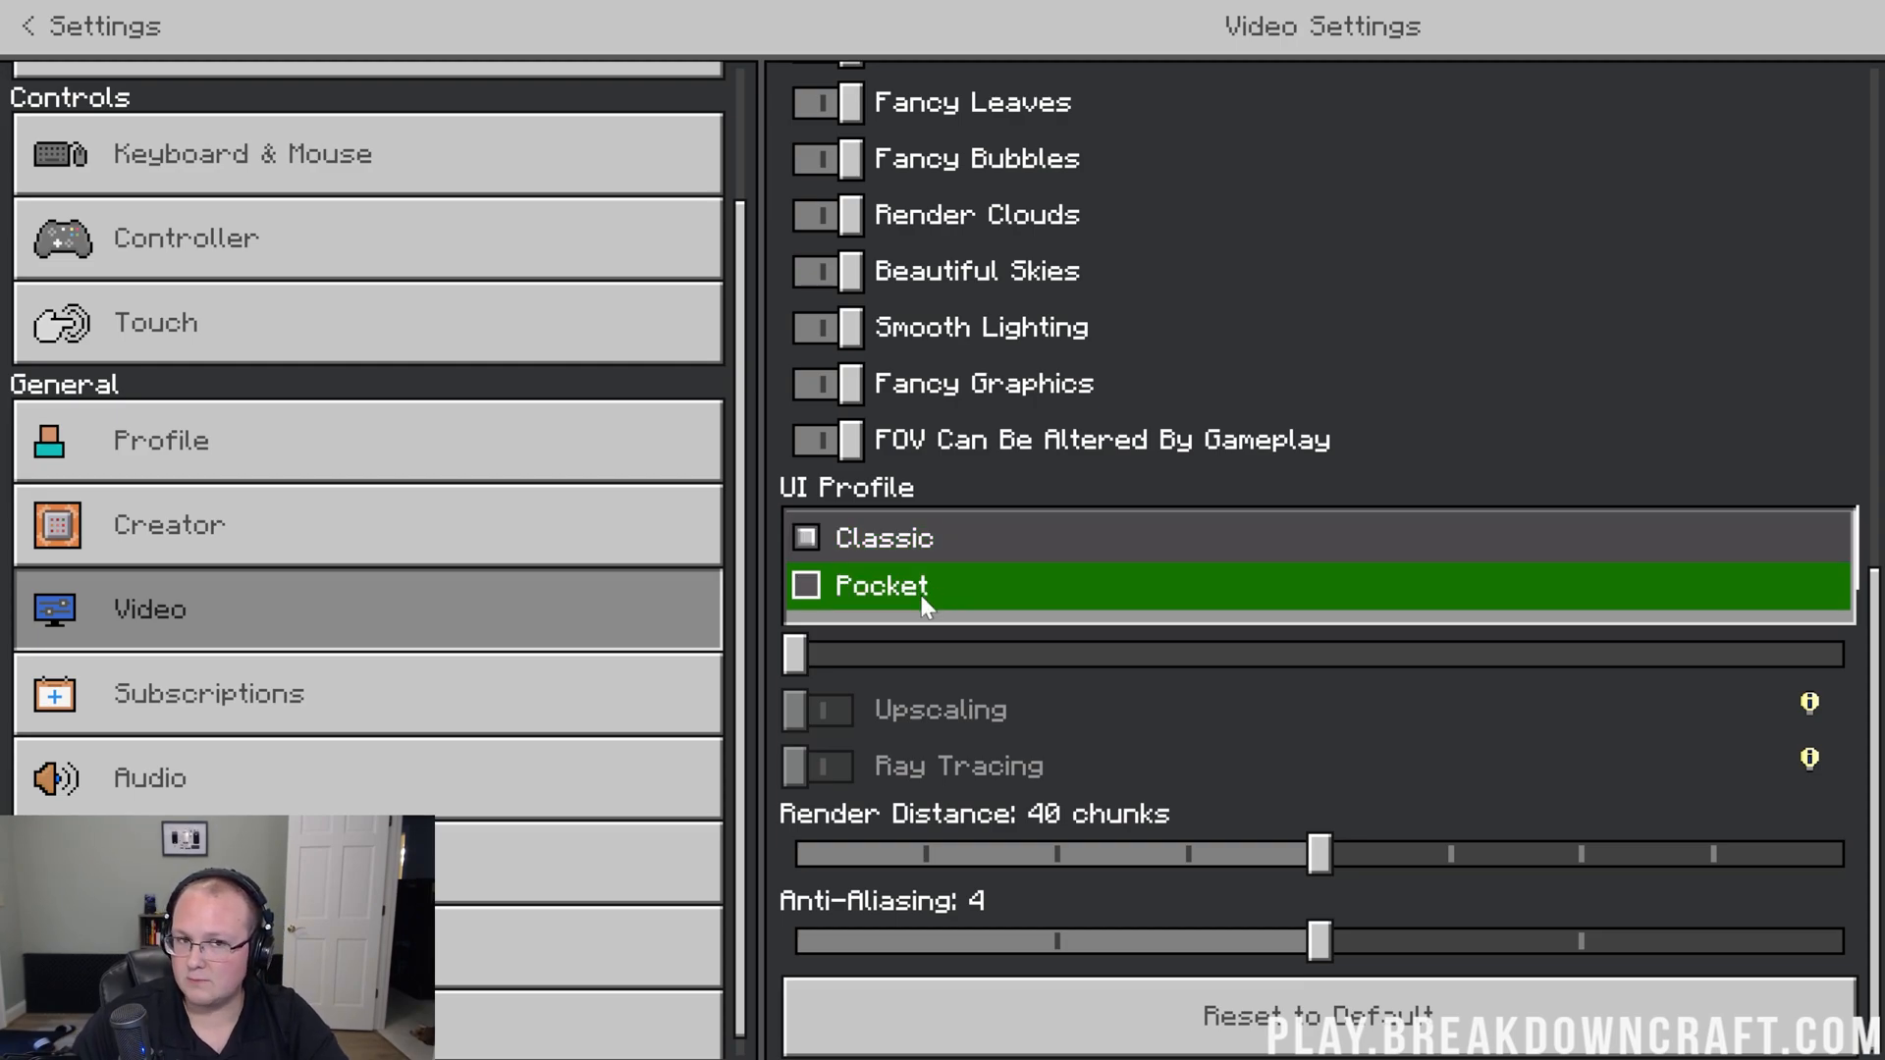
{"action": "left_click", "coordinate": [884, 537]}
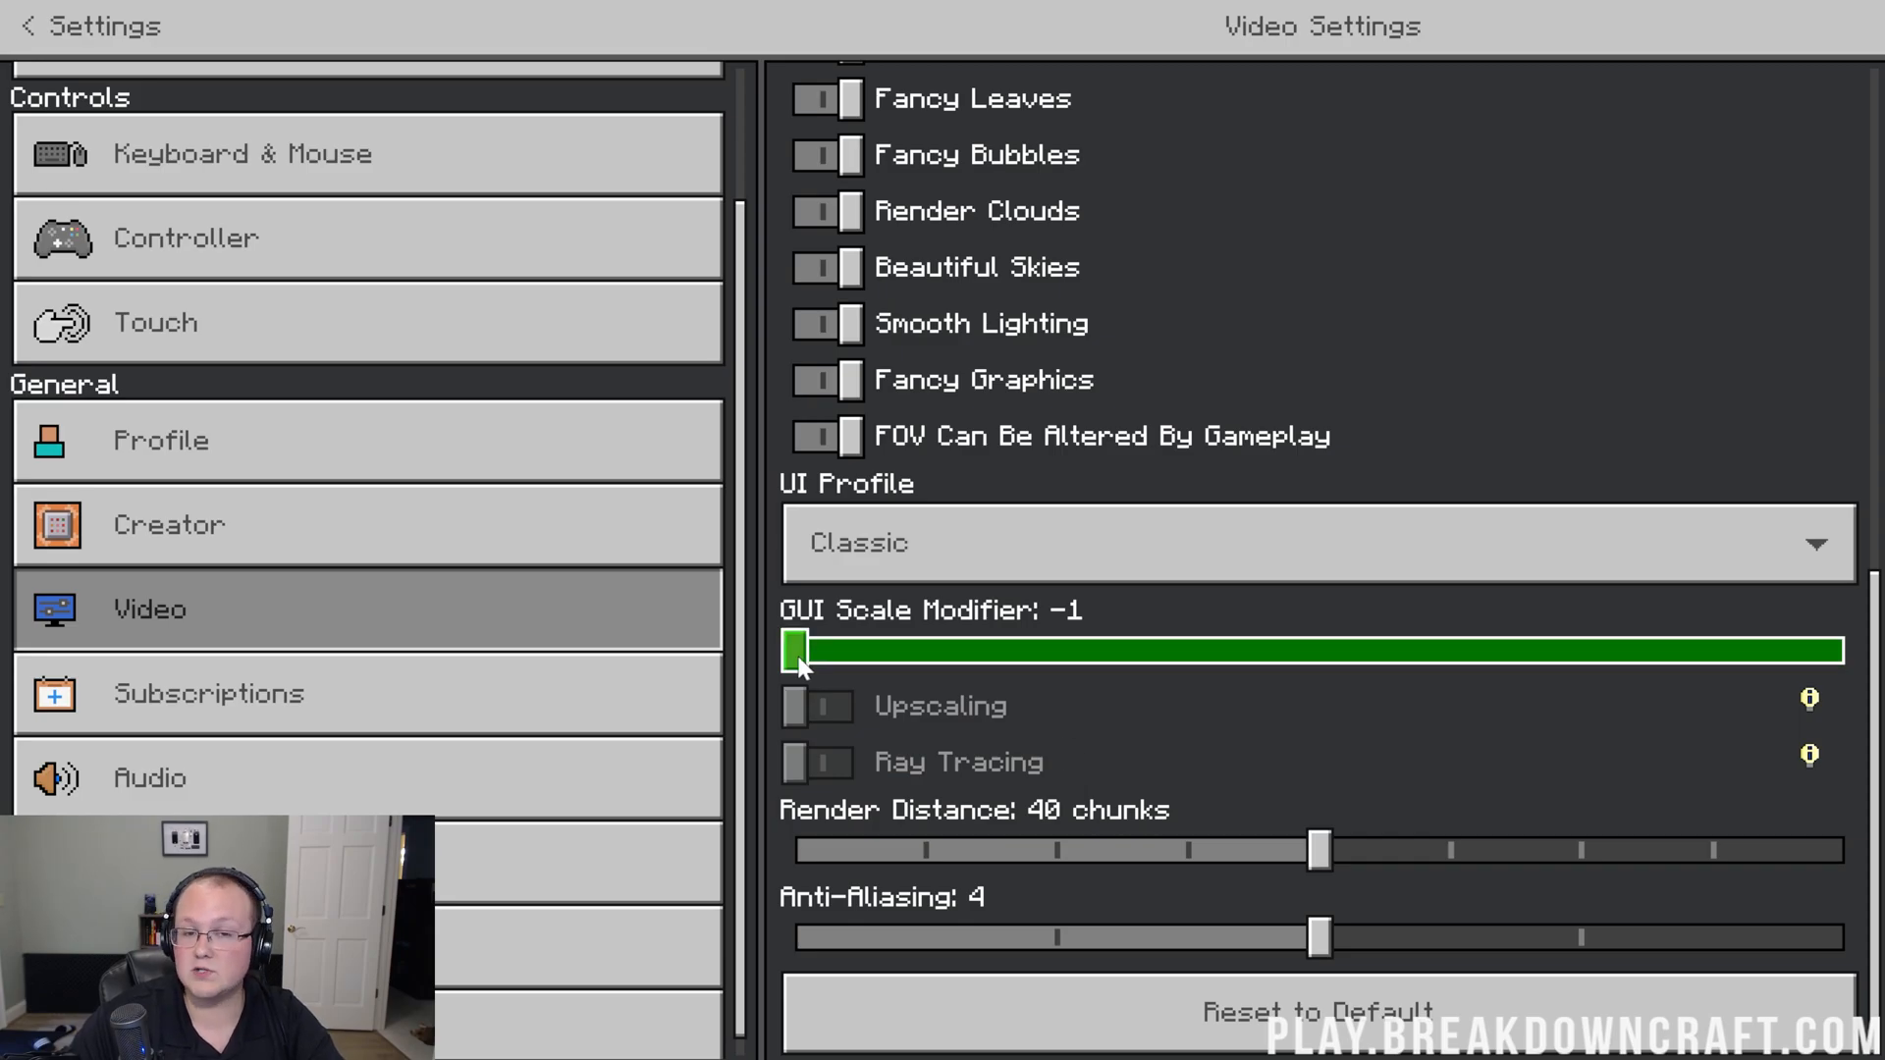
{"action": "left_click_drag", "start_coordinate": [799, 650], "coordinate": [1449, 650]}
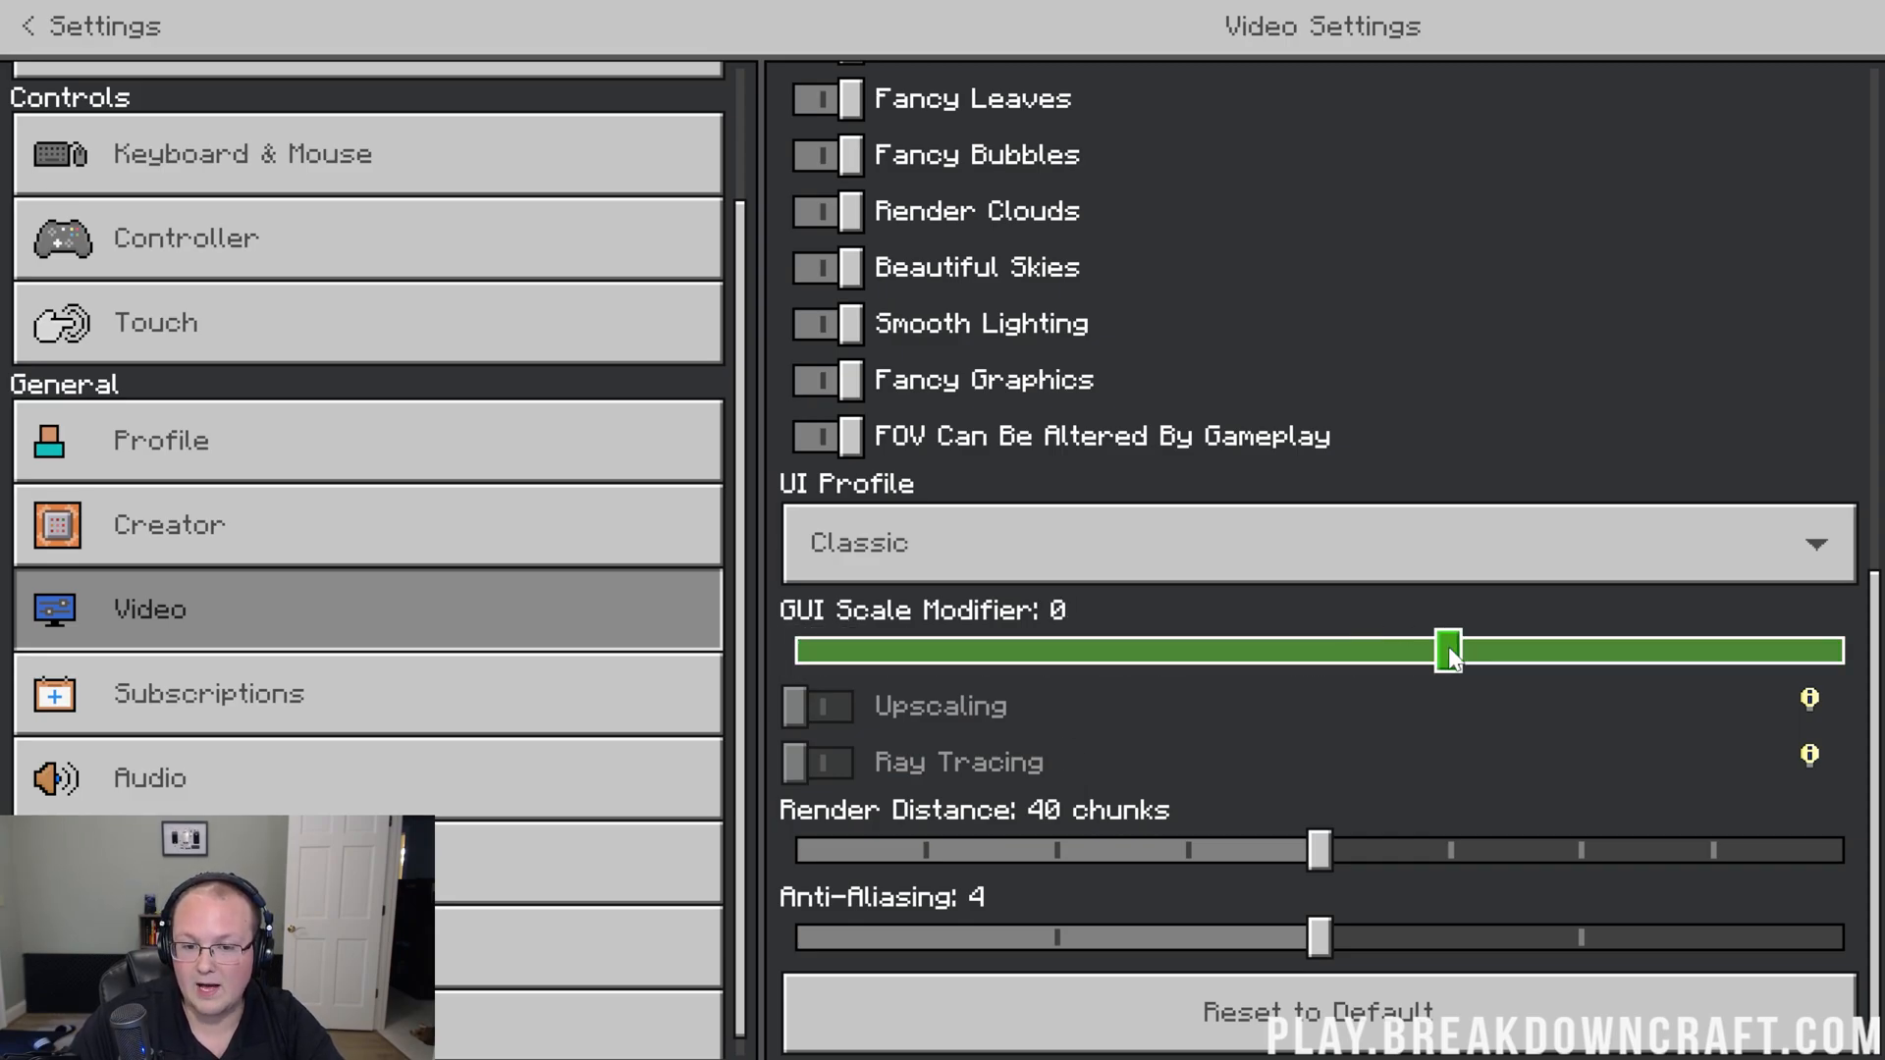
{"action": "left_click_drag", "start_coordinate": [1450, 649], "coordinate": [1827, 866]}
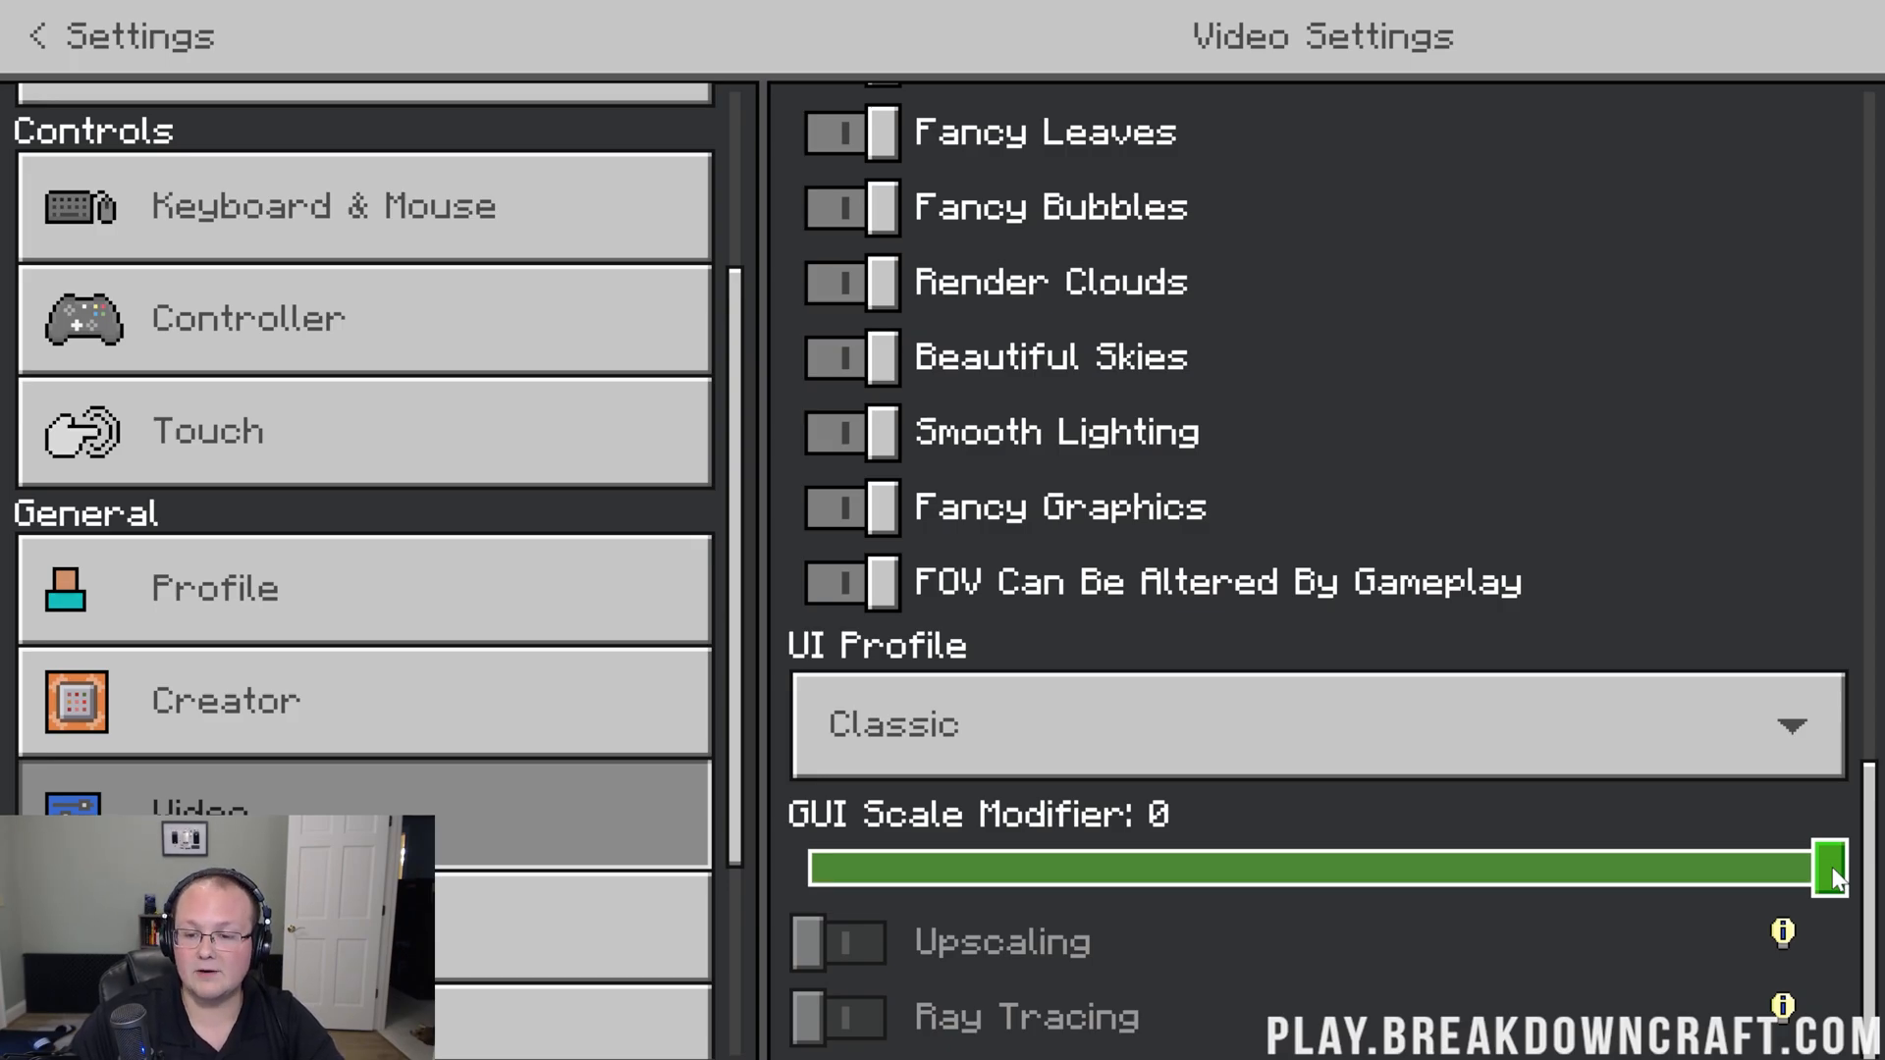
{"action": "left_click_drag", "start_coordinate": [1827, 866], "coordinate": [794, 649]}
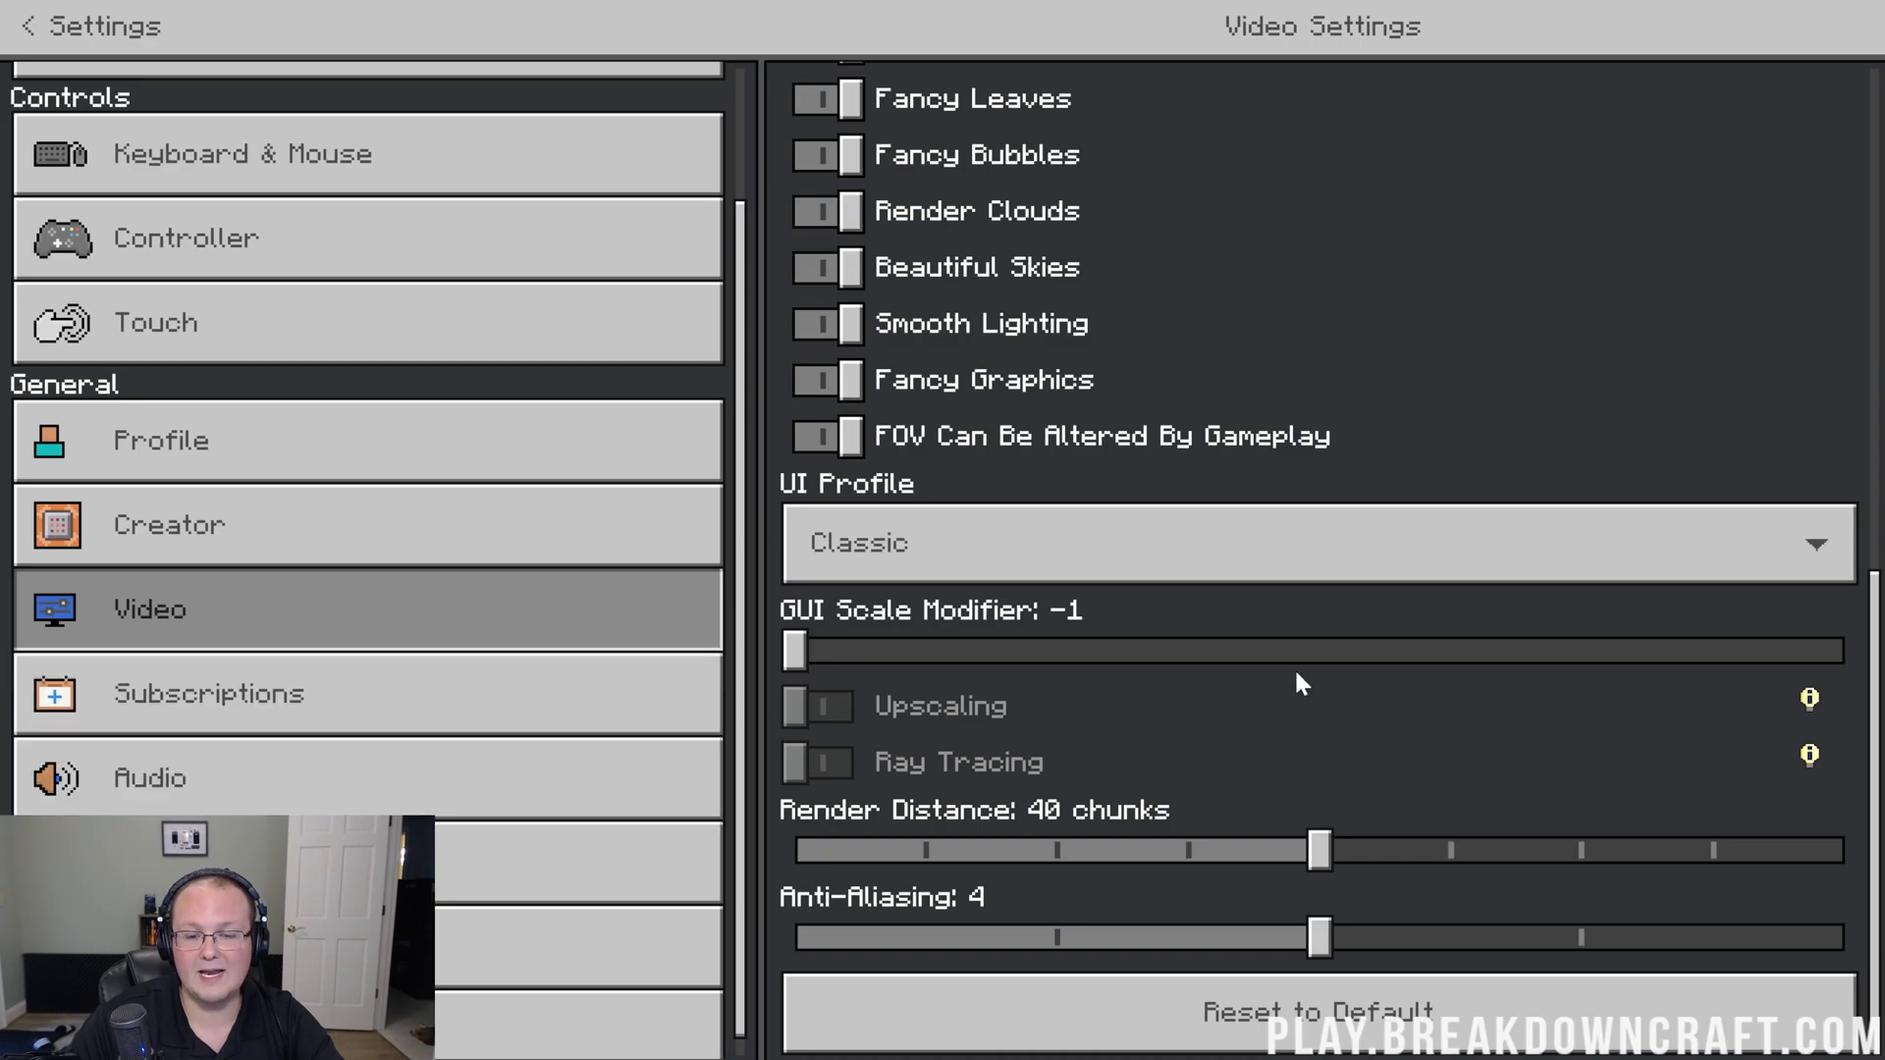
{"action": "mouse_move", "coordinate": [1078, 711]}
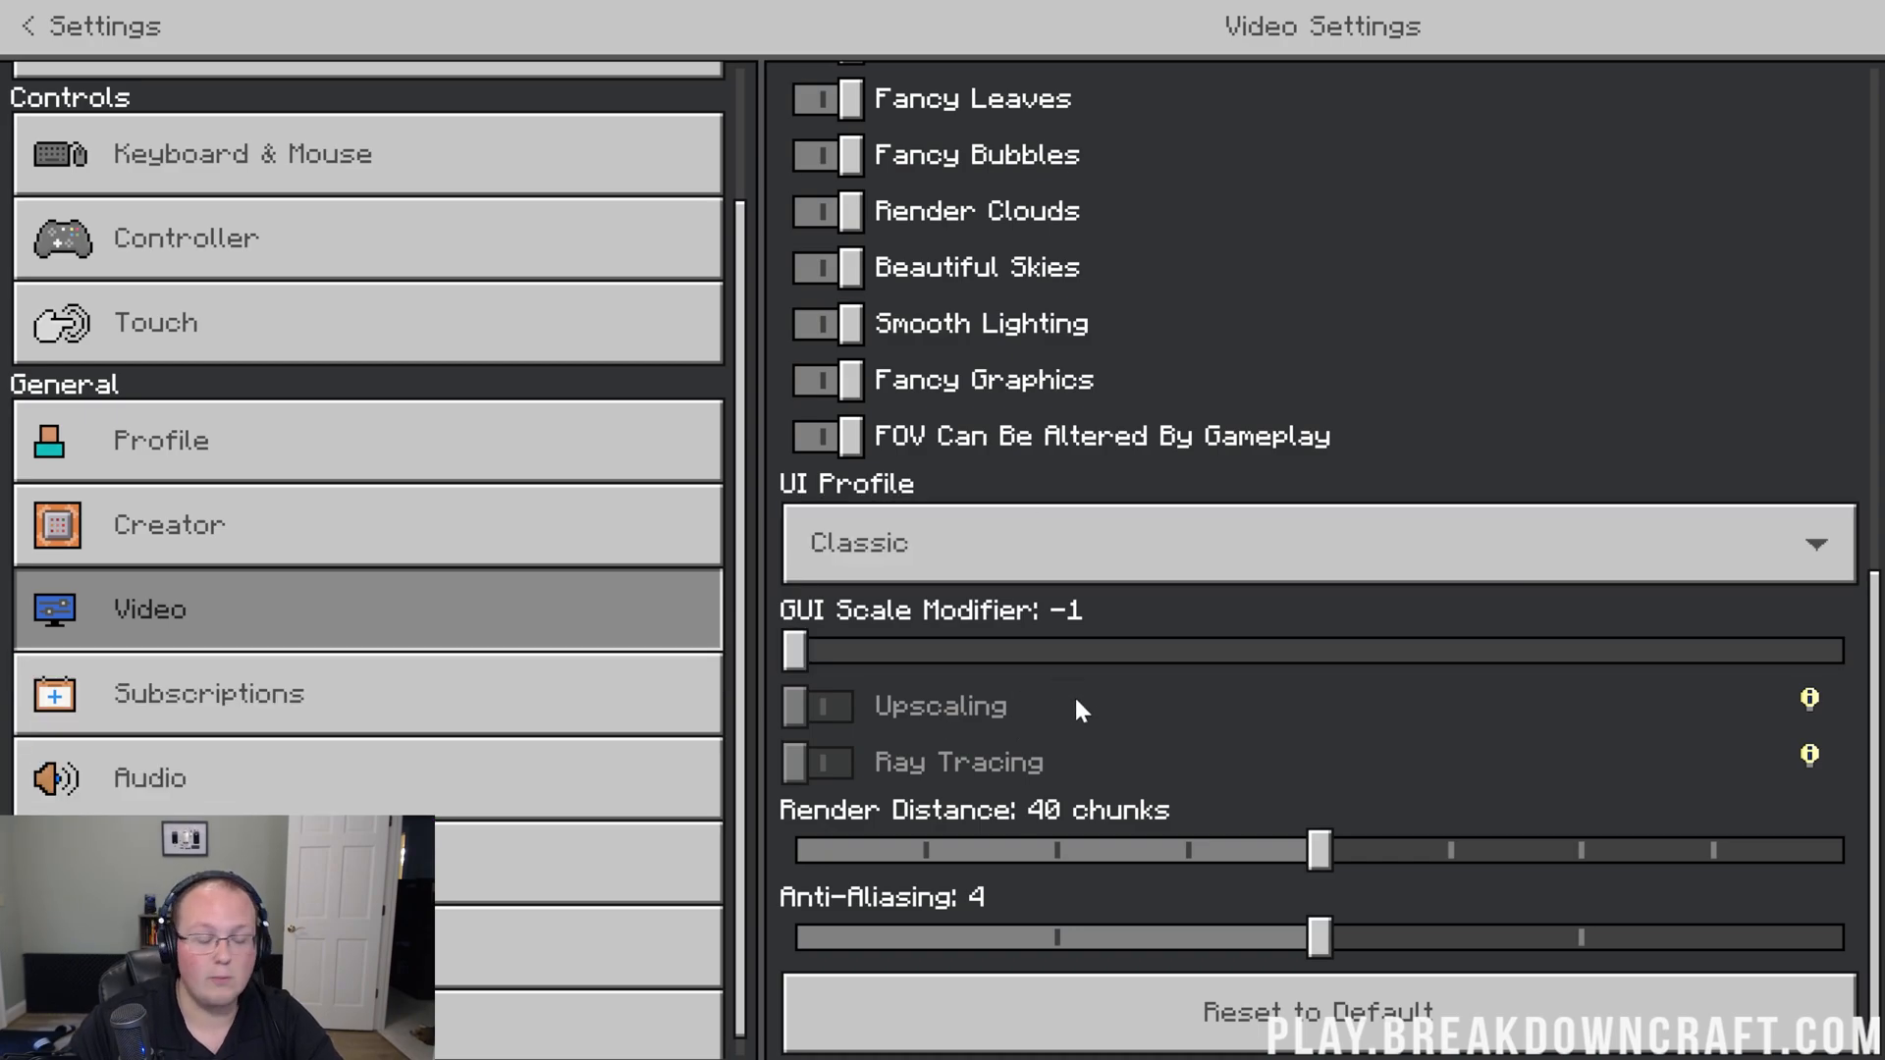
{"action": "mouse_move", "coordinate": [1260, 690]}
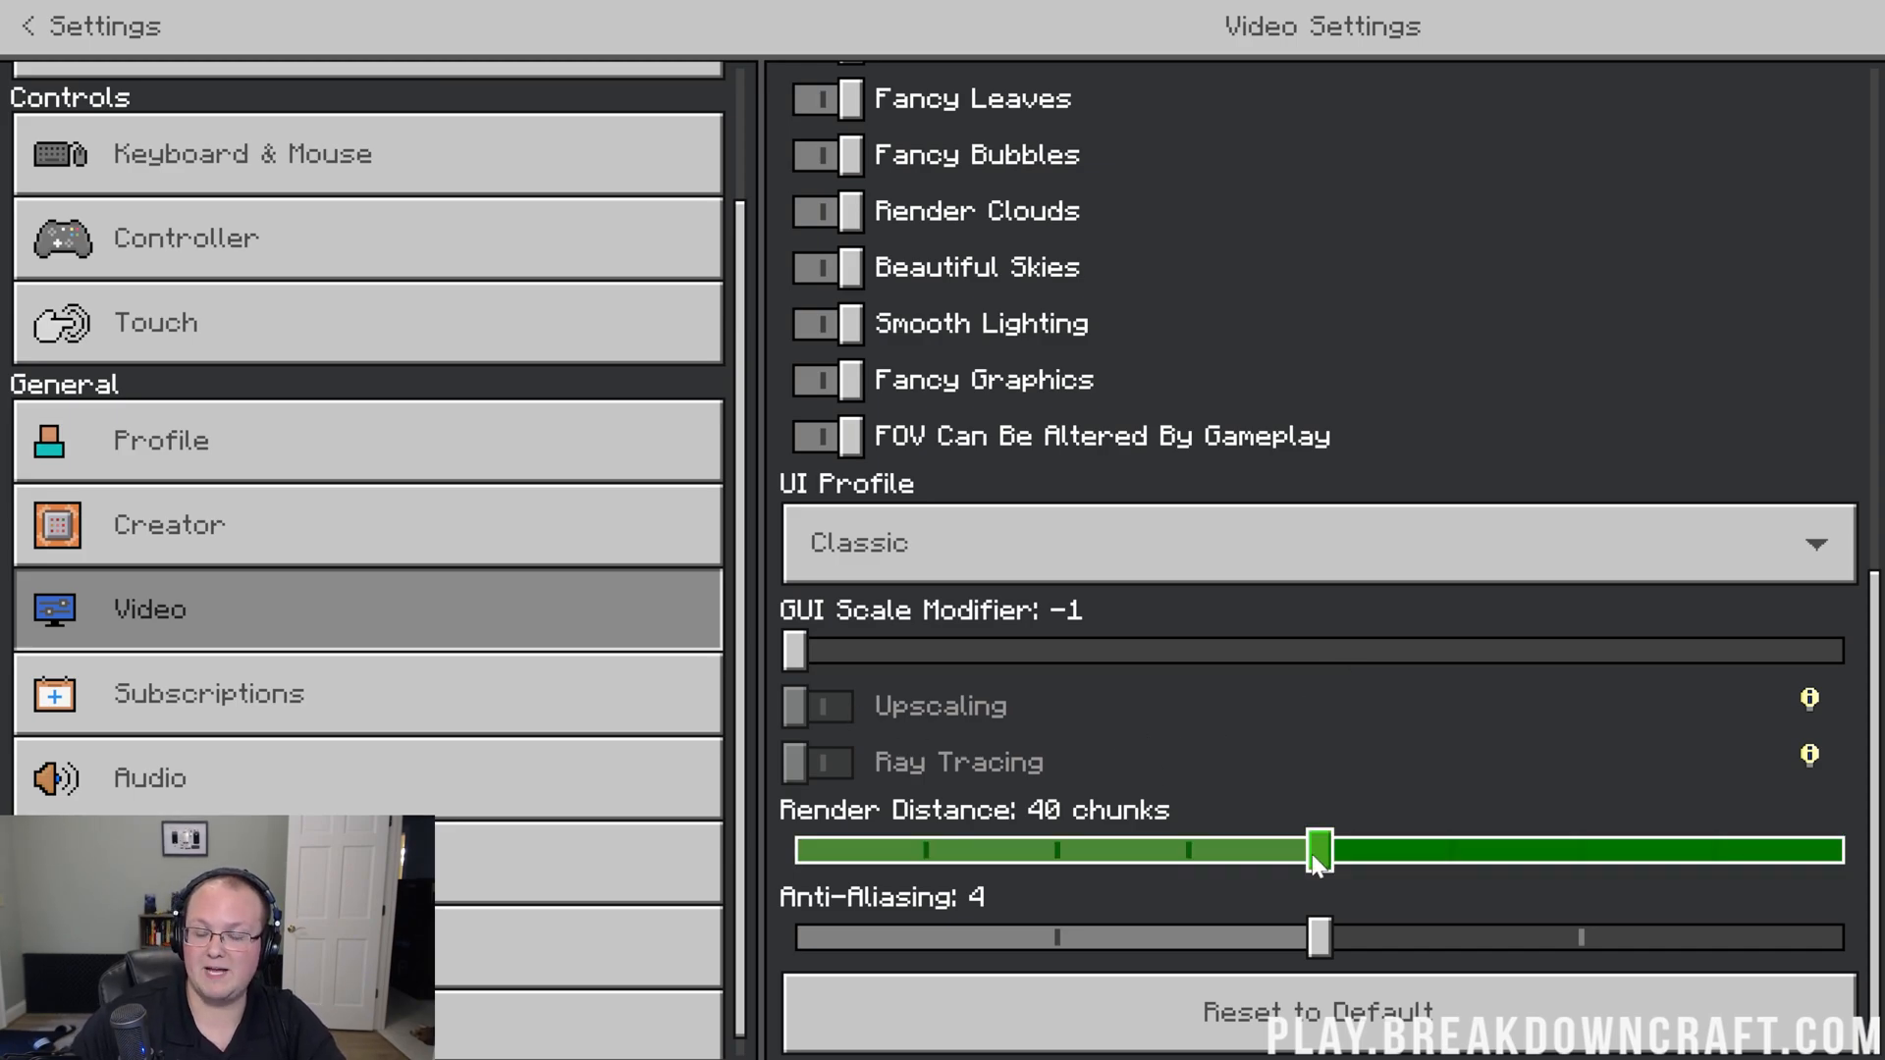
Step: Try render distance at 72 and 8 chunks, then leave it at 40 chunks
{"action": "left_click_drag", "start_coordinate": [1319, 850], "coordinate": [1843, 851]}
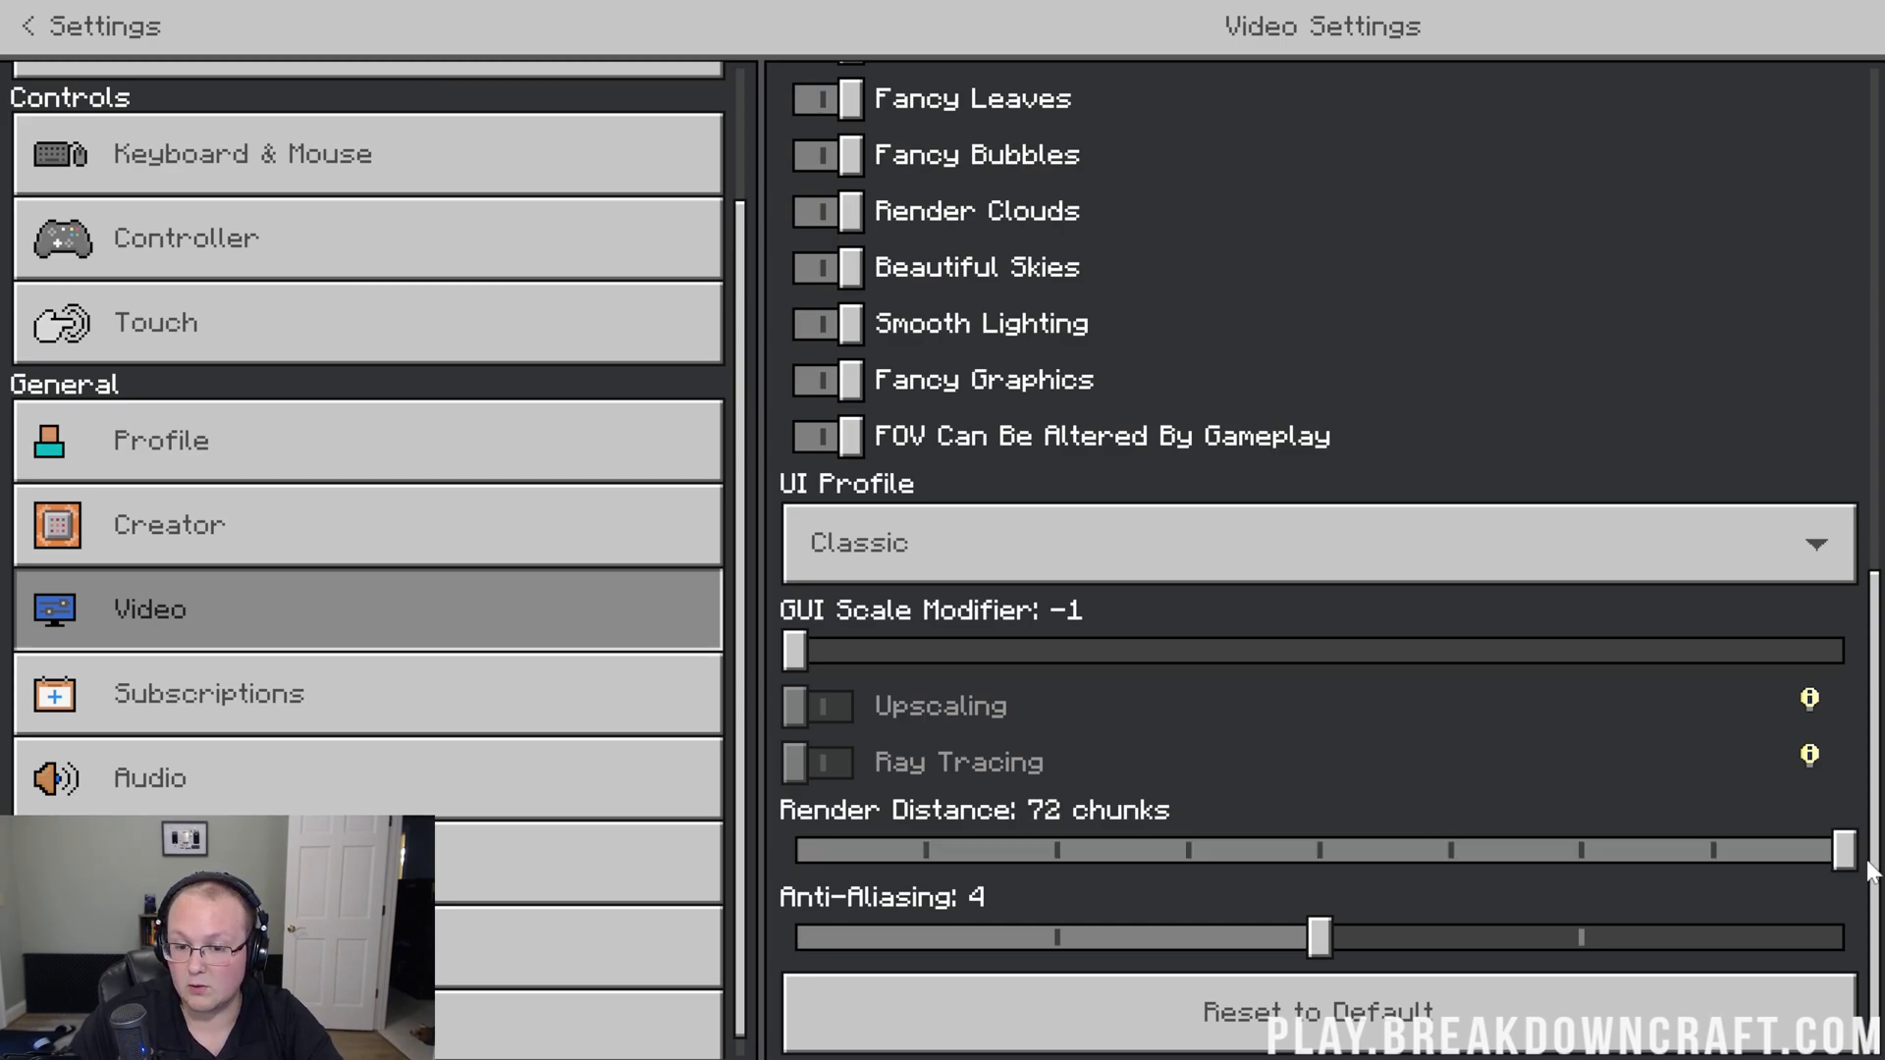
{"action": "left_click_drag", "start_coordinate": [1848, 852], "coordinate": [1318, 851]}
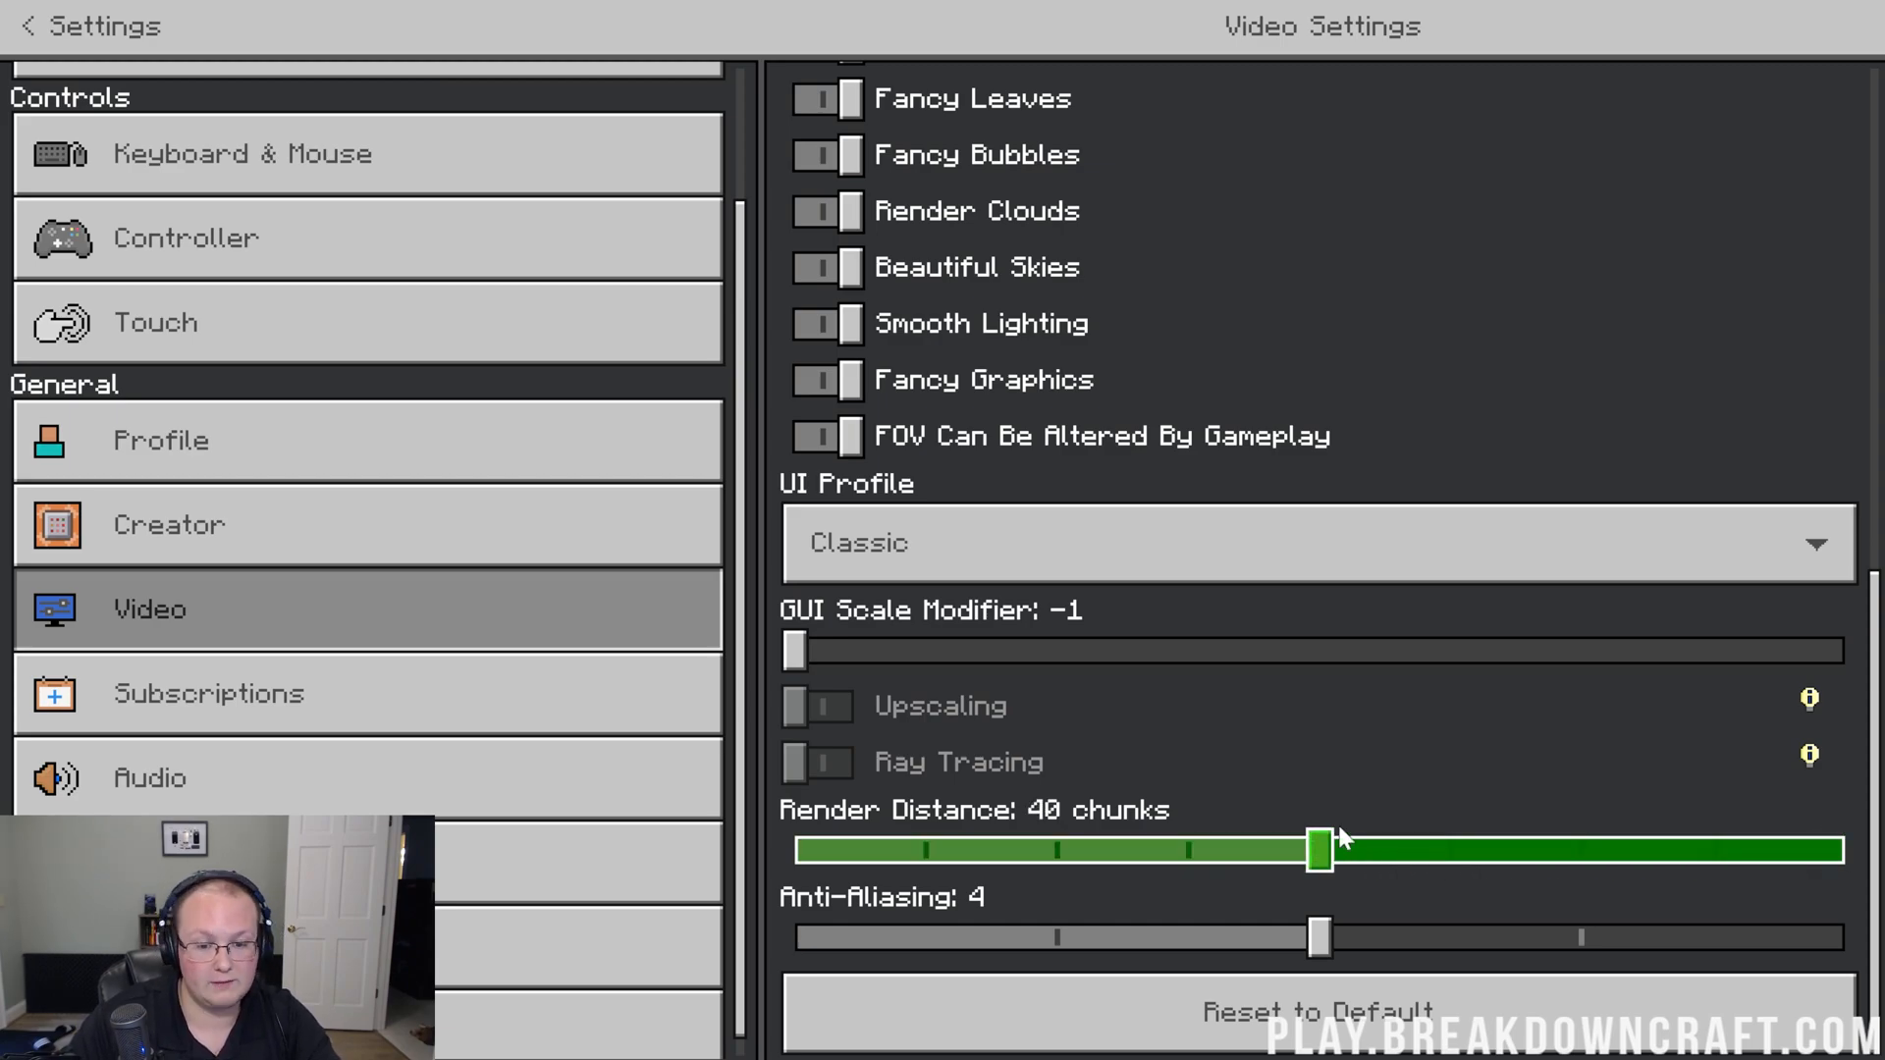
{"action": "left_click_drag", "start_coordinate": [1316, 850], "coordinate": [794, 850]}
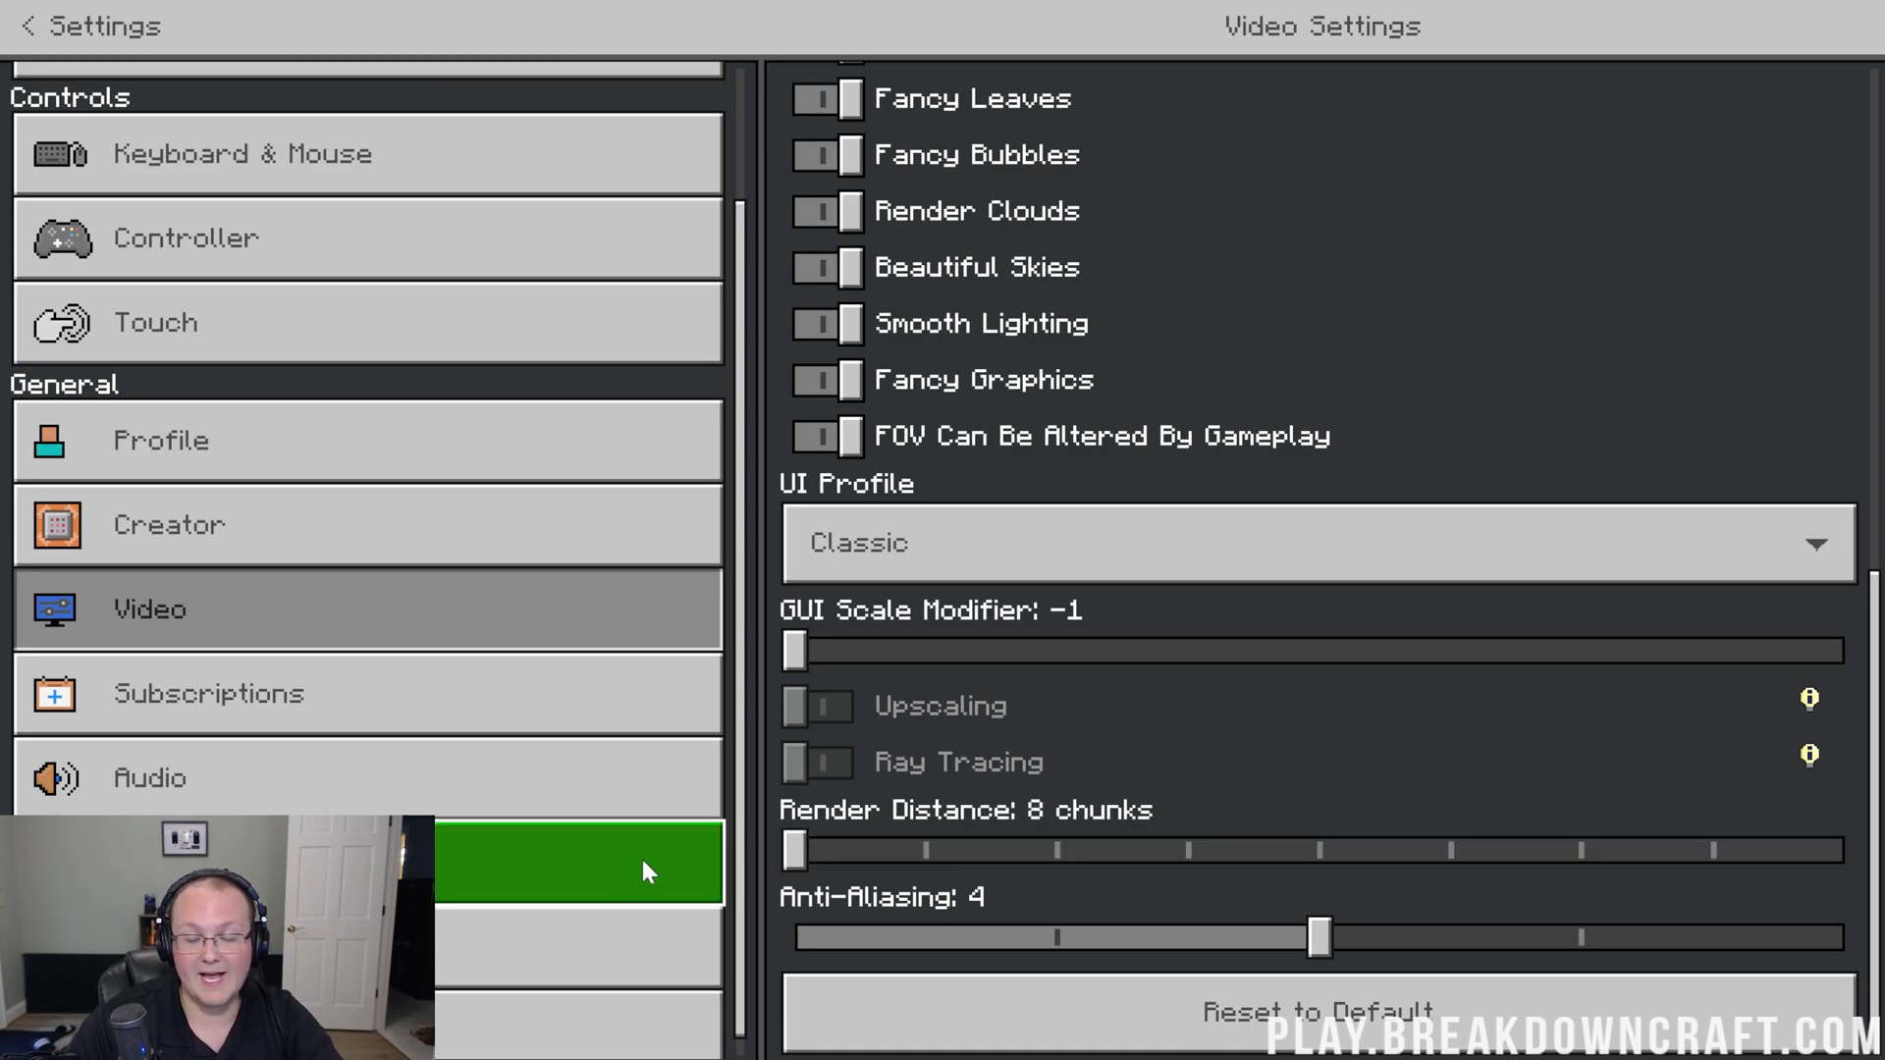
{"action": "left_click_drag", "start_coordinate": [791, 851], "coordinate": [1328, 850]}
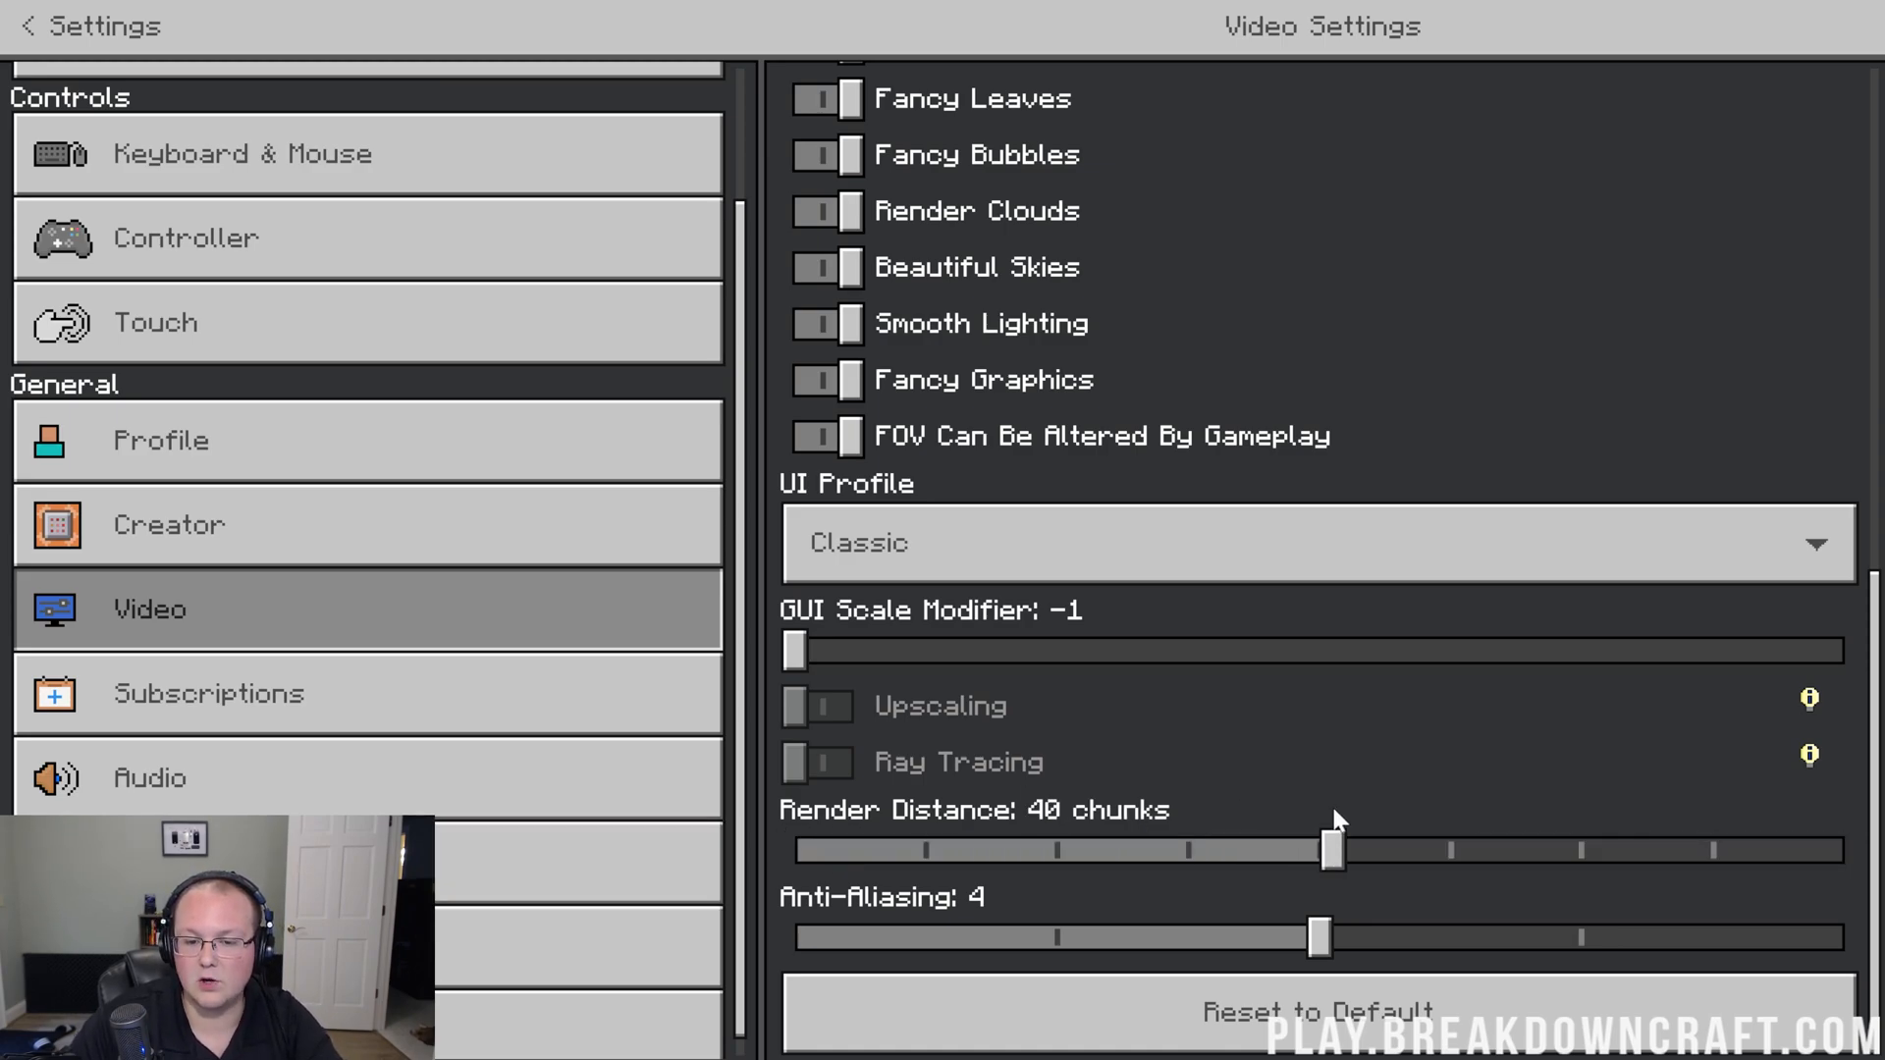
Step: Try anti-aliasing at 1 and return it to 4, then move on to Audio settings
{"action": "left_click", "coordinate": [1319, 936]}
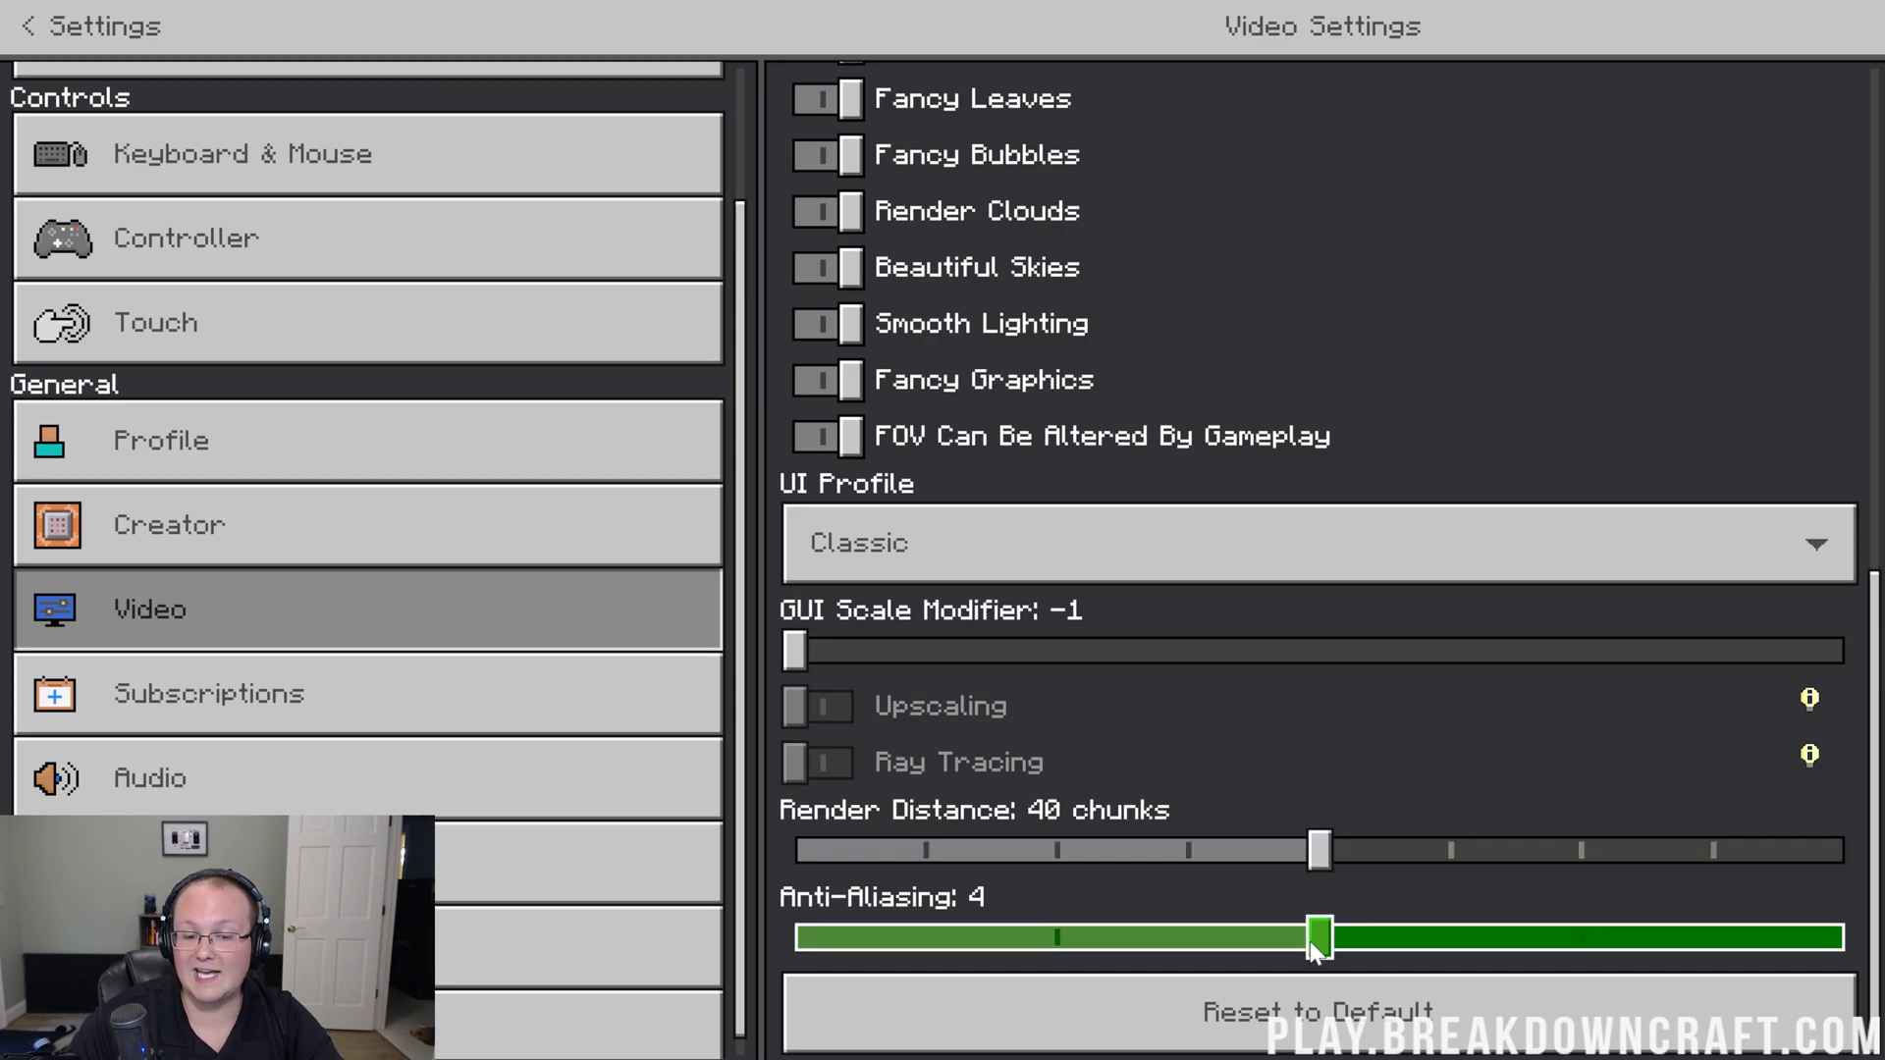
{"action": "left_click_drag", "start_coordinate": [1316, 937], "coordinate": [794, 937]}
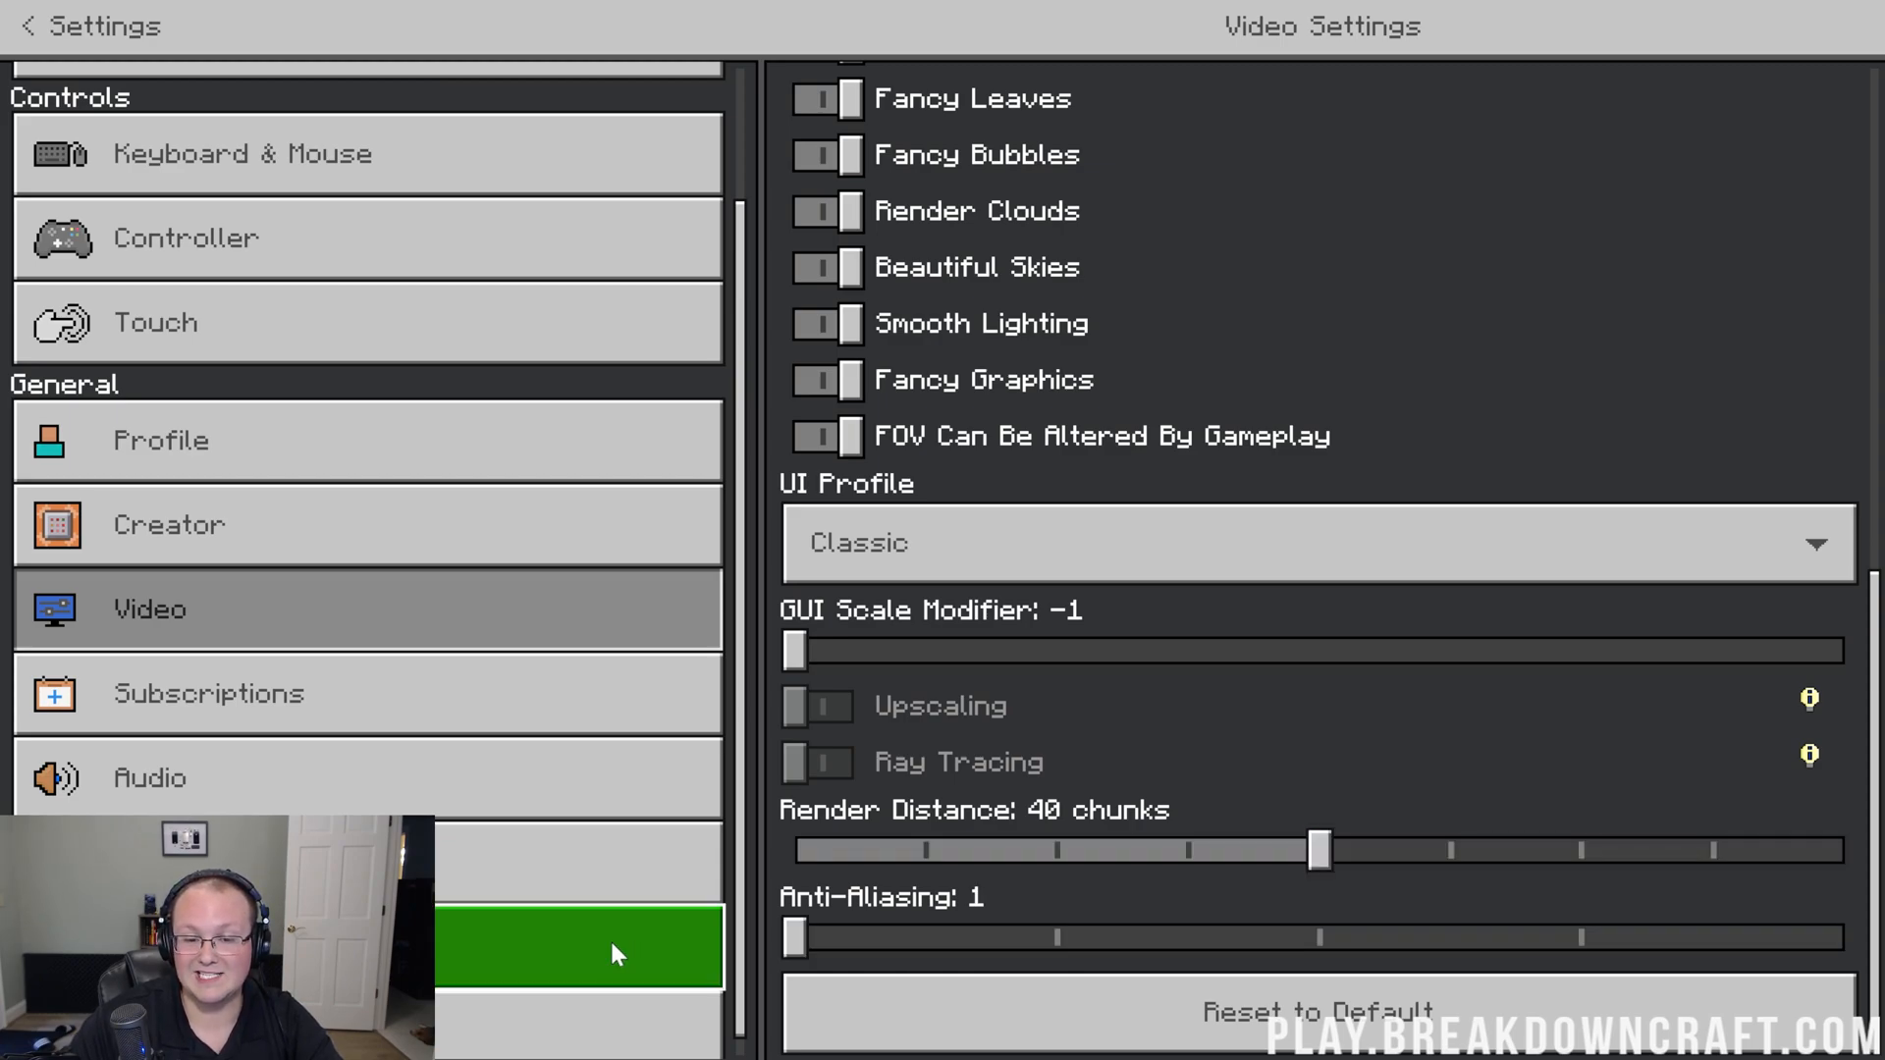
{"action": "left_click_drag", "start_coordinate": [791, 937], "coordinate": [1334, 936]}
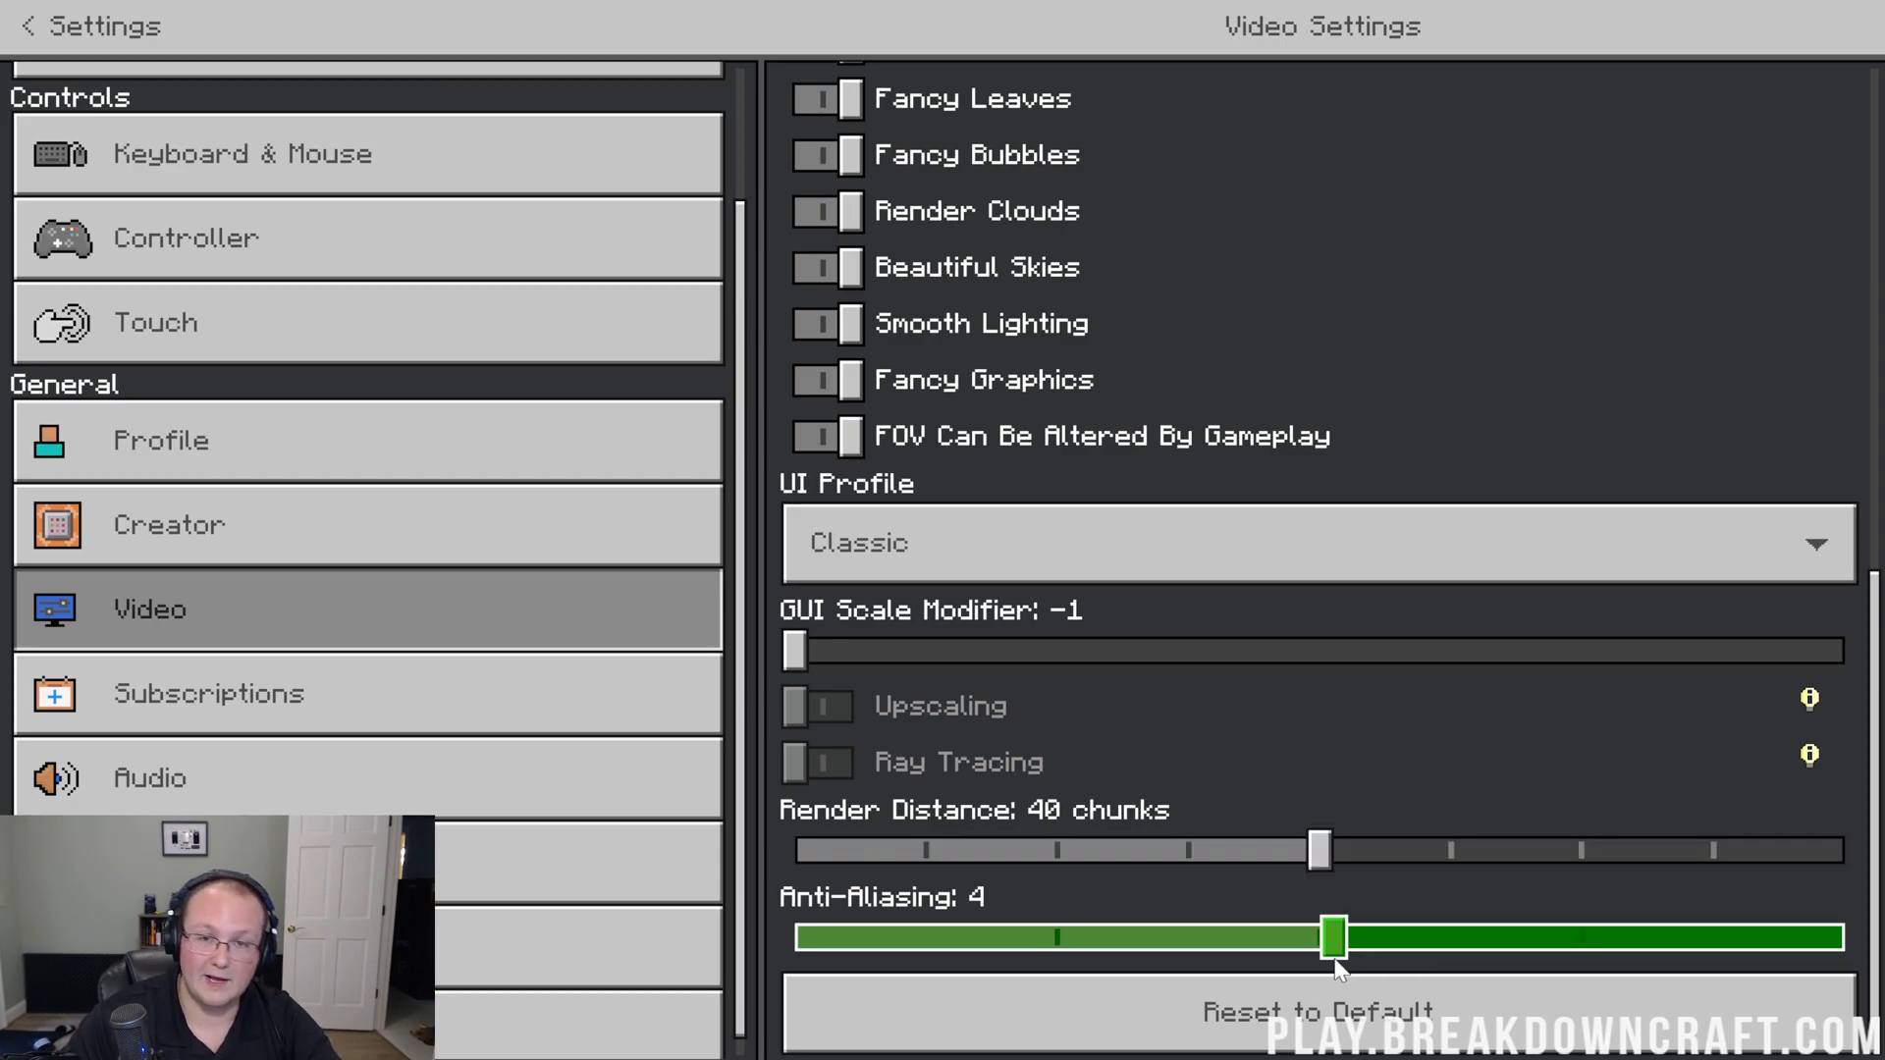
{"action": "left_click_drag", "start_coordinate": [1338, 935], "coordinate": [1374, 935]}
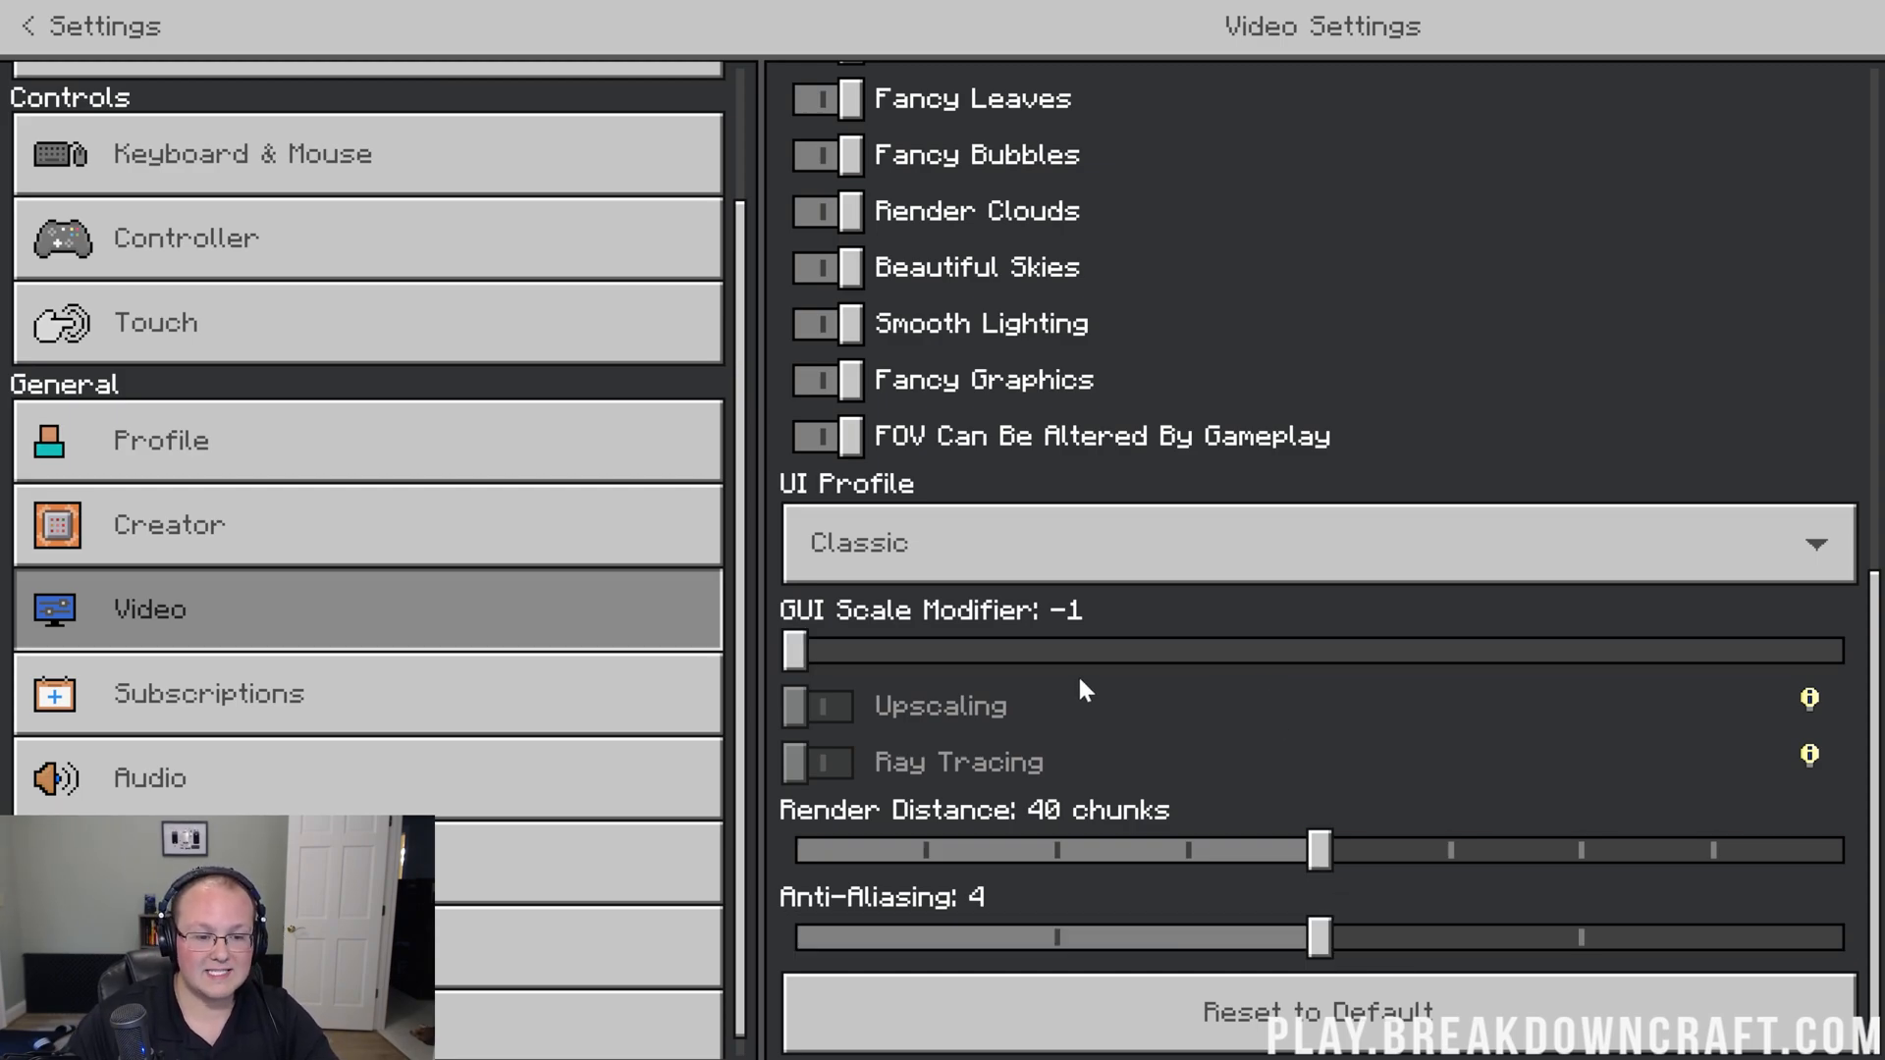
{"action": "left_click", "coordinate": [149, 777]}
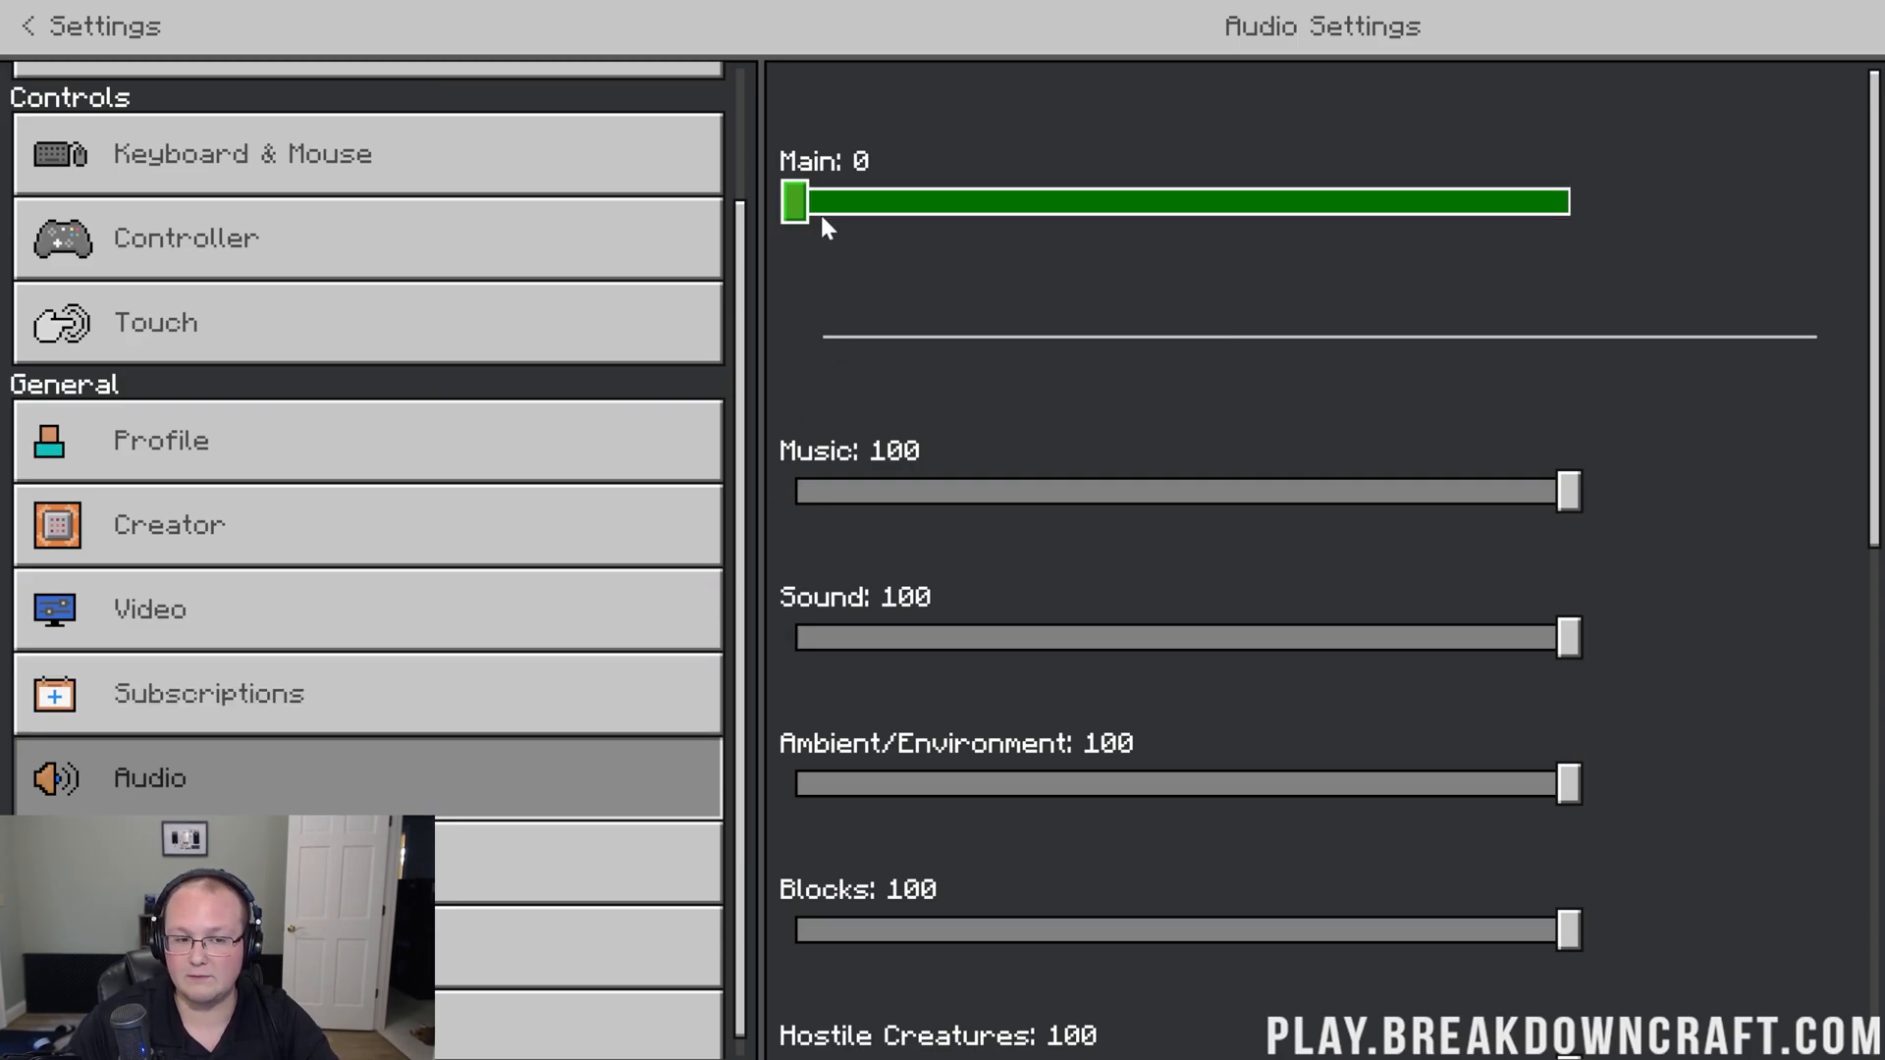
Step: View Storage settings and collapse the Worlds storage group
{"action": "left_click", "coordinate": [793, 200]}
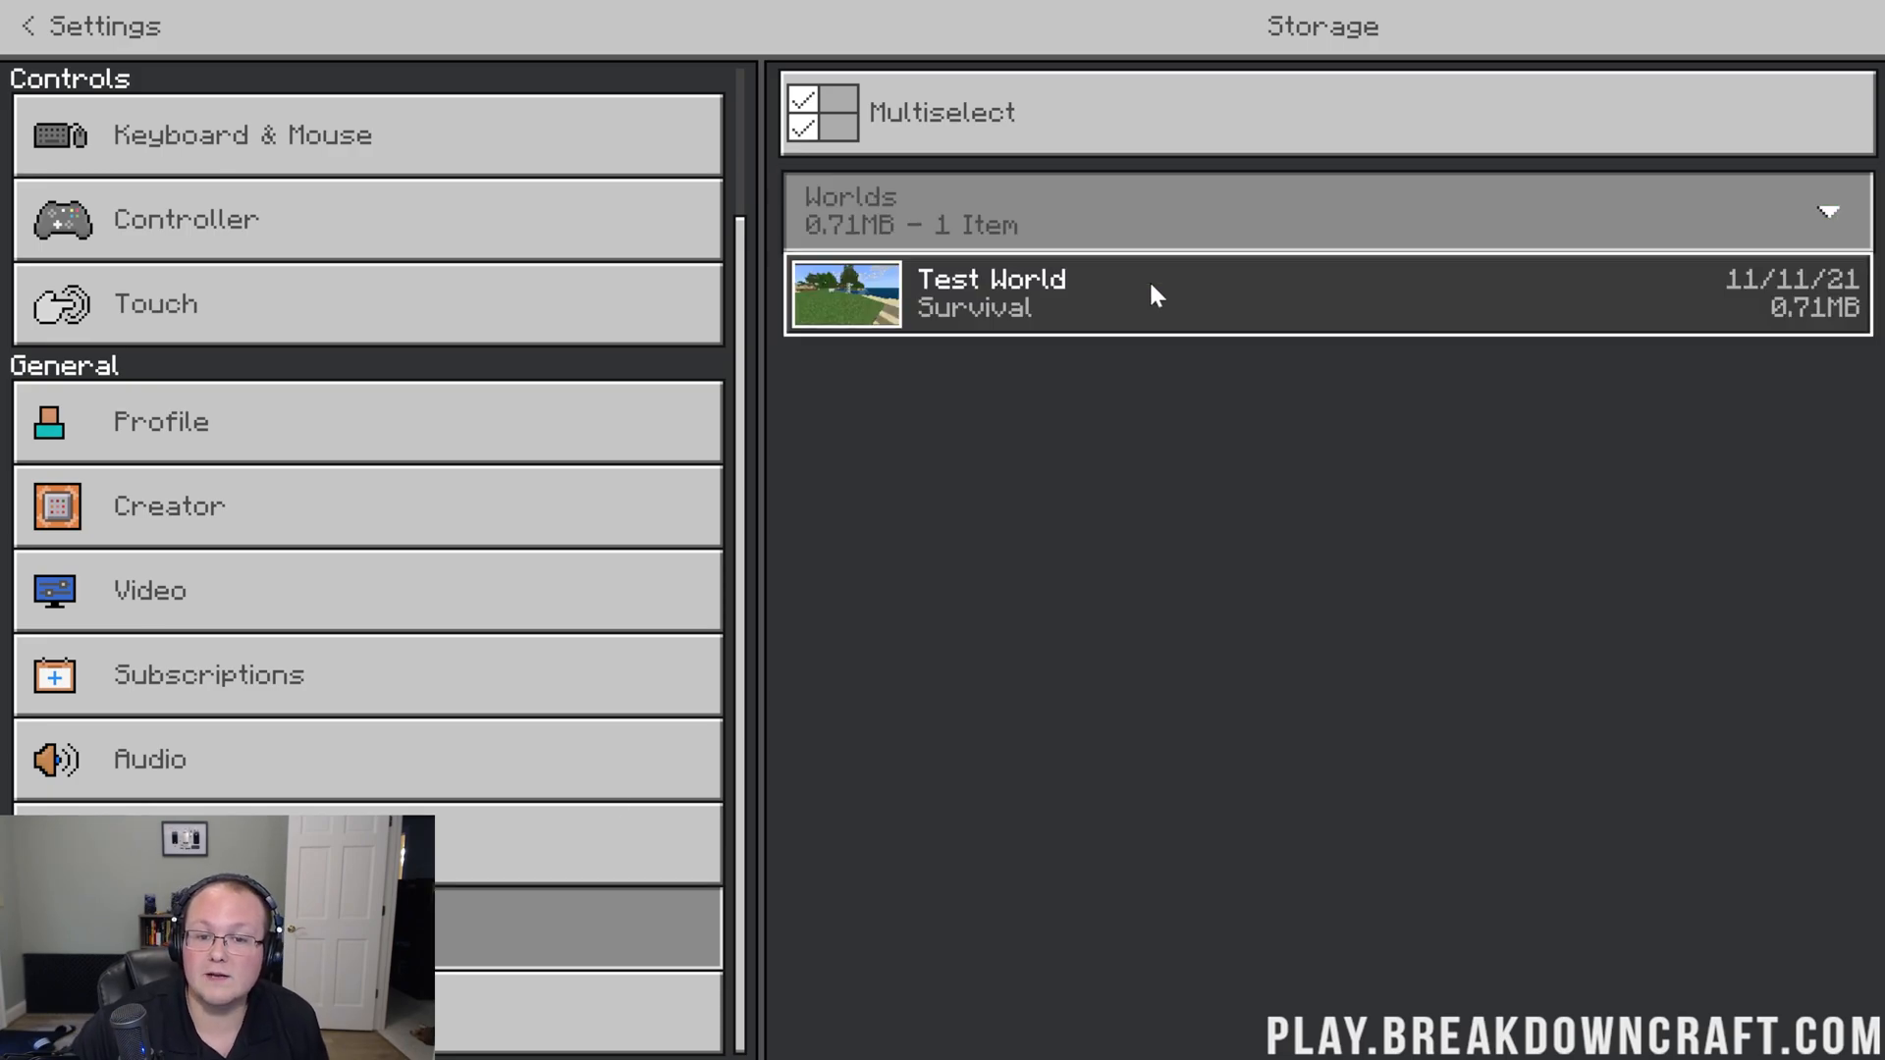
{"action": "left_click", "coordinate": [1322, 210]}
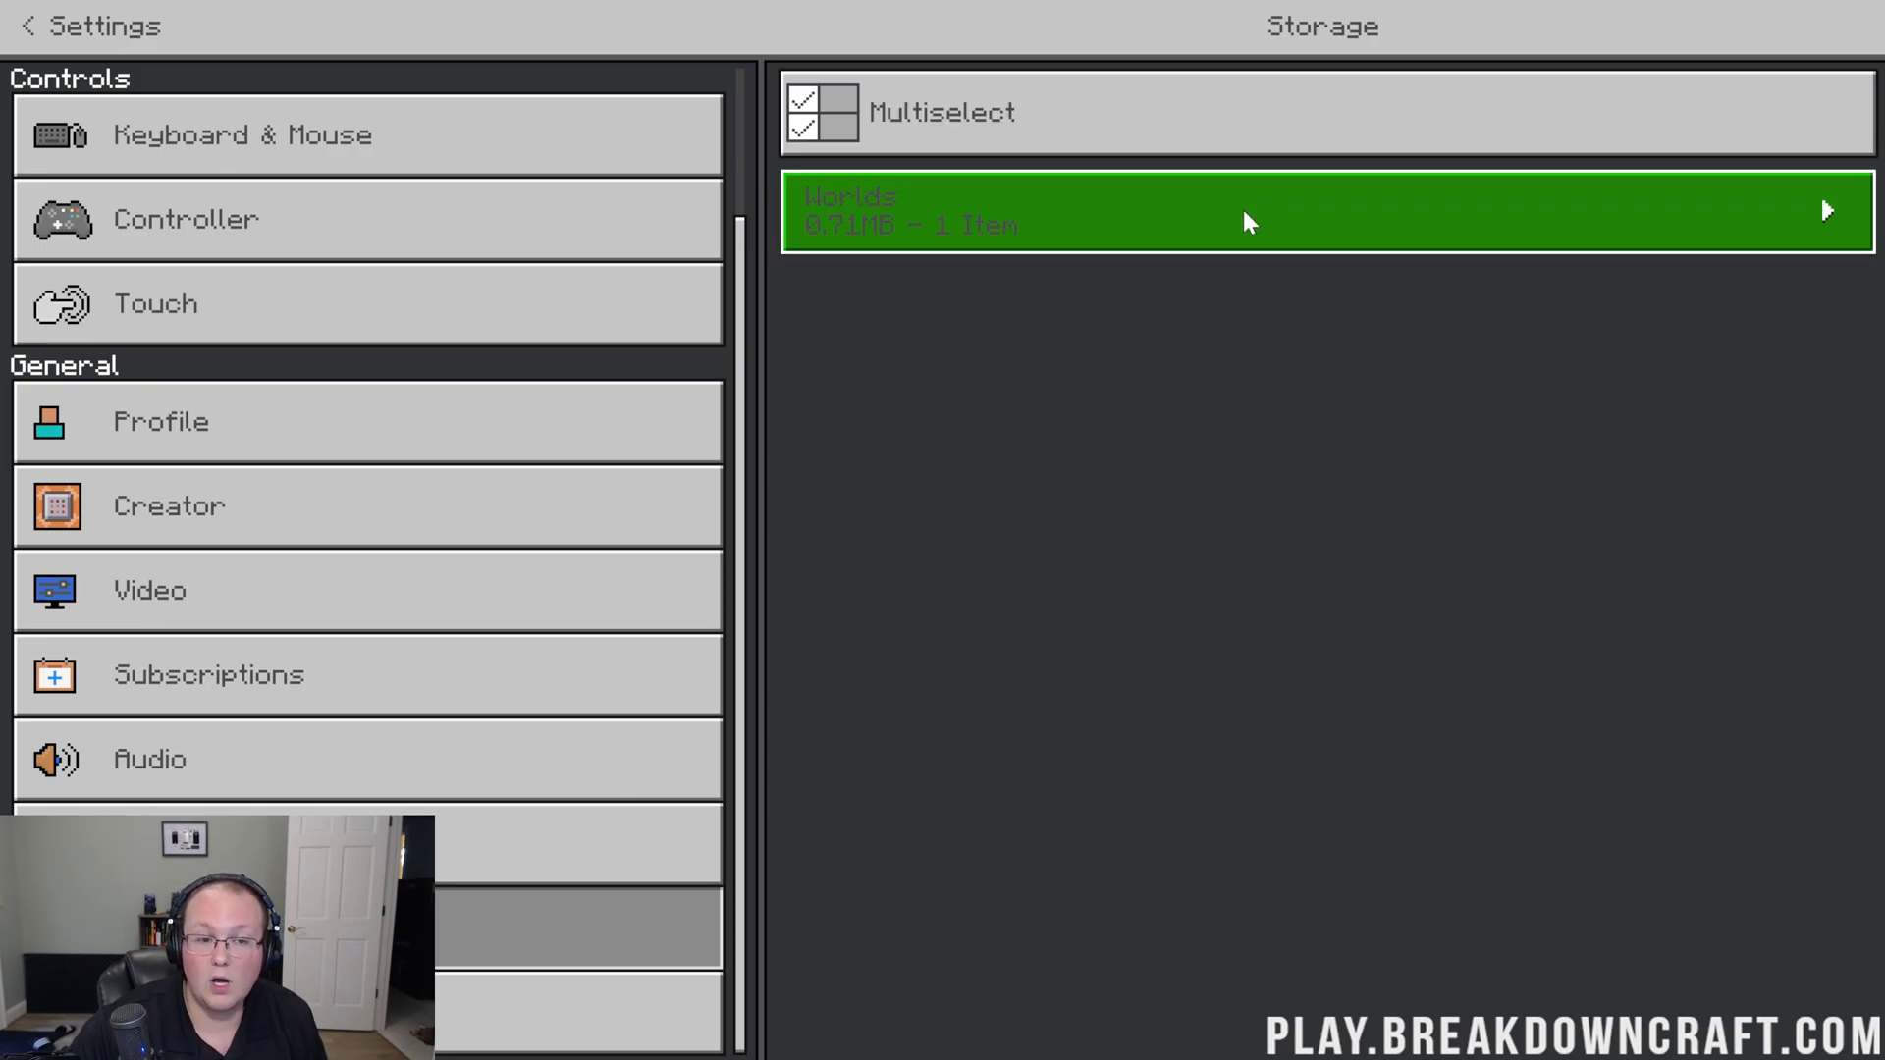
{"action": "mouse_move", "coordinate": [1226, 247]}
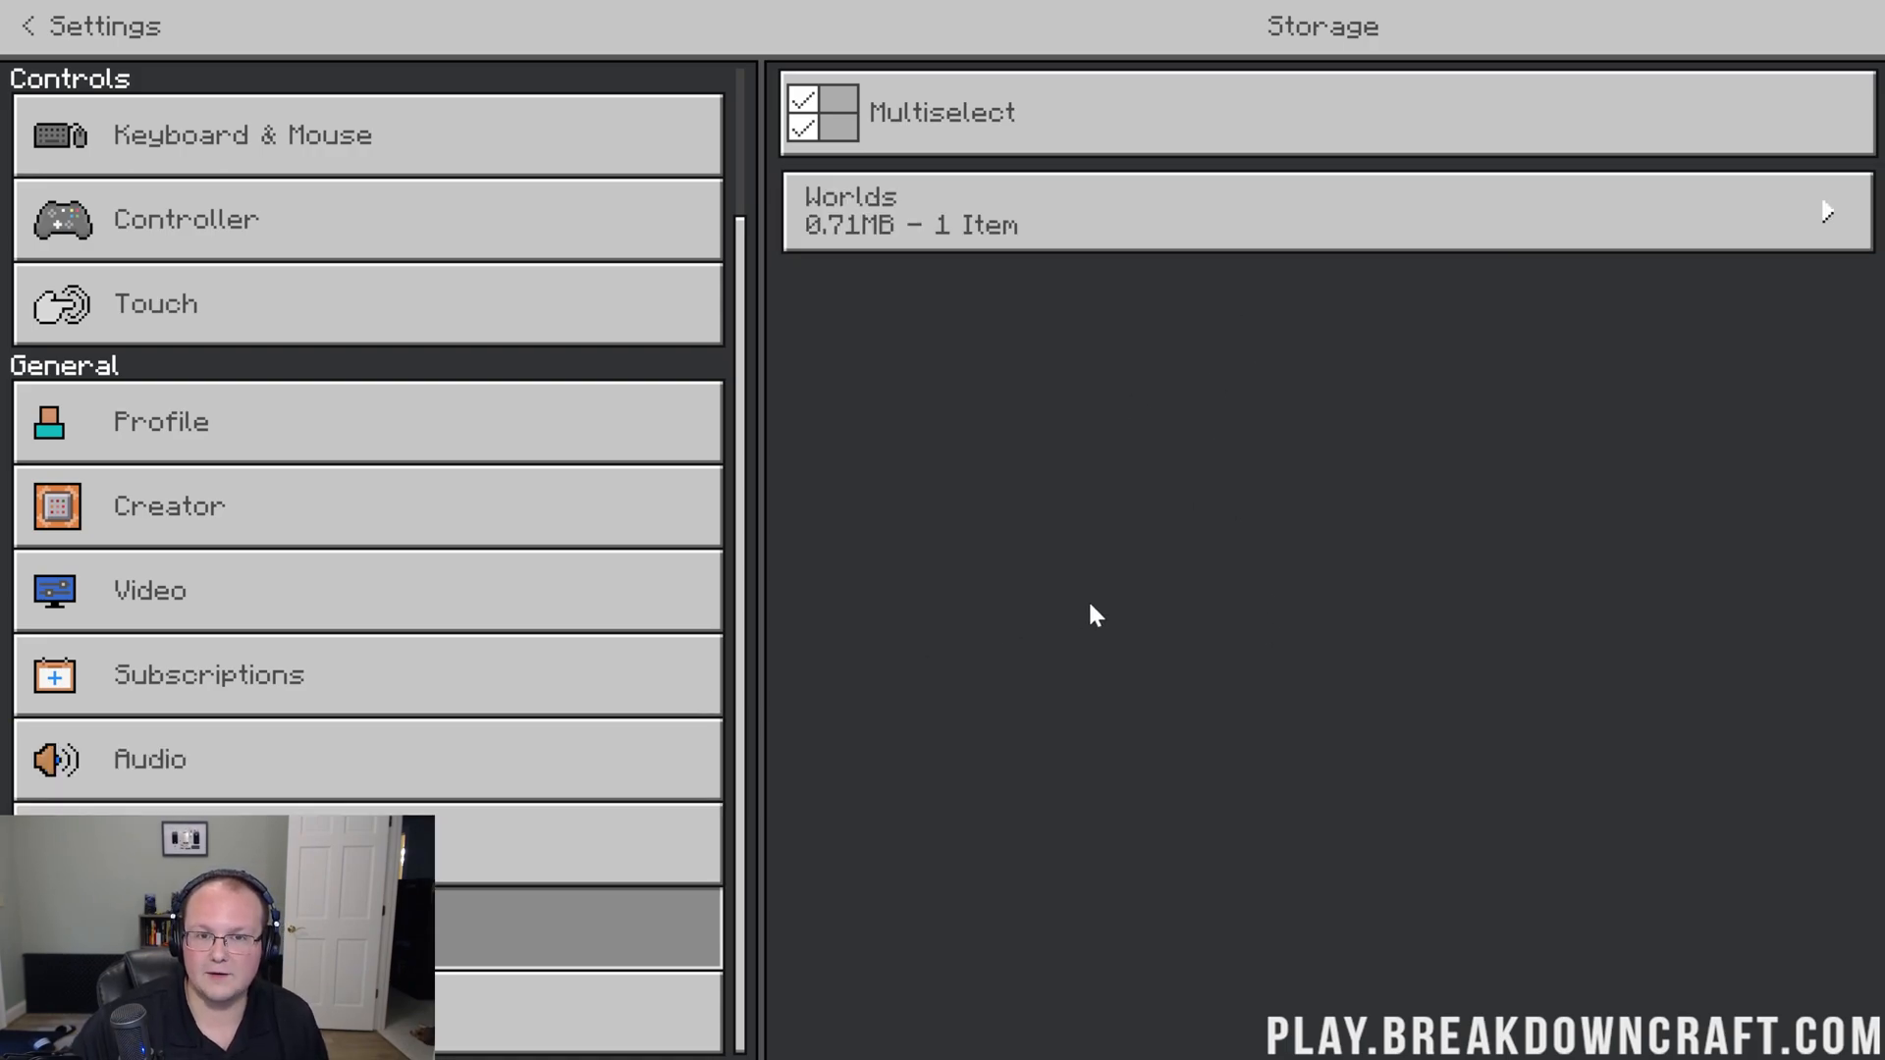
{"action": "mouse_move", "coordinate": [884, 753]}
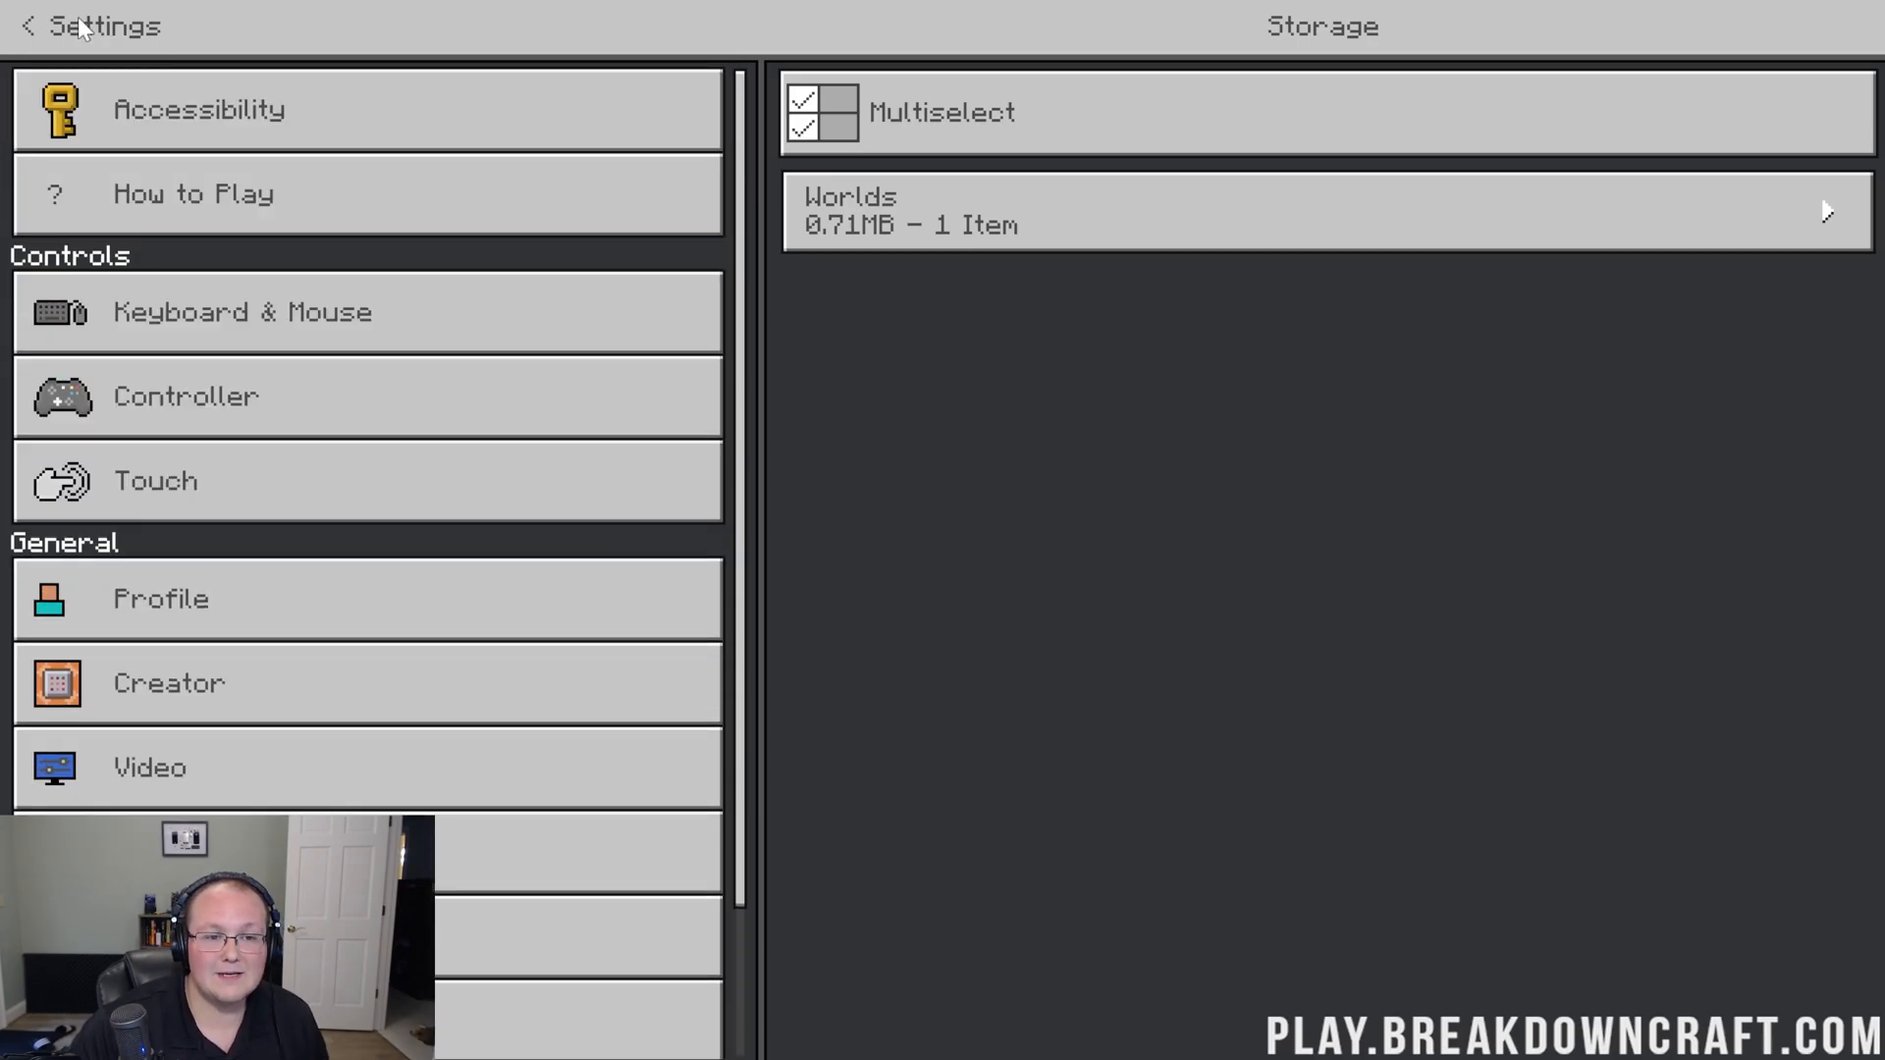
Step: Load Test World, pause, and lower the FOV in the in-game video settings
{"action": "left_click", "coordinate": [23, 25]}
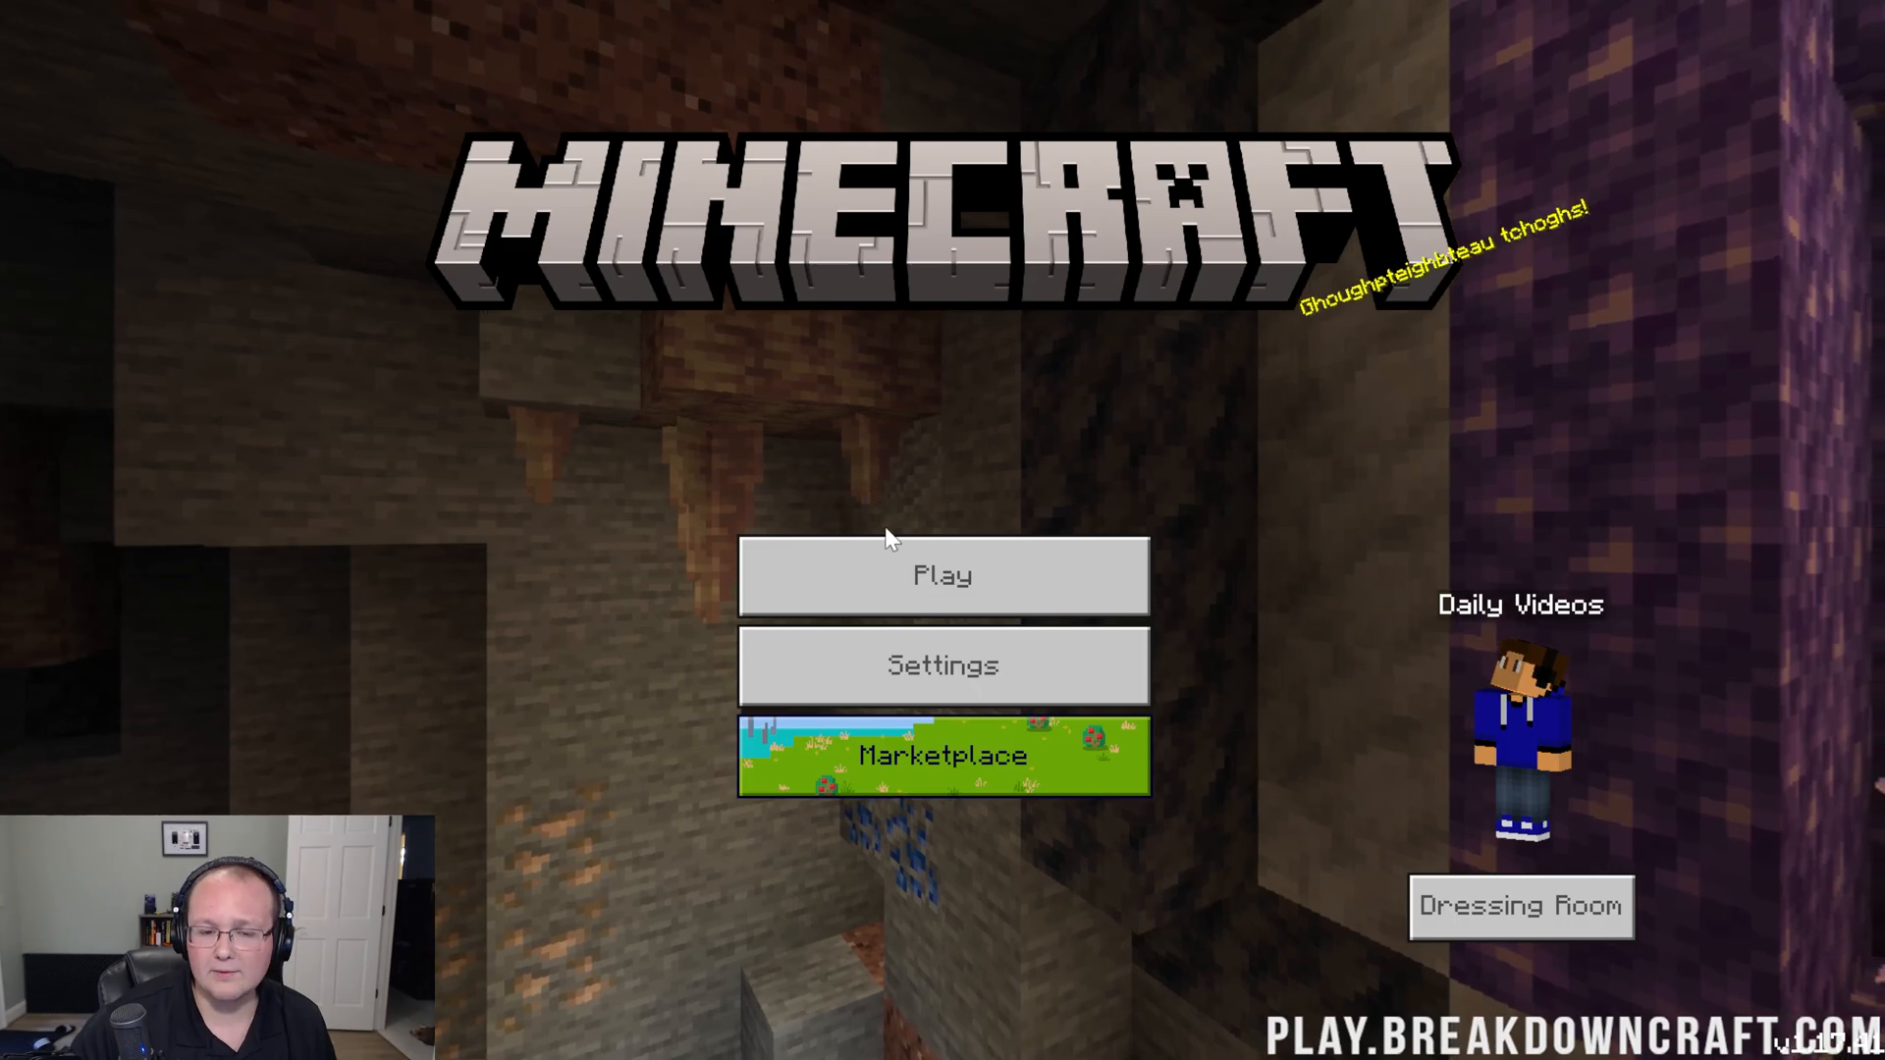
{"action": "left_click", "coordinate": [942, 575]}
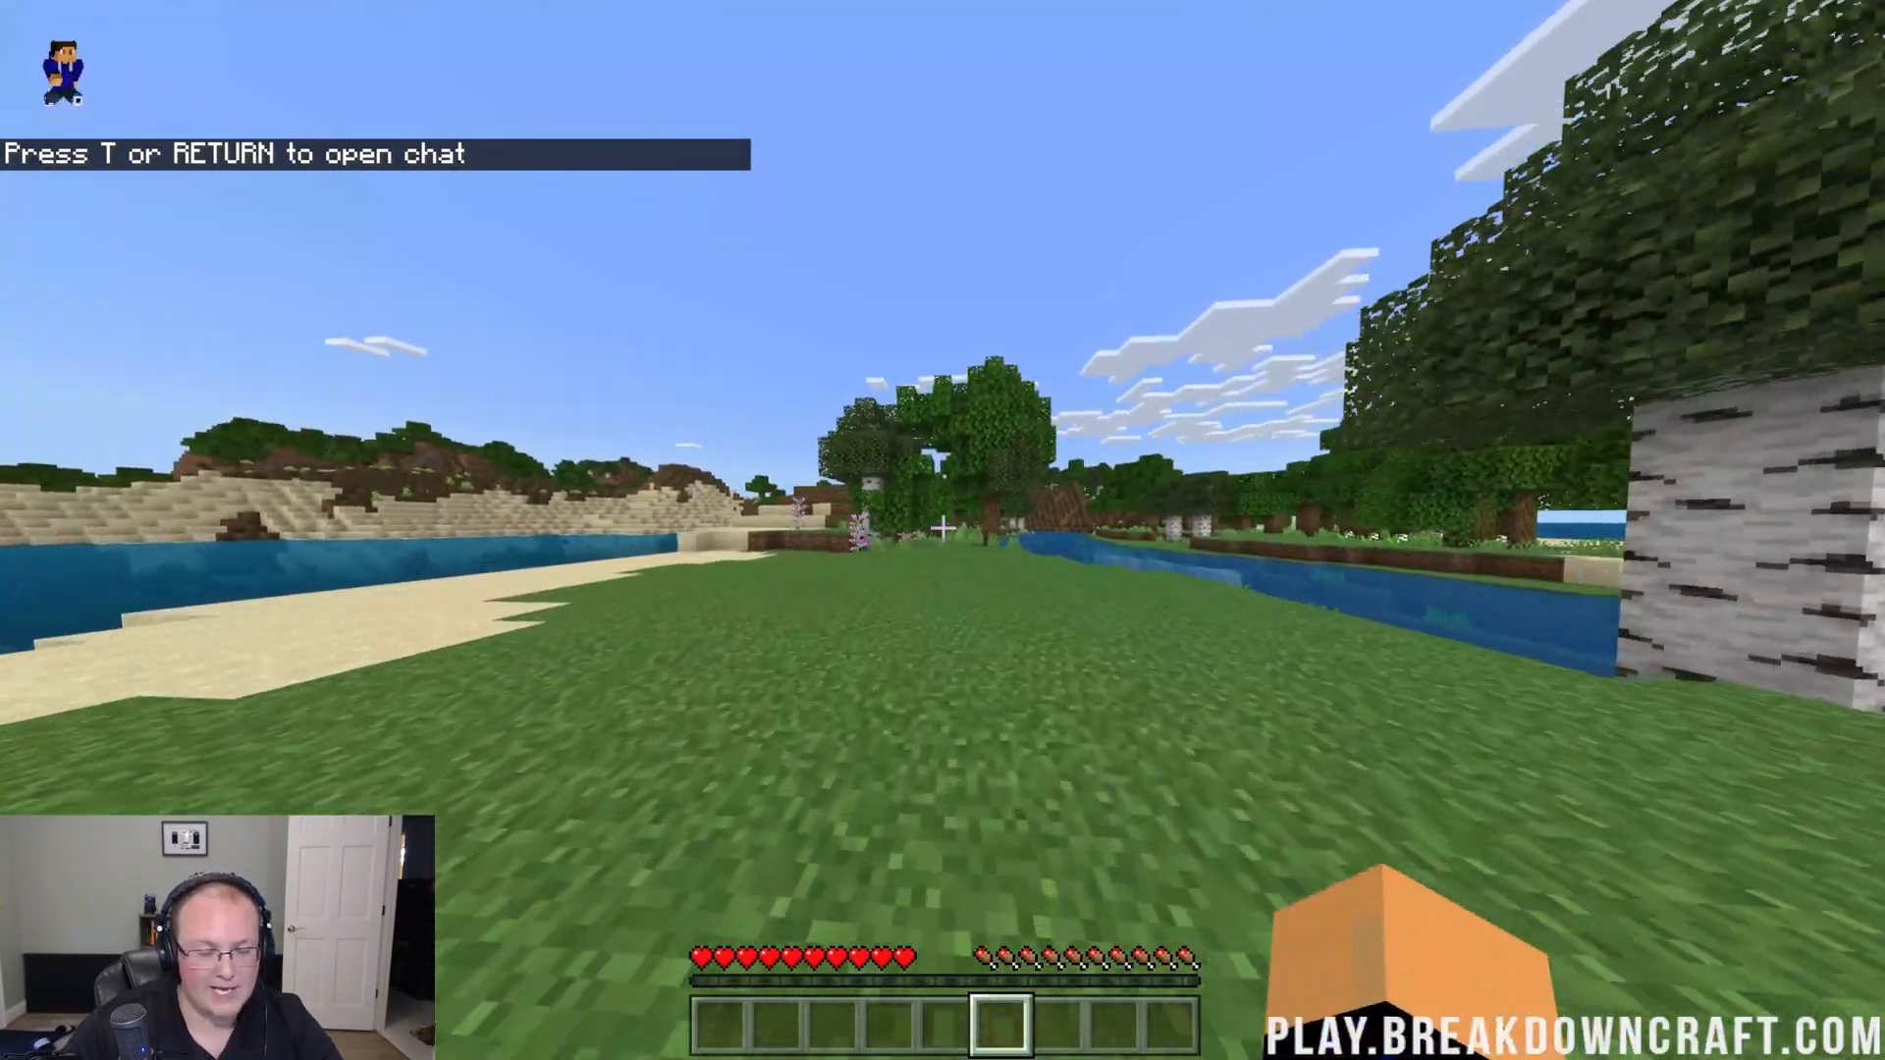
{"action": "key", "text": "Escape"}
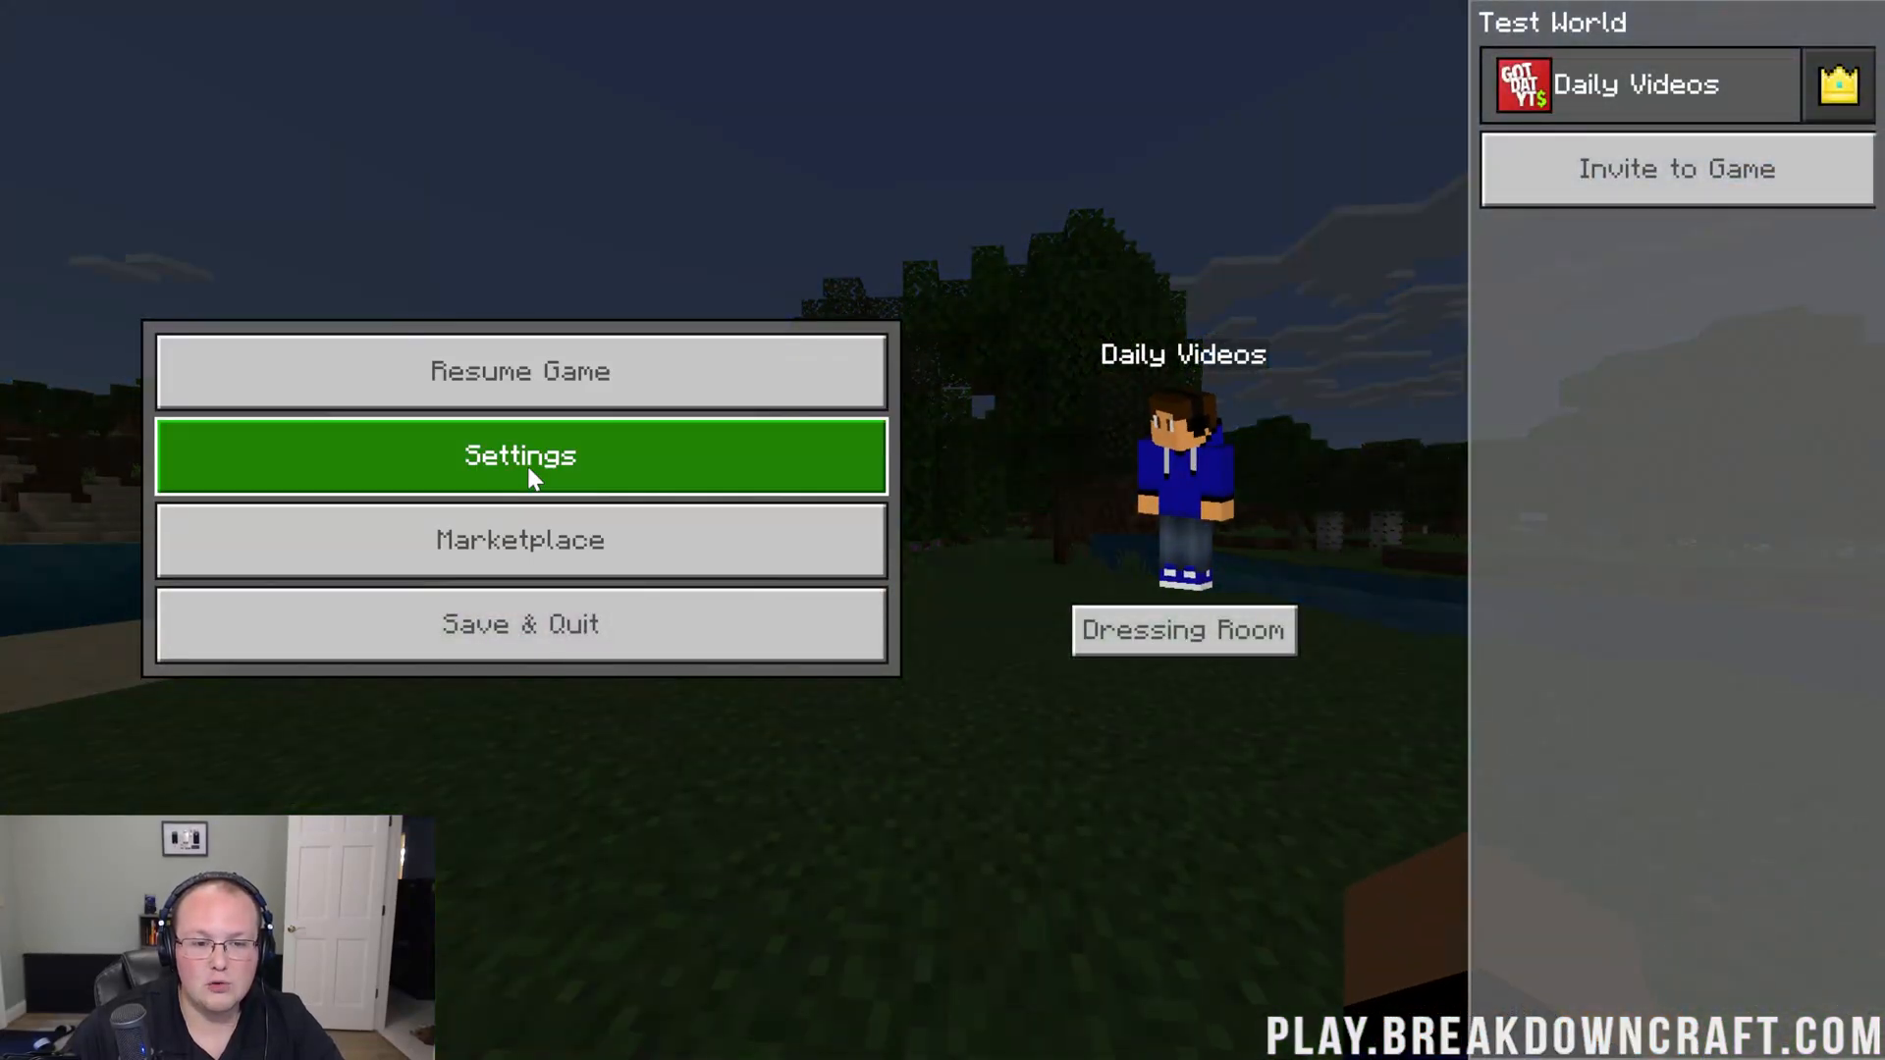
{"action": "left_click", "coordinate": [520, 456]}
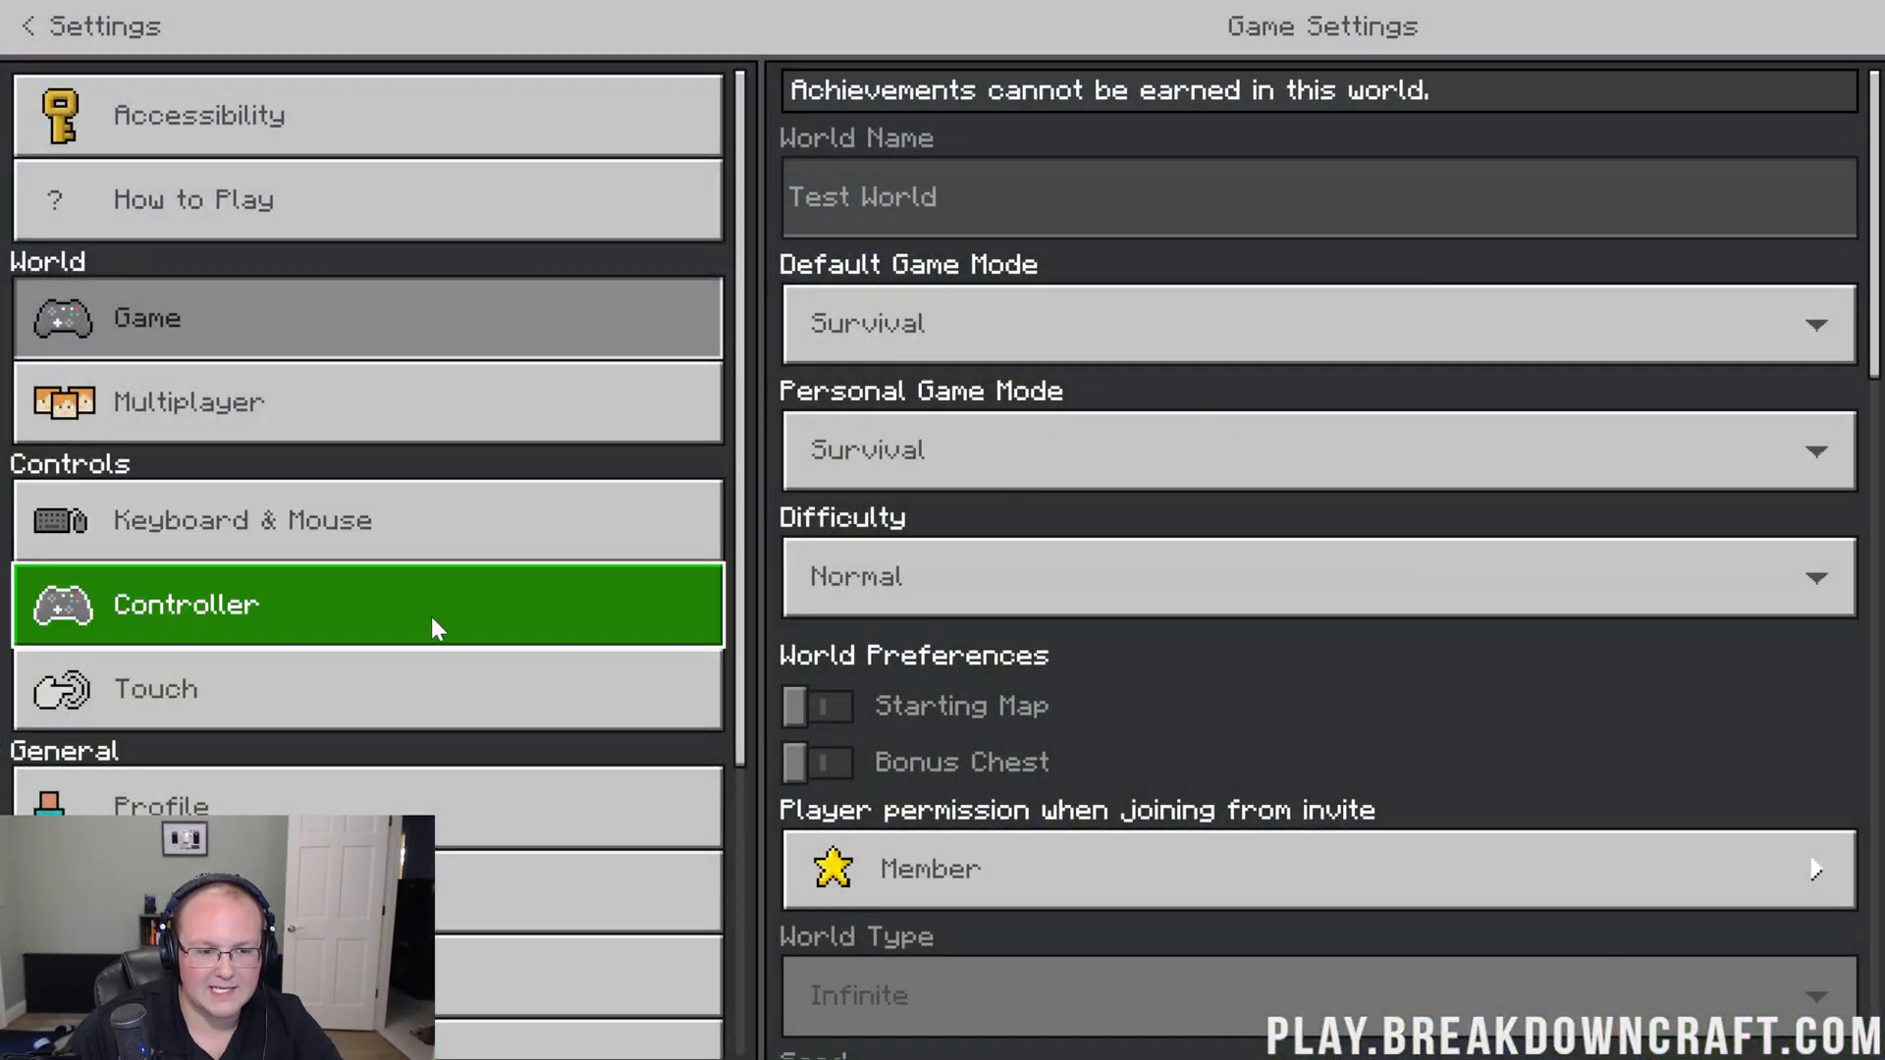
{"action": "scroll", "scroll_direction": "down", "scroll_amount": 3}
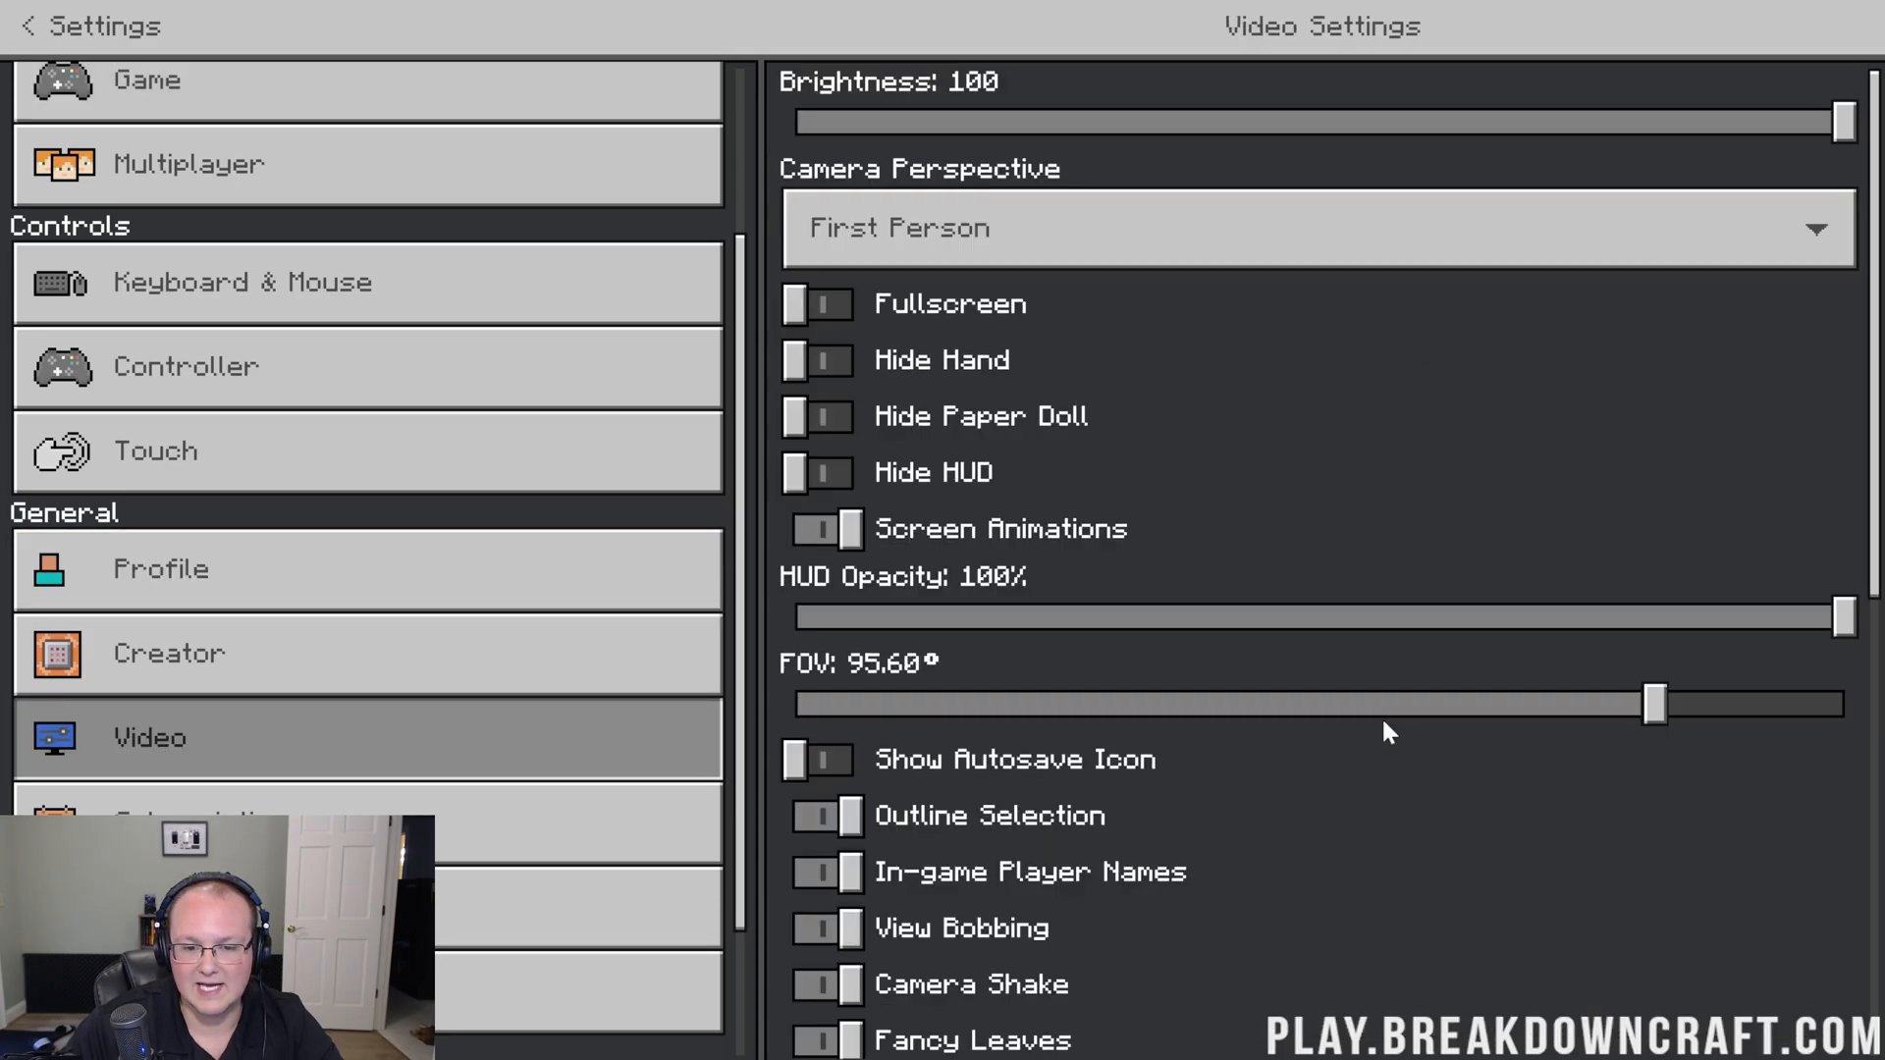
{"action": "left_click_drag", "start_coordinate": [1657, 703], "coordinate": [1393, 703]}
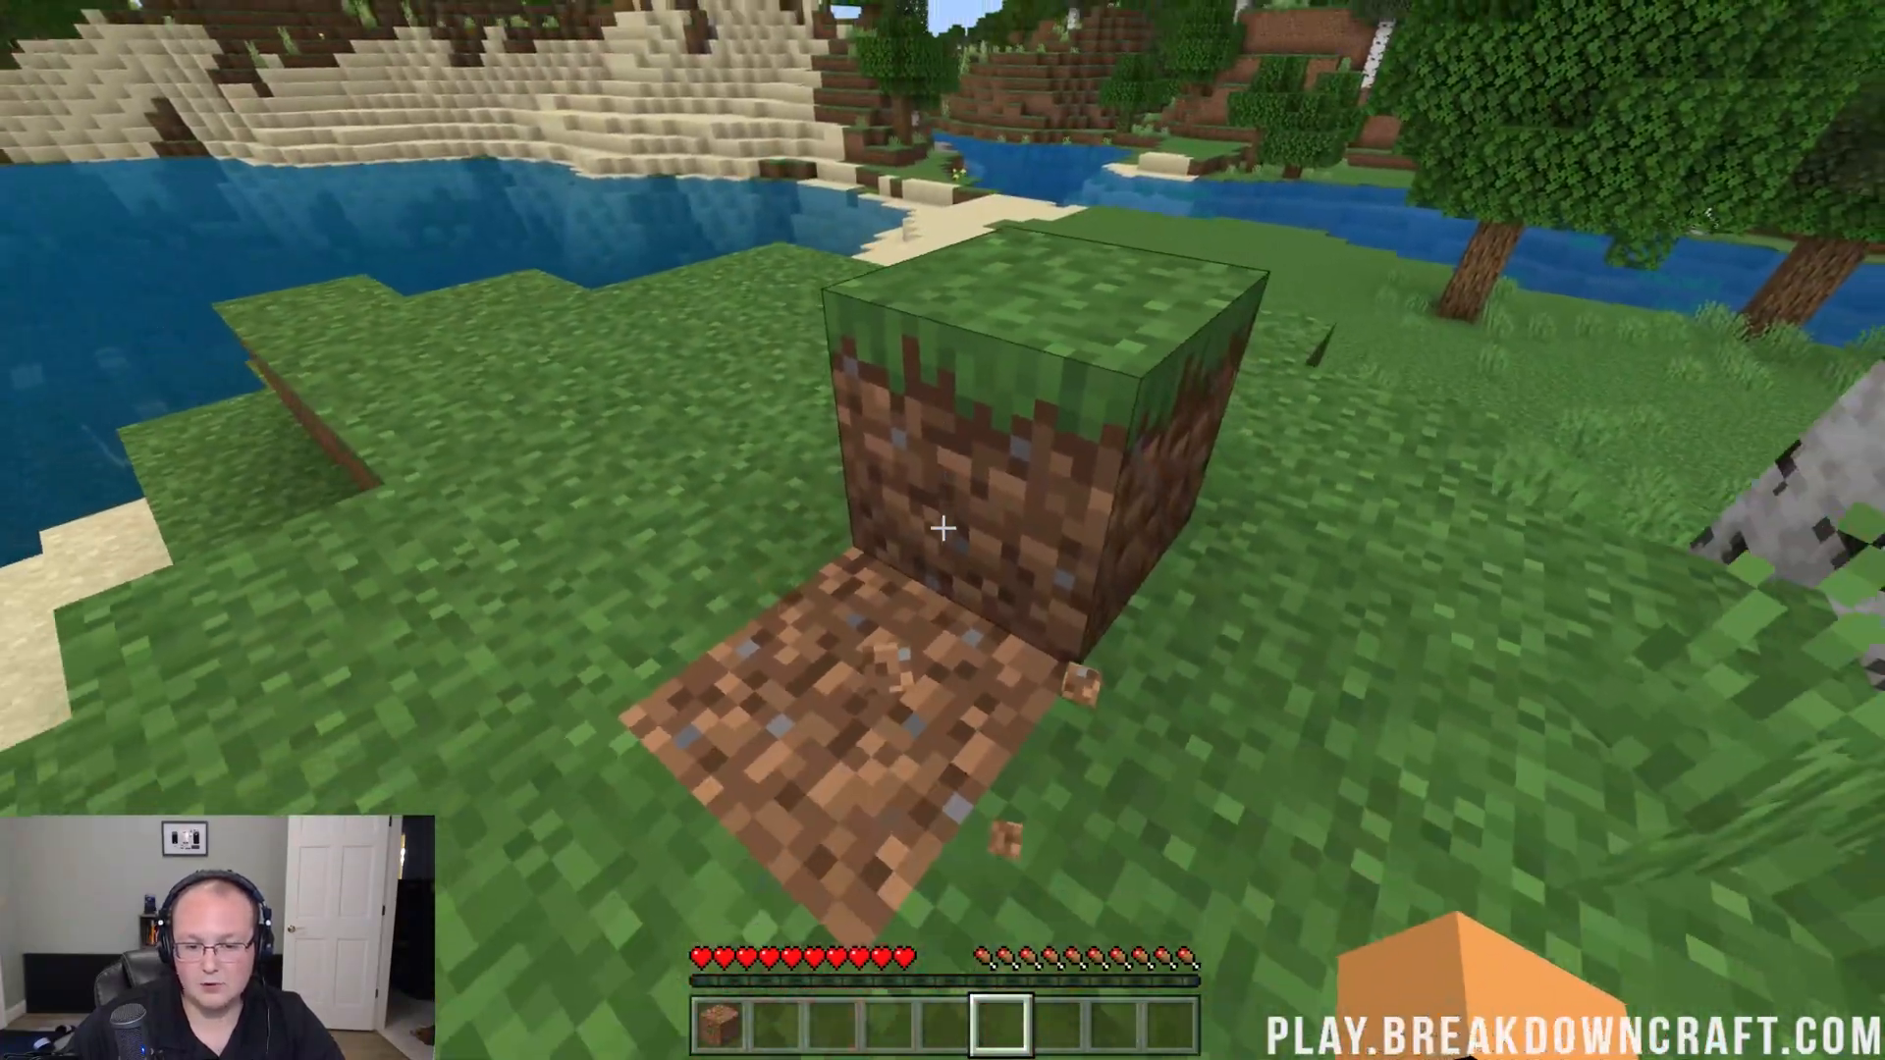
{"action": "mouse_move", "coordinate": [942, 531]}
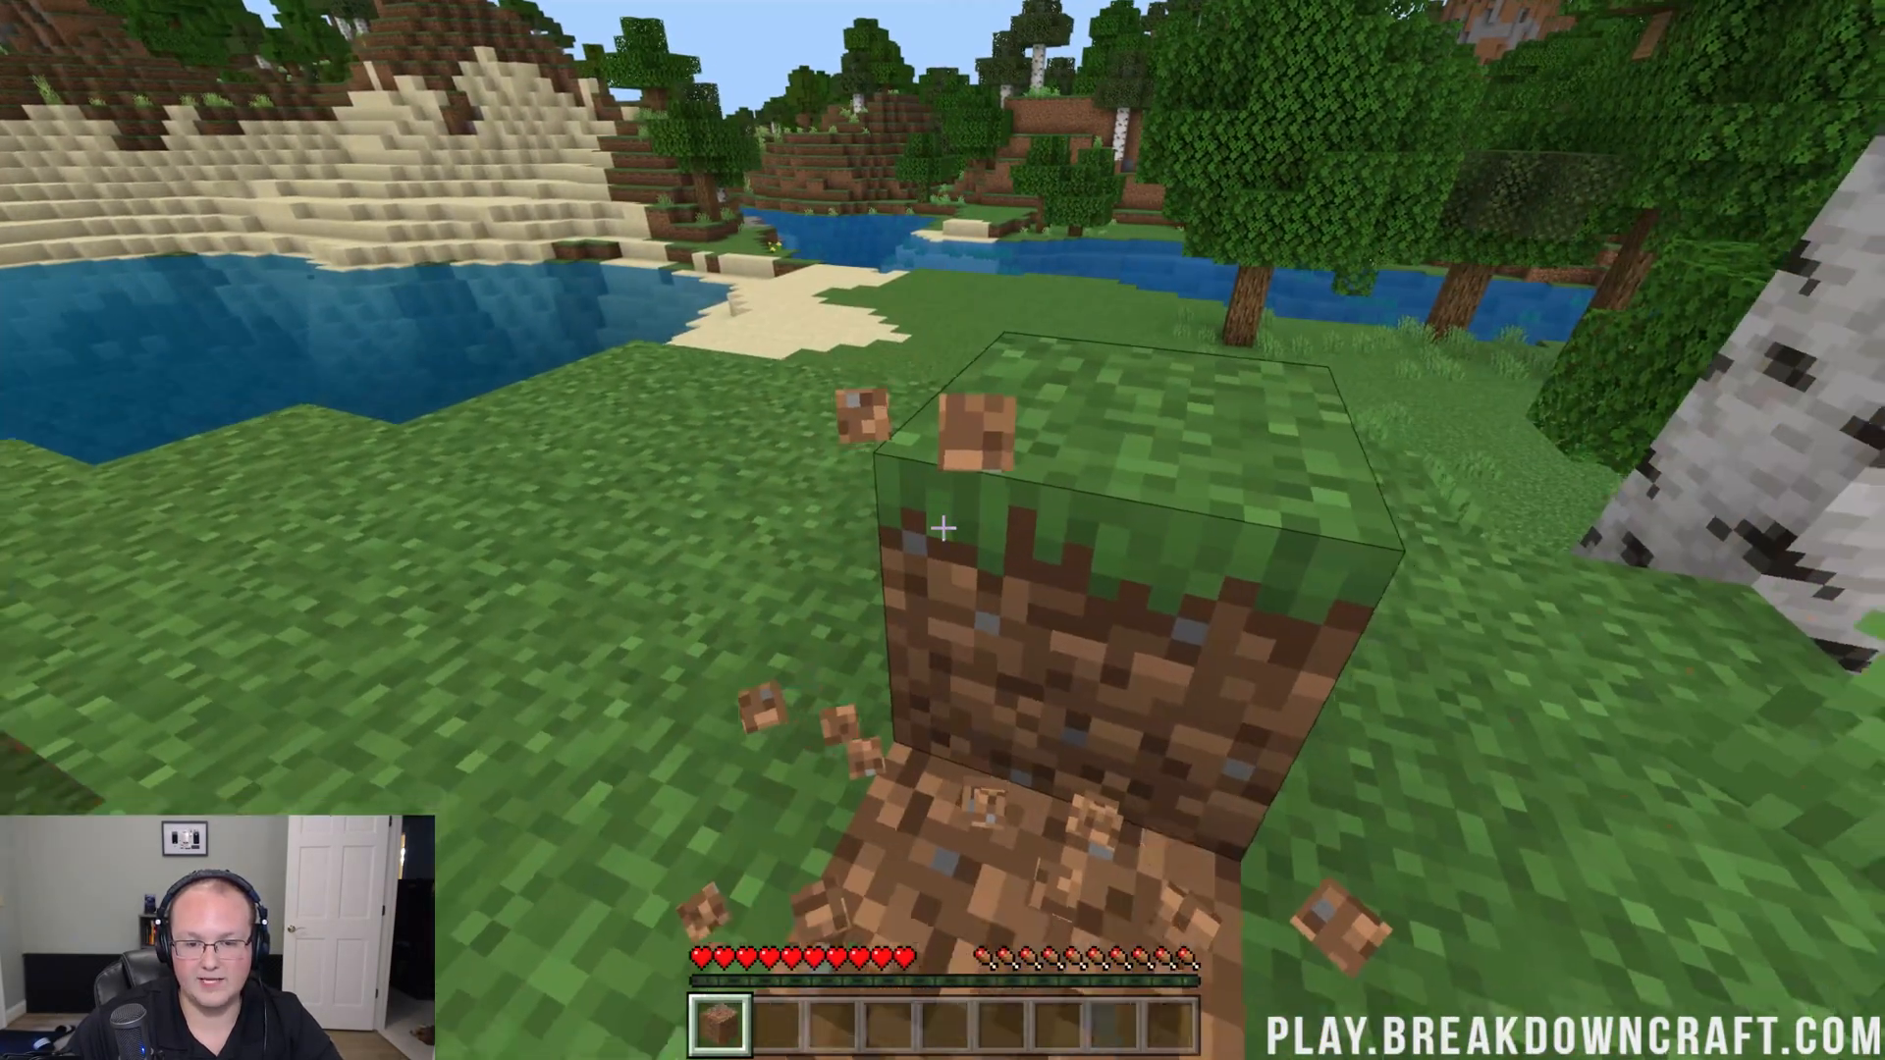
Step: Switch to holding the dirt block via the inventory to test placing it
{"action": "key", "text": "e"}
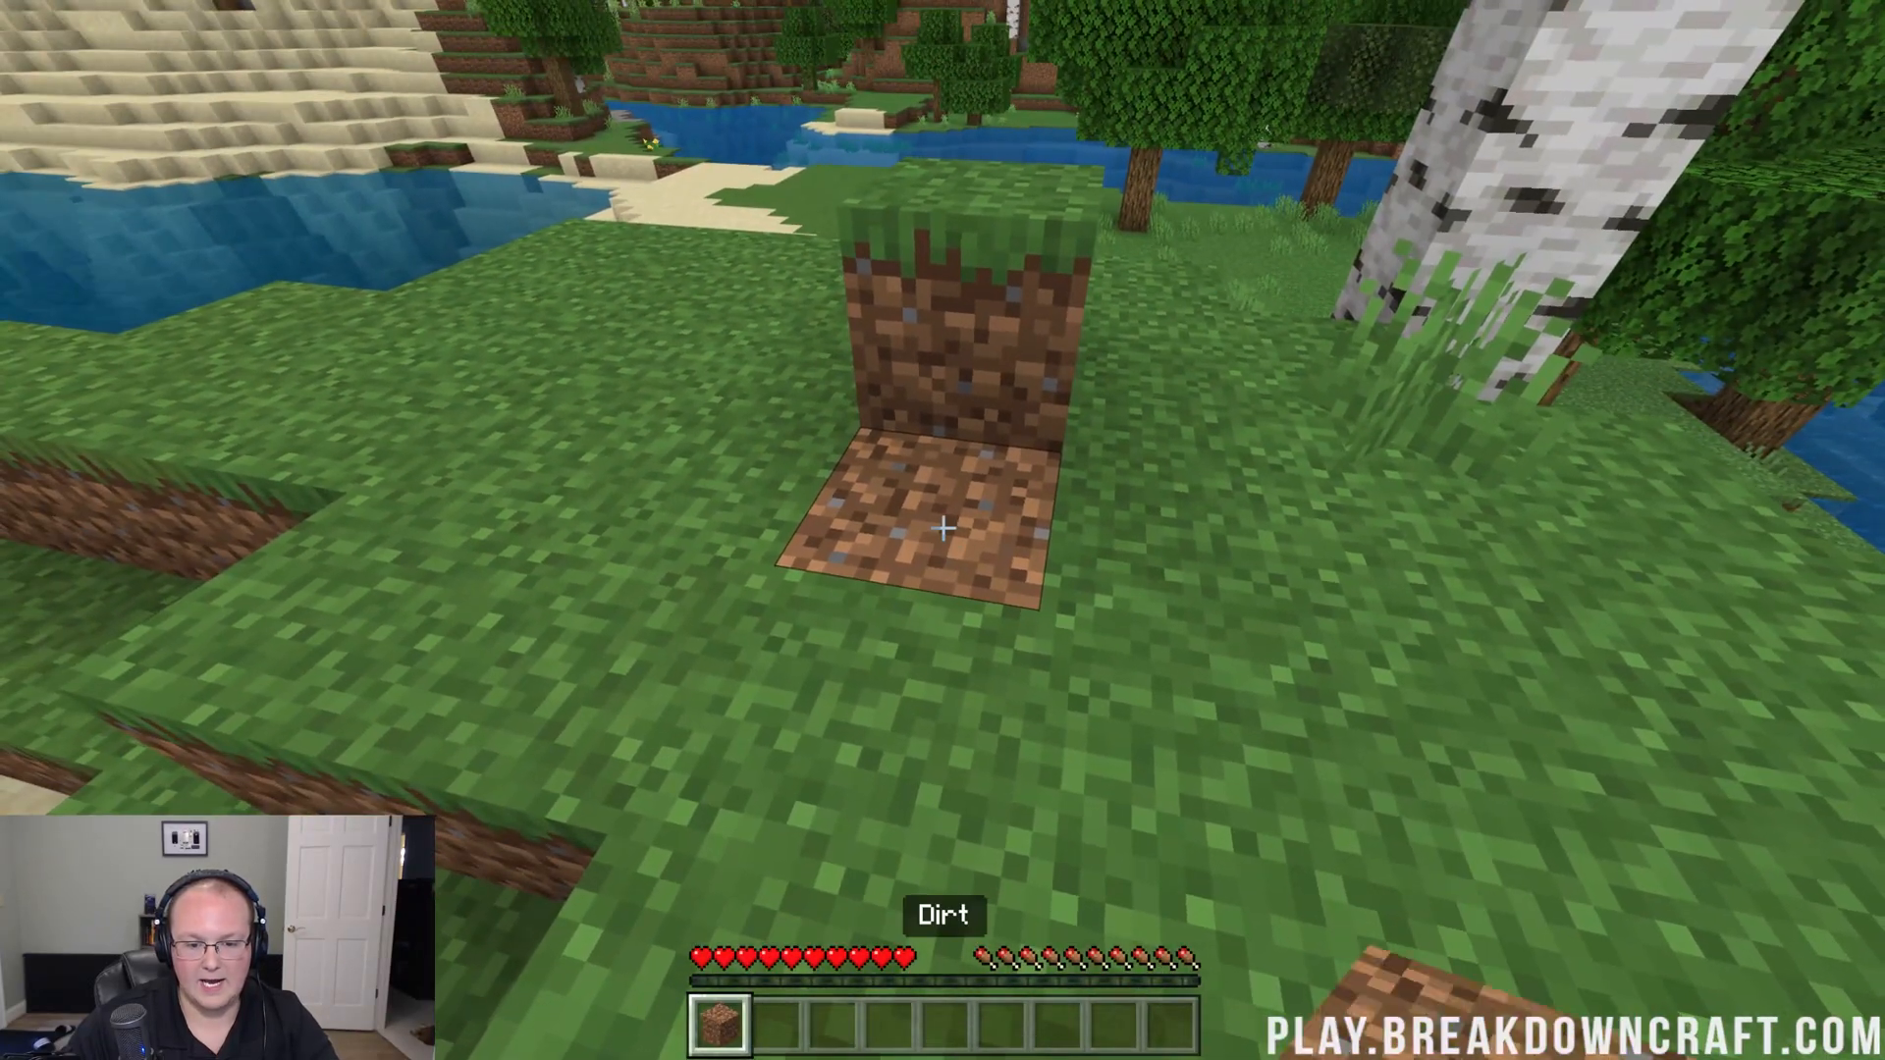
{"action": "key", "text": "e"}
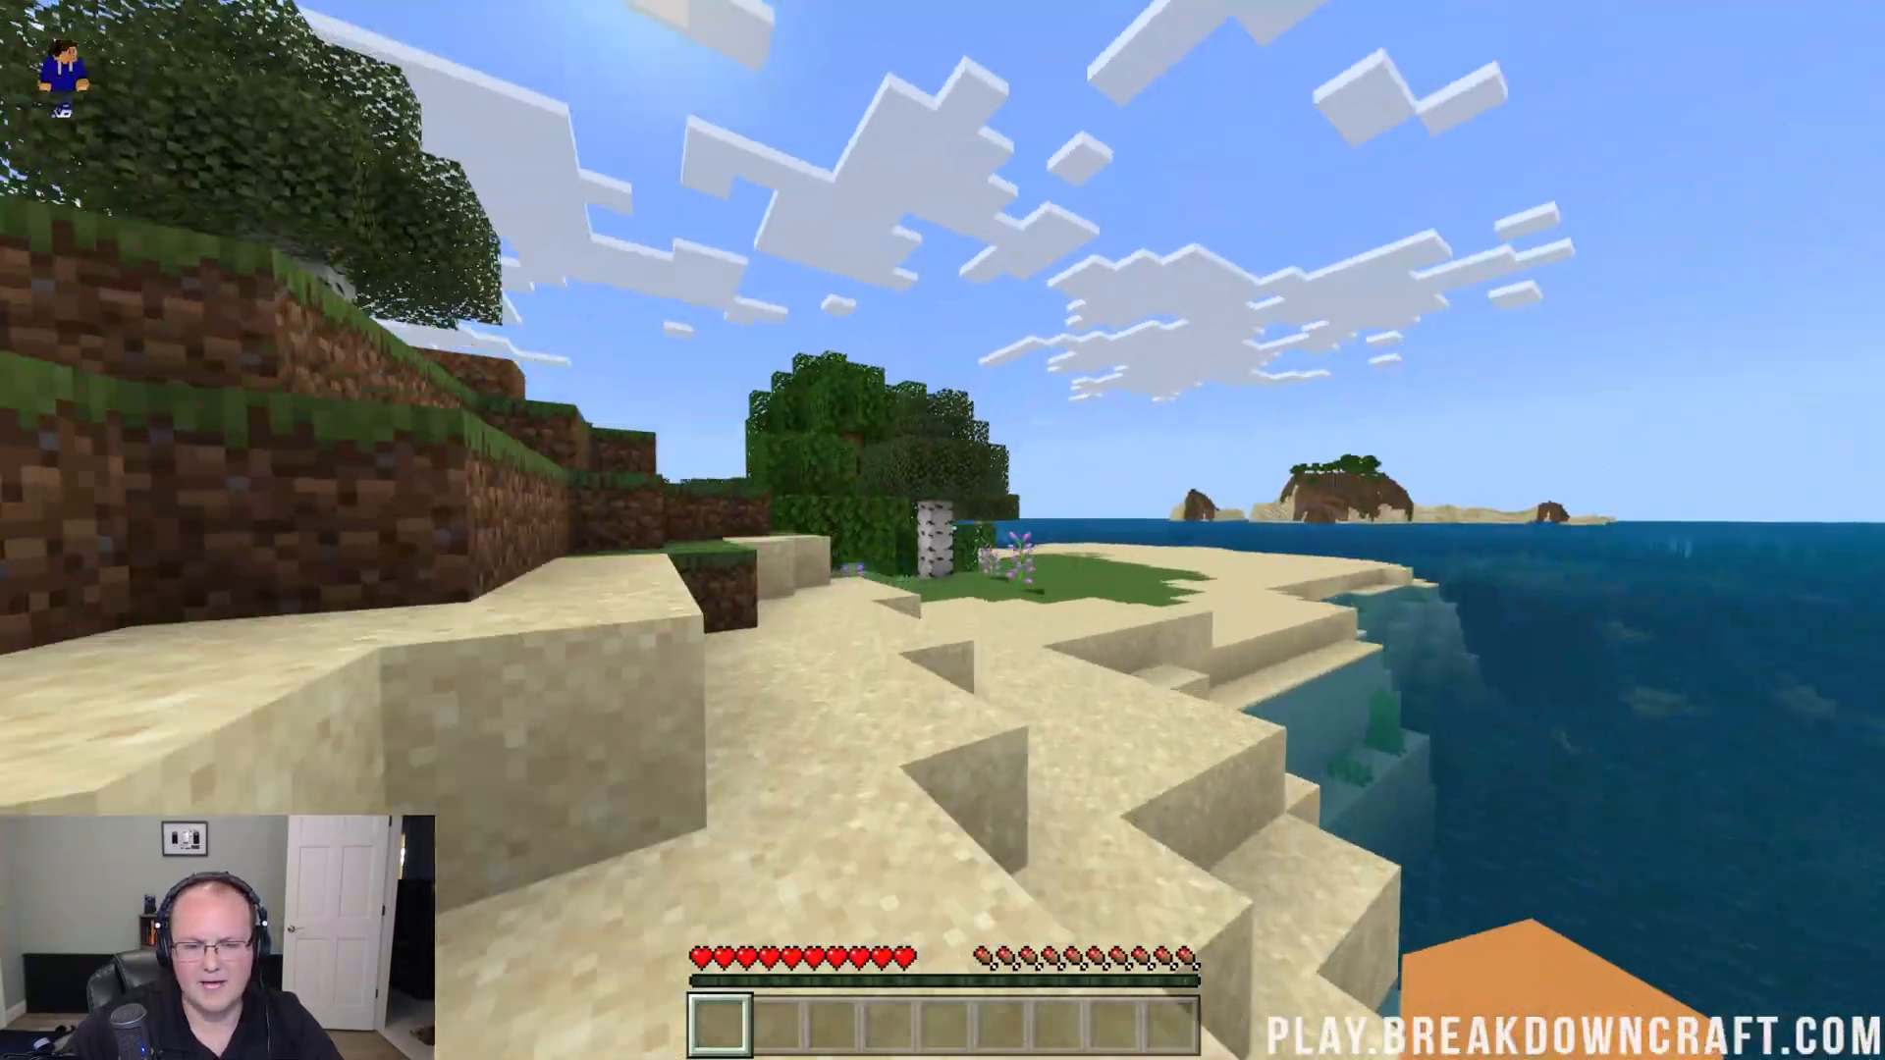
{"action": "mouse_move", "coordinate": [943, 525]}
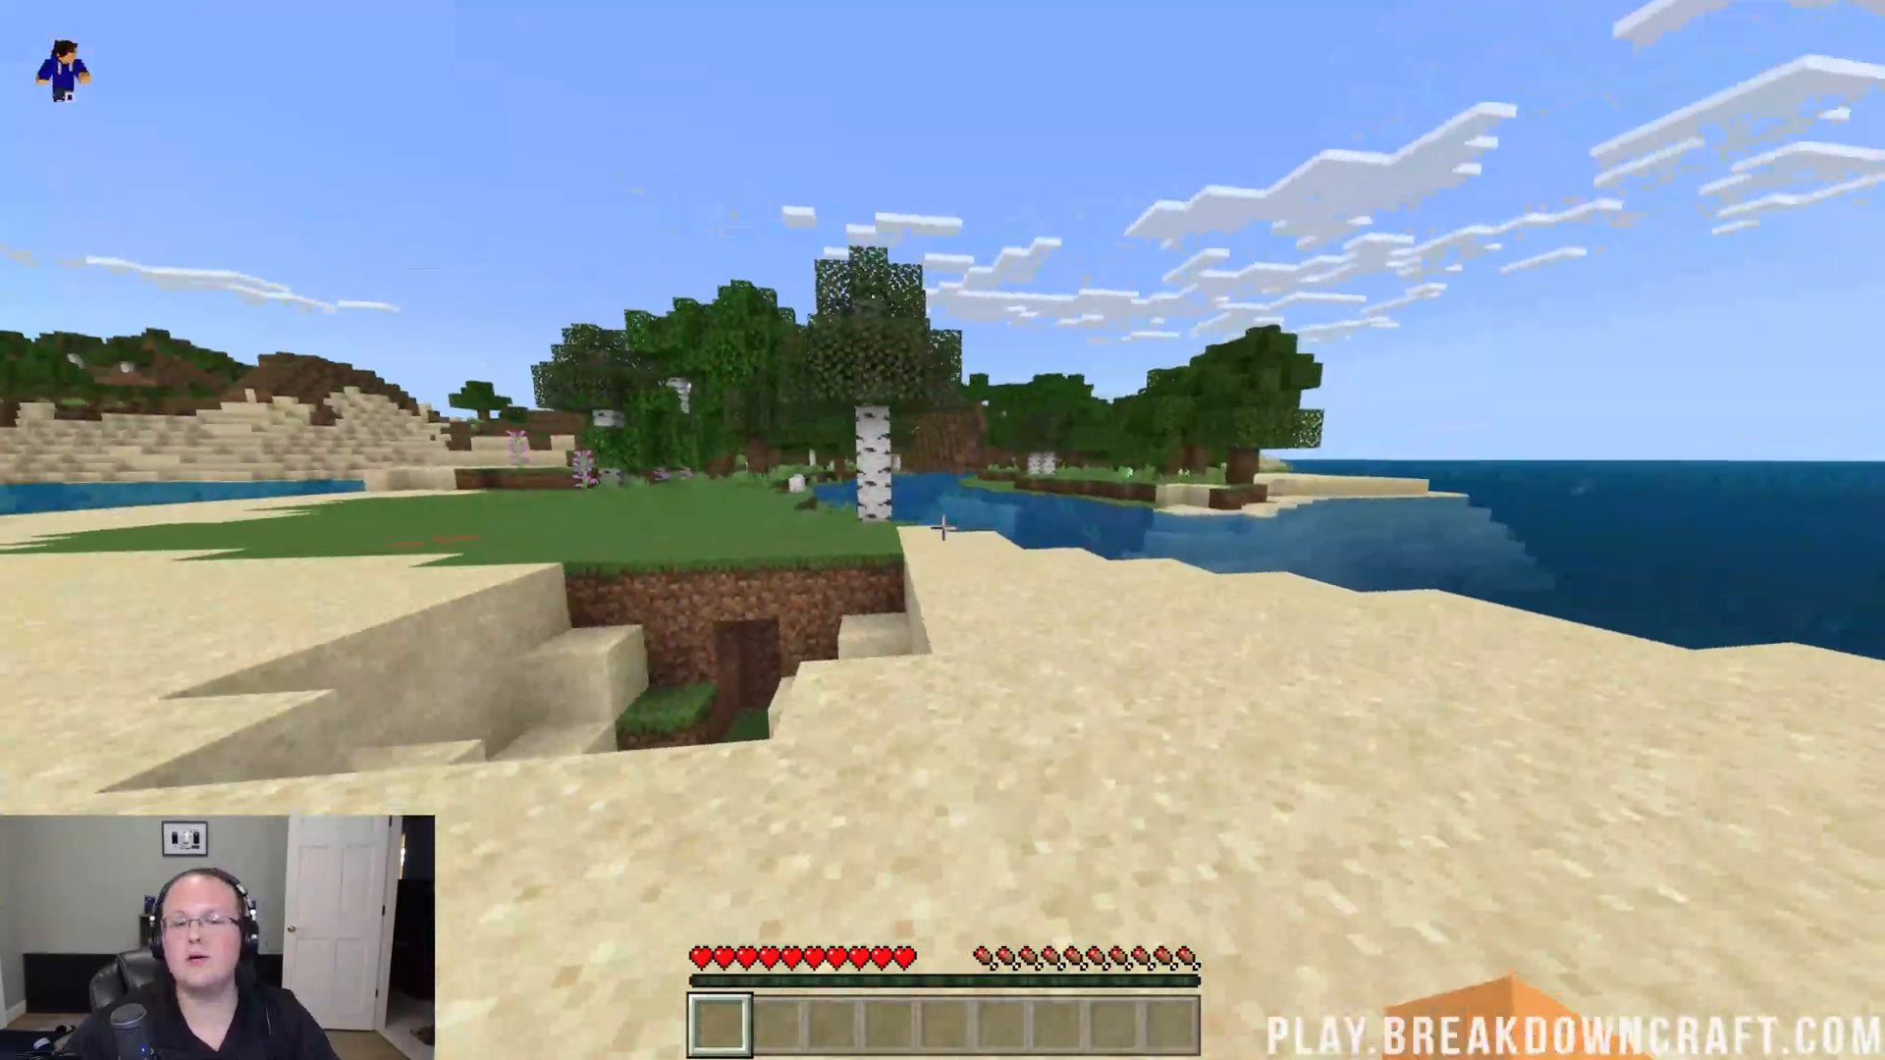
{"action": "mouse_move", "coordinate": [943, 530]}
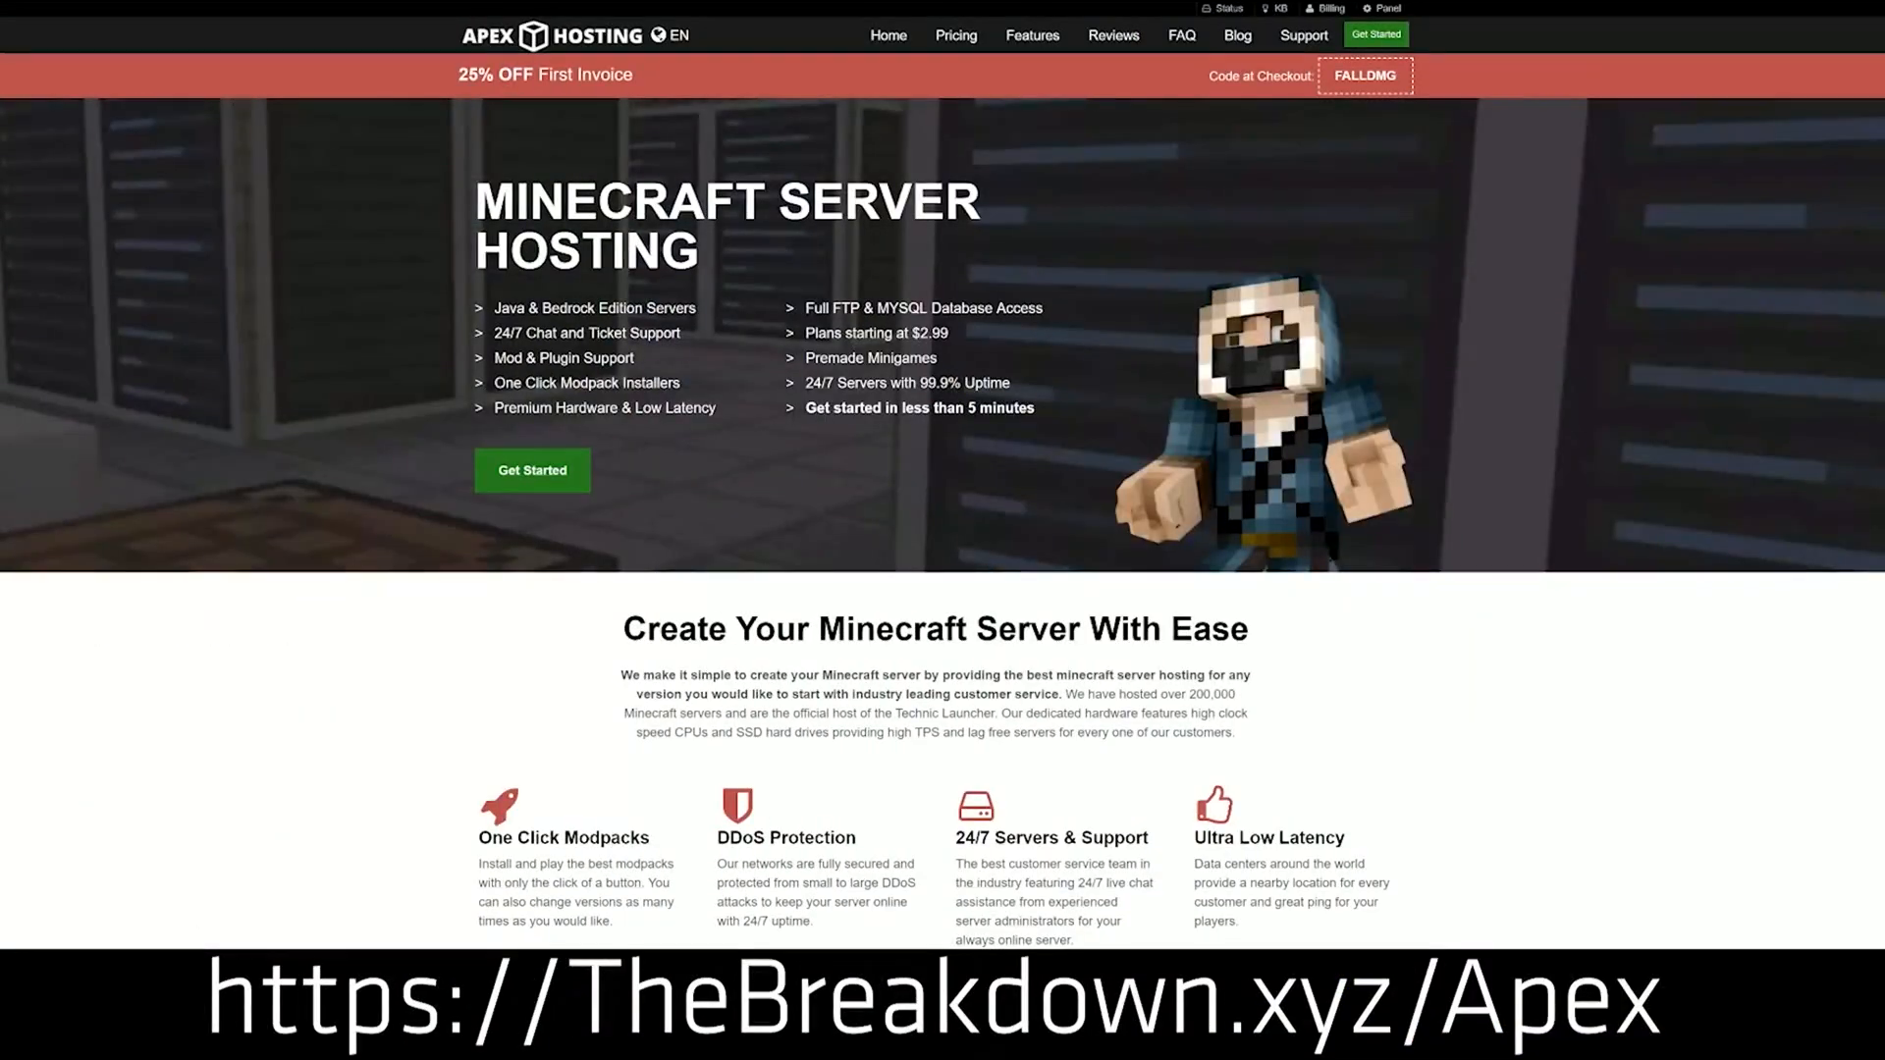
{"action": "mouse_move", "coordinate": [765, 403]}
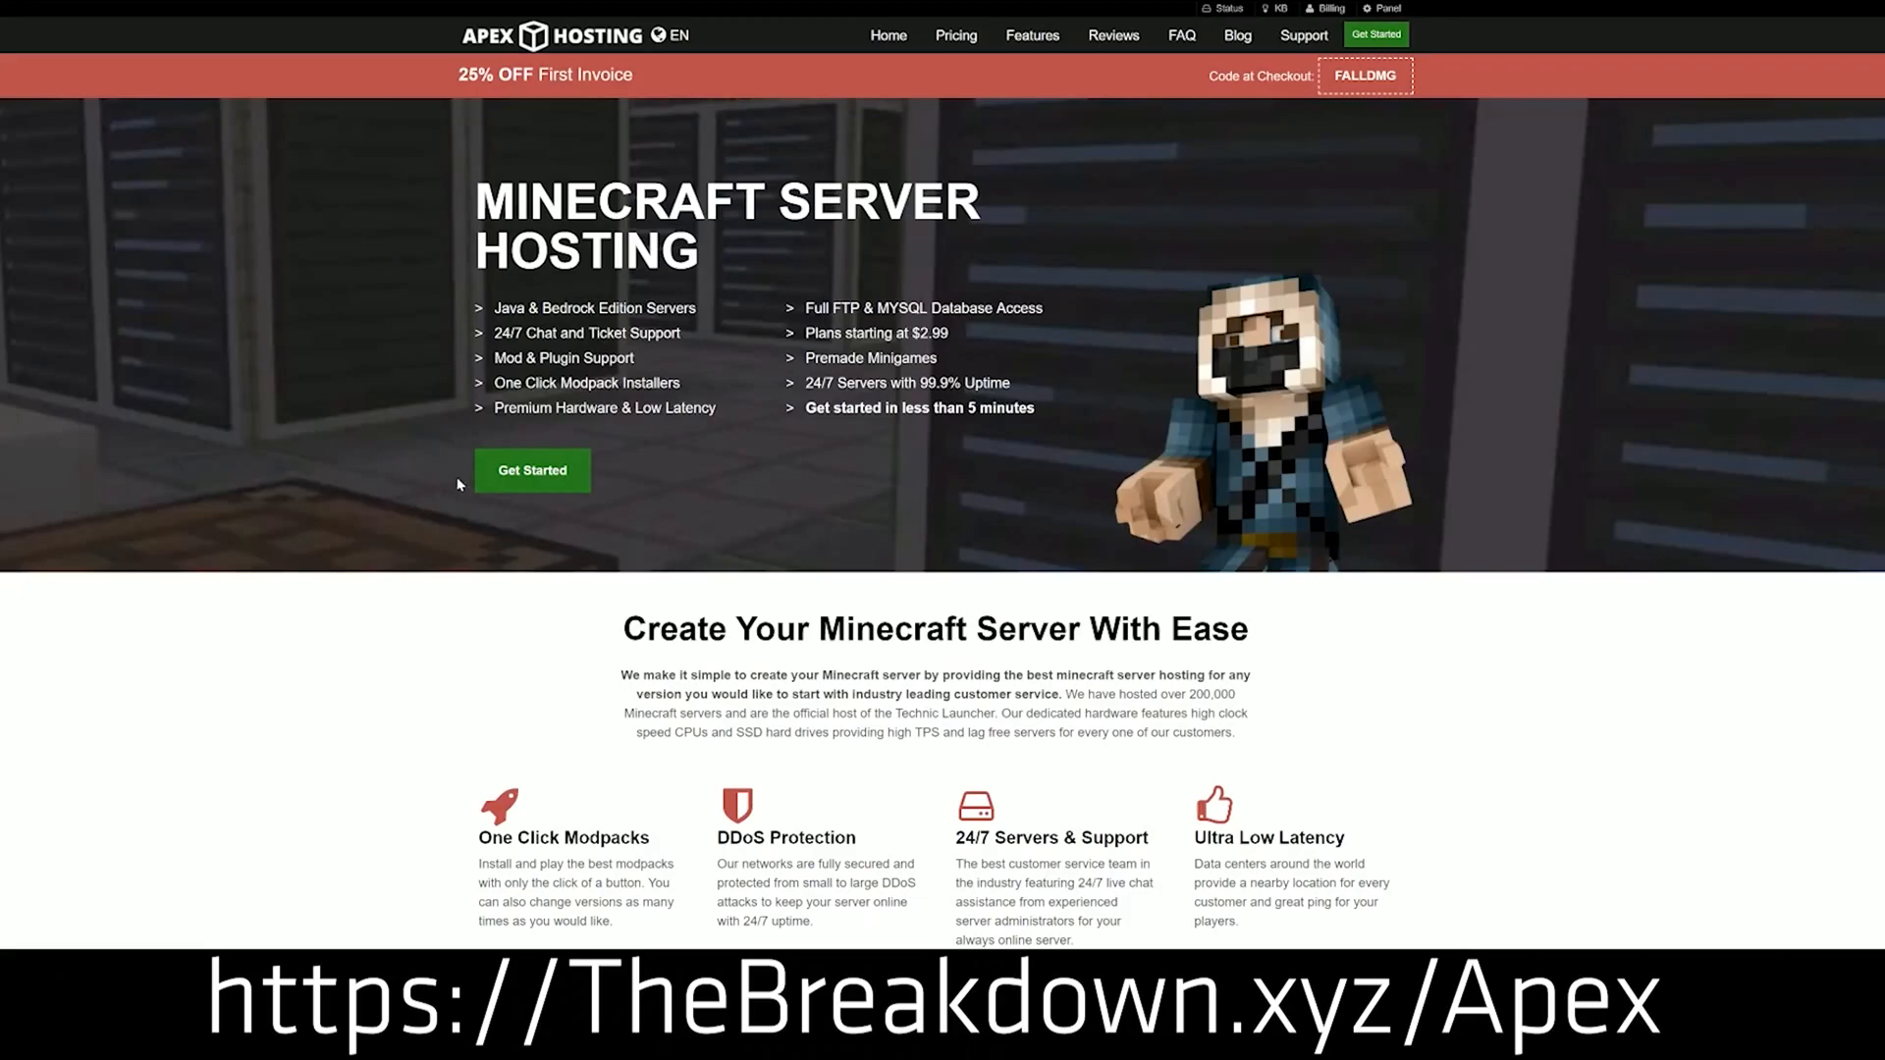
{"action": "scroll", "scroll_direction": "down", "scroll_amount": 3}
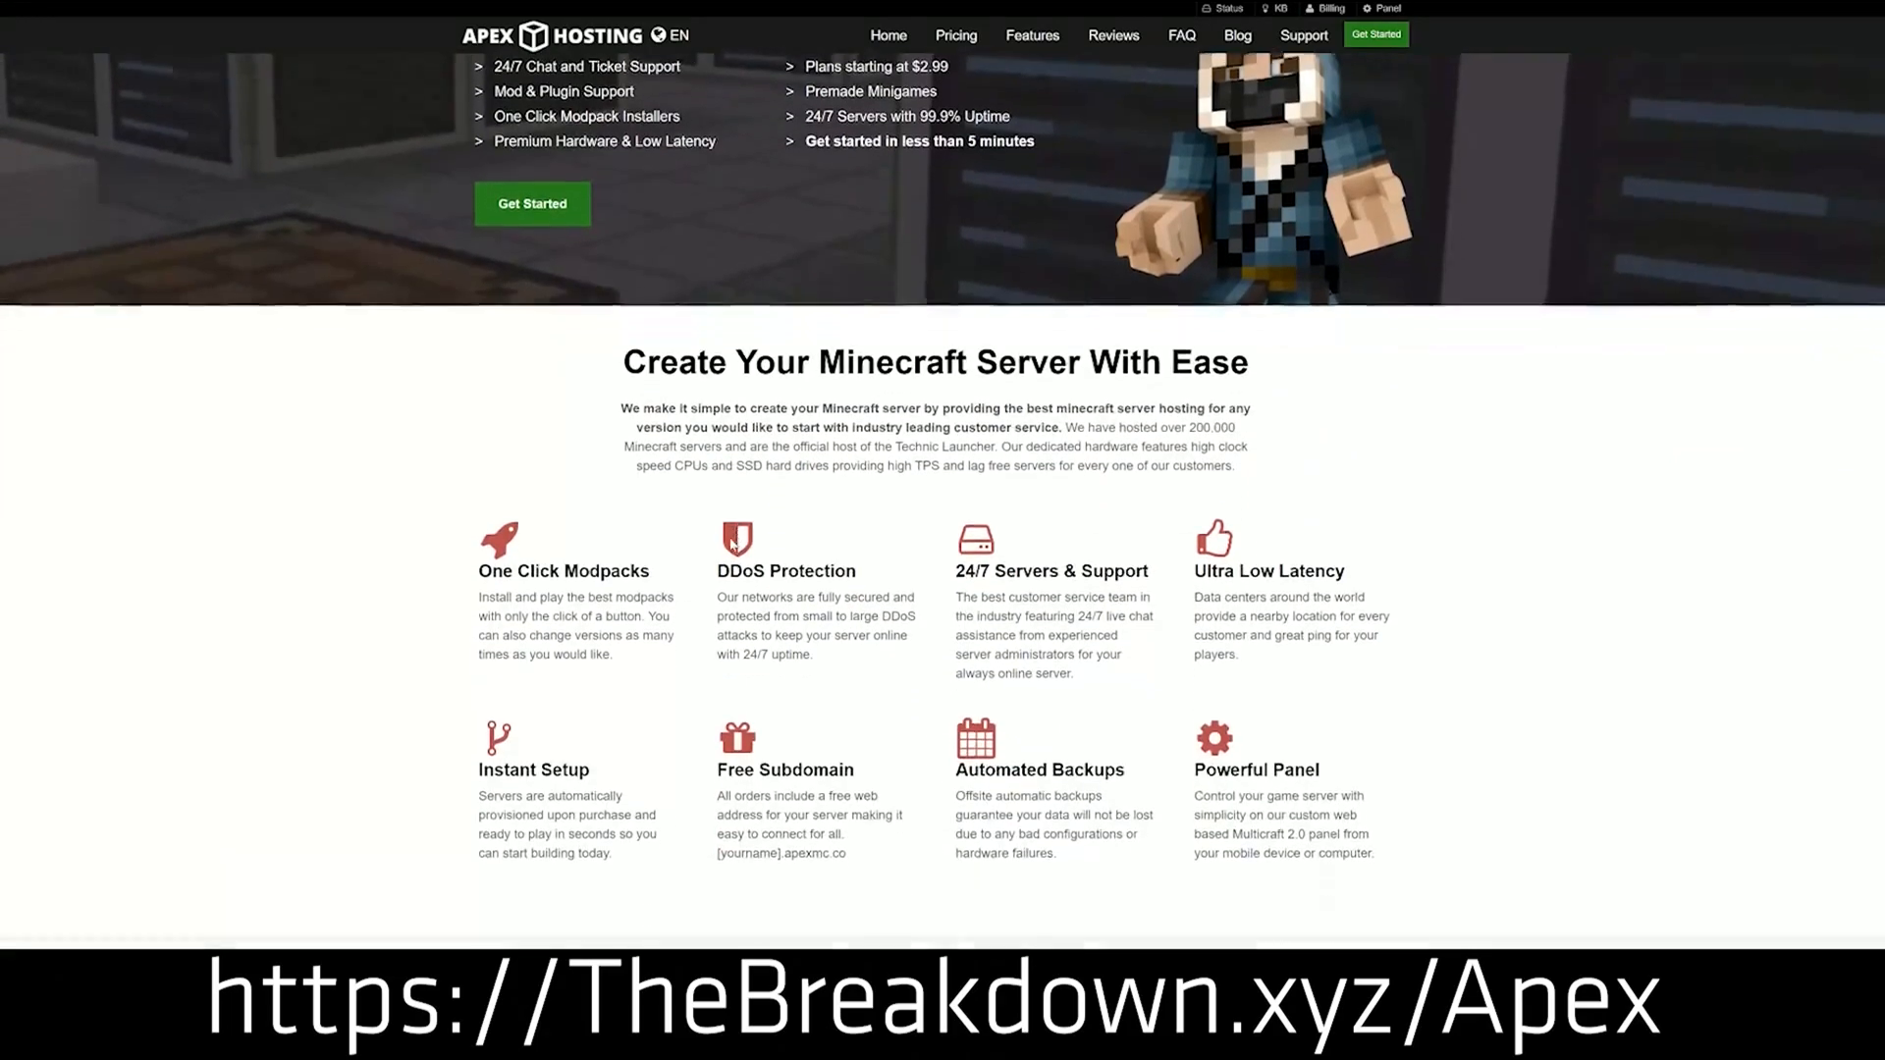
{"action": "scroll", "scroll_direction": "down", "scroll_amount": 3}
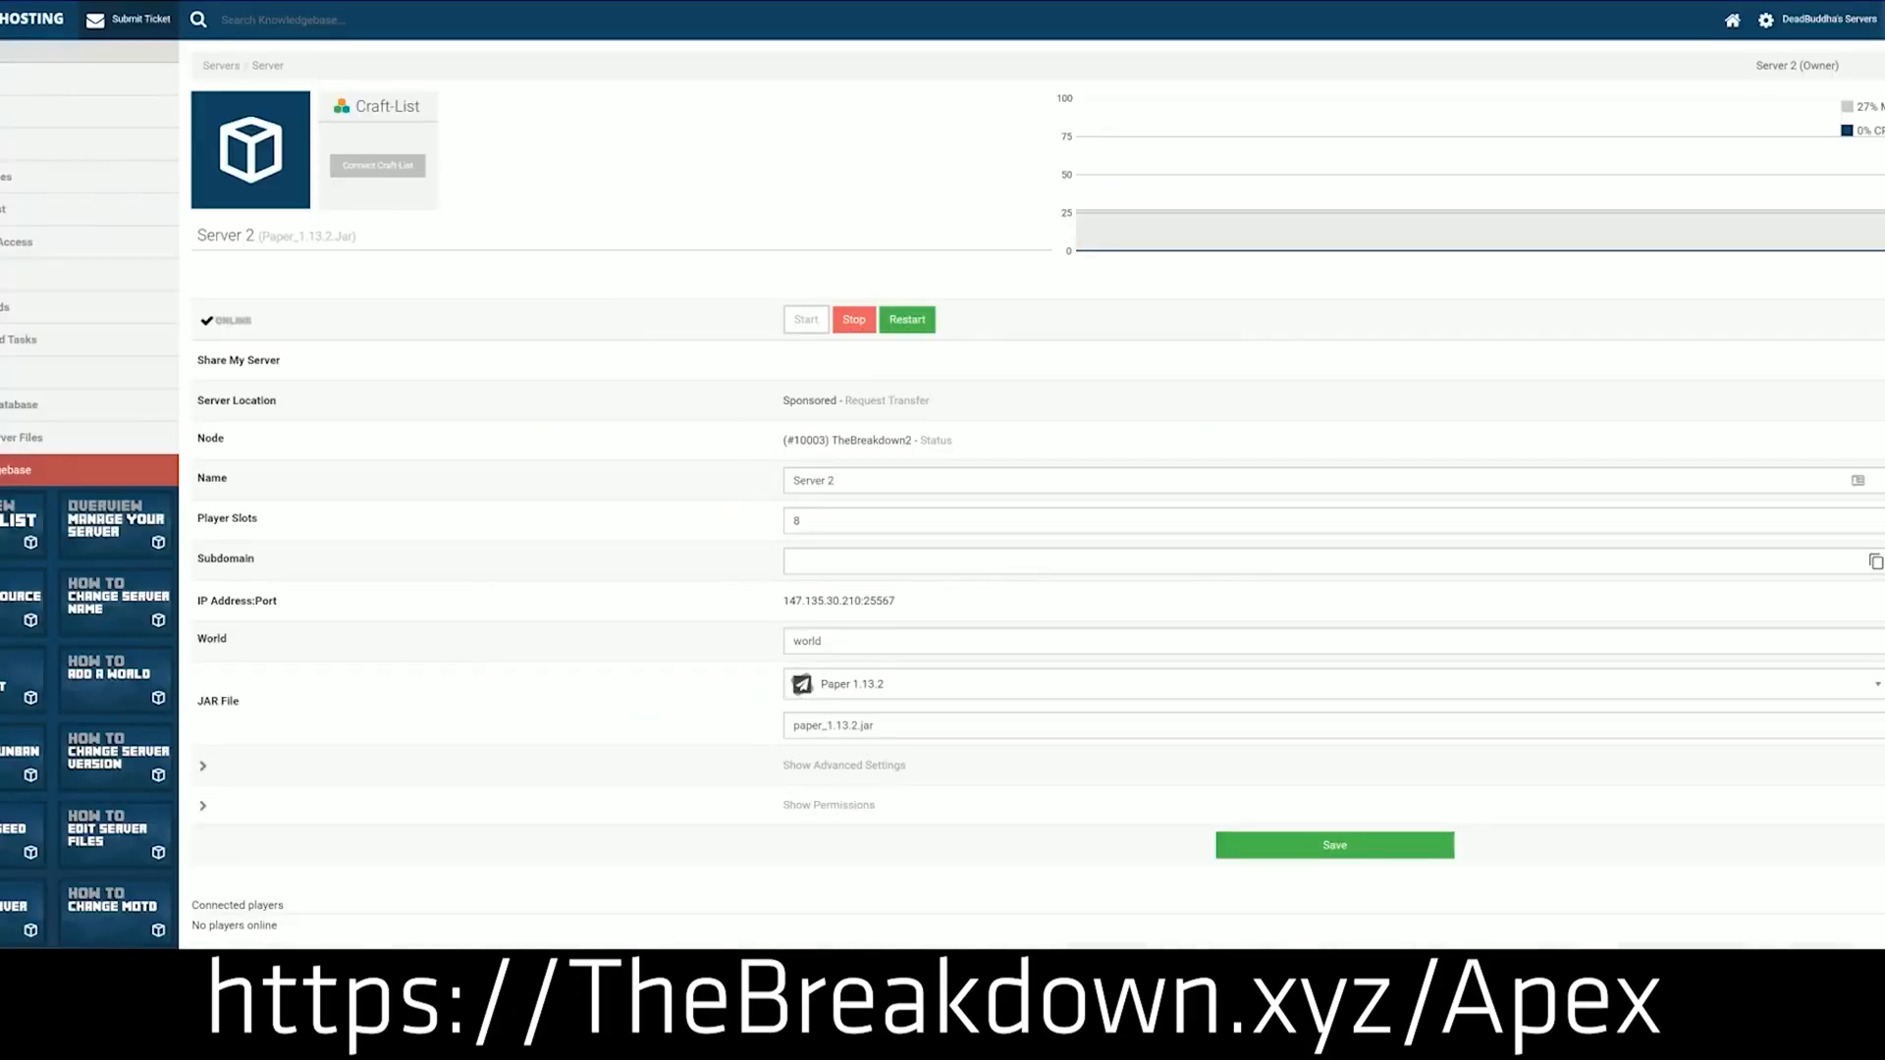
{"action": "left_click", "coordinate": [1322, 685]}
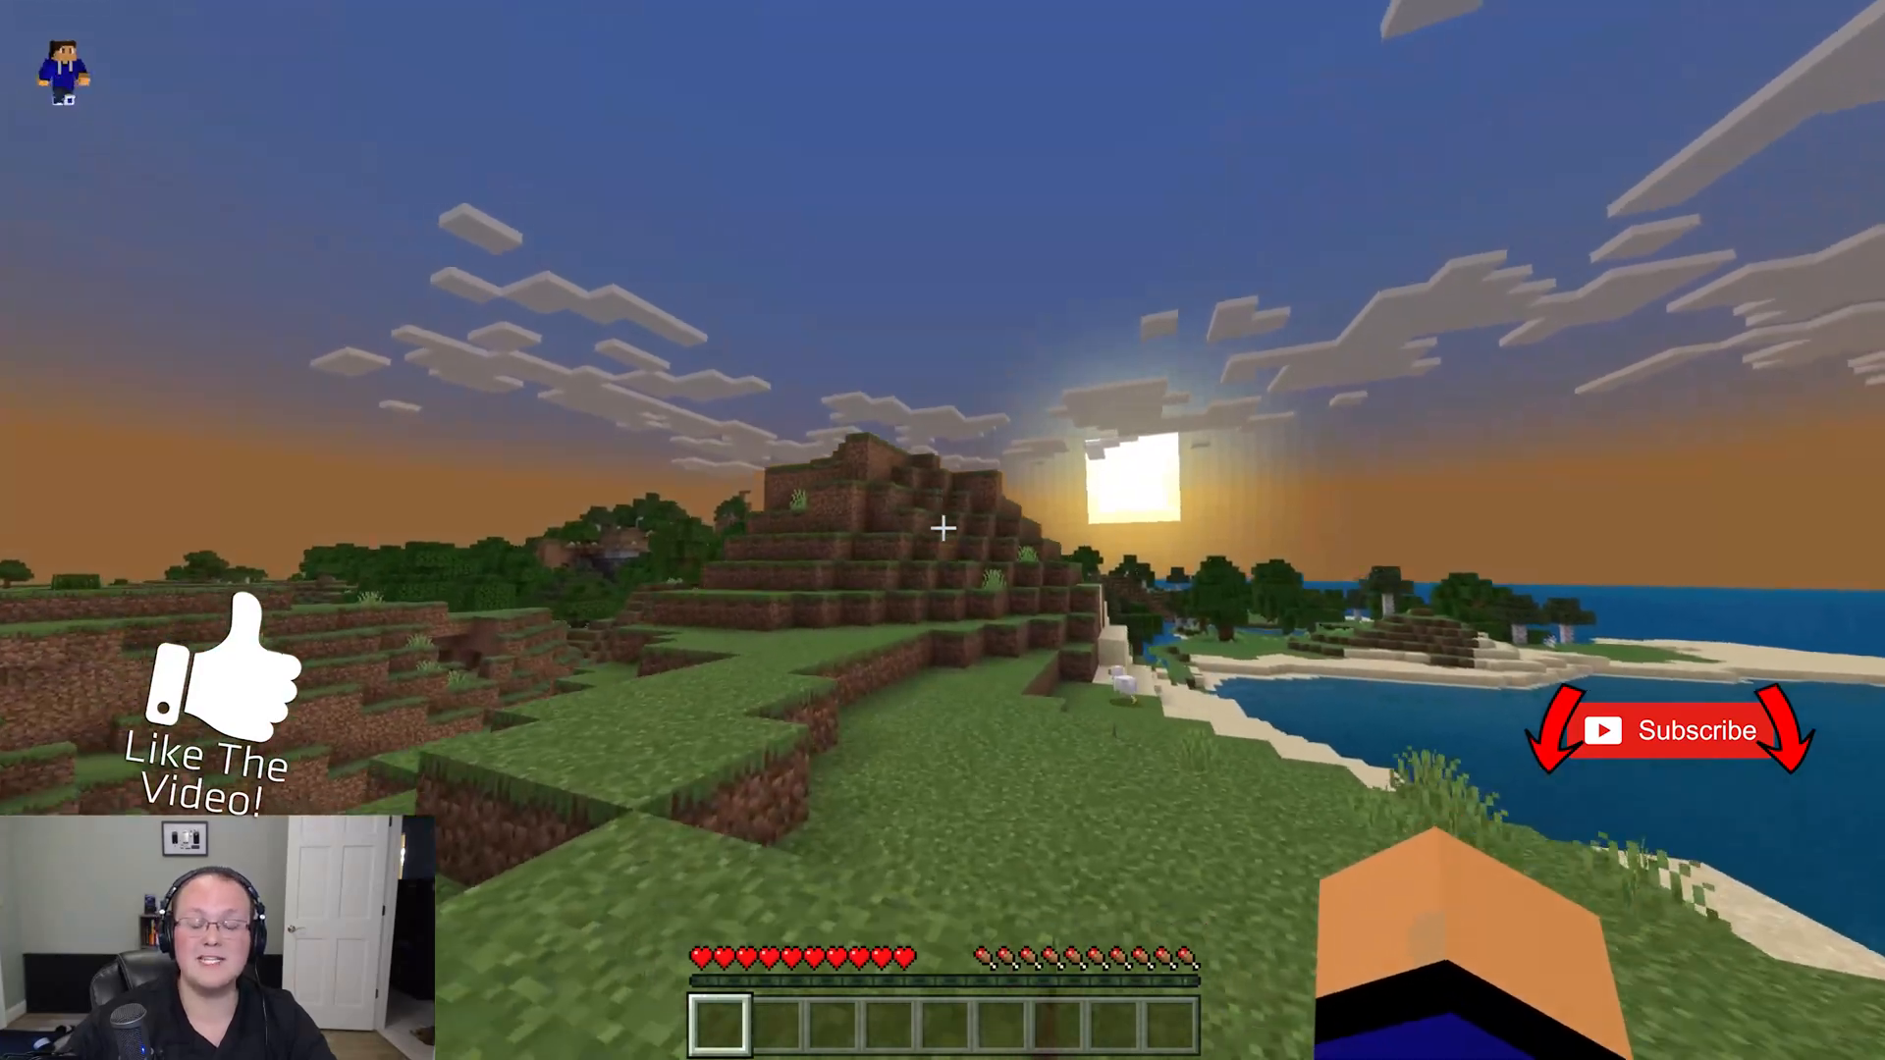
{"action": "mouse_move", "coordinate": [943, 525]}
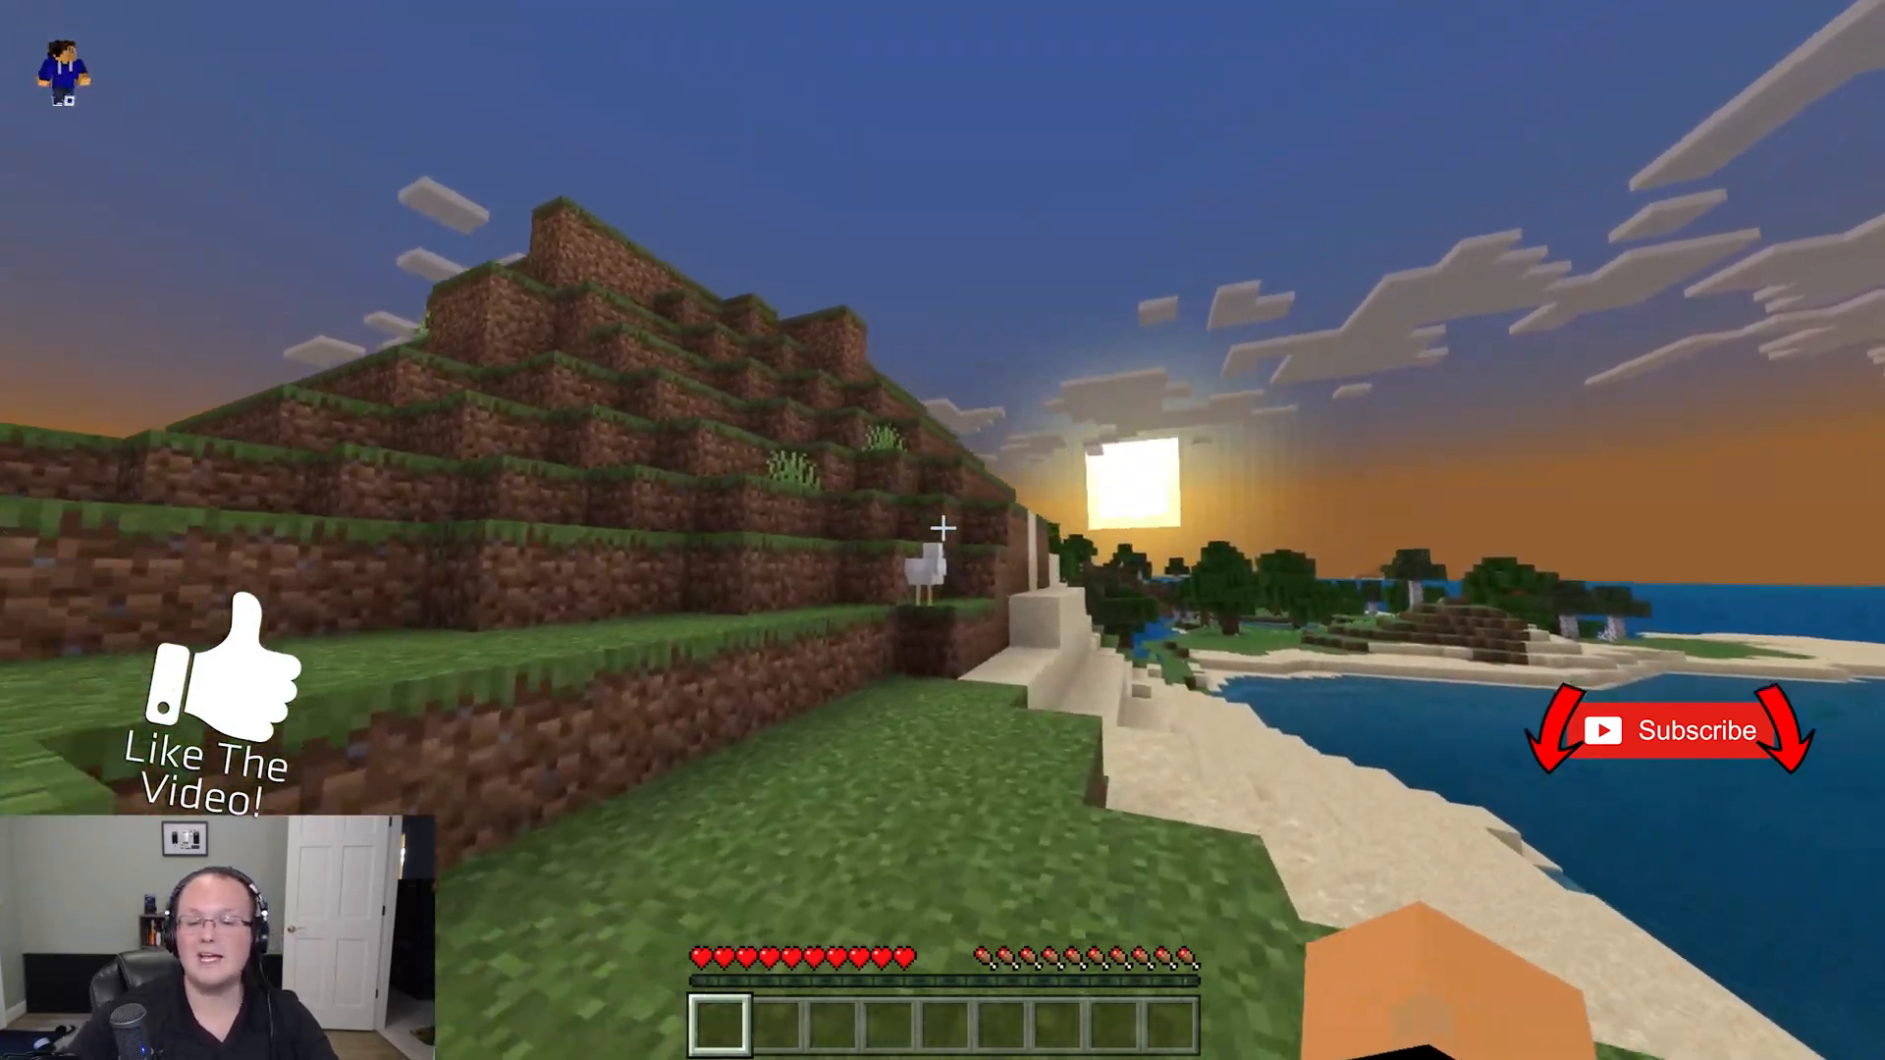